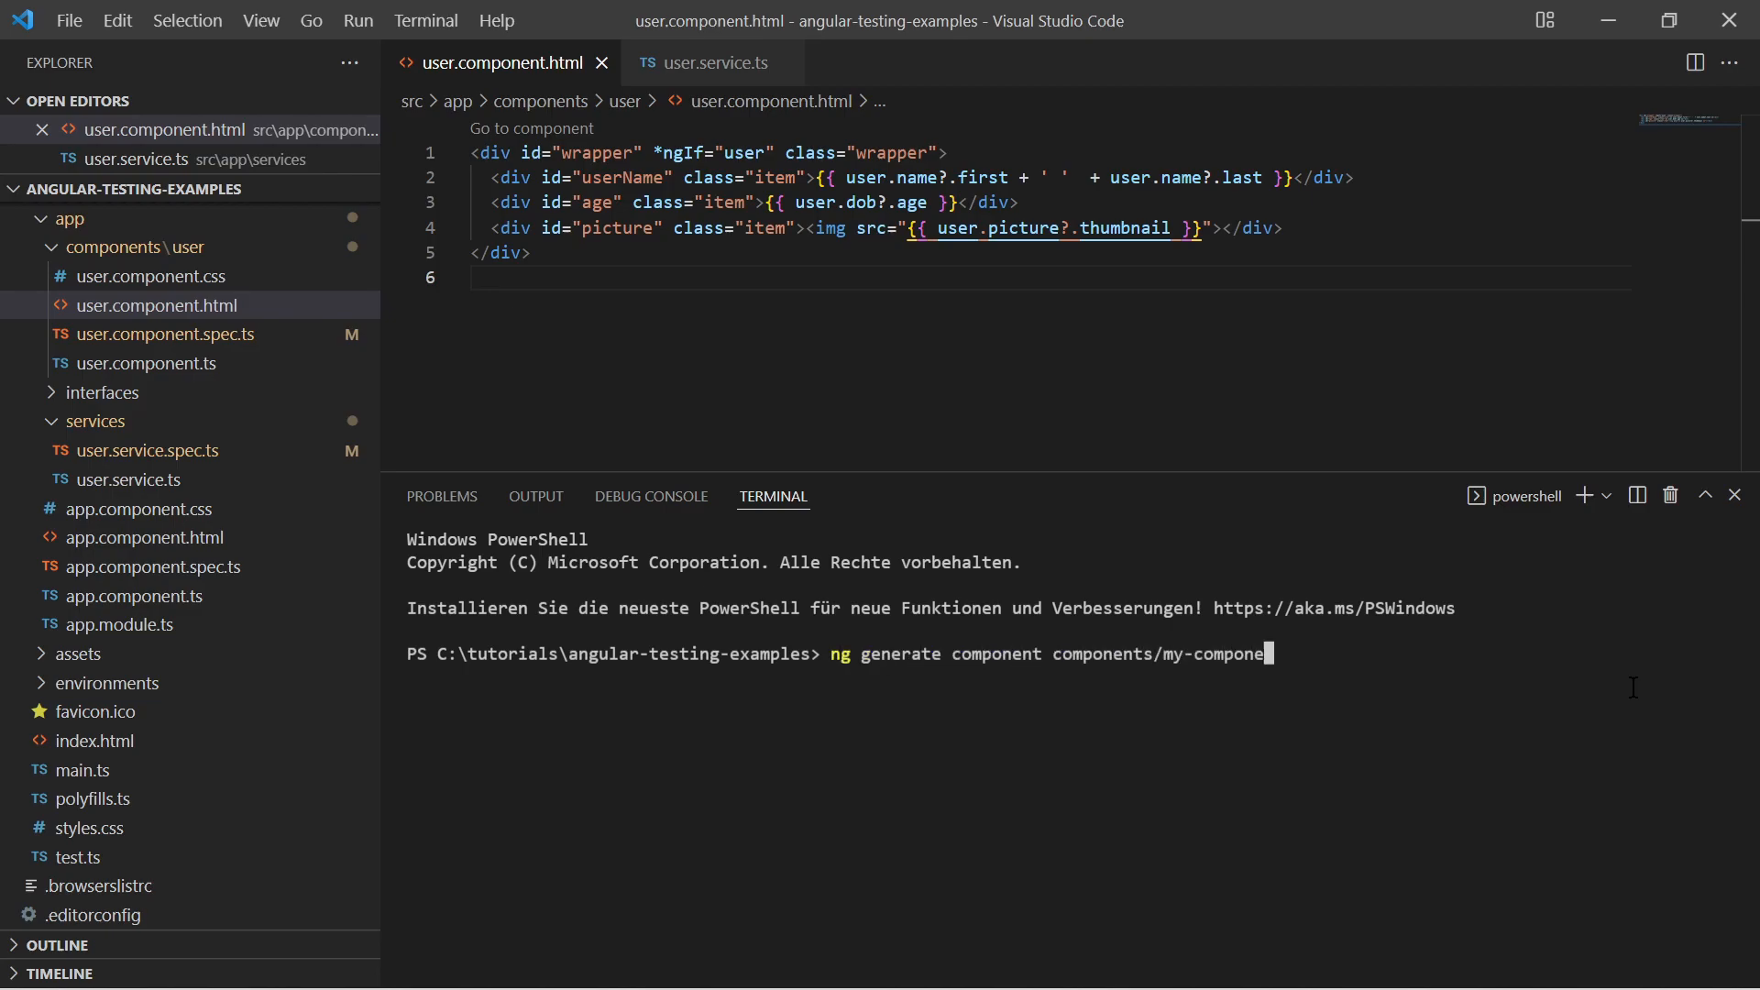
- Generate the components/my-component Angular component and open my-component.component.spec.ts from Explorer
key("Return")
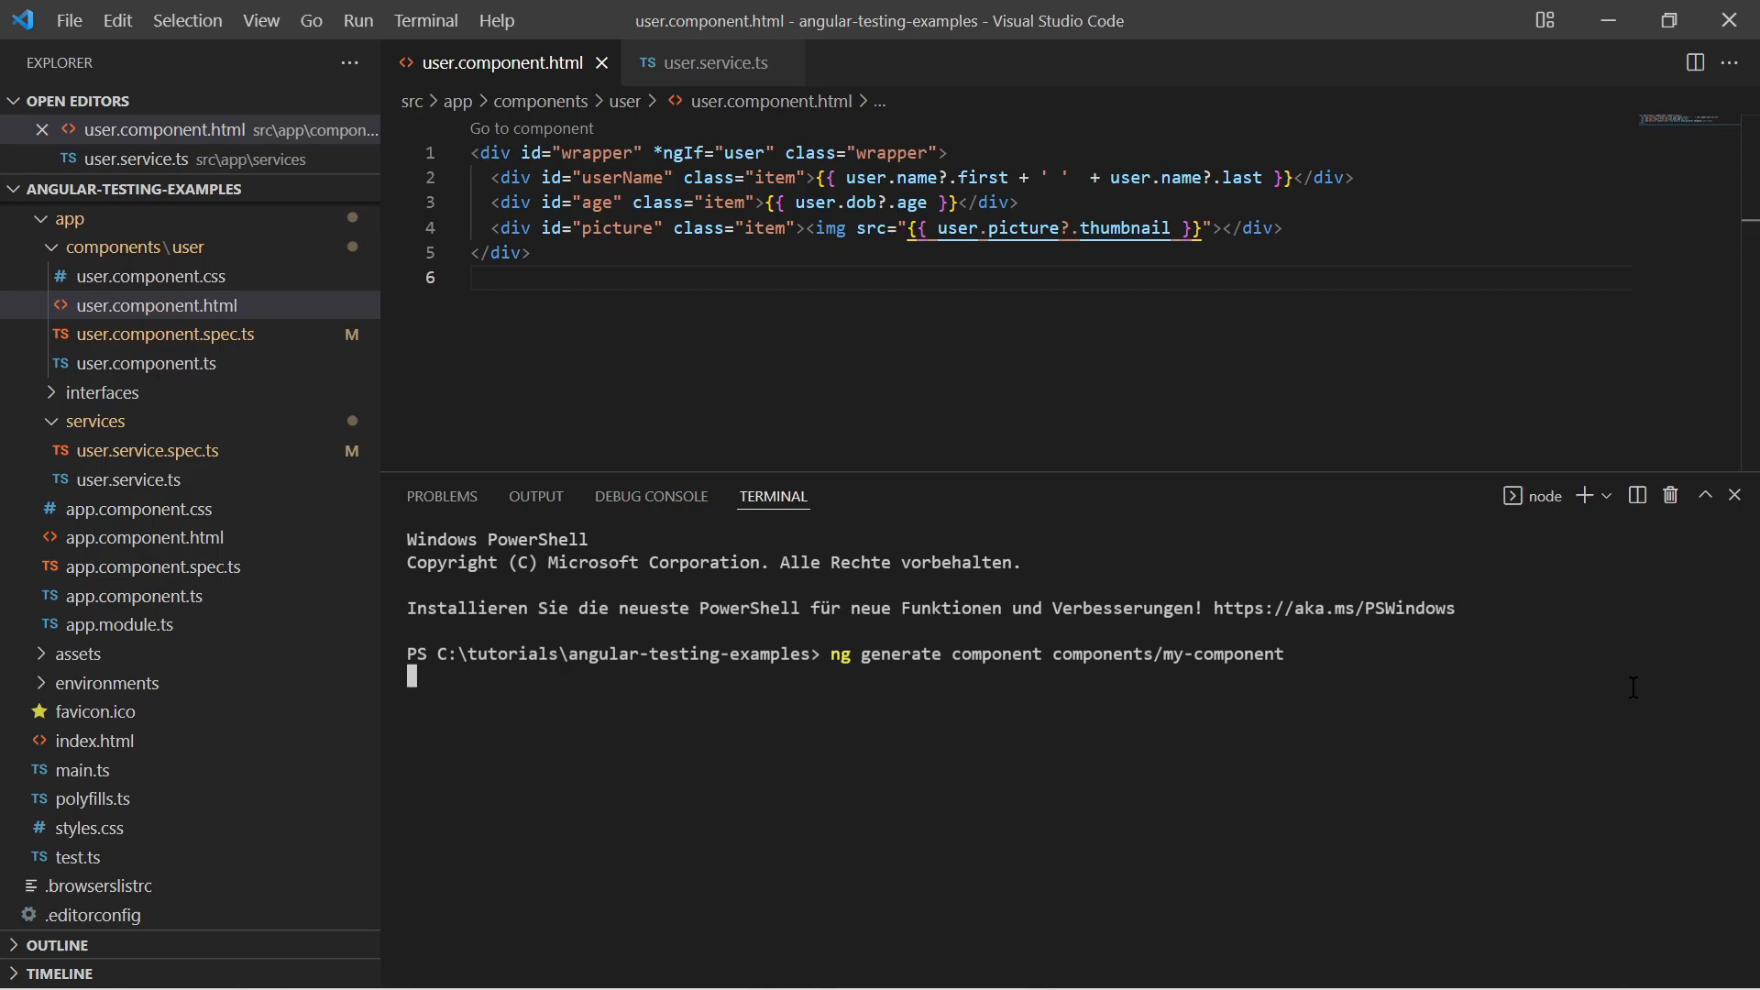
key("Return")
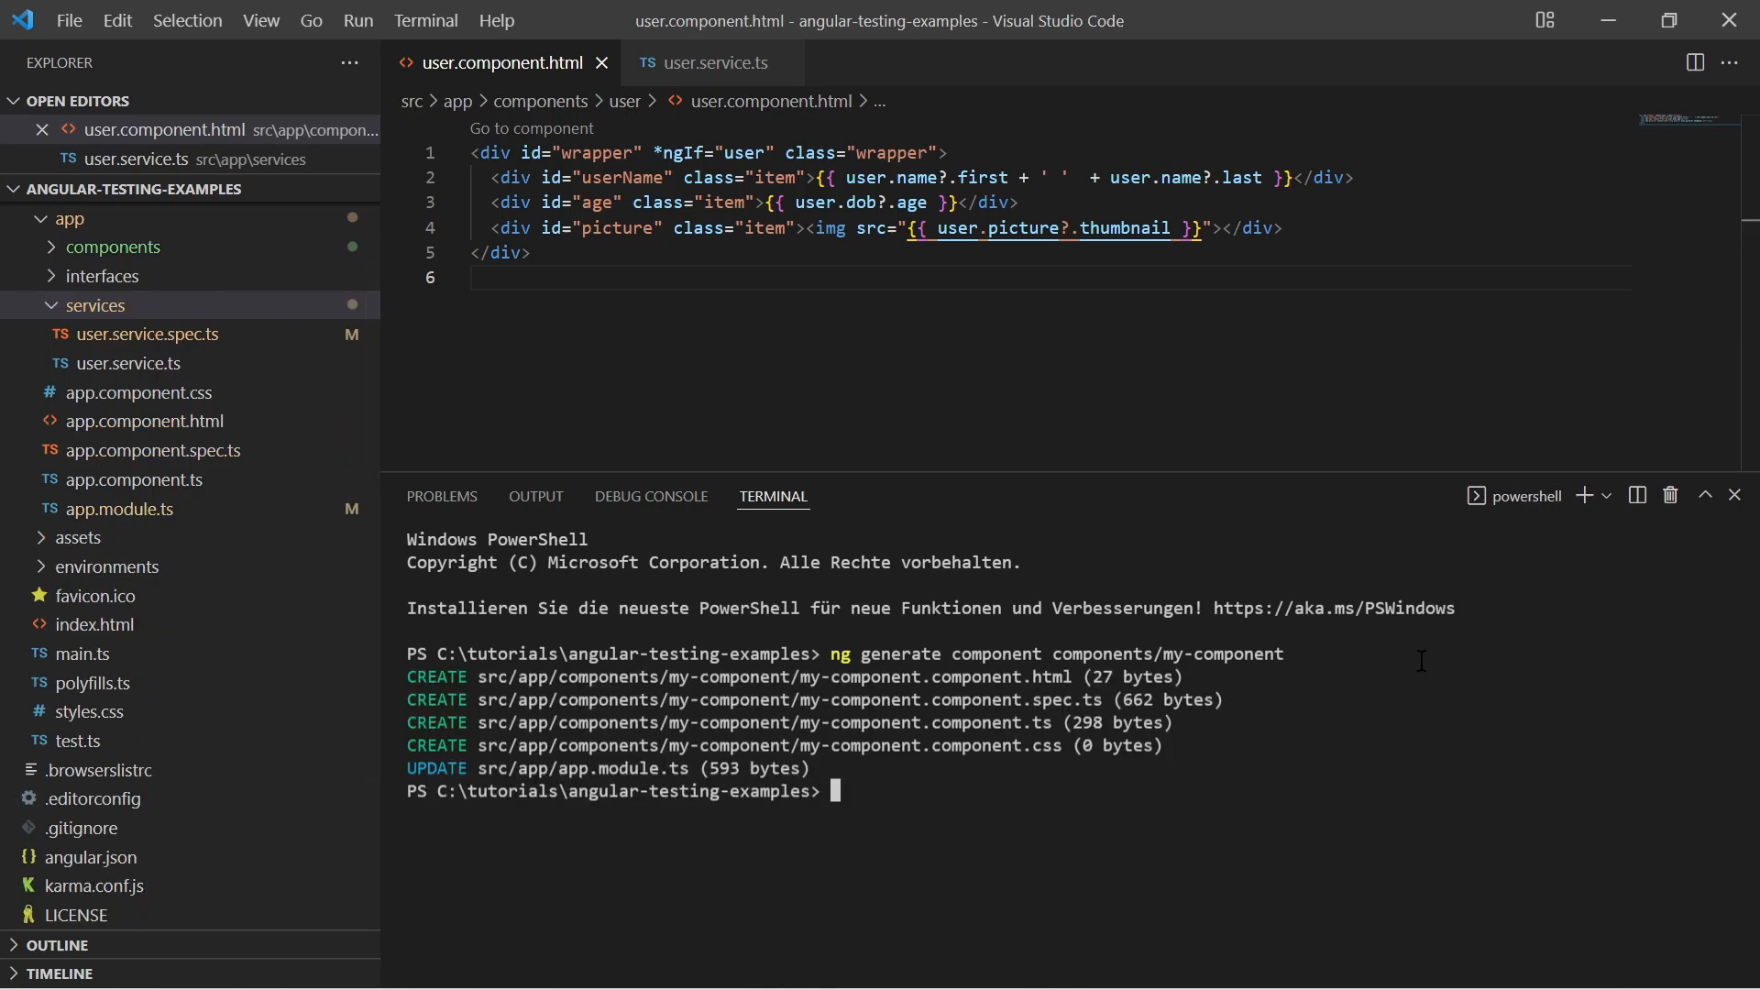
left_click(112, 247)
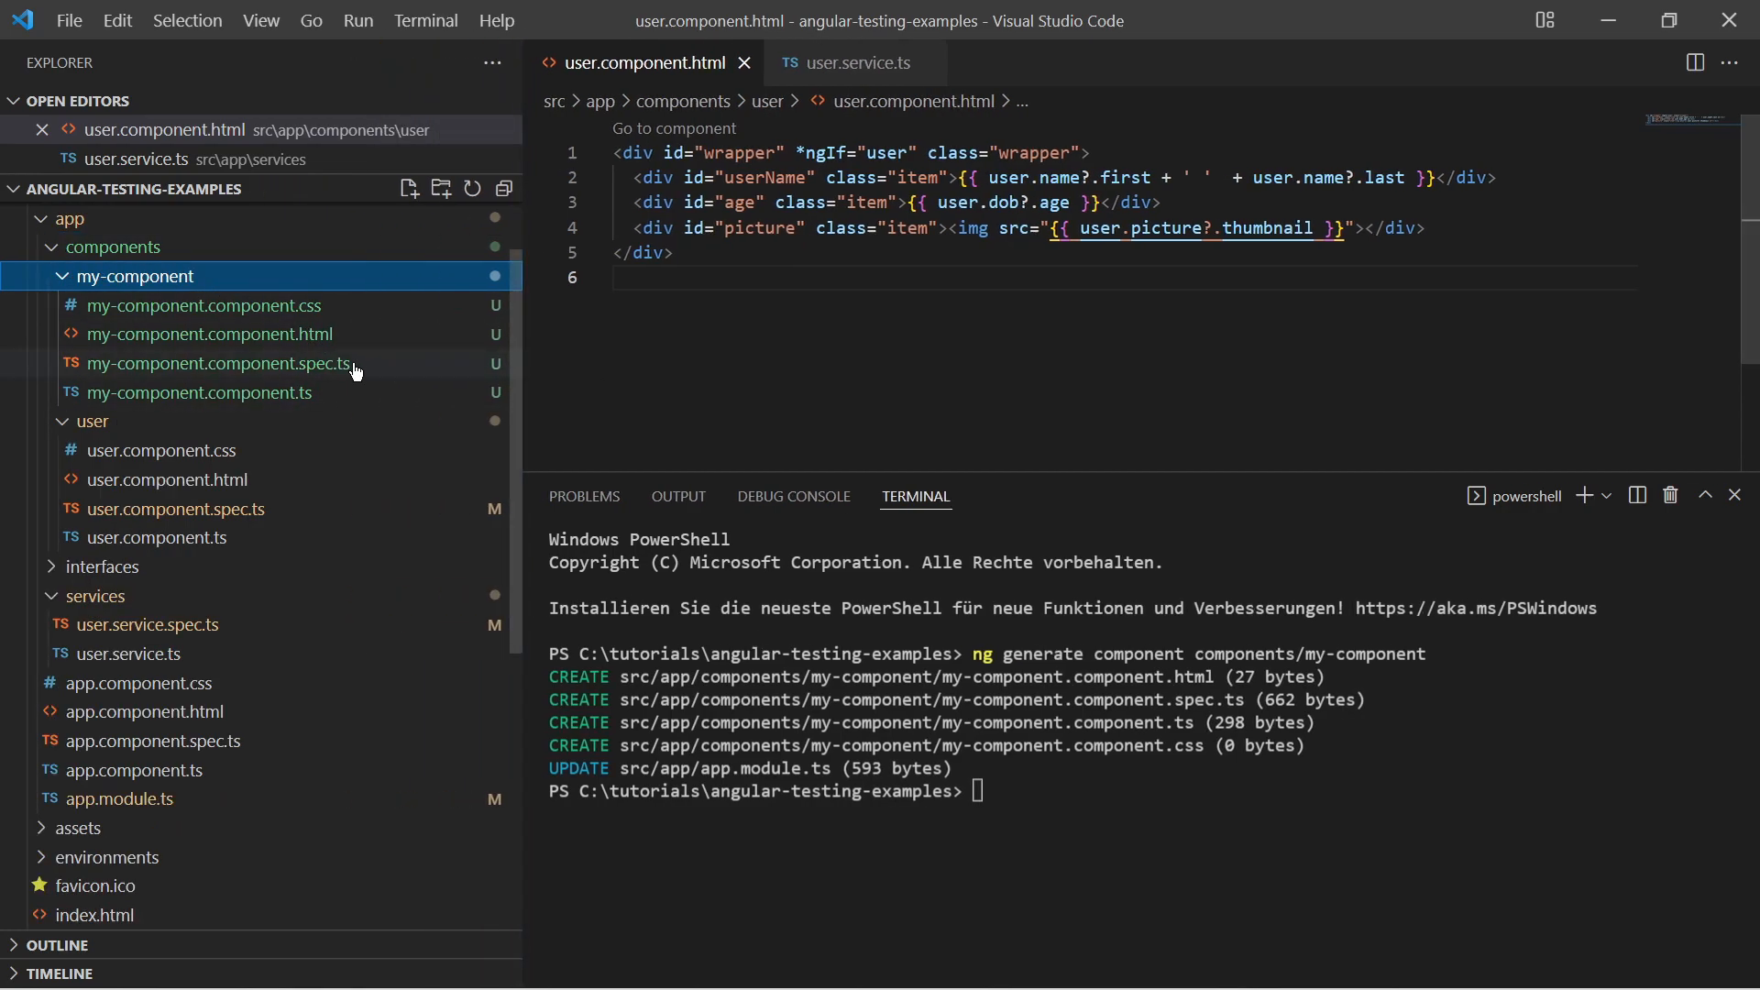
left_click(222, 363)
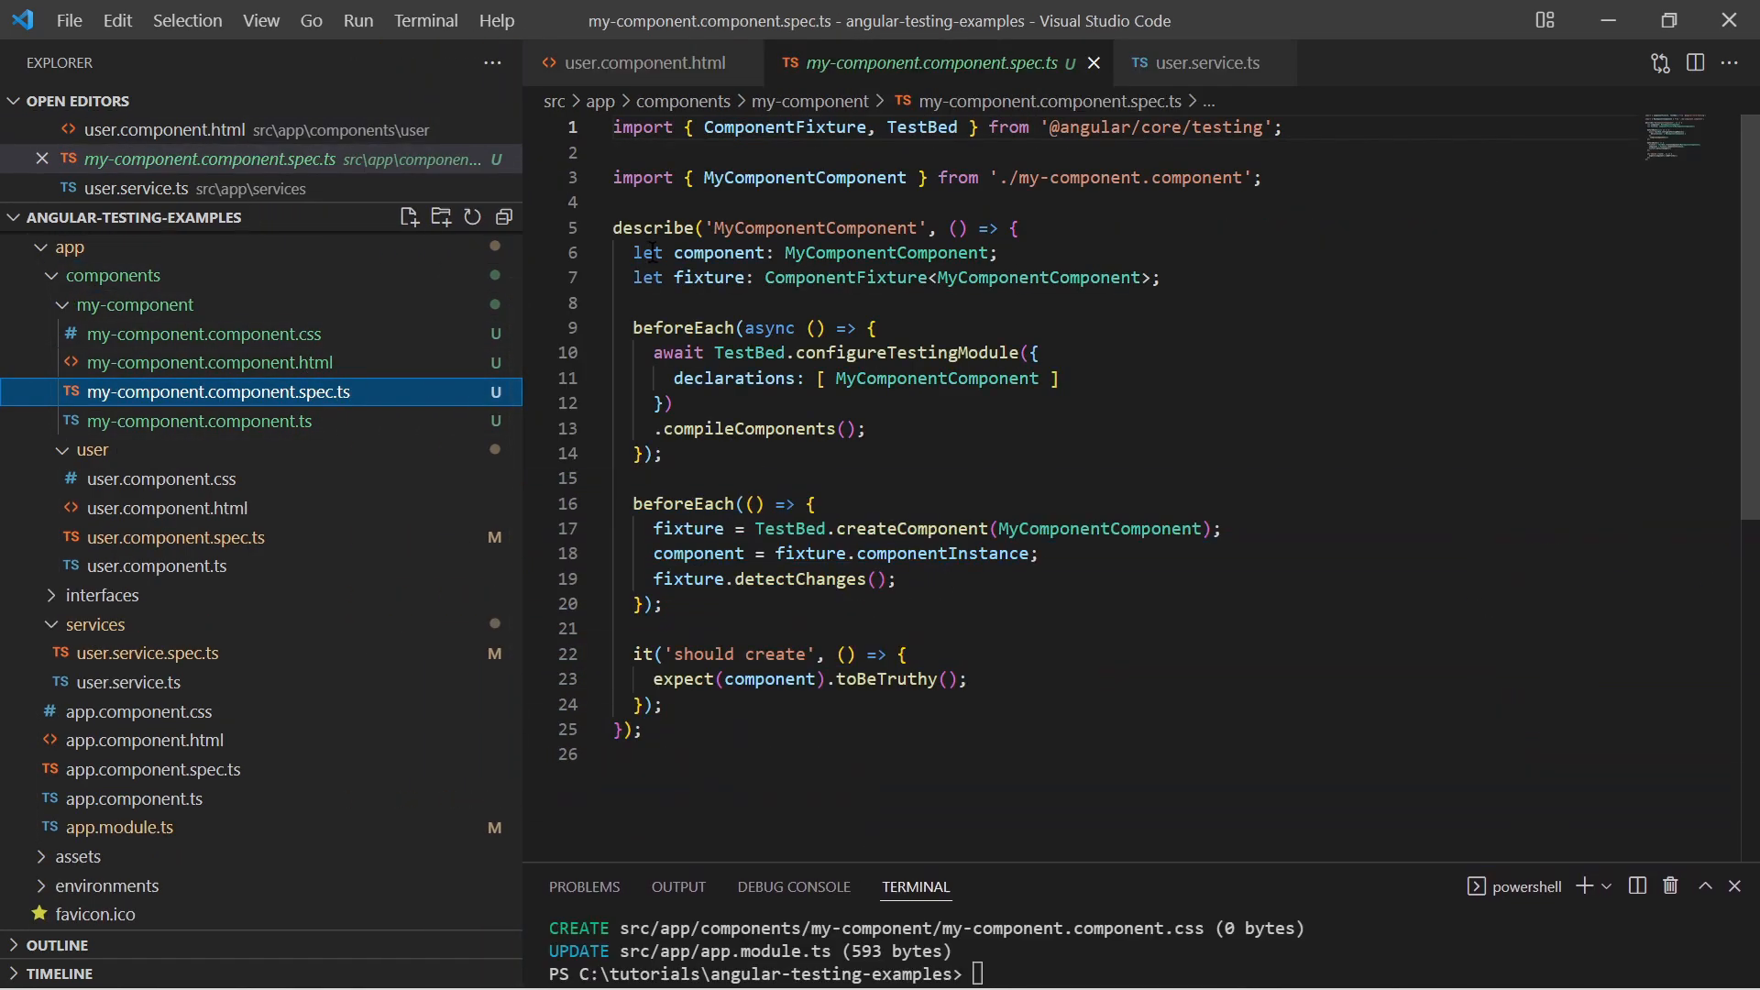
left_click(641, 655)
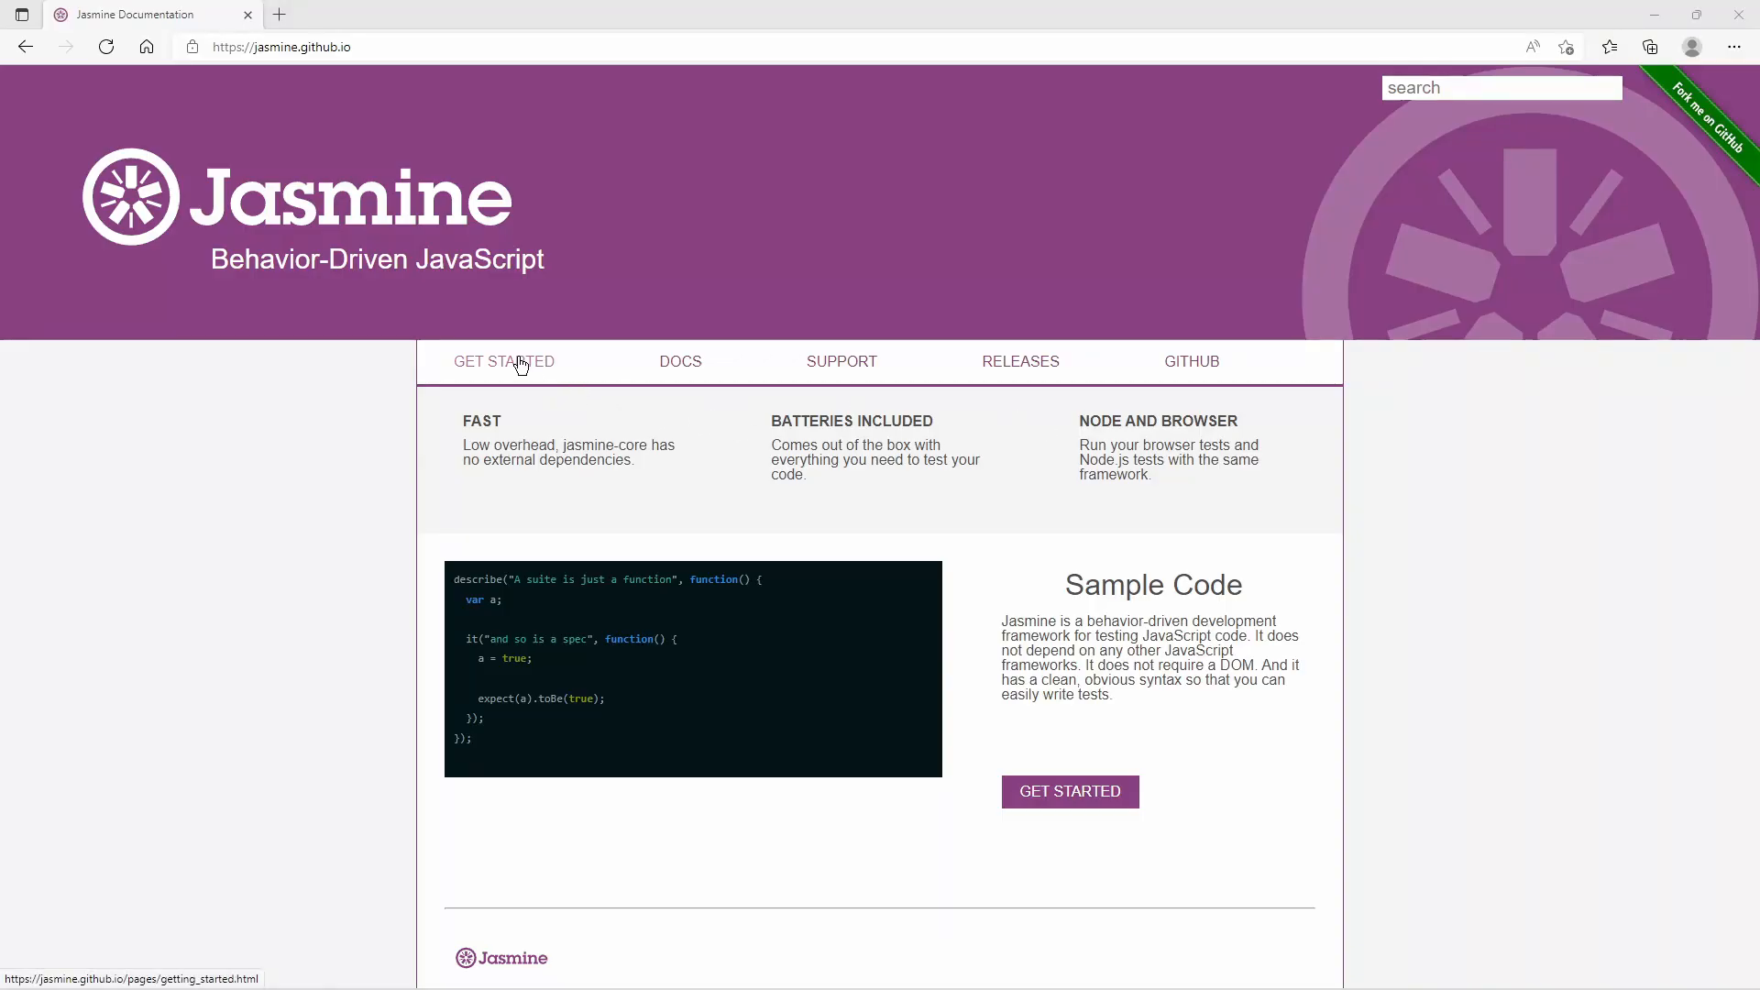
- Go from Jasmine's Get Started page to the Docs home listing API reference and tutorials
left_click(502, 362)
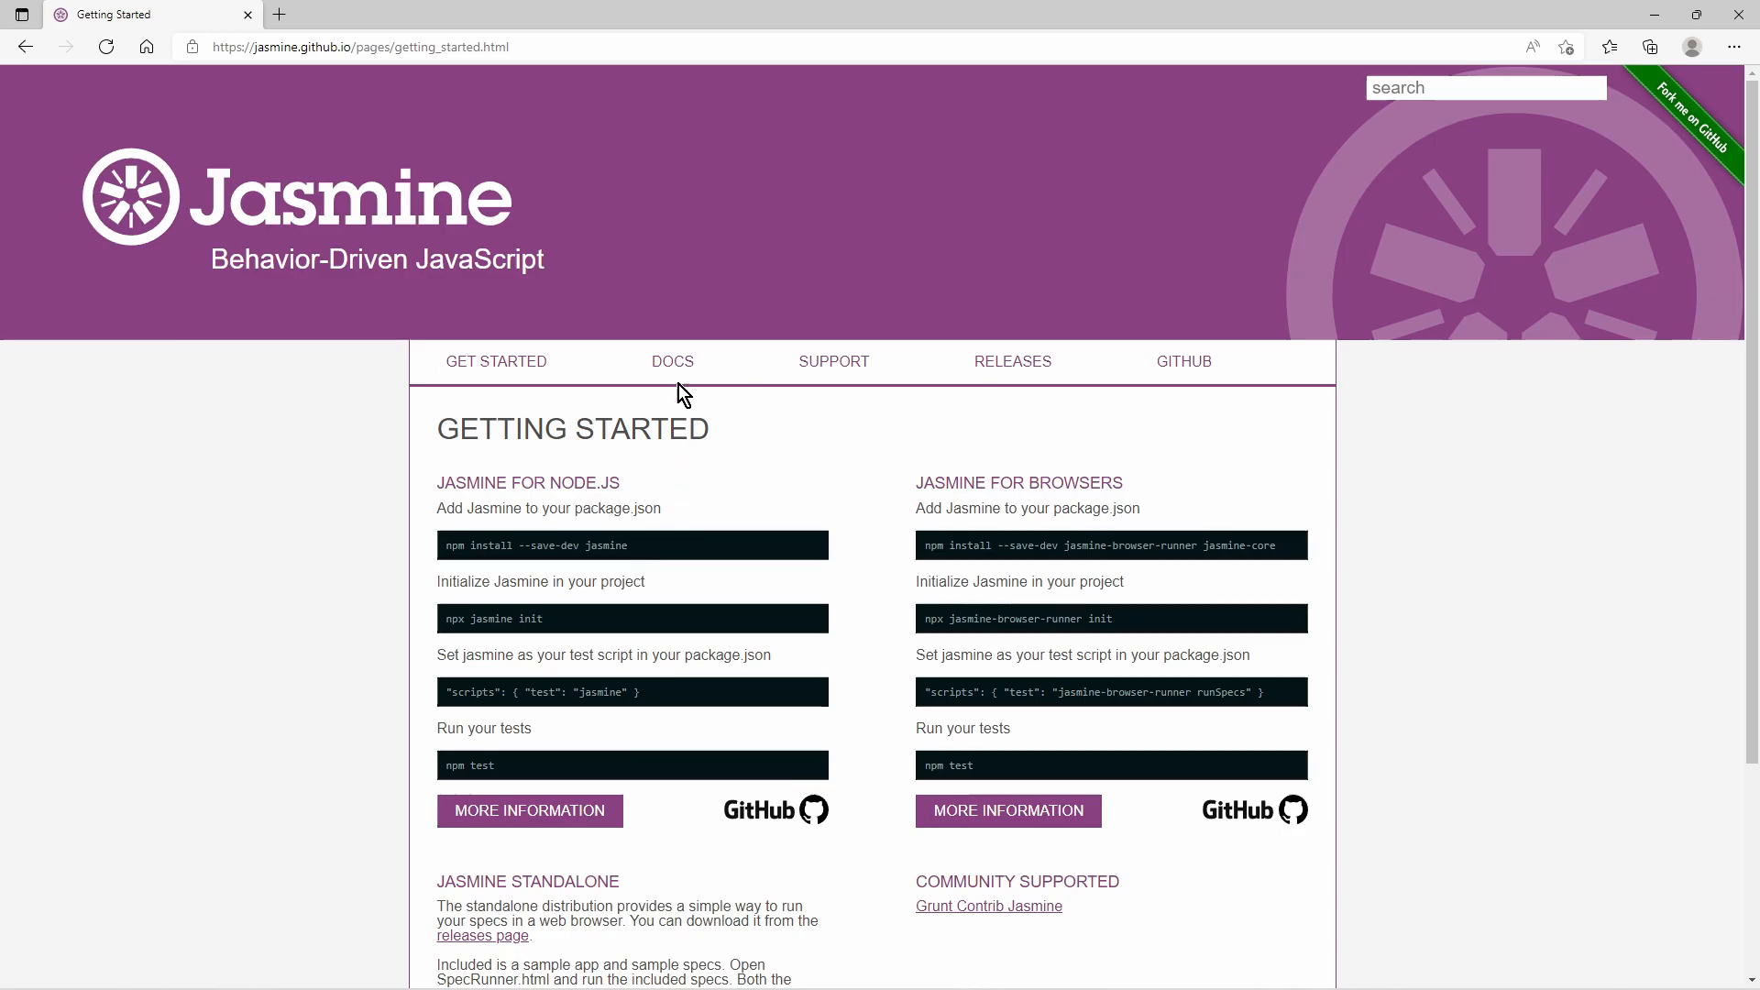
left_click(671, 362)
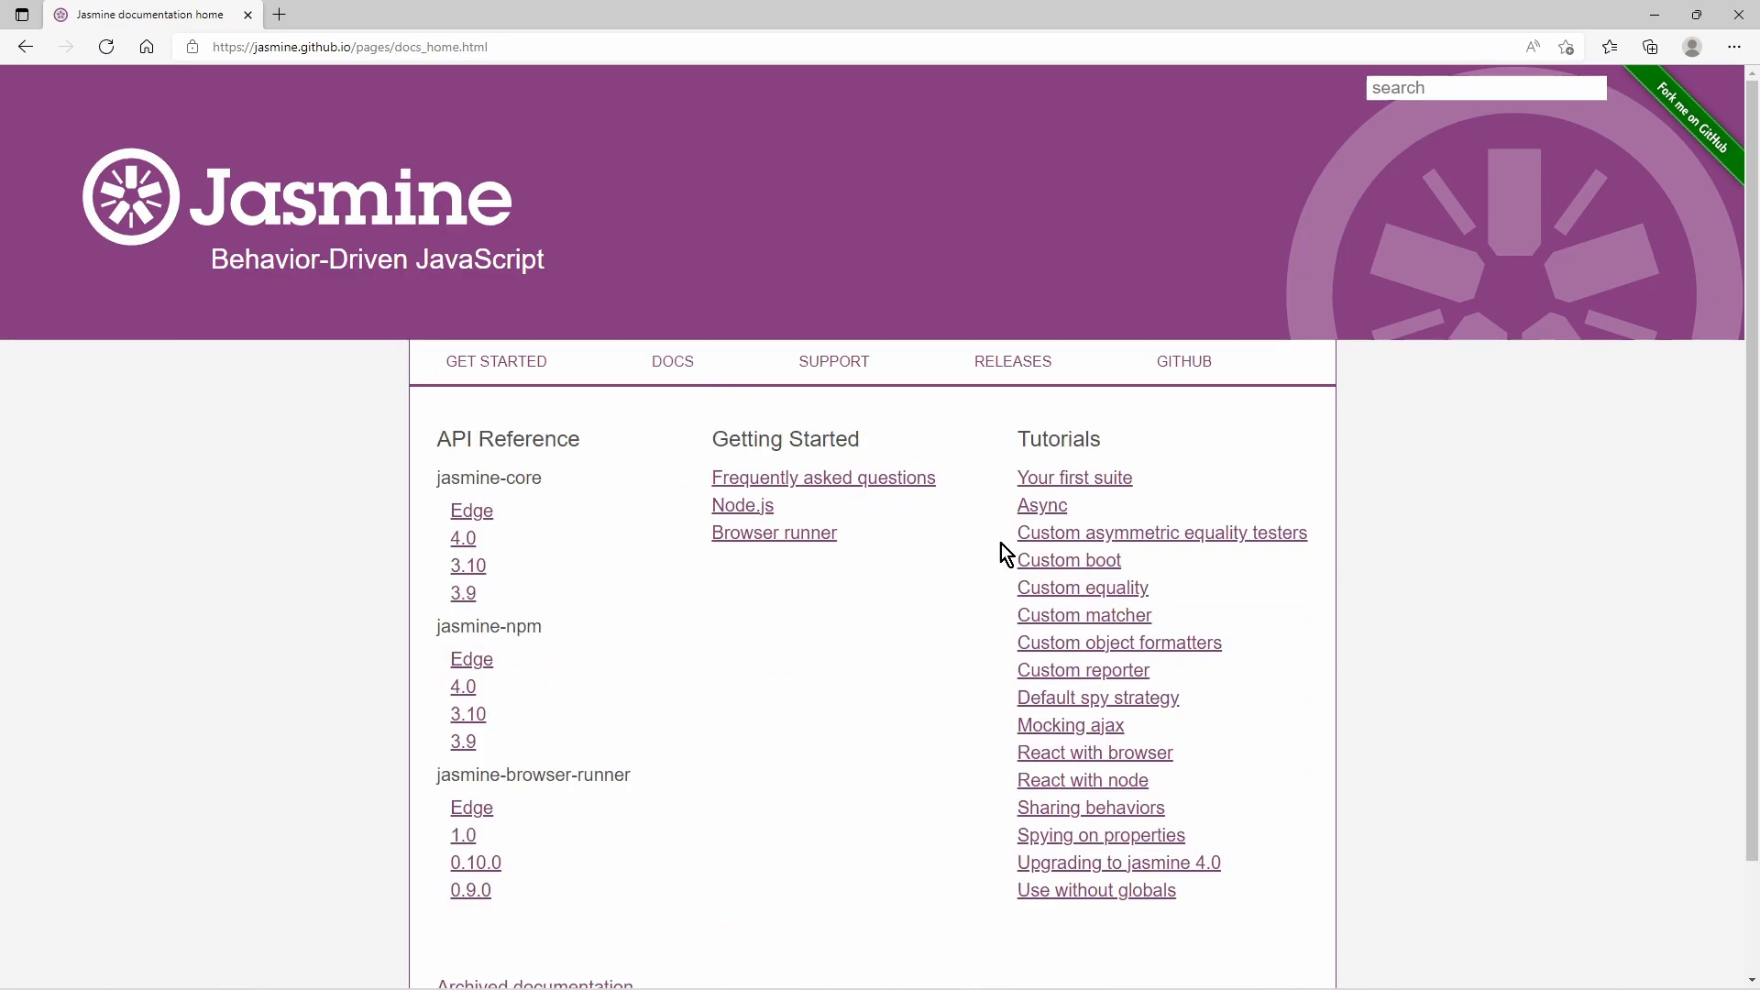
mouse_move(1063, 590)
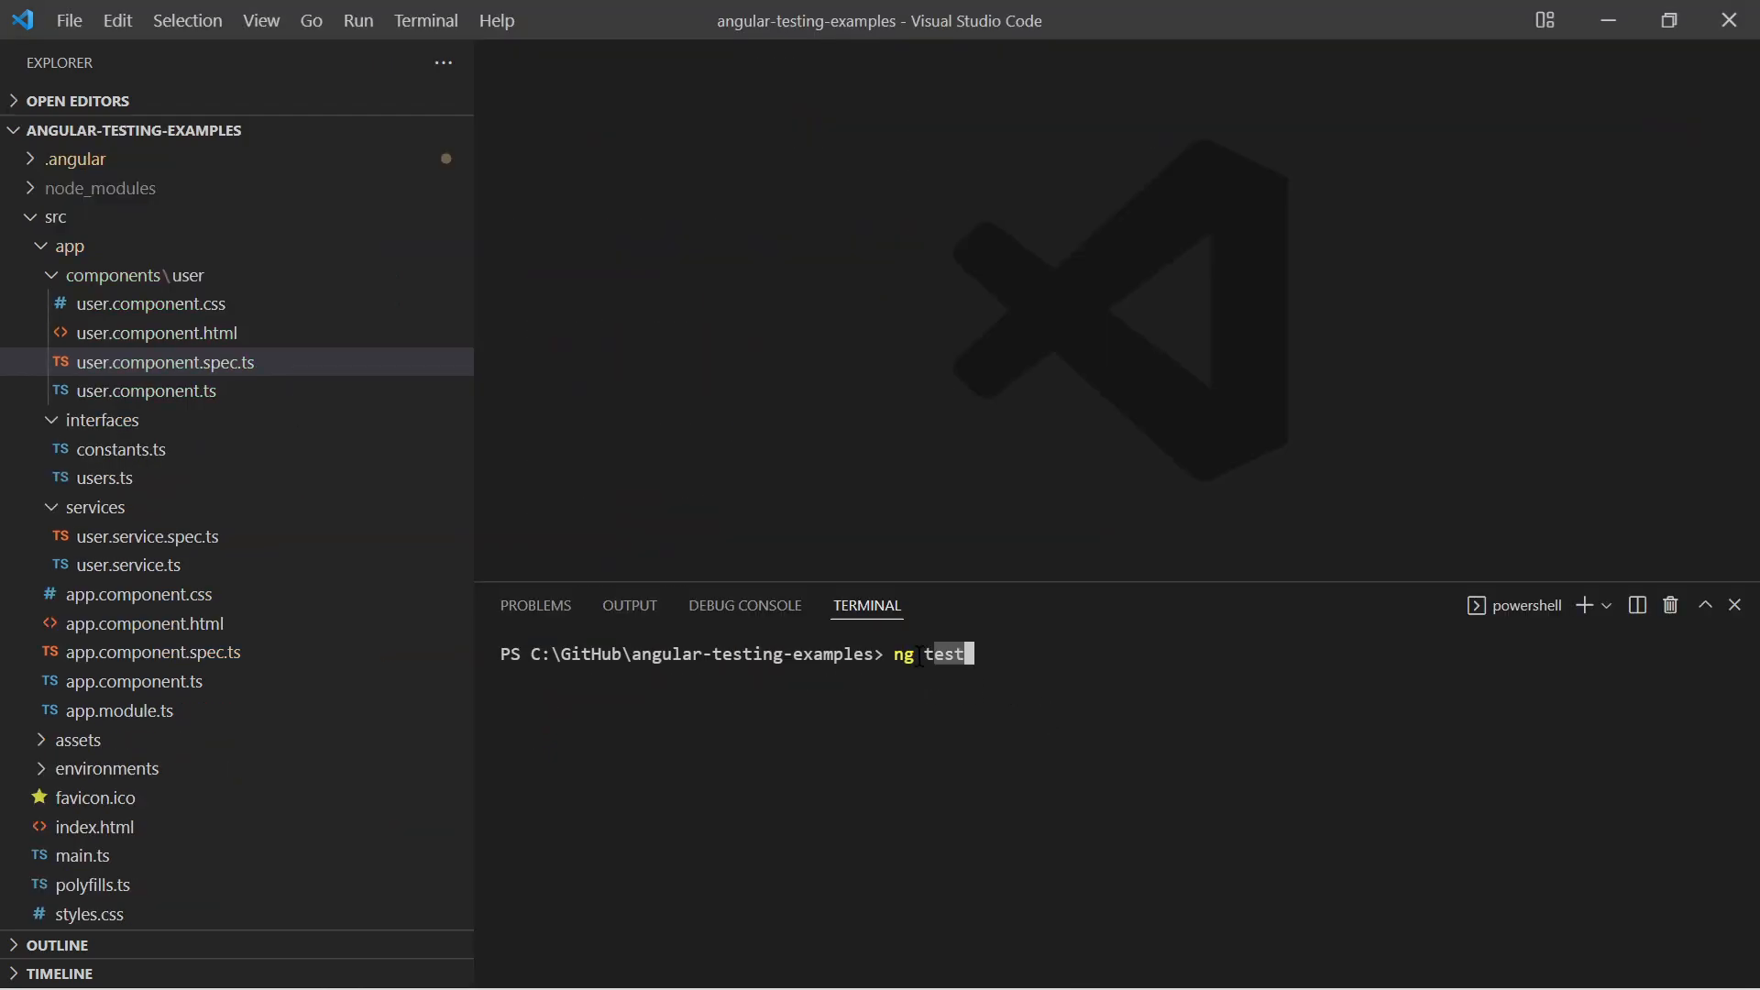
- Run 'ng test' in the terminal to launch Karma
key("Return")
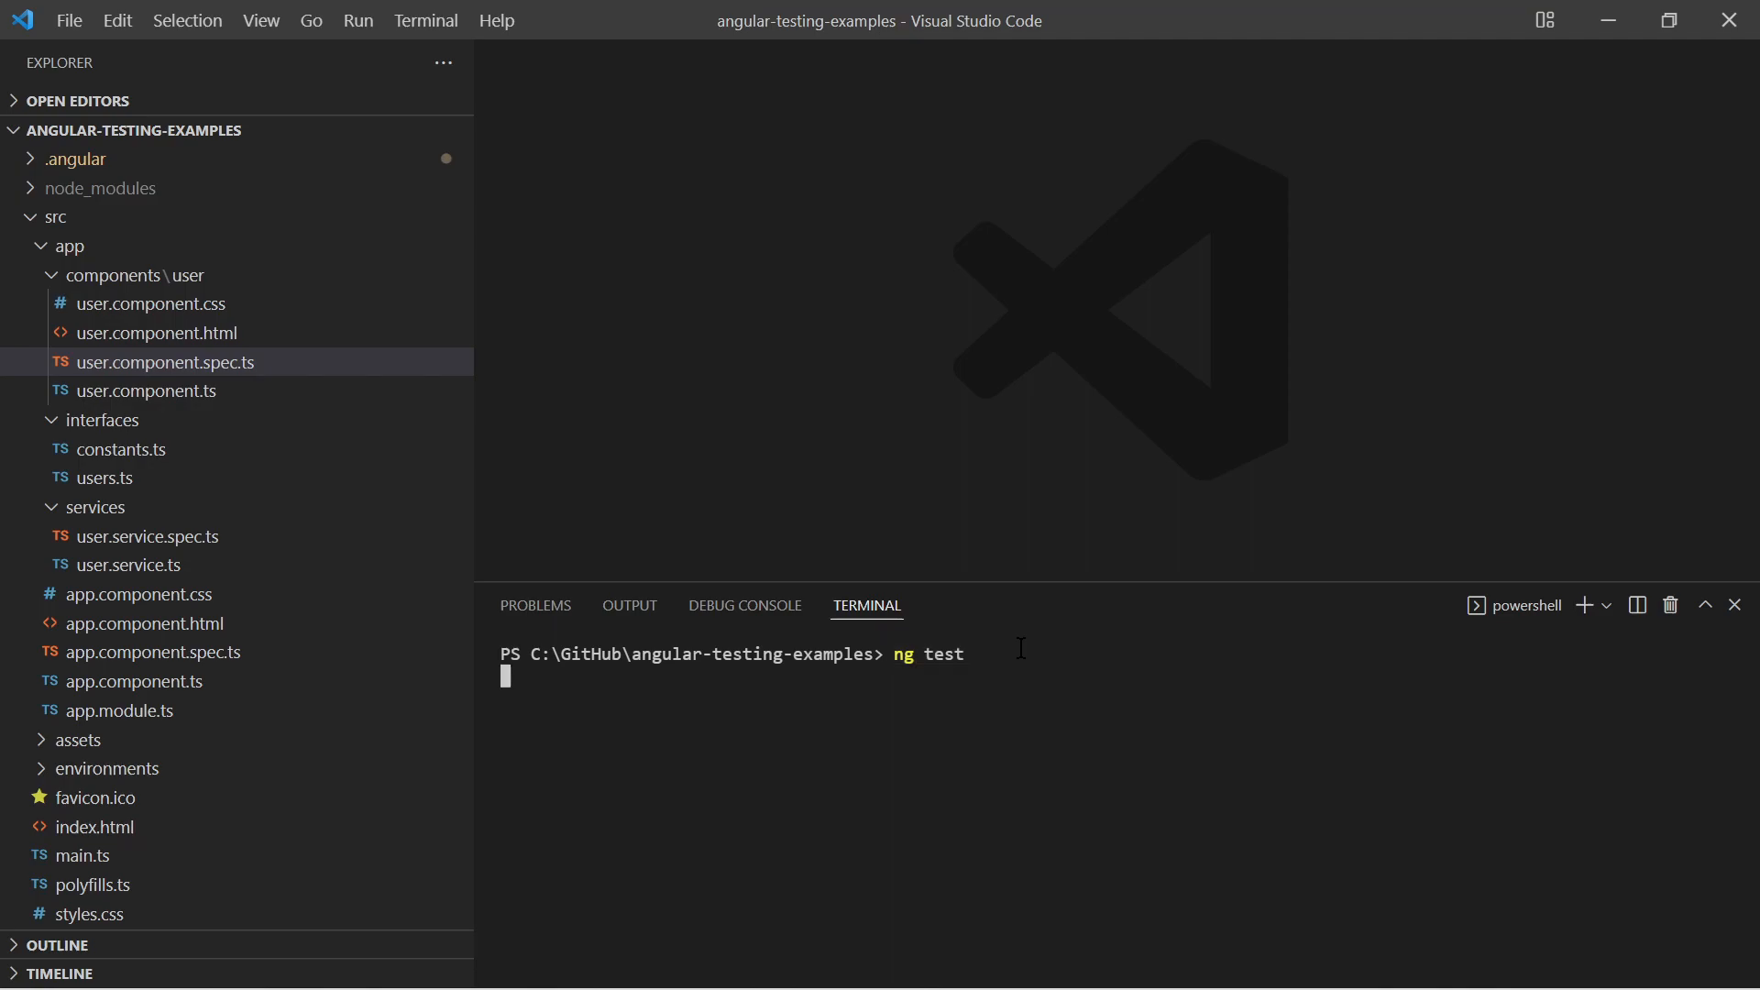
key("Return")
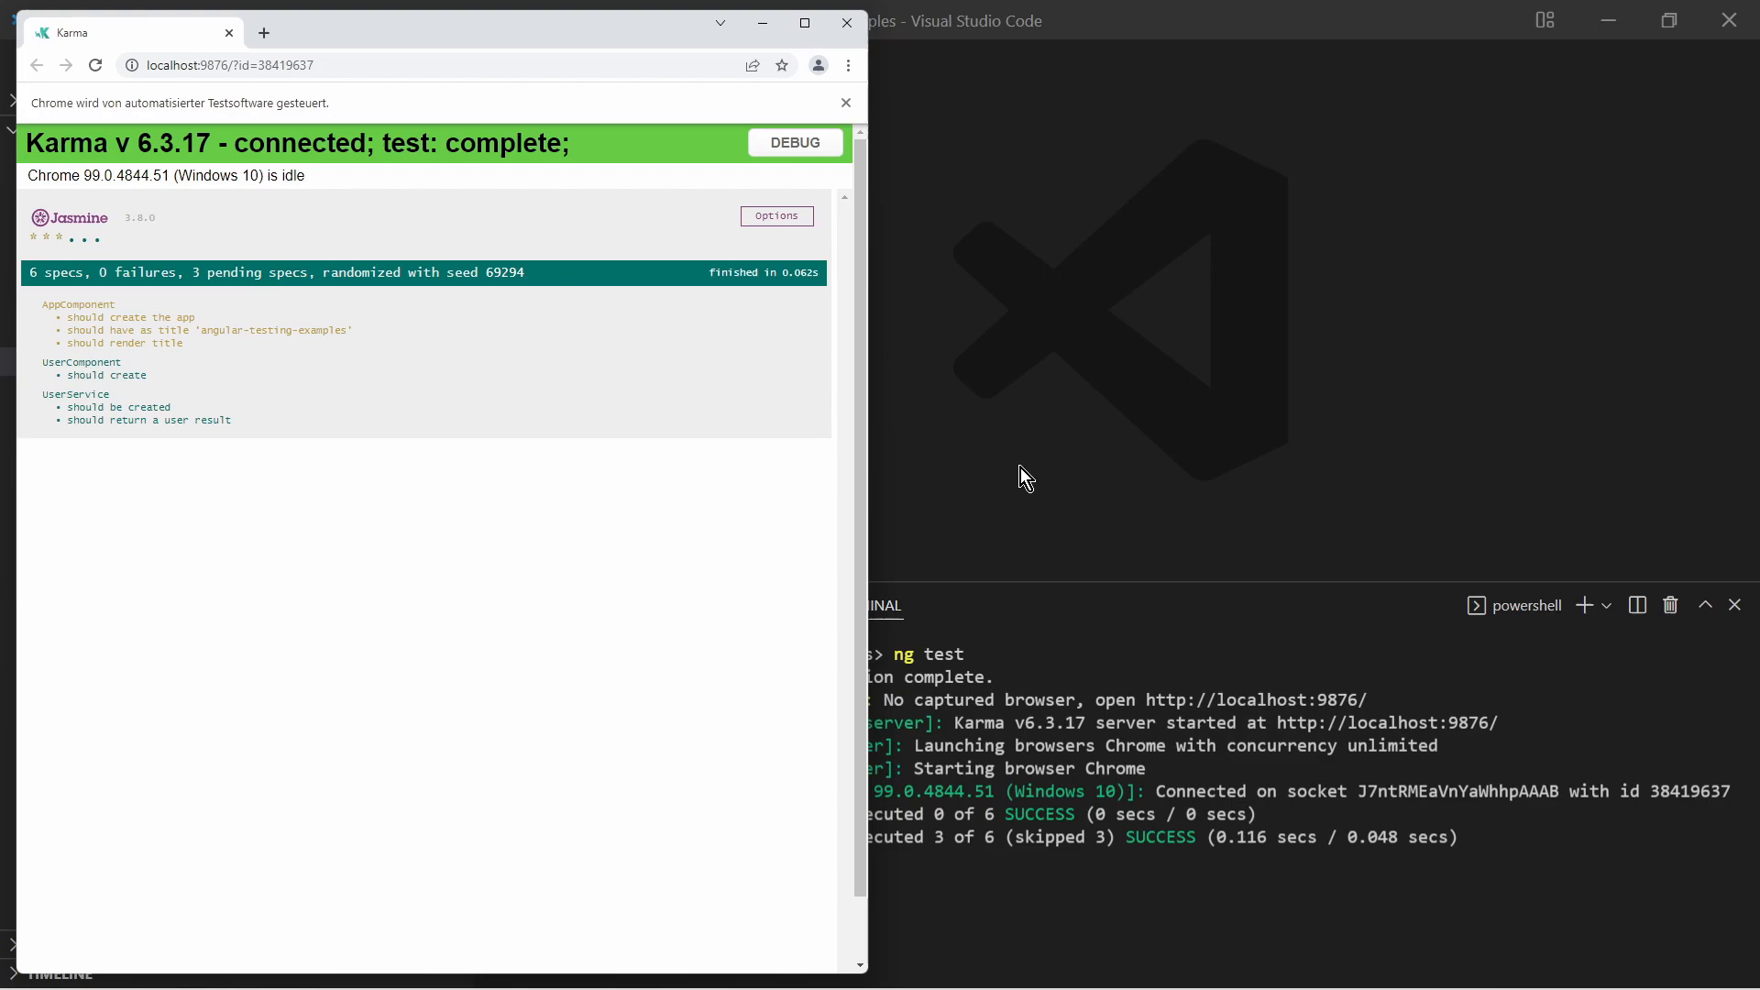
mouse_move(390, 516)
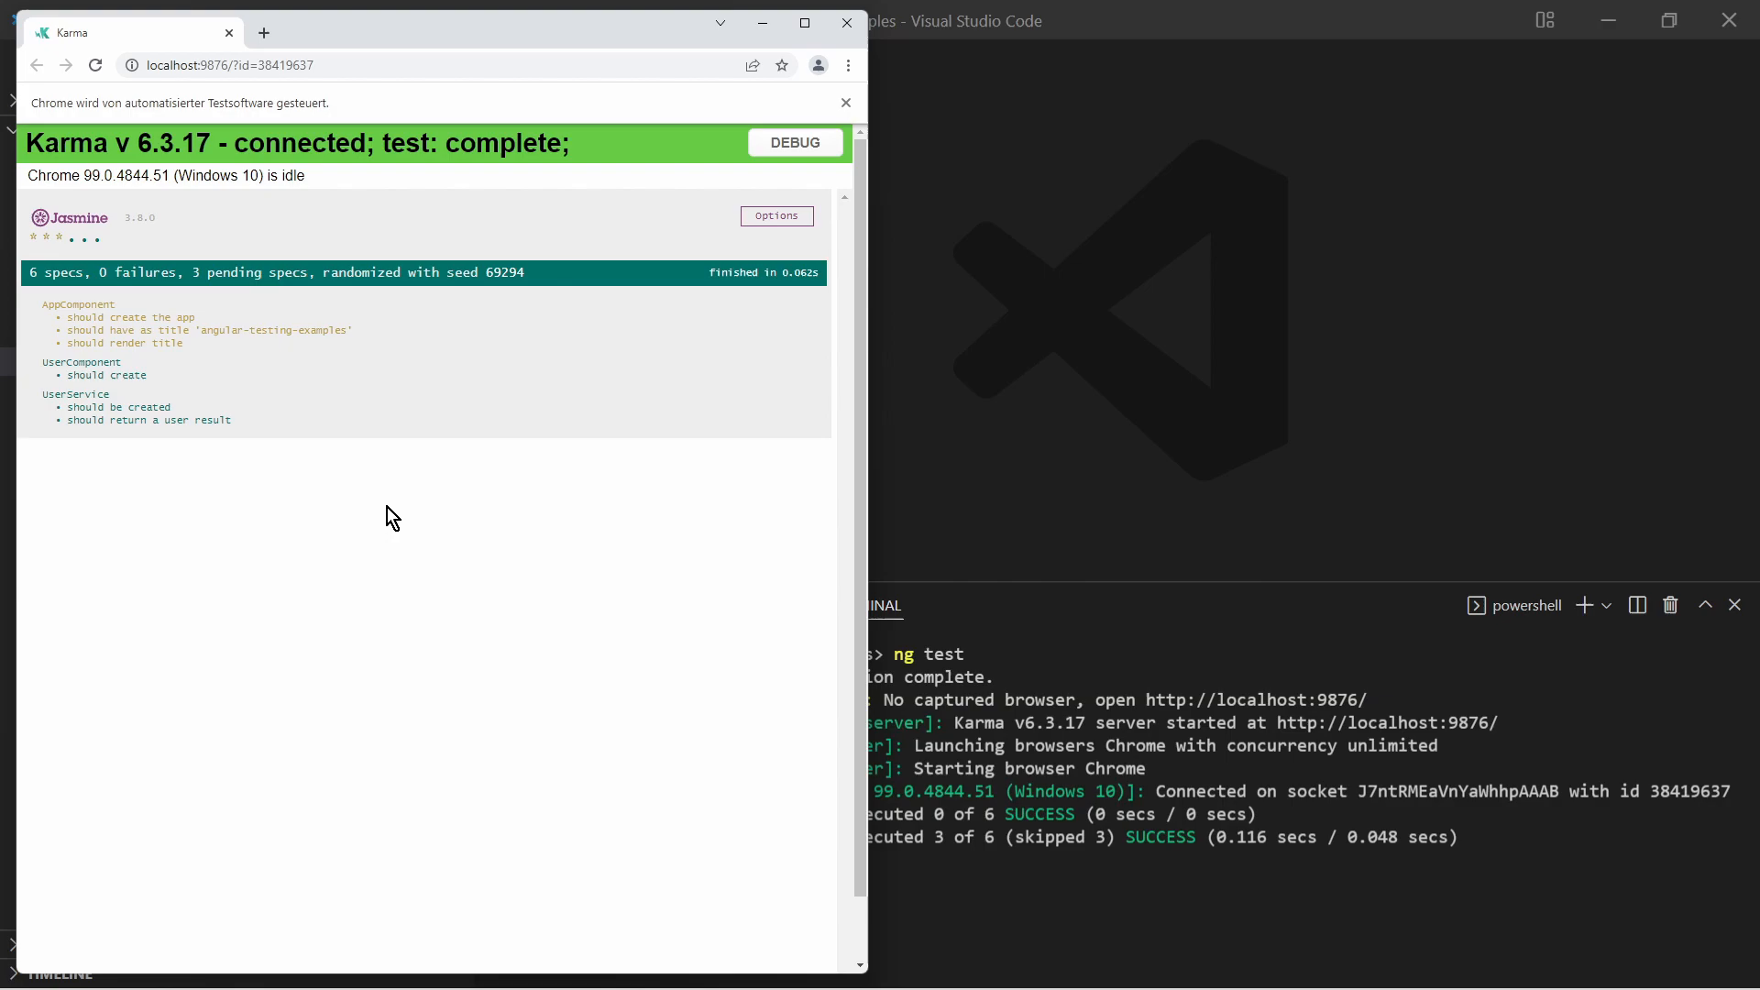
mouse_move(279, 473)
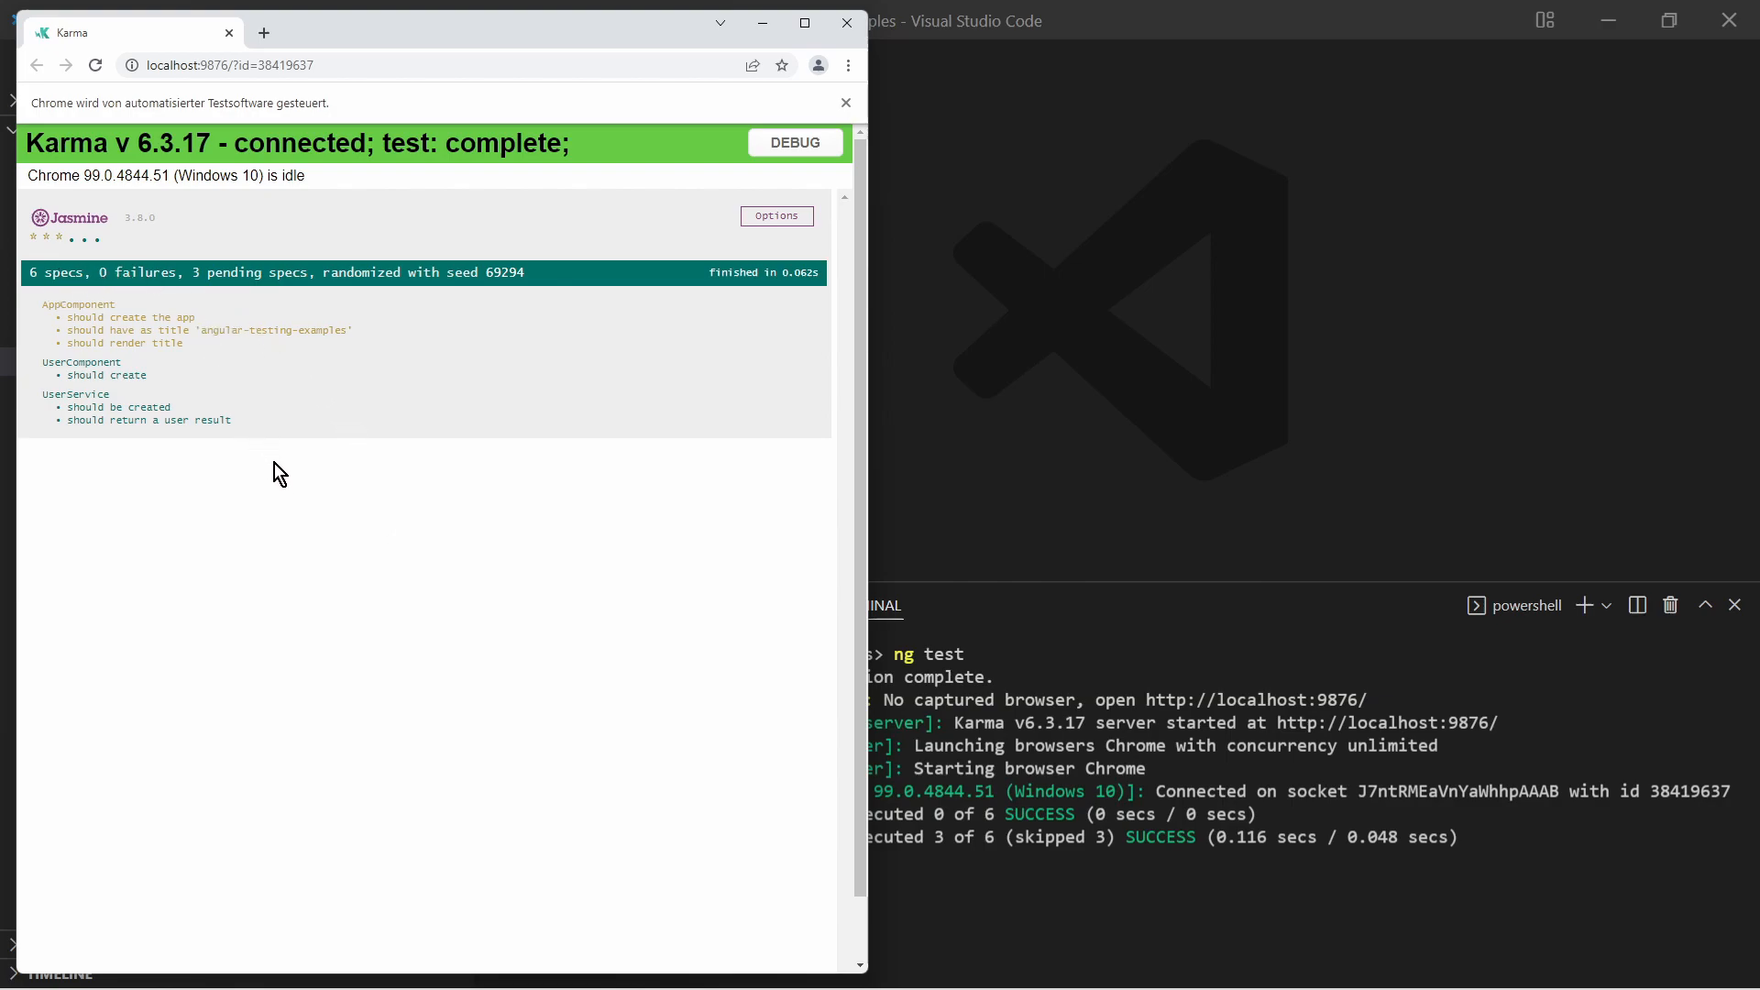
mouse_move(1107, 507)
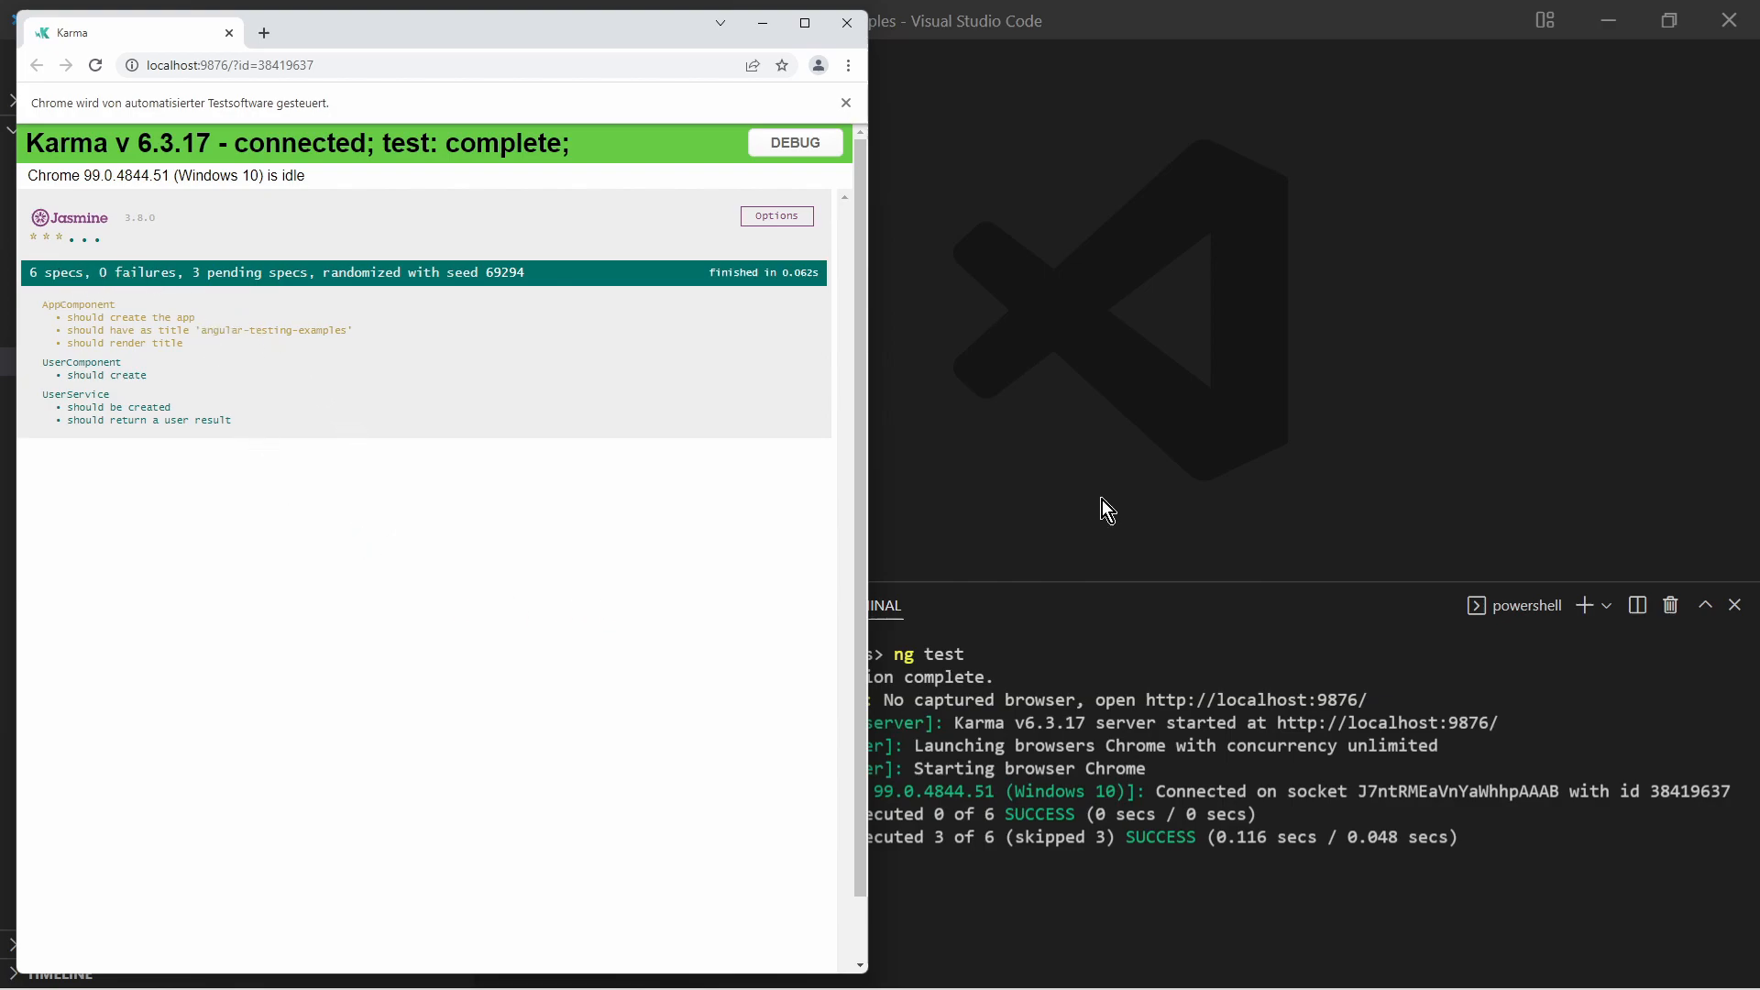
- Bring VS Code forward and open karma.conf.js from the Explorer
left_click(845, 24)
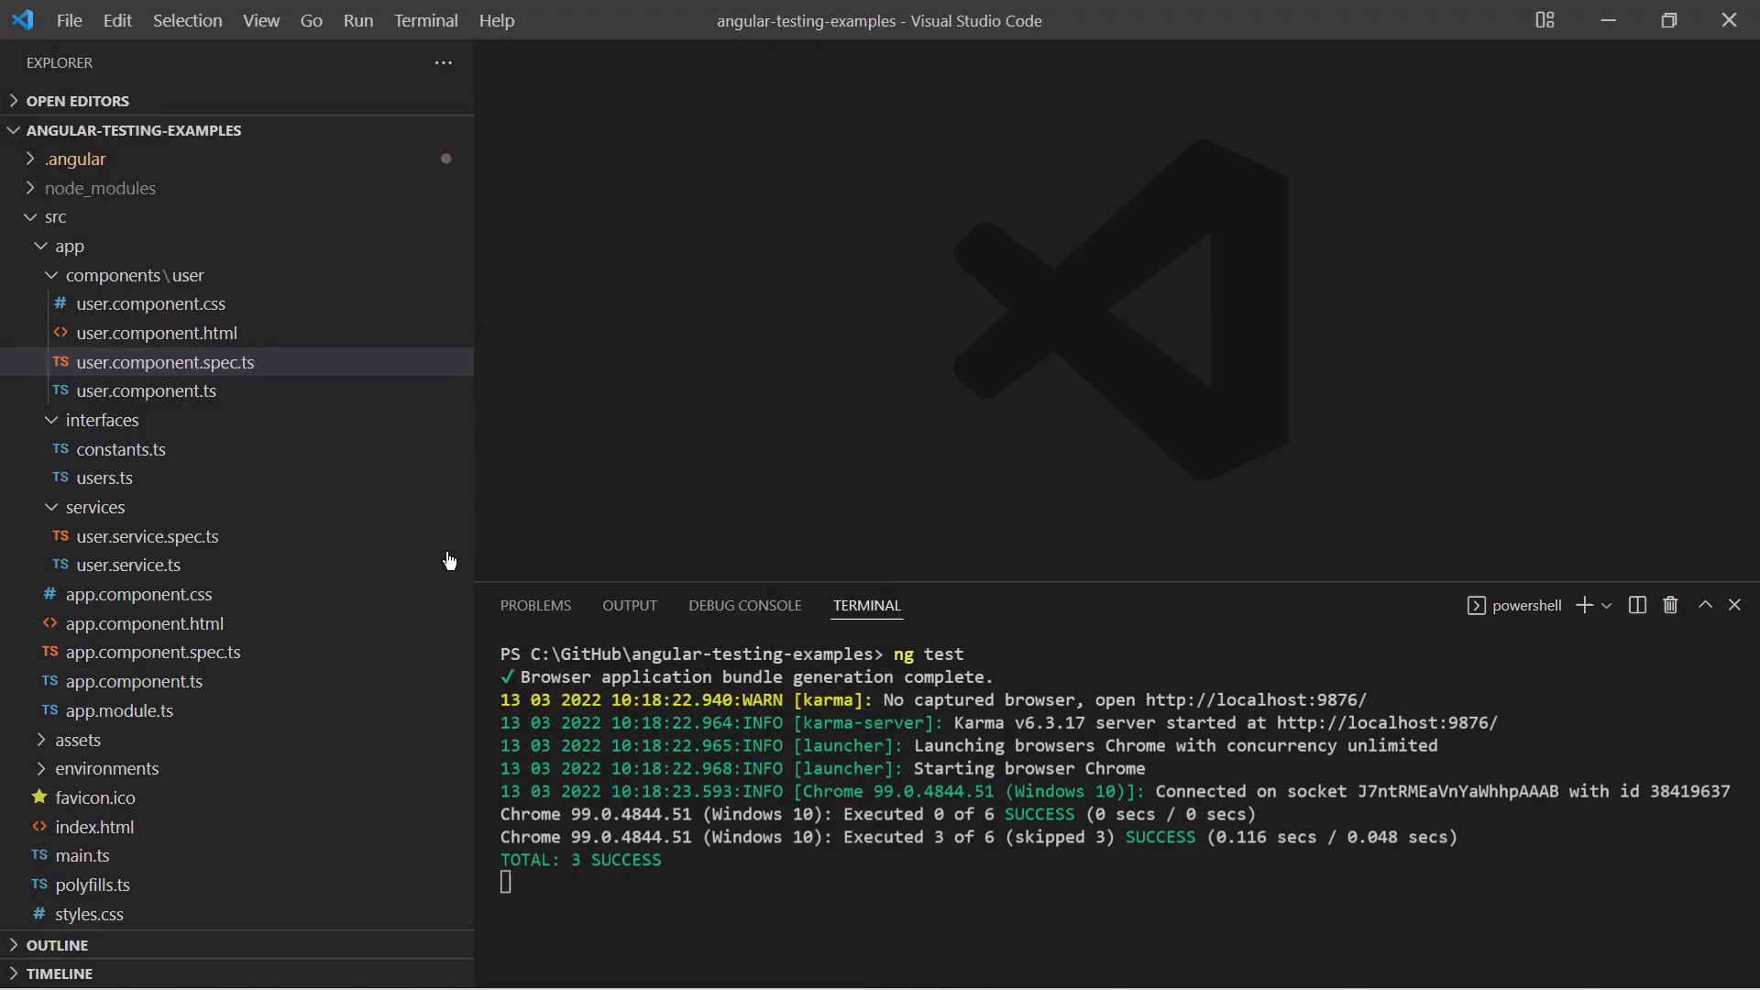
scroll("down", 3)
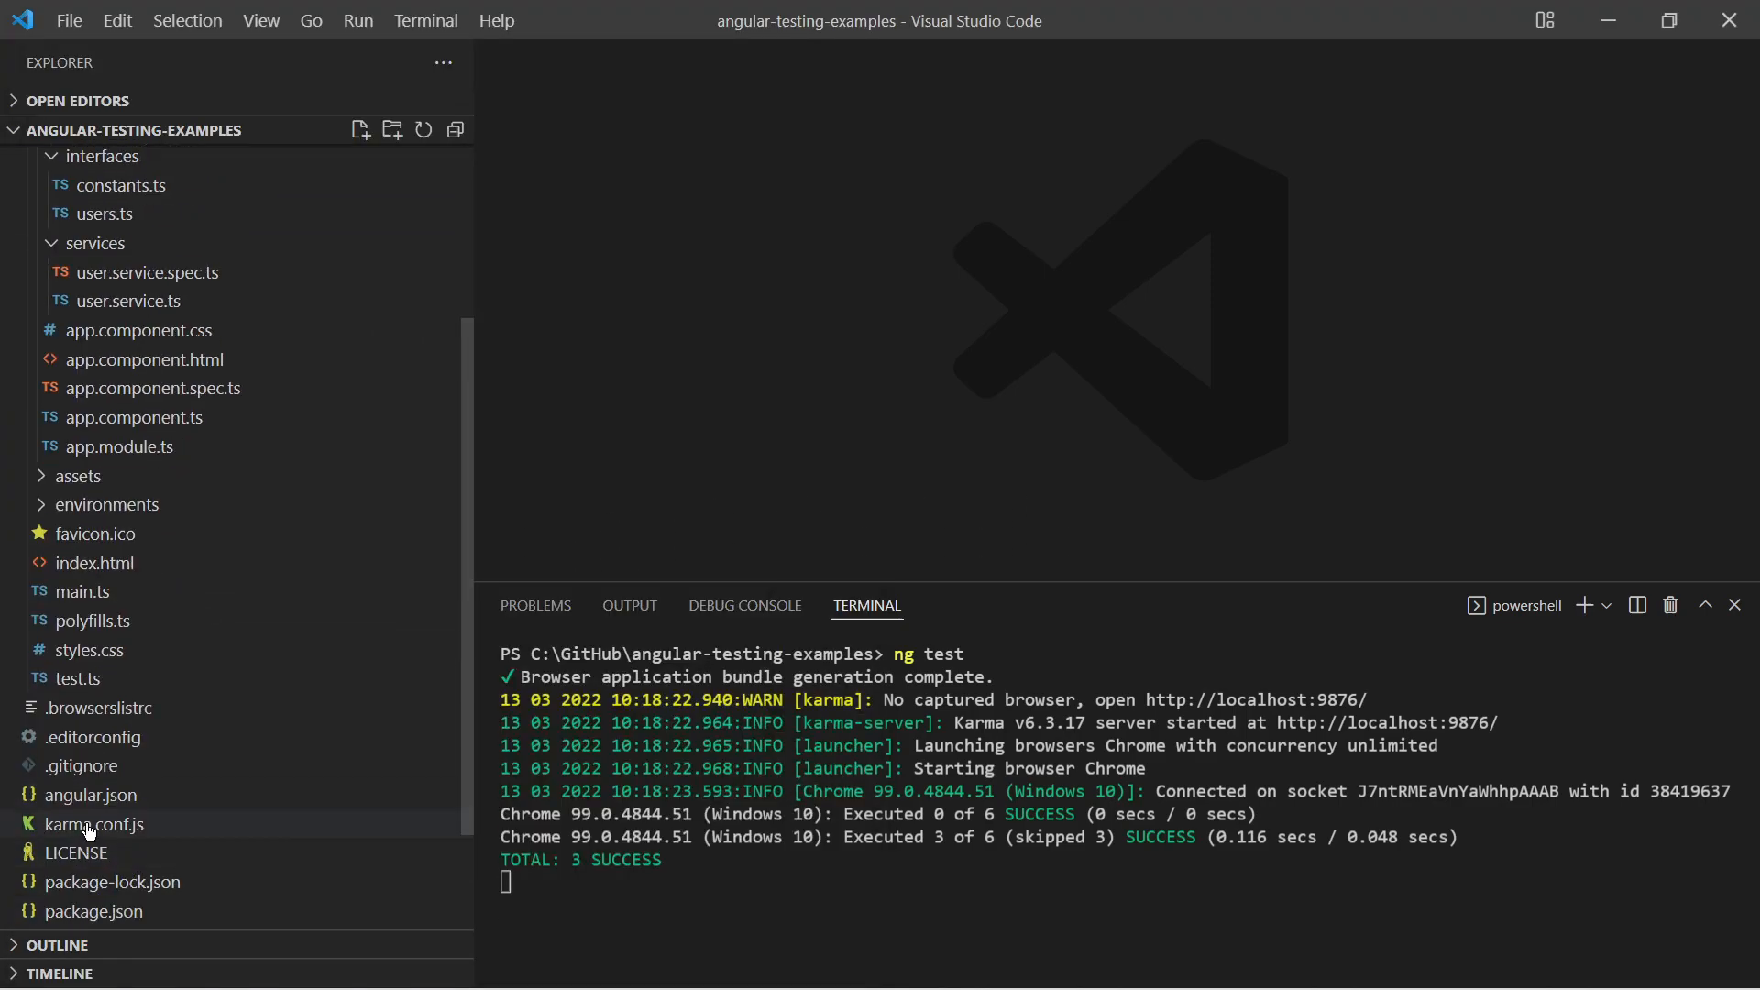
left_click(90, 823)
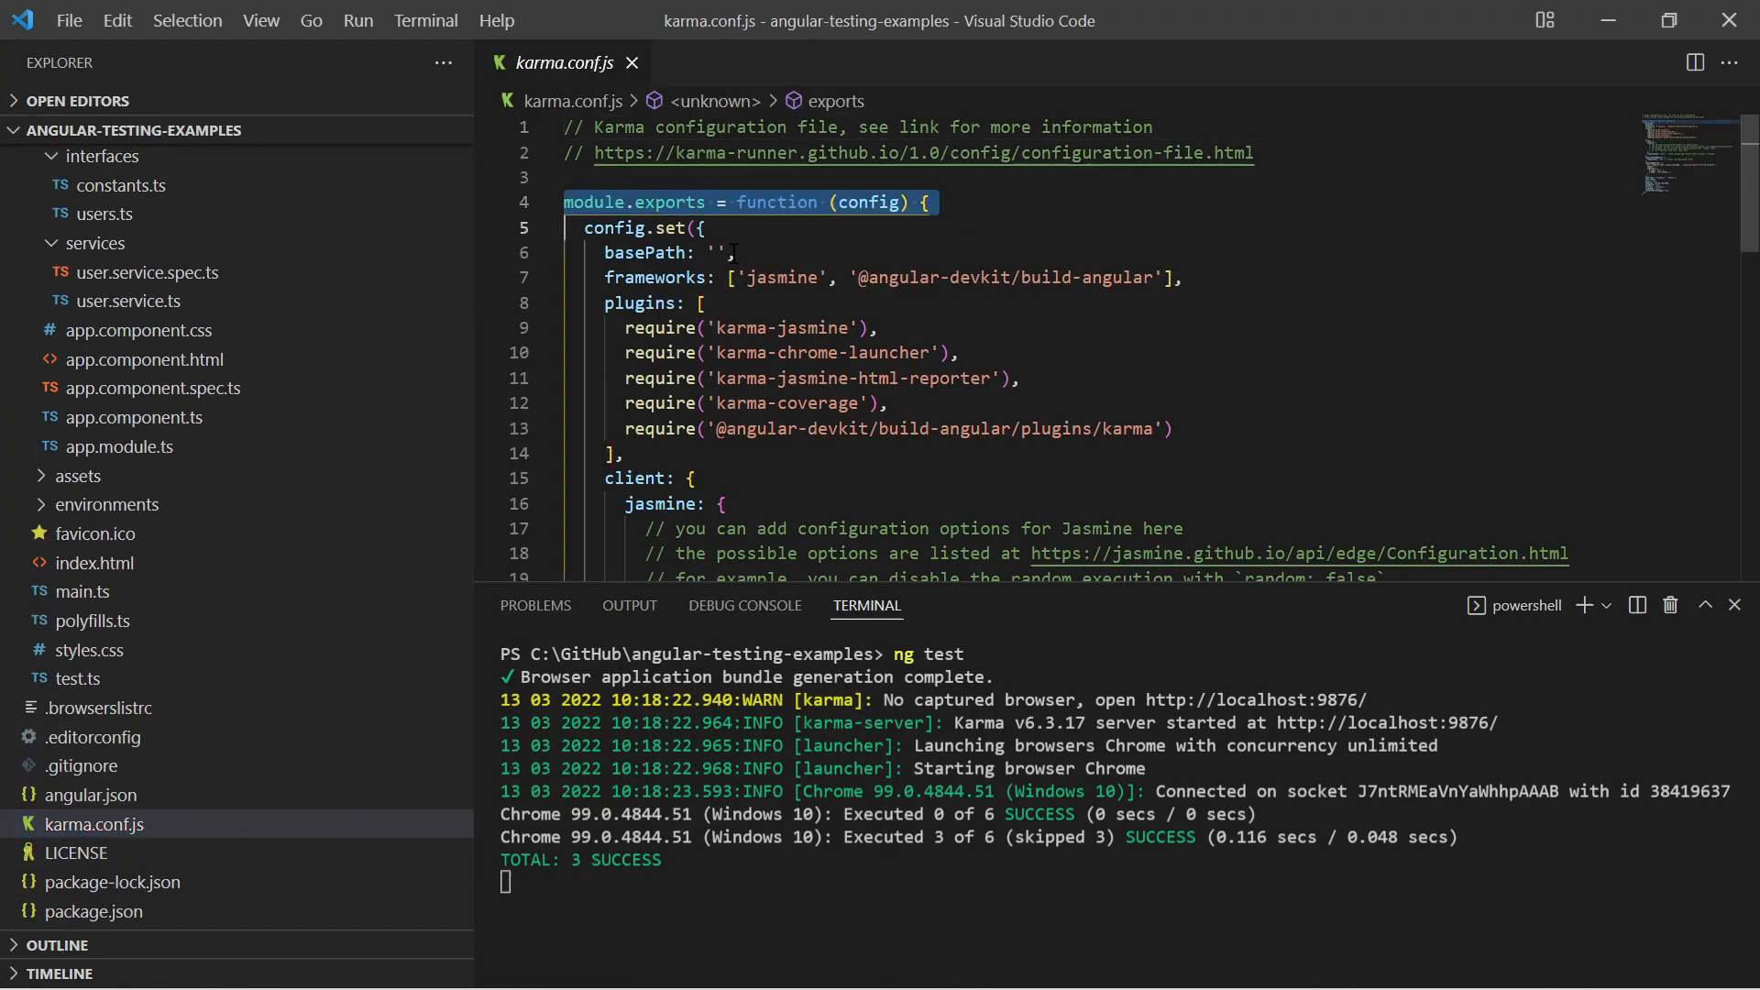
scroll("down", 3)
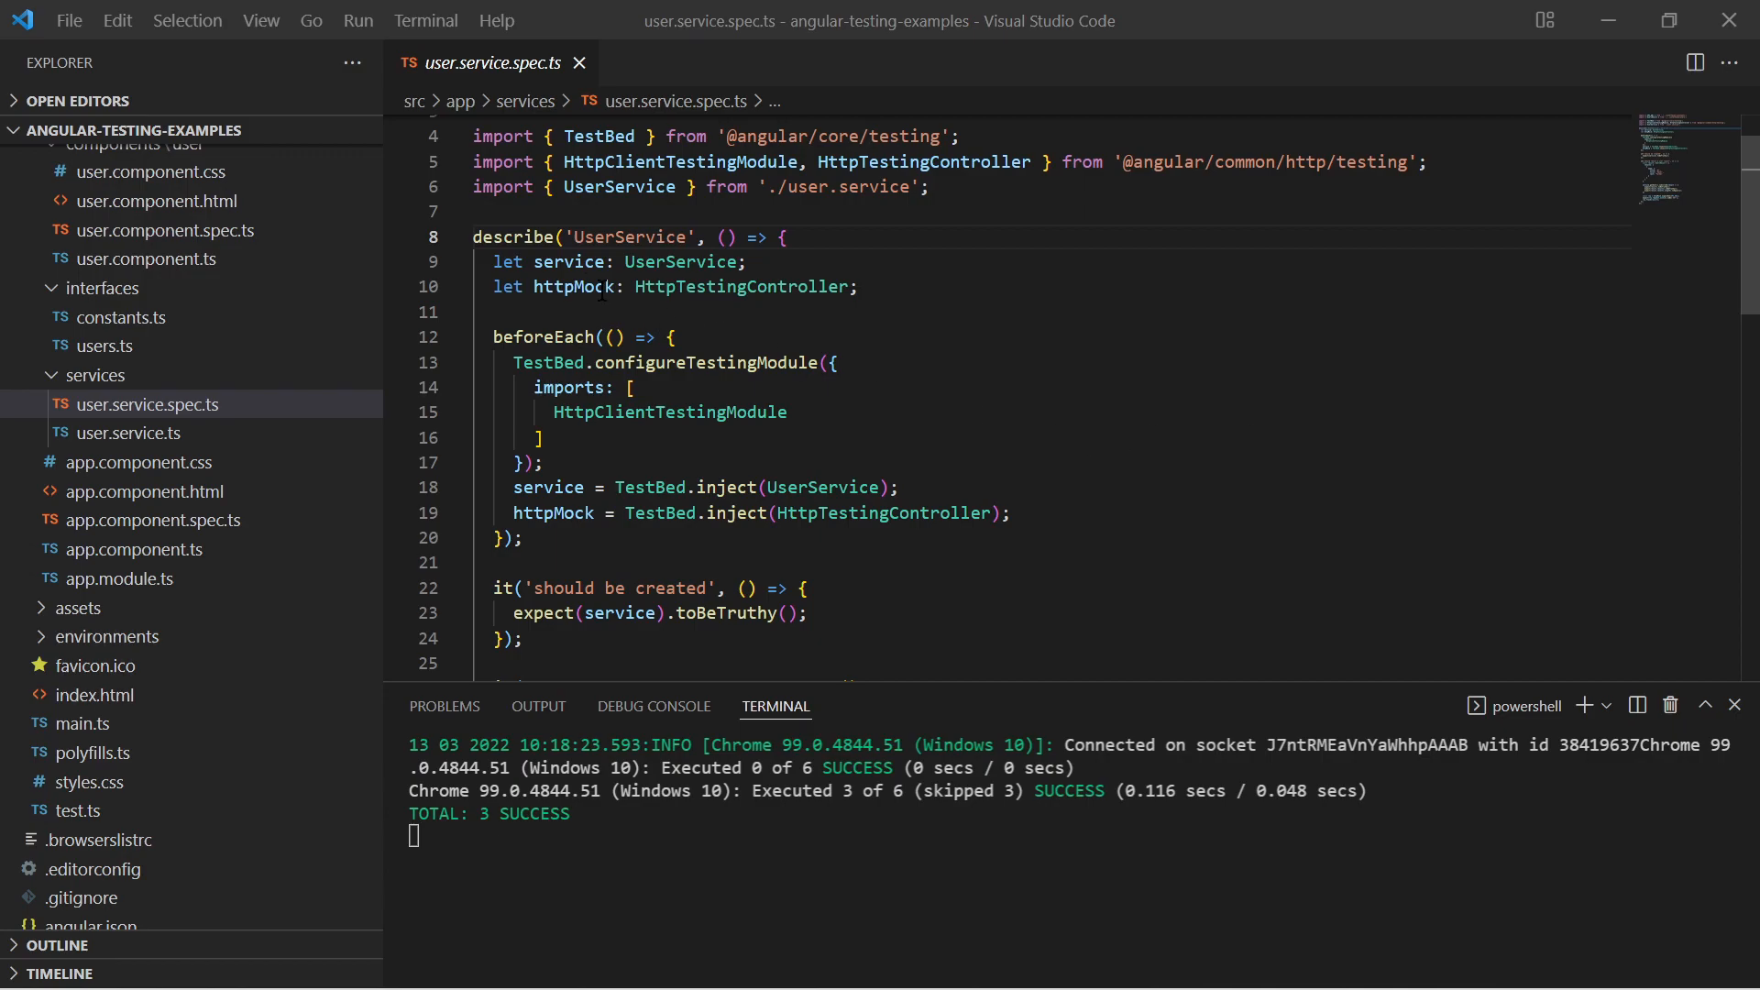
- Try xdescribe on the UserService suite, then switch it to fdescribe and save so only its specs run
type("x")
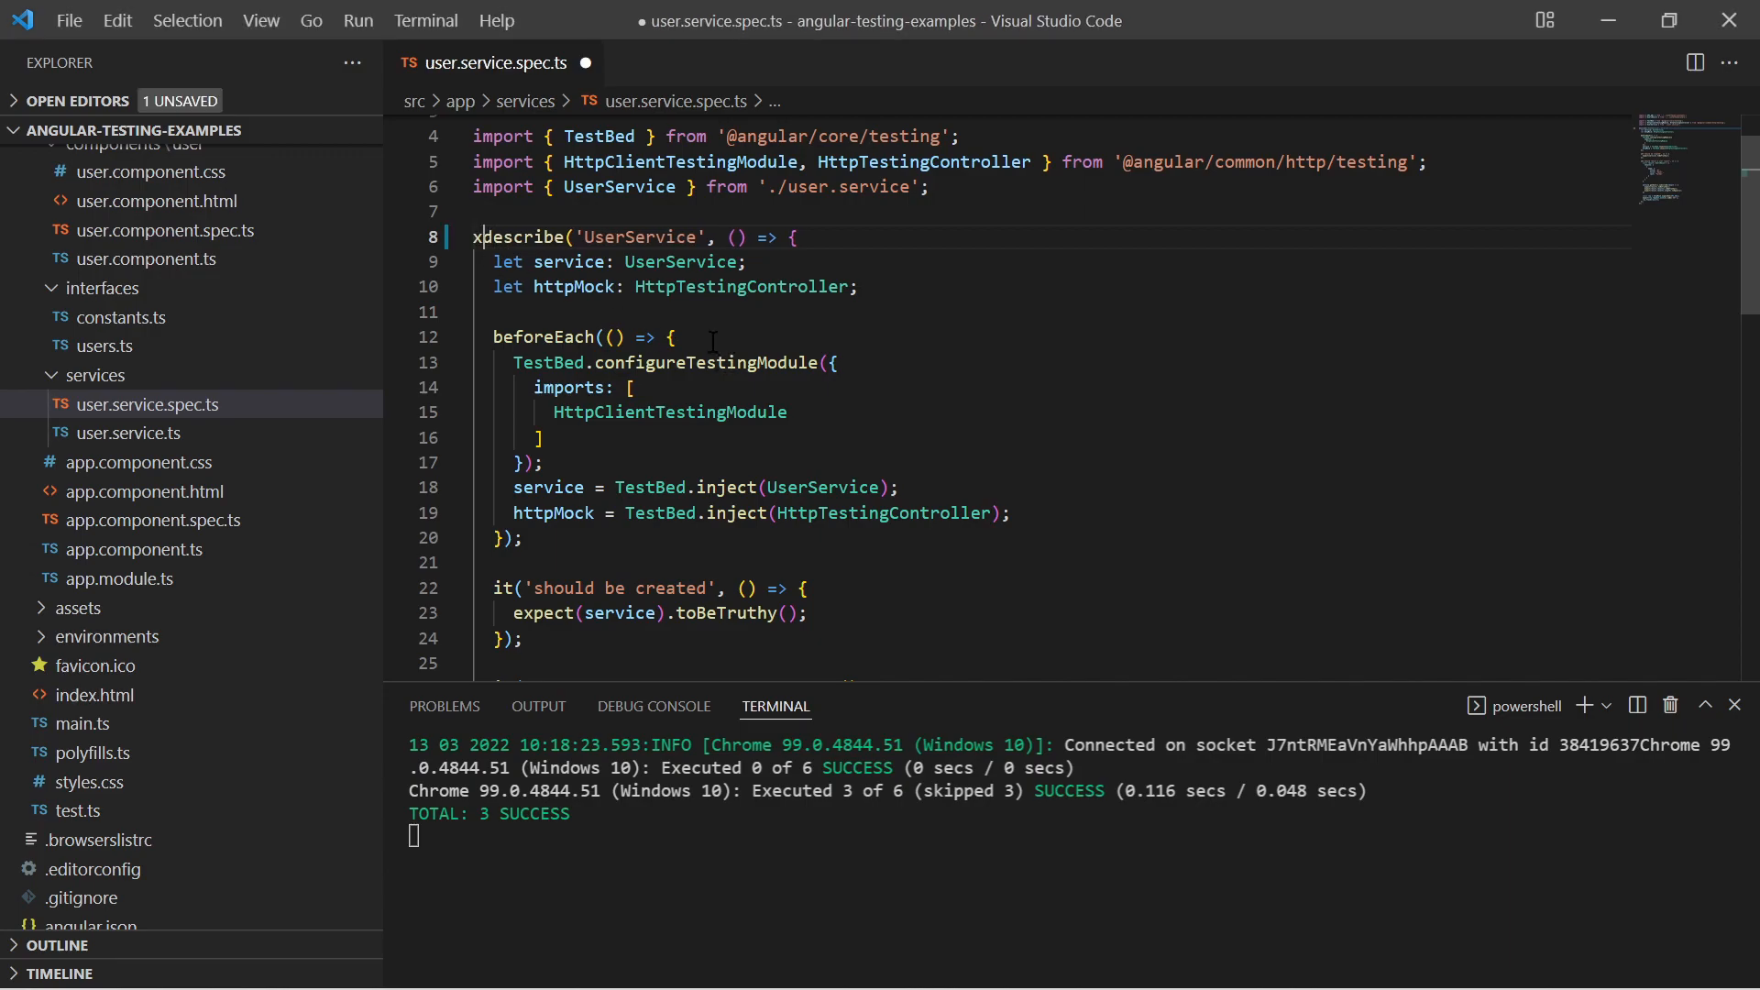
key("ctrl+s")
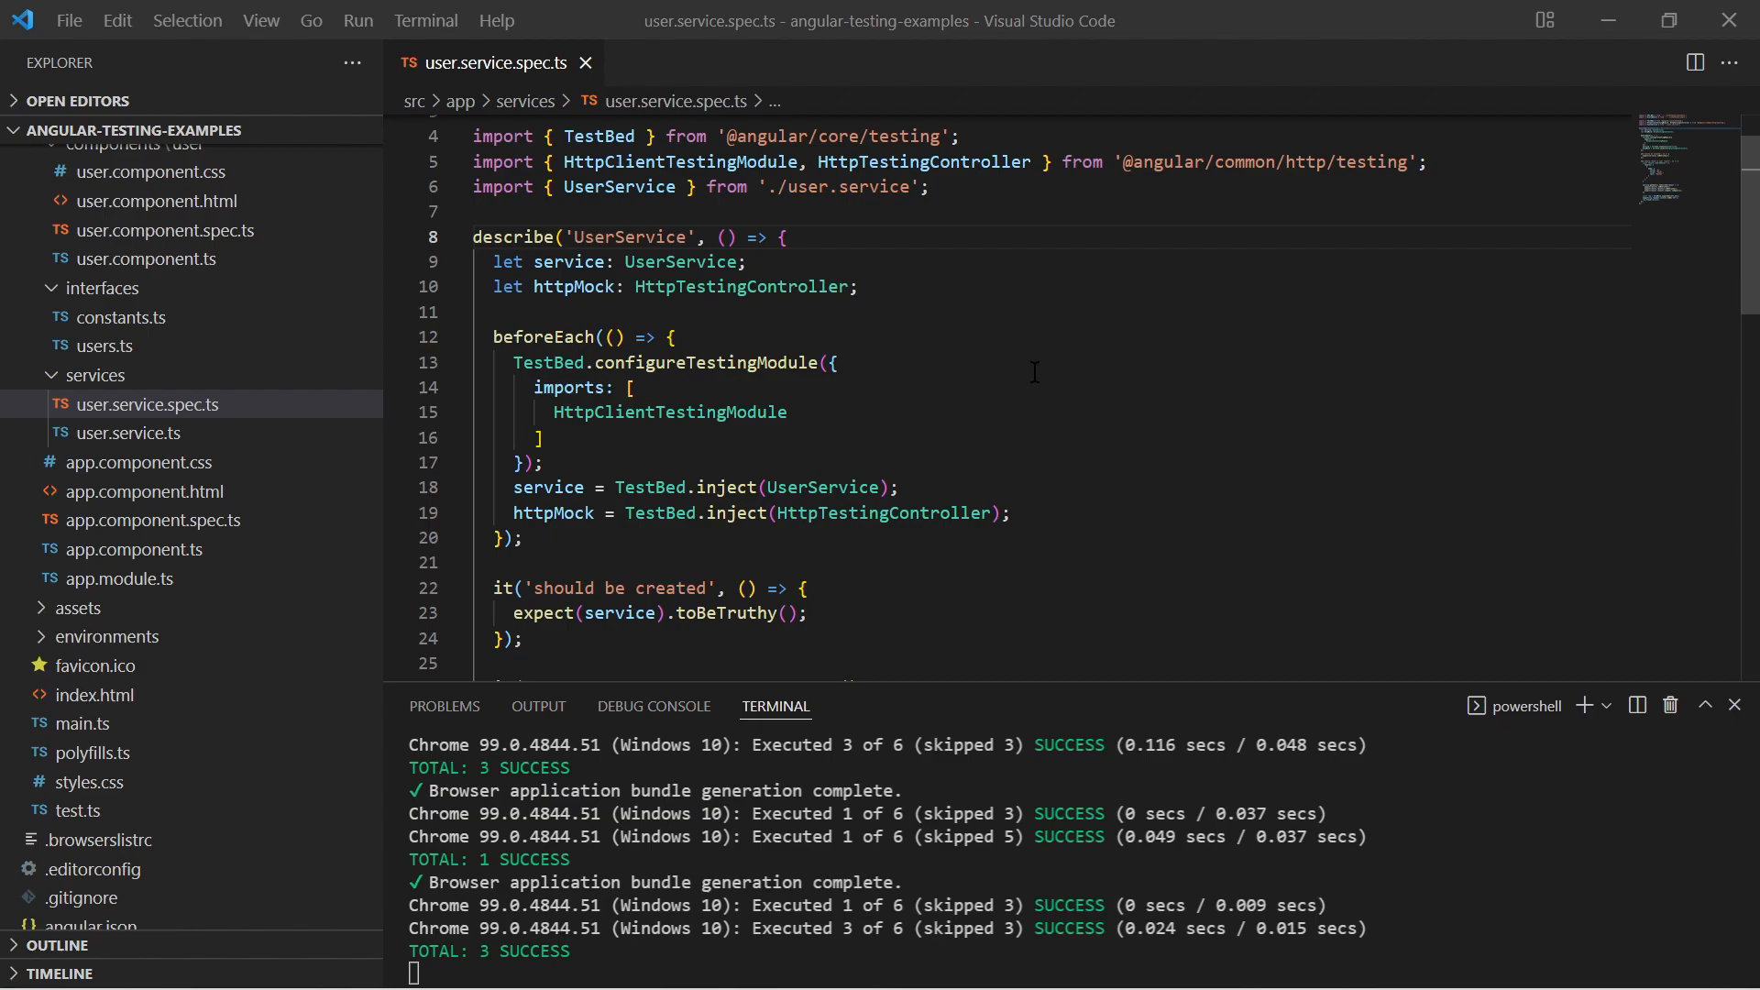
mouse_move(947, 378)
type("f")
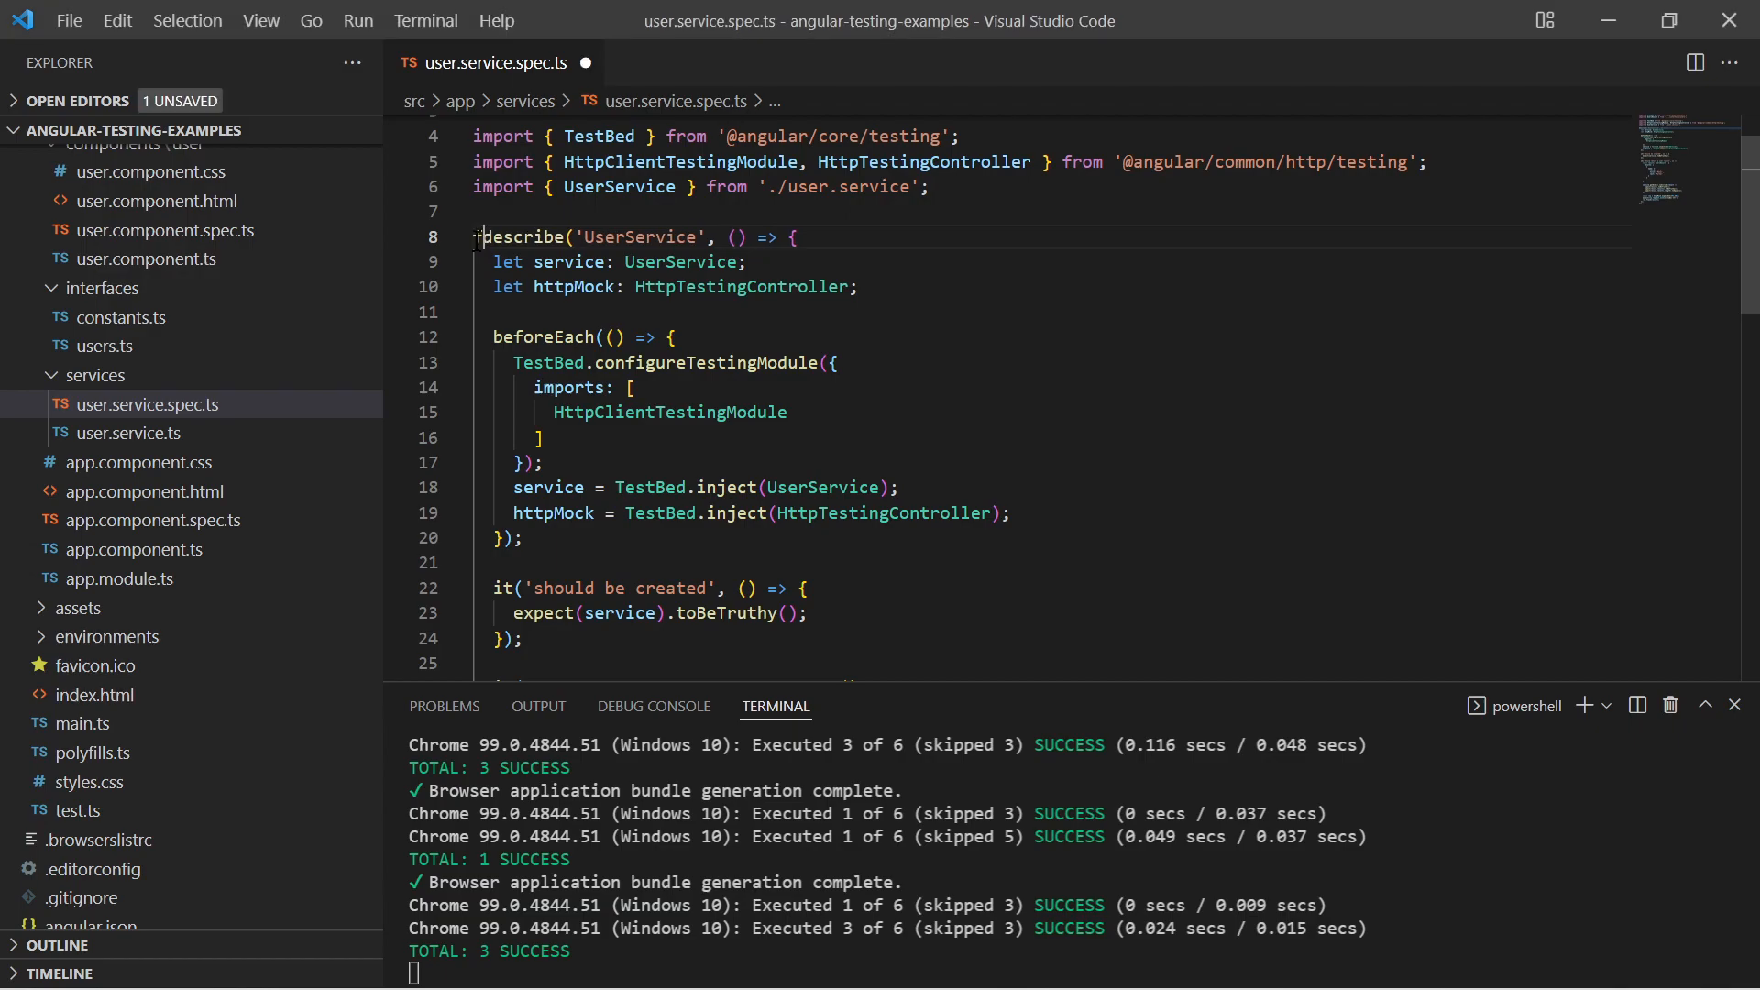
key("ctrl+s")
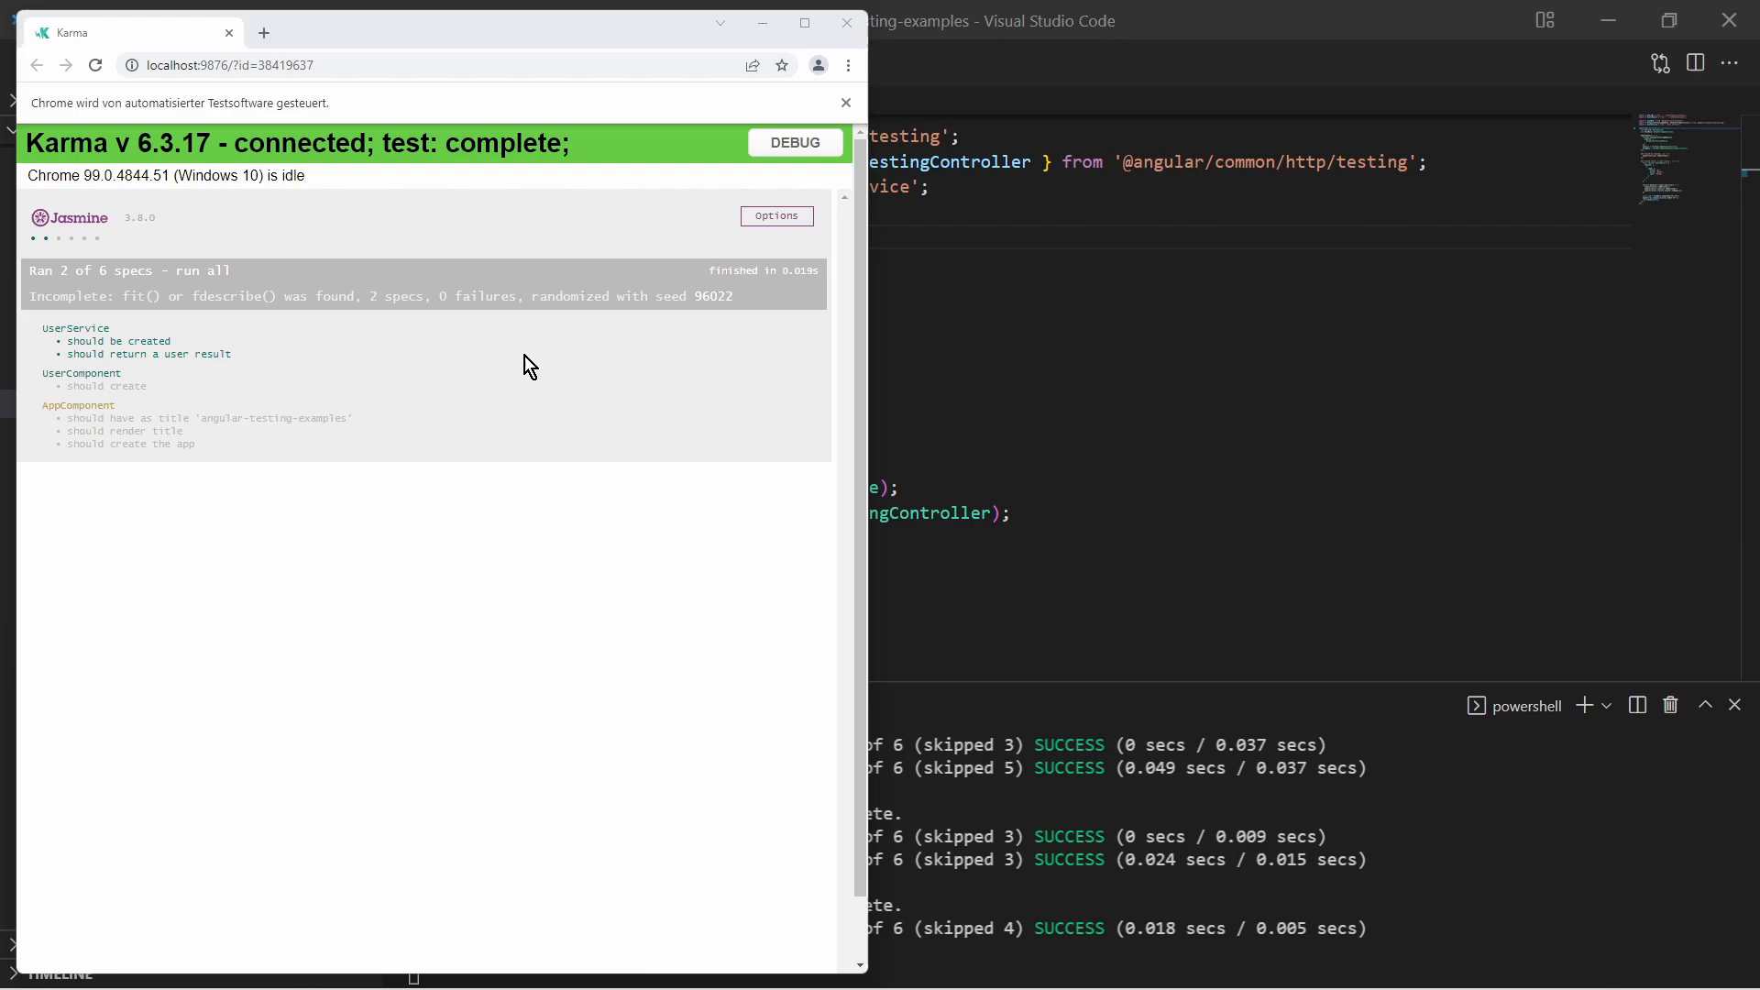
mouse_move(188, 403)
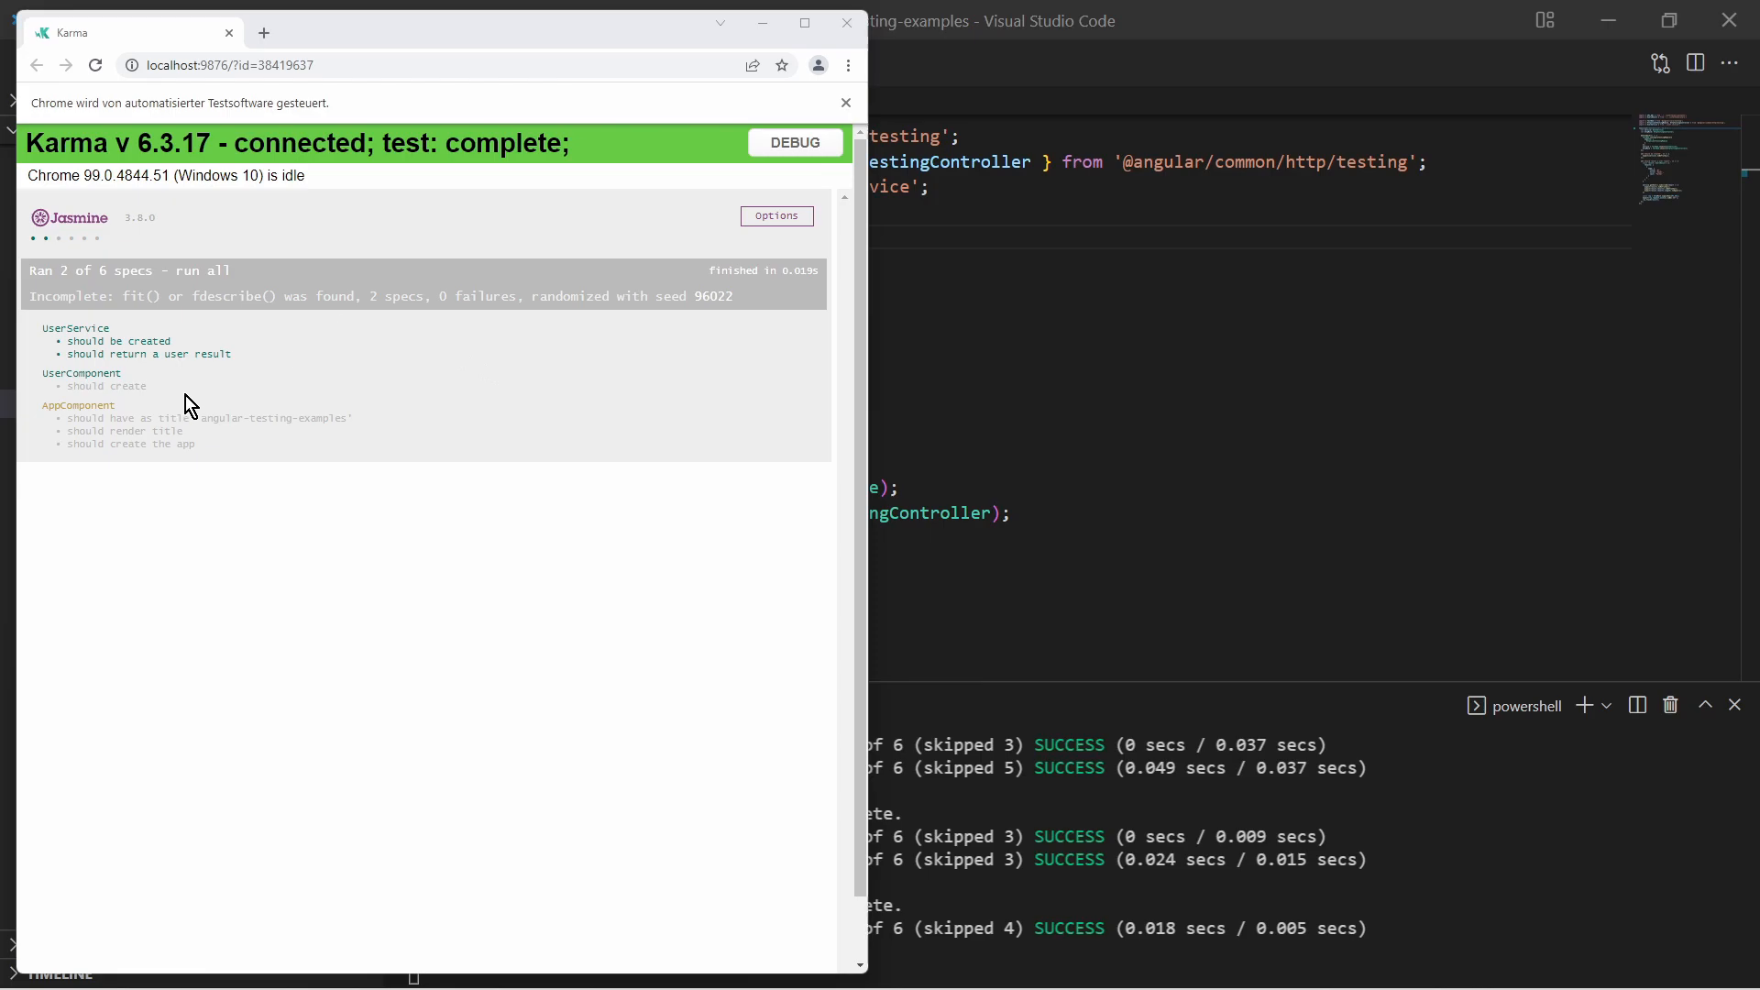
left_click_drag(189, 401, 403, 352)
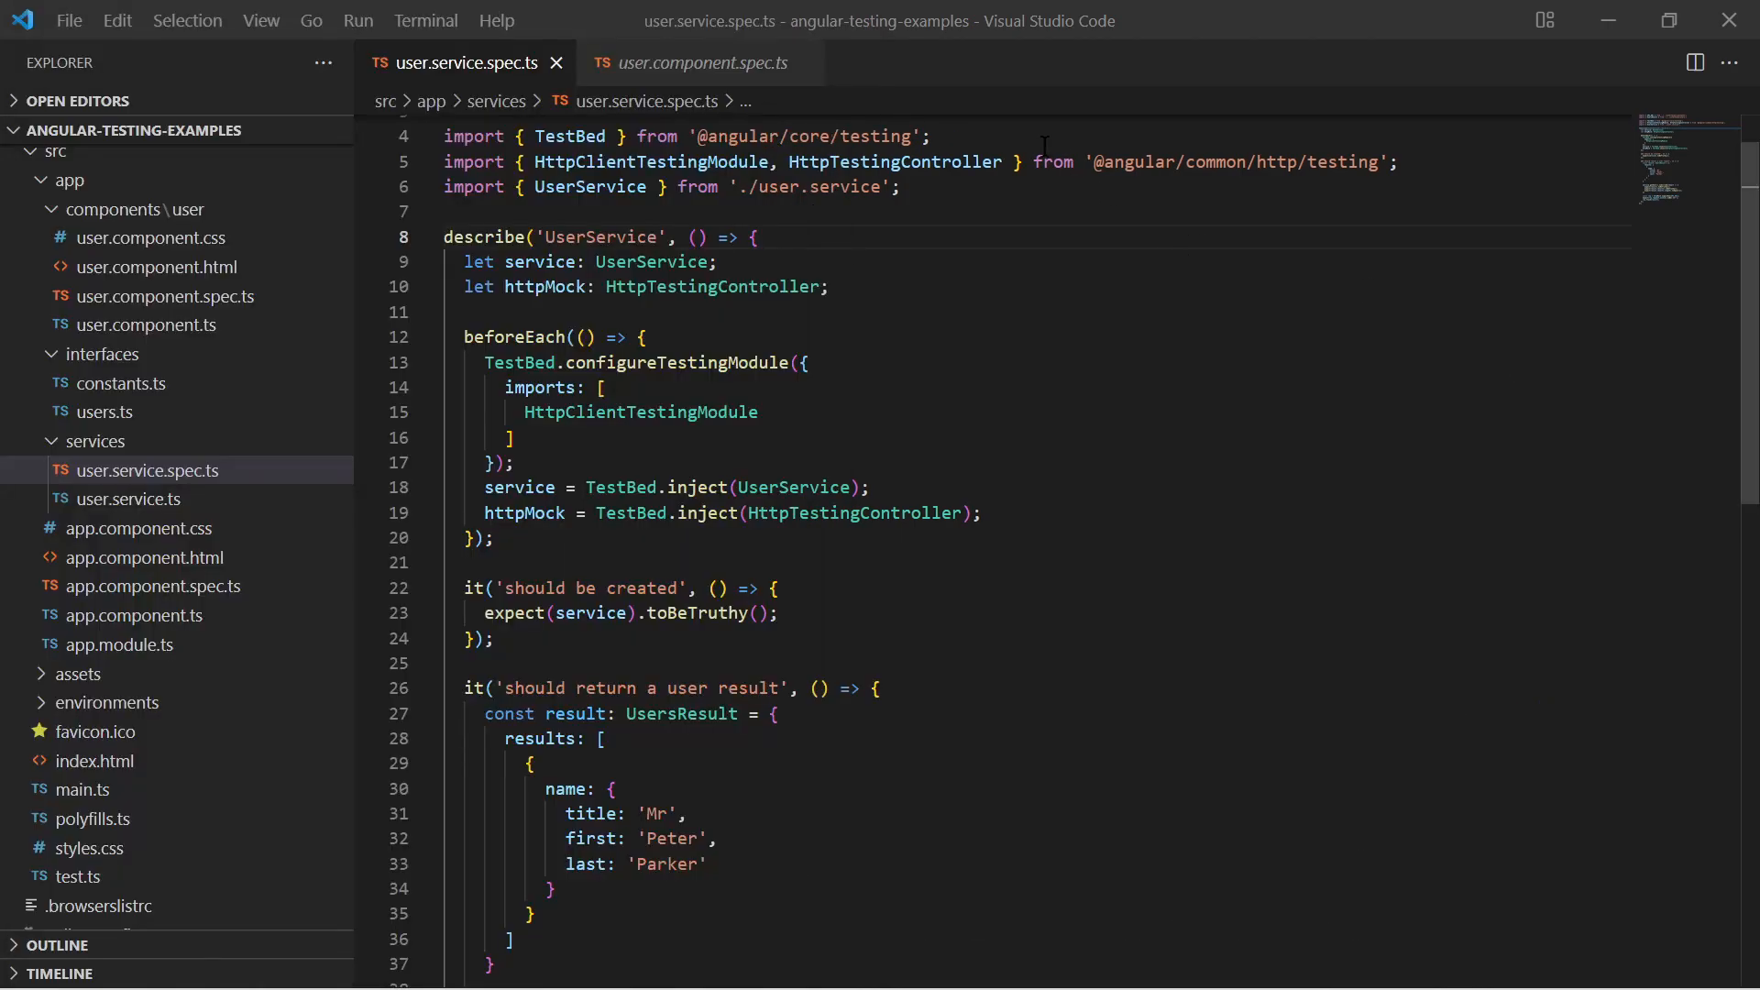
double_click(603, 237)
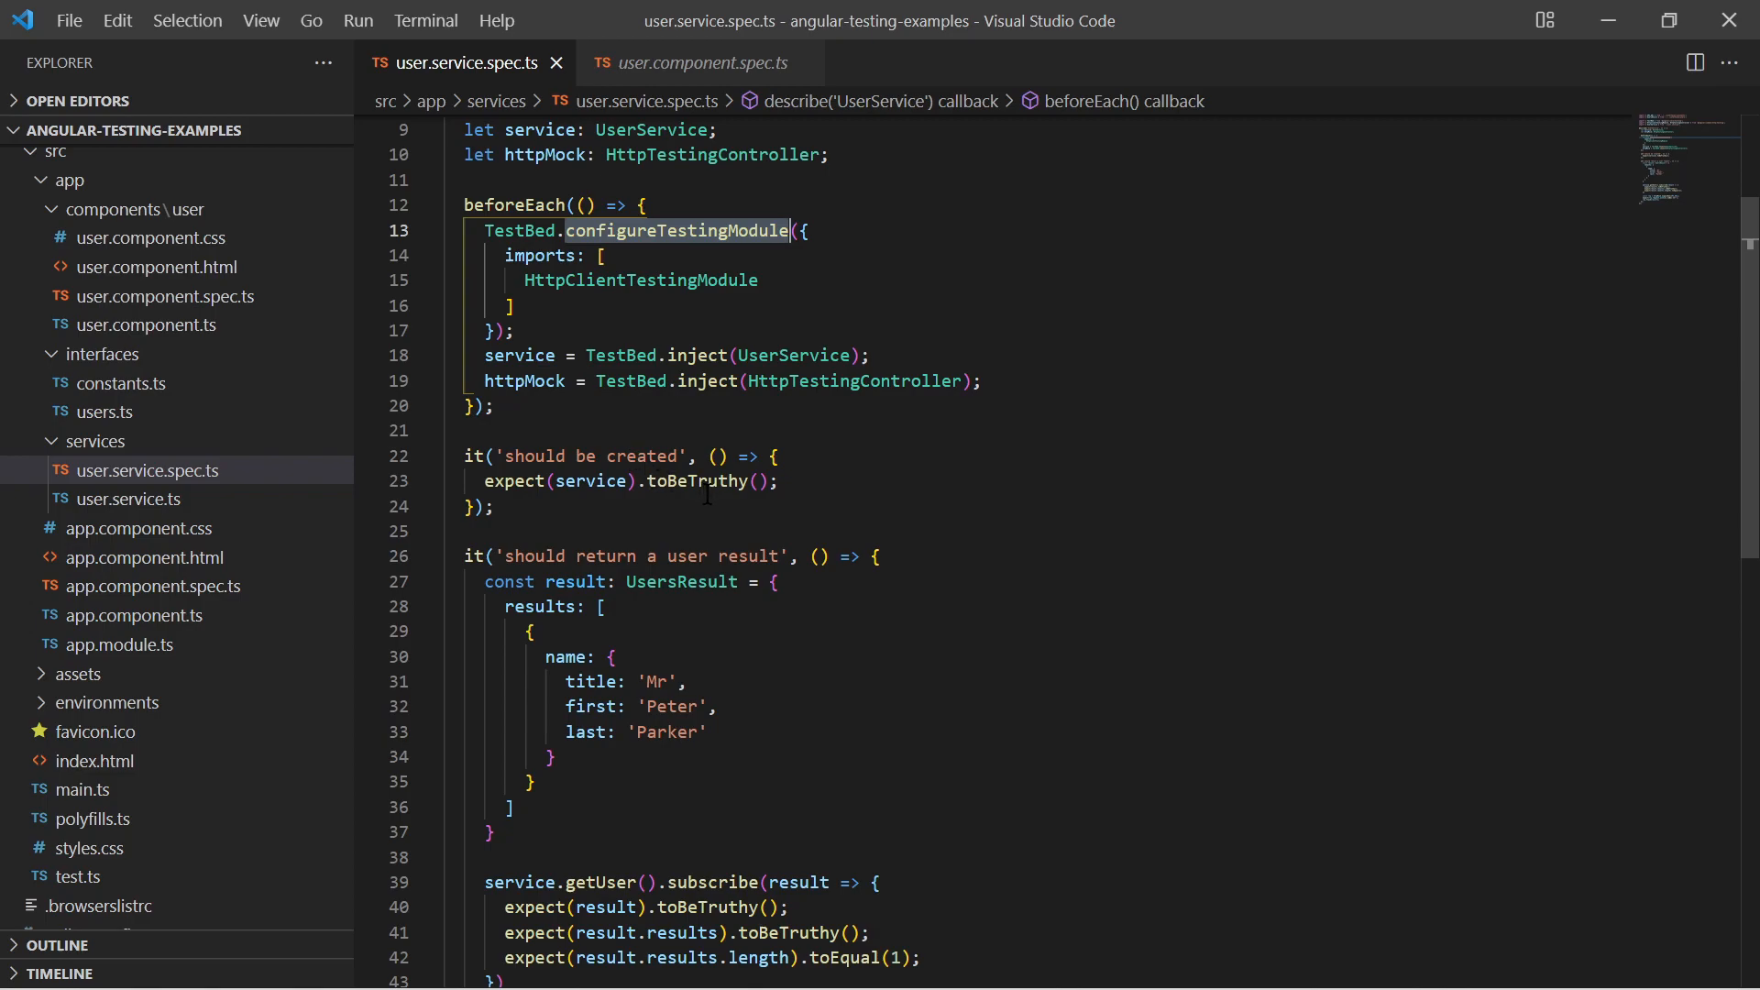
scroll("down", 3)
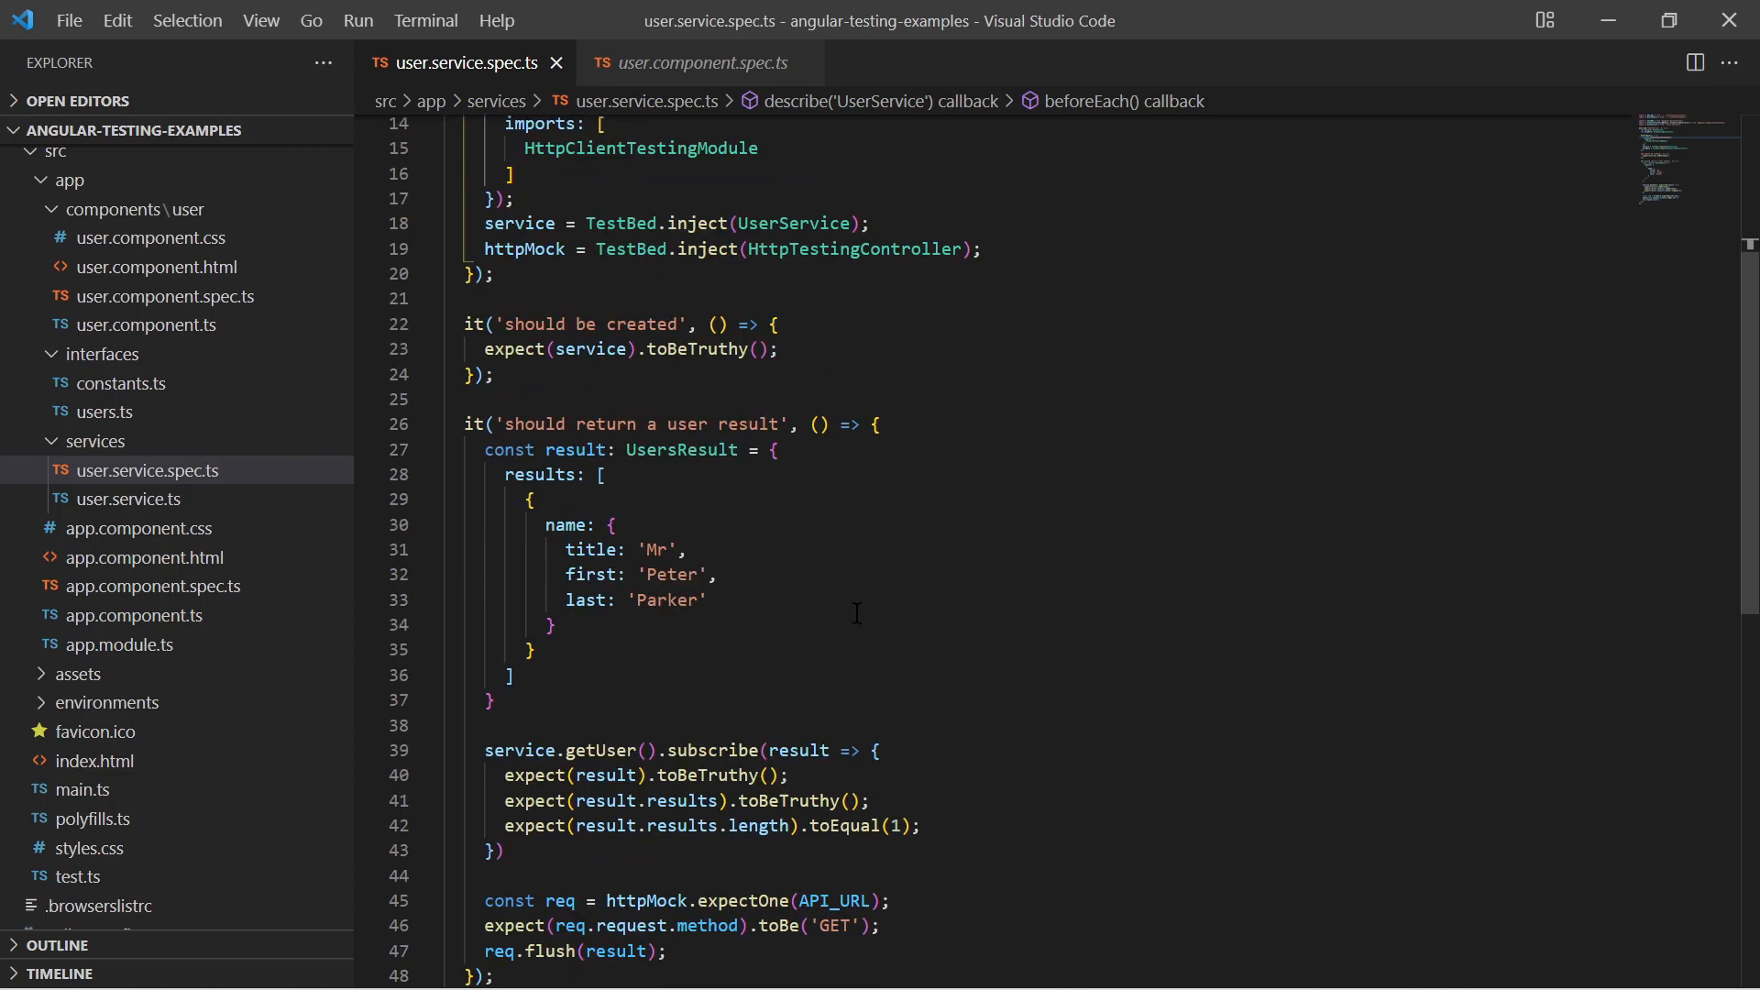
scroll("down", 3)
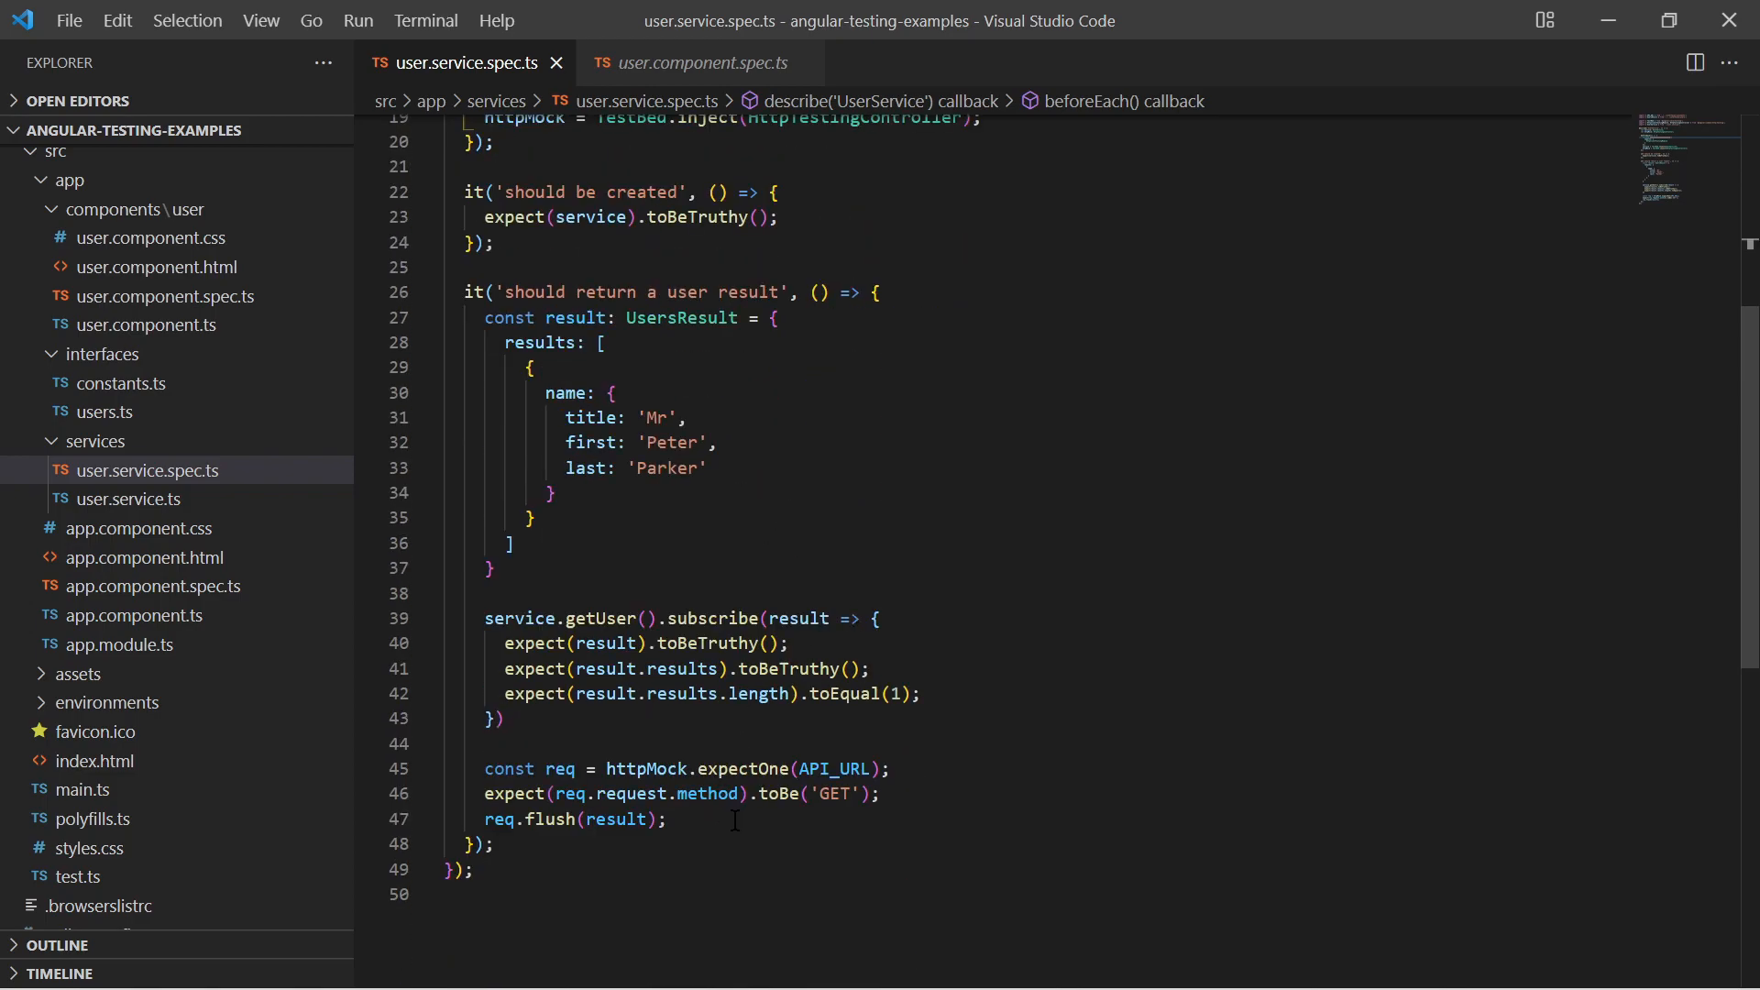
scroll("up", 3)
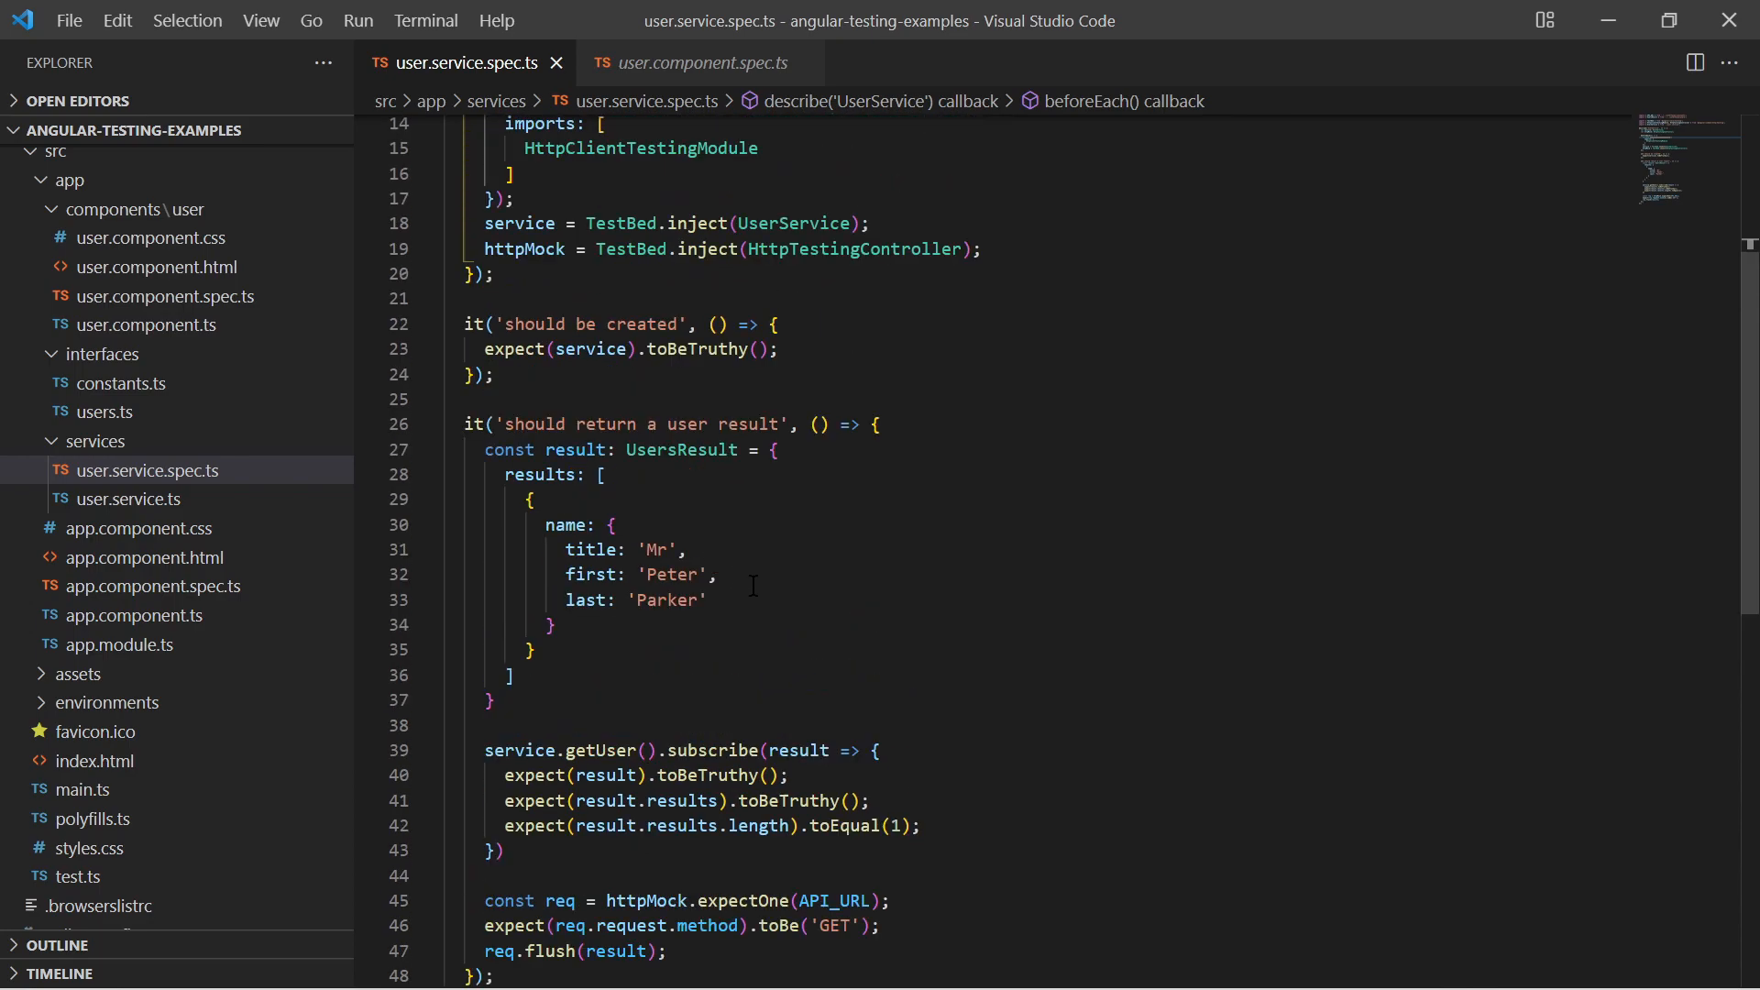
scroll("up", 3)
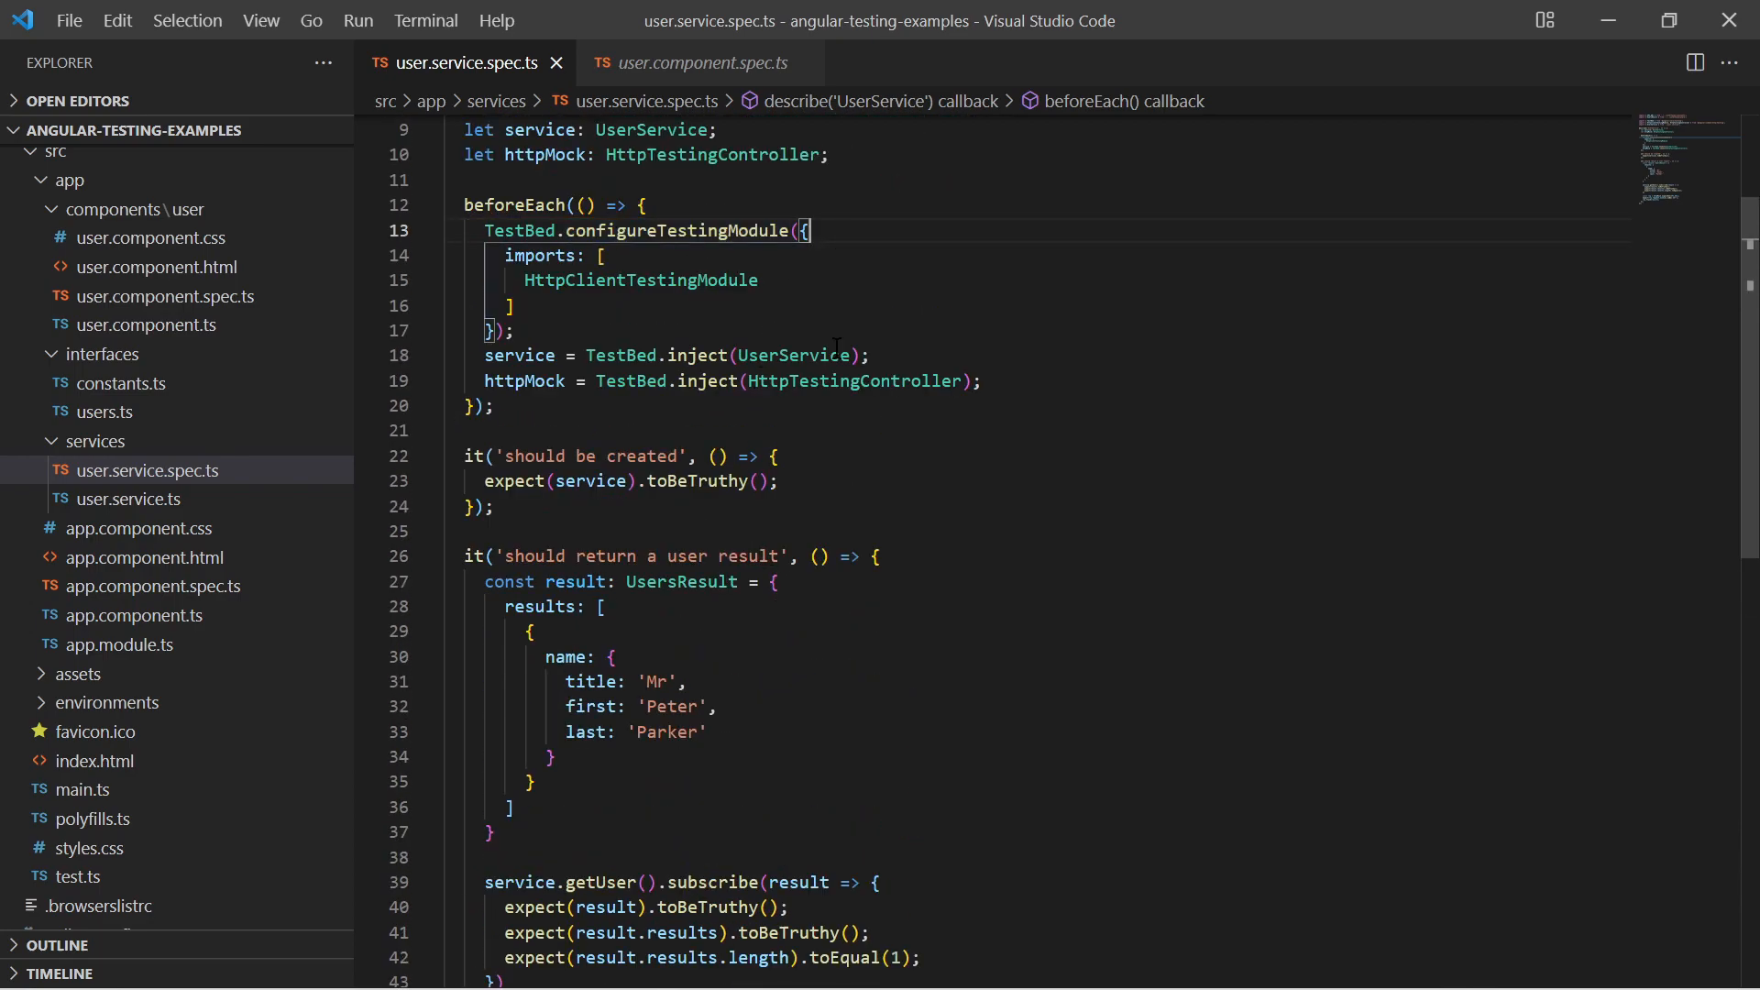
mouse_move(724, 63)
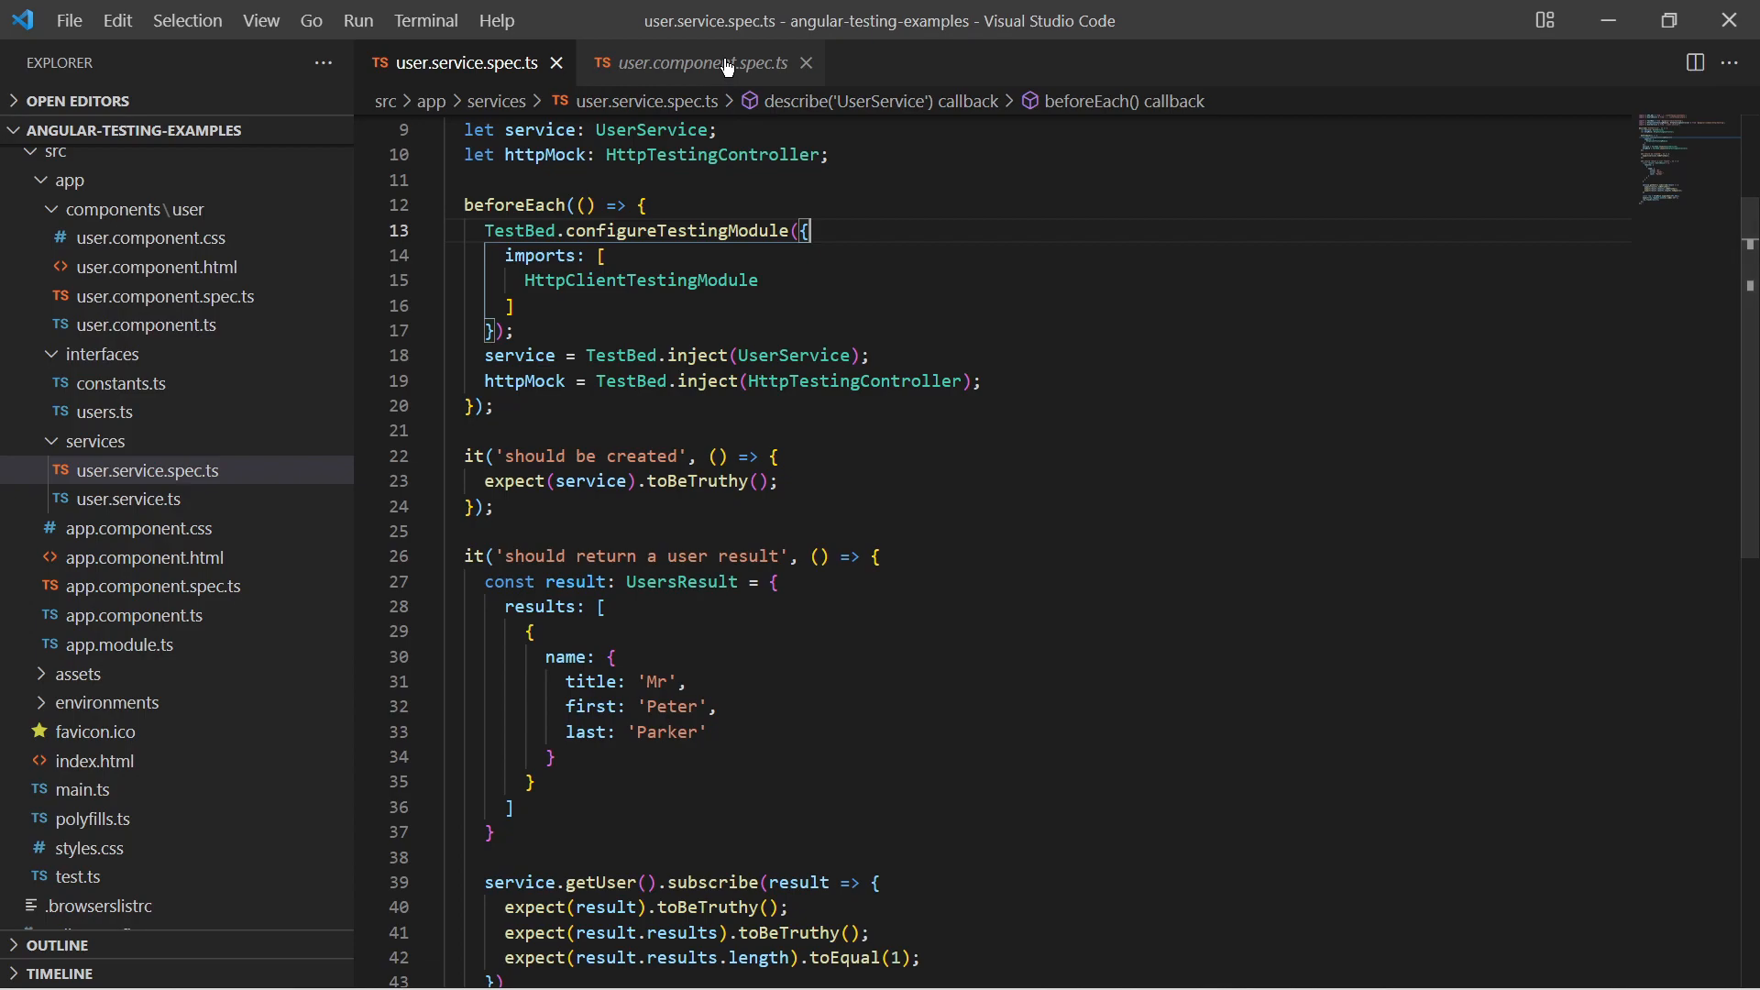
left_click(691, 63)
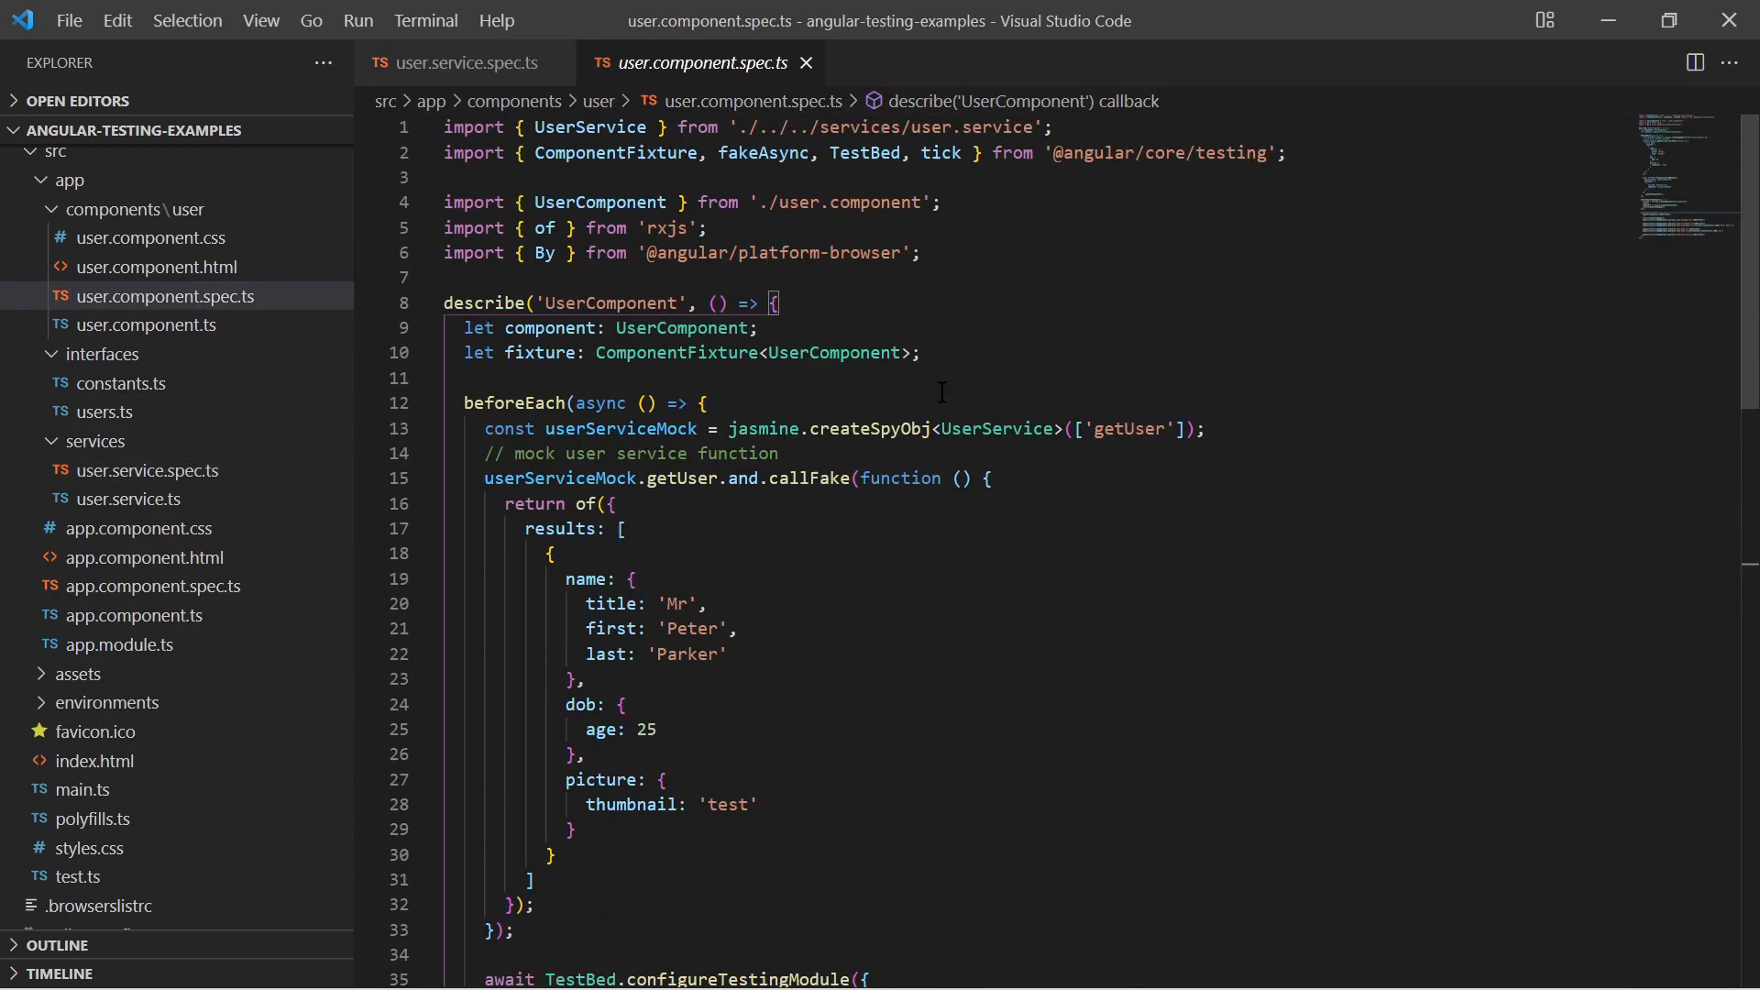
scroll("down", 3)
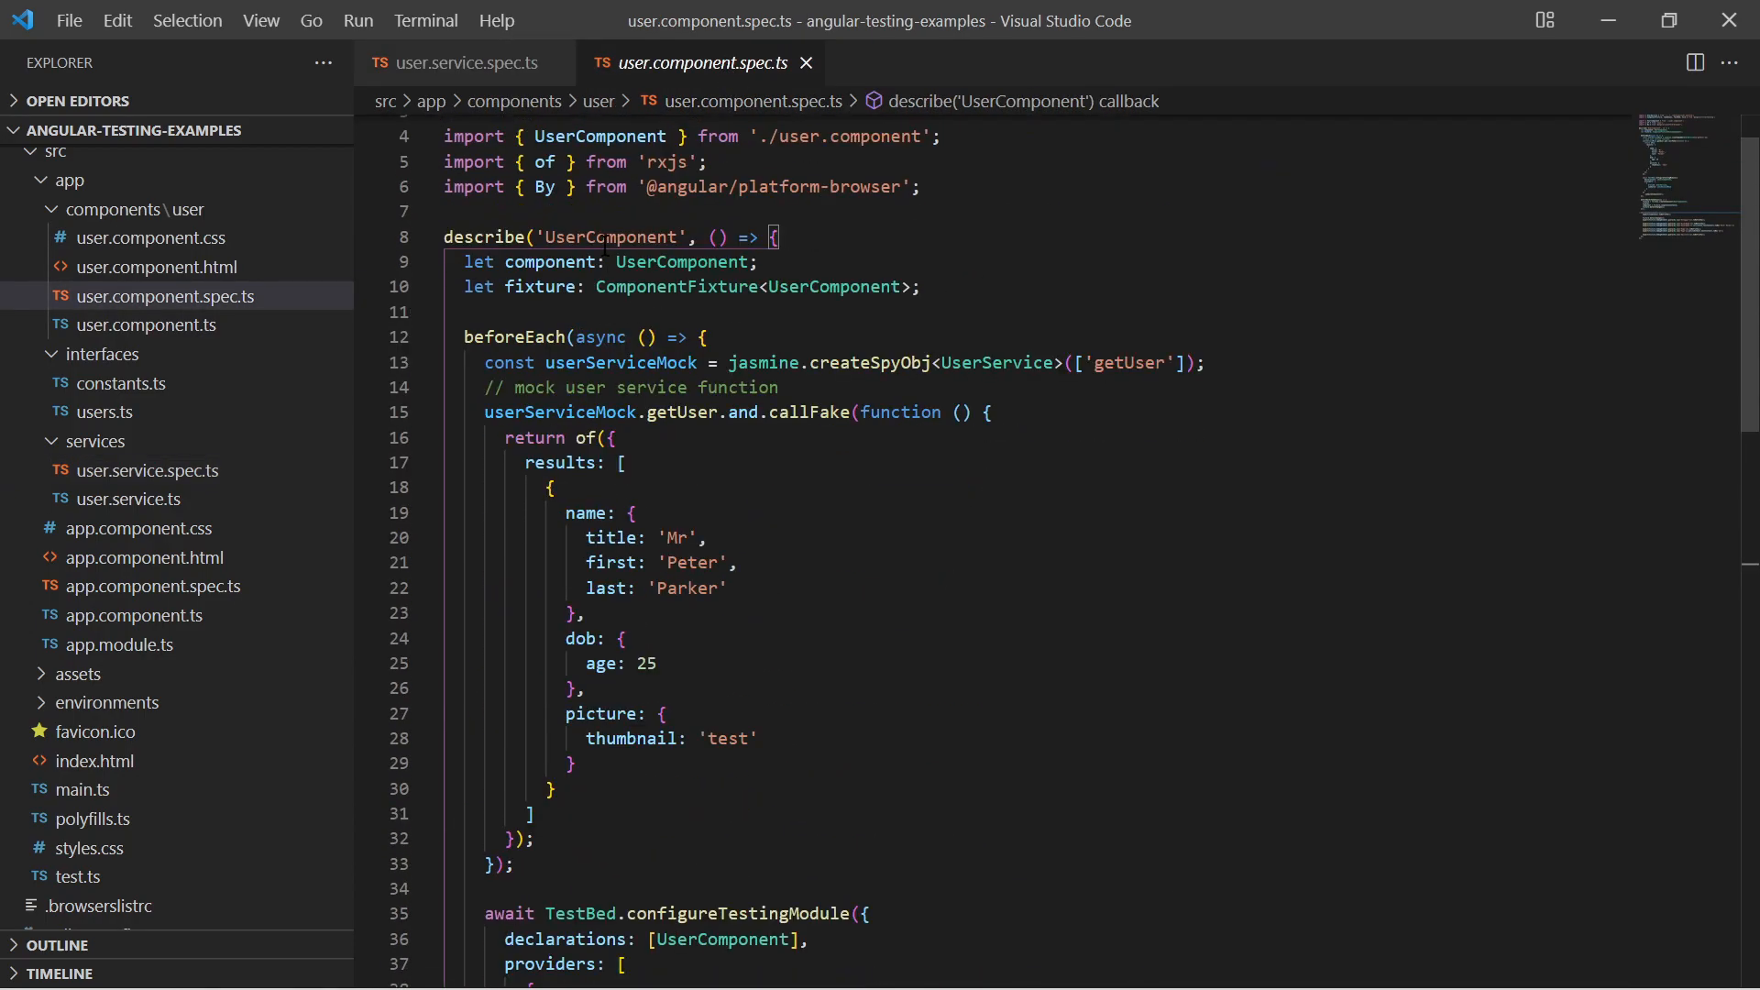
scroll("down", 3)
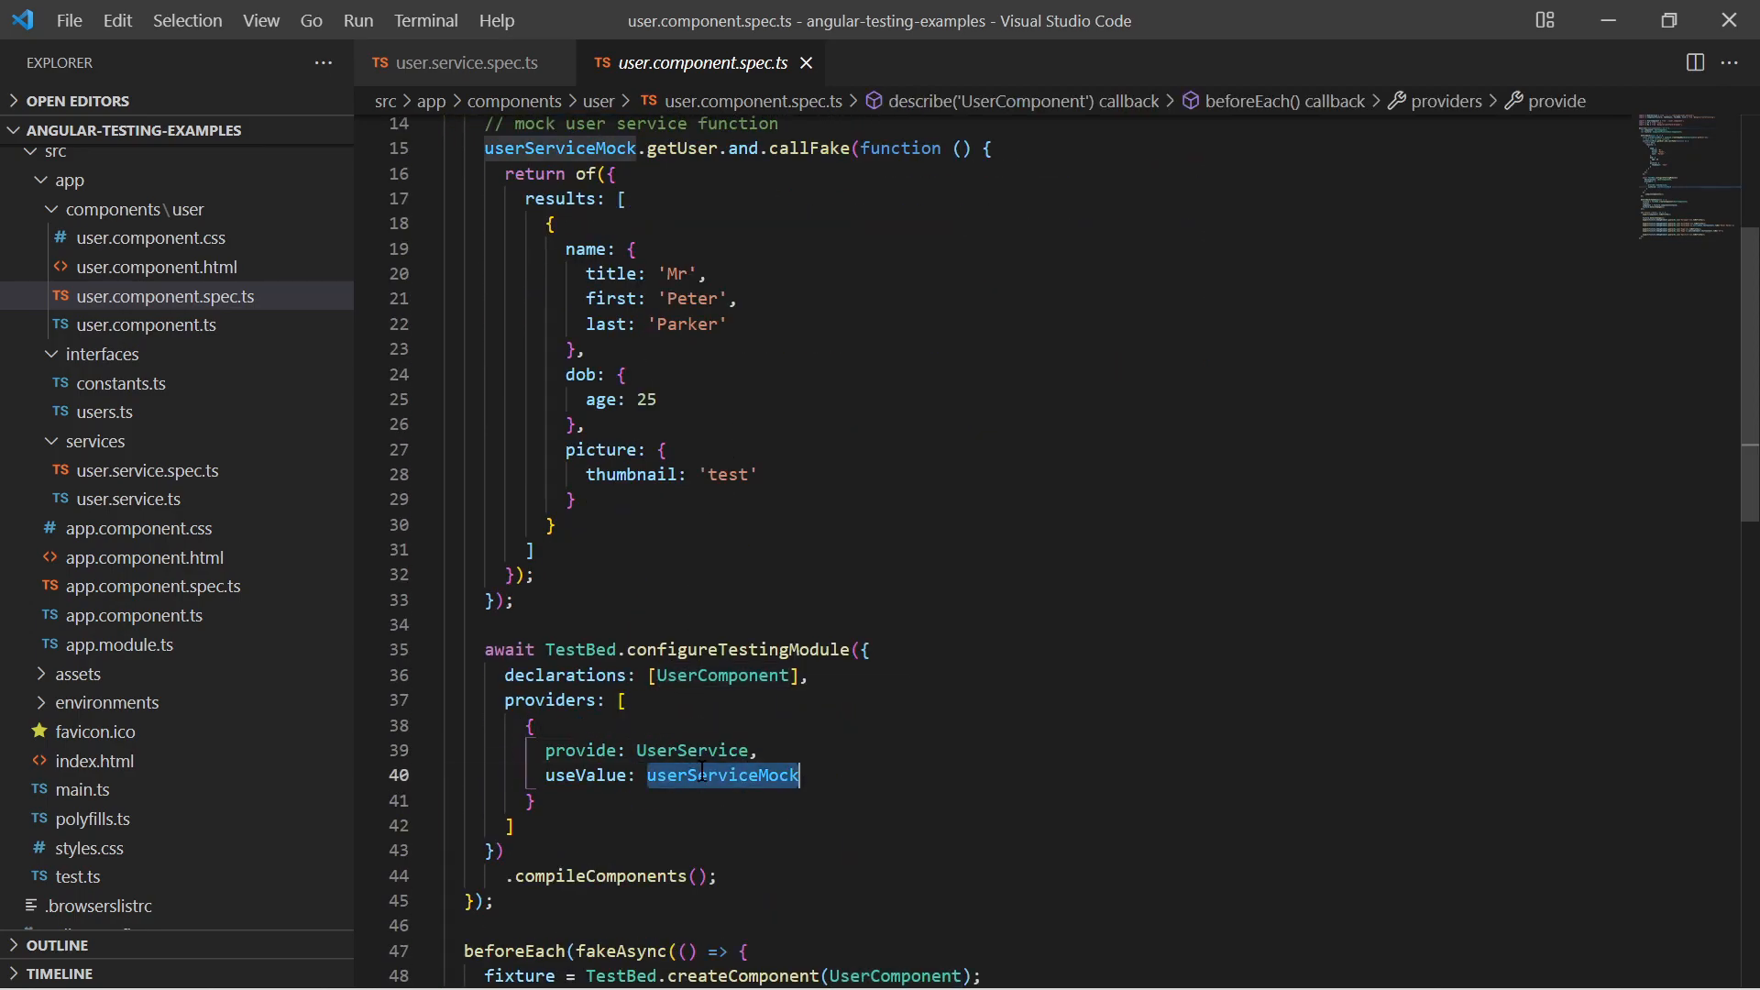
scroll("down", 3)
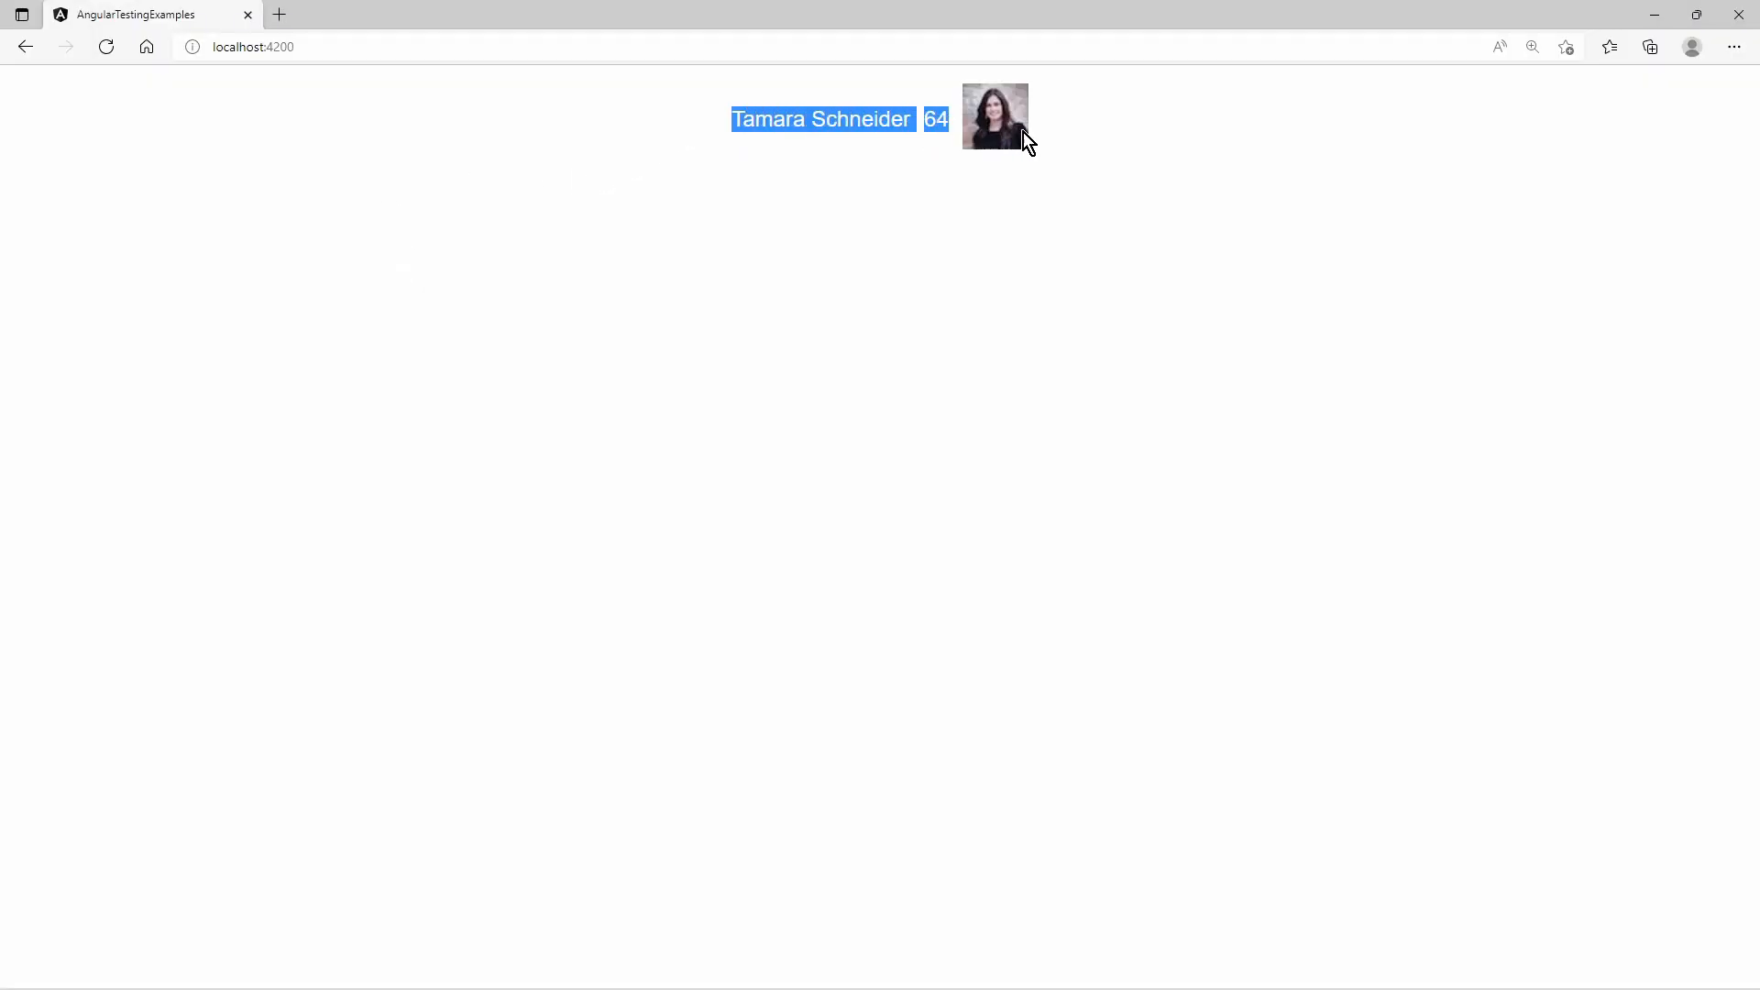
- Reload localhost:4200 three times to show a new random user each time
left_click(107, 48)
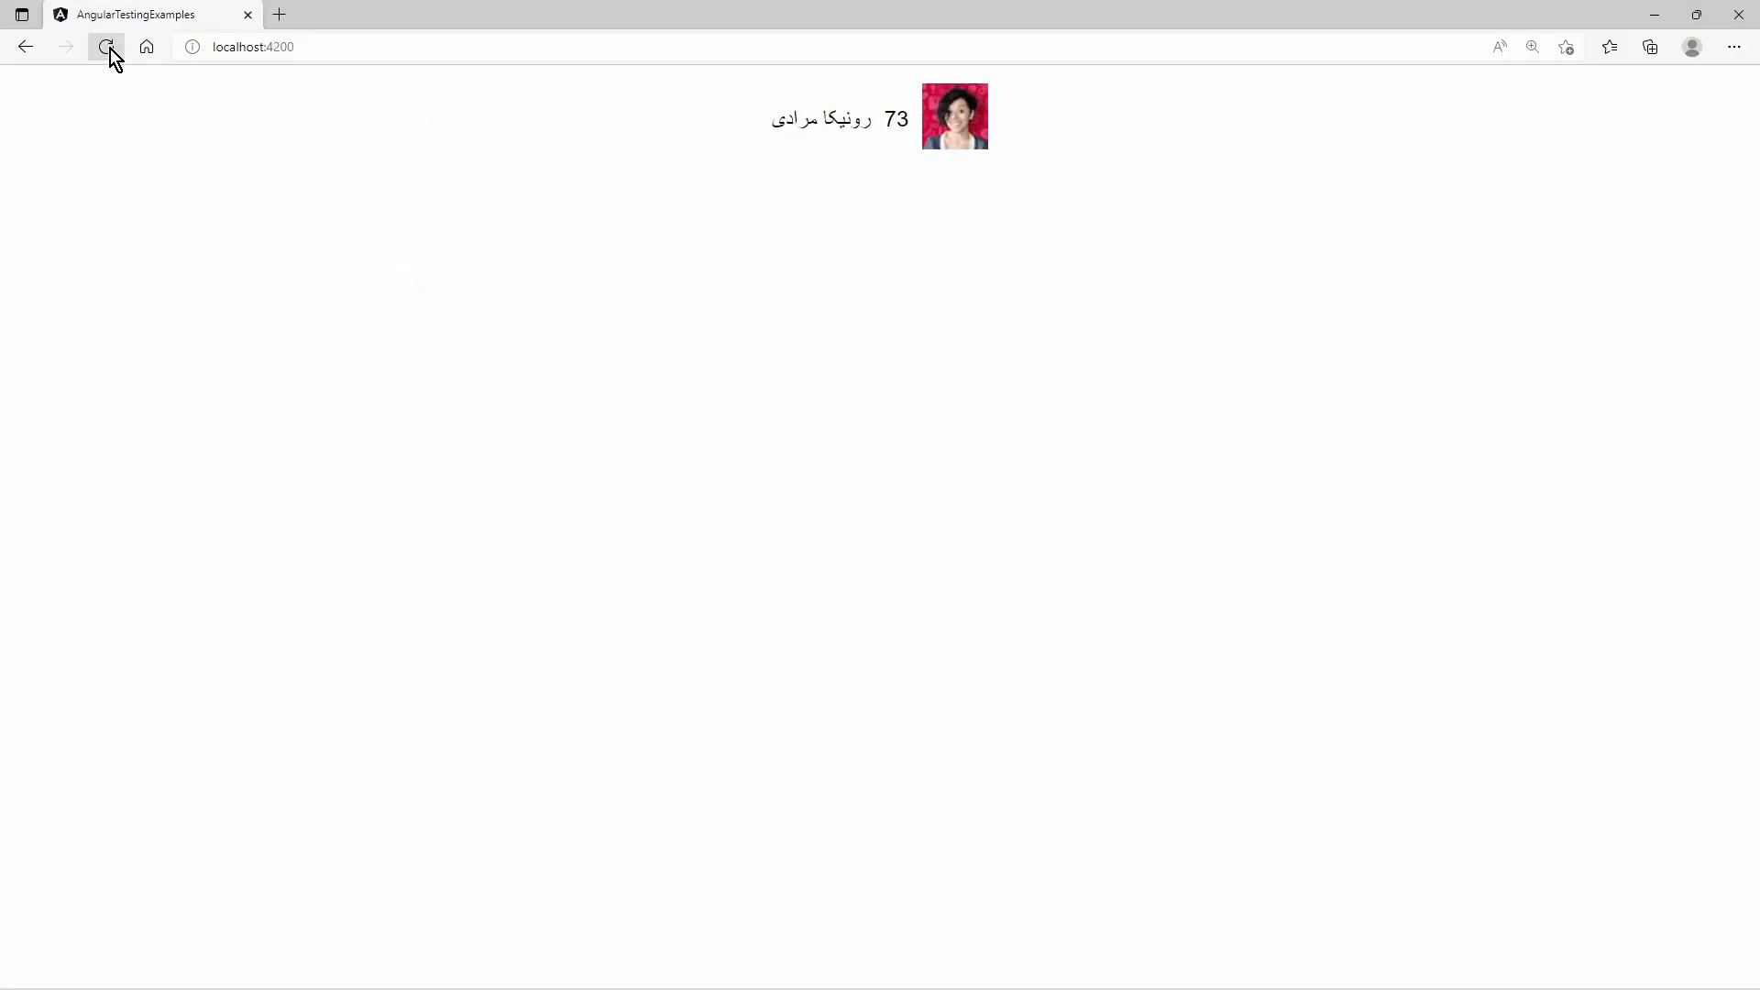
left_click(106, 46)
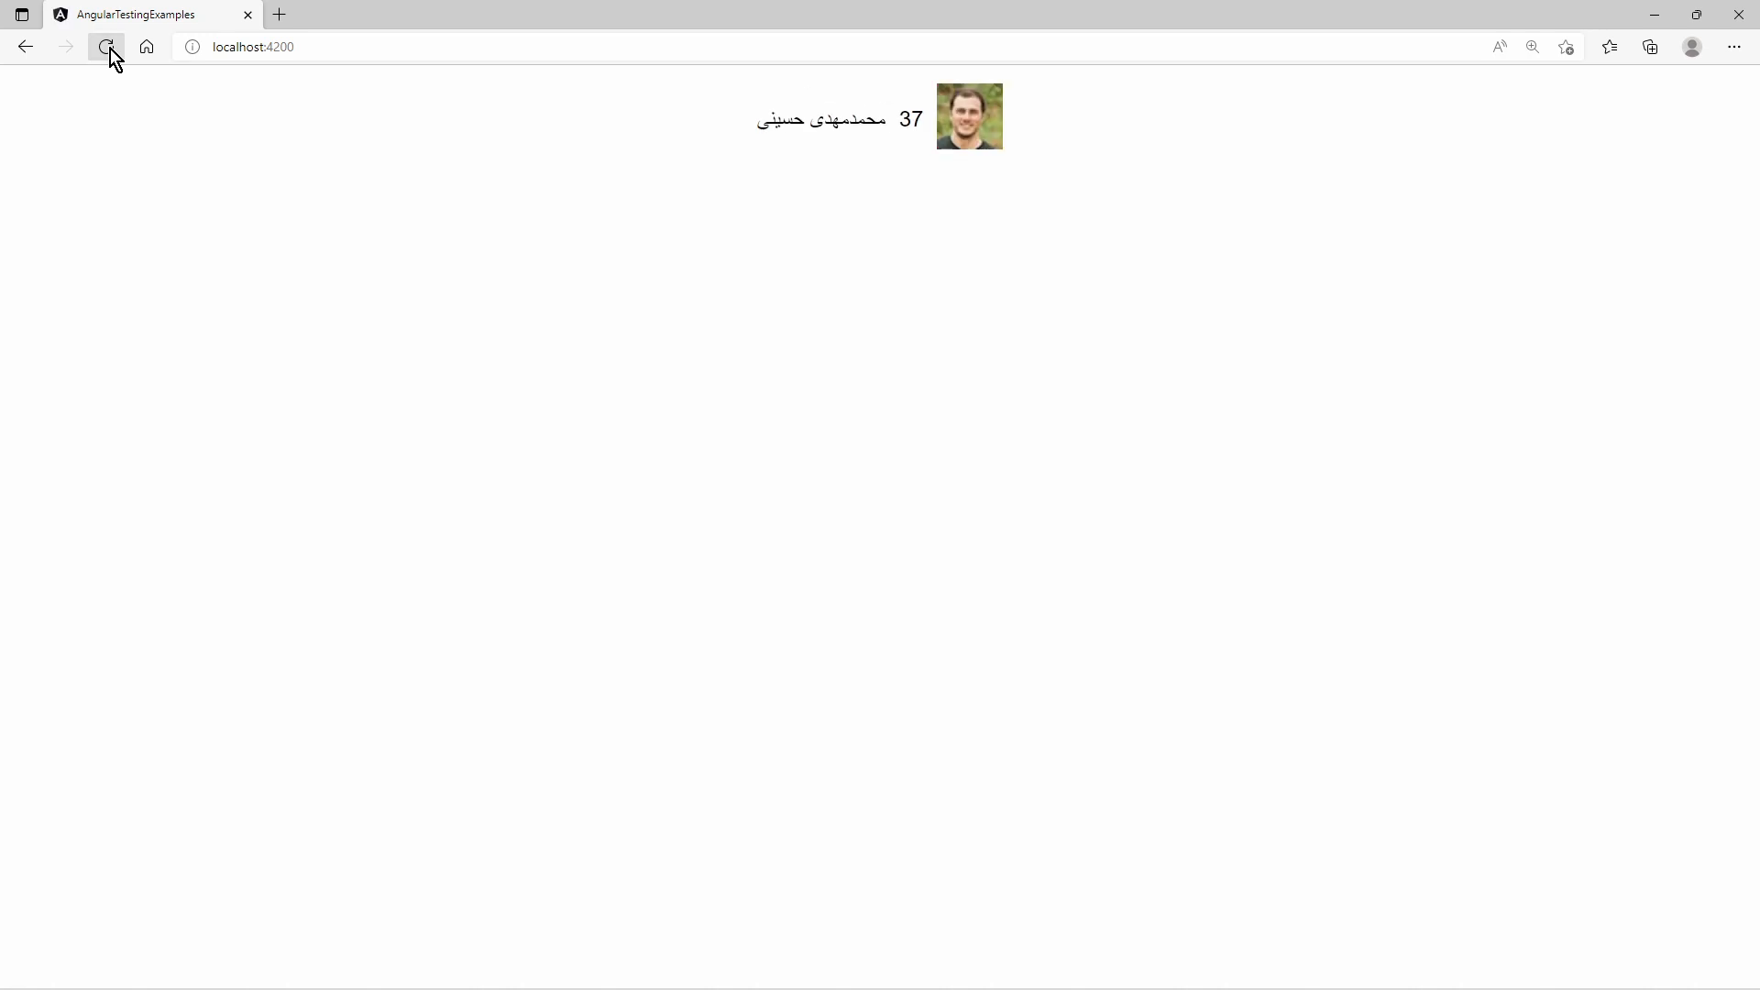
left_click(106, 45)
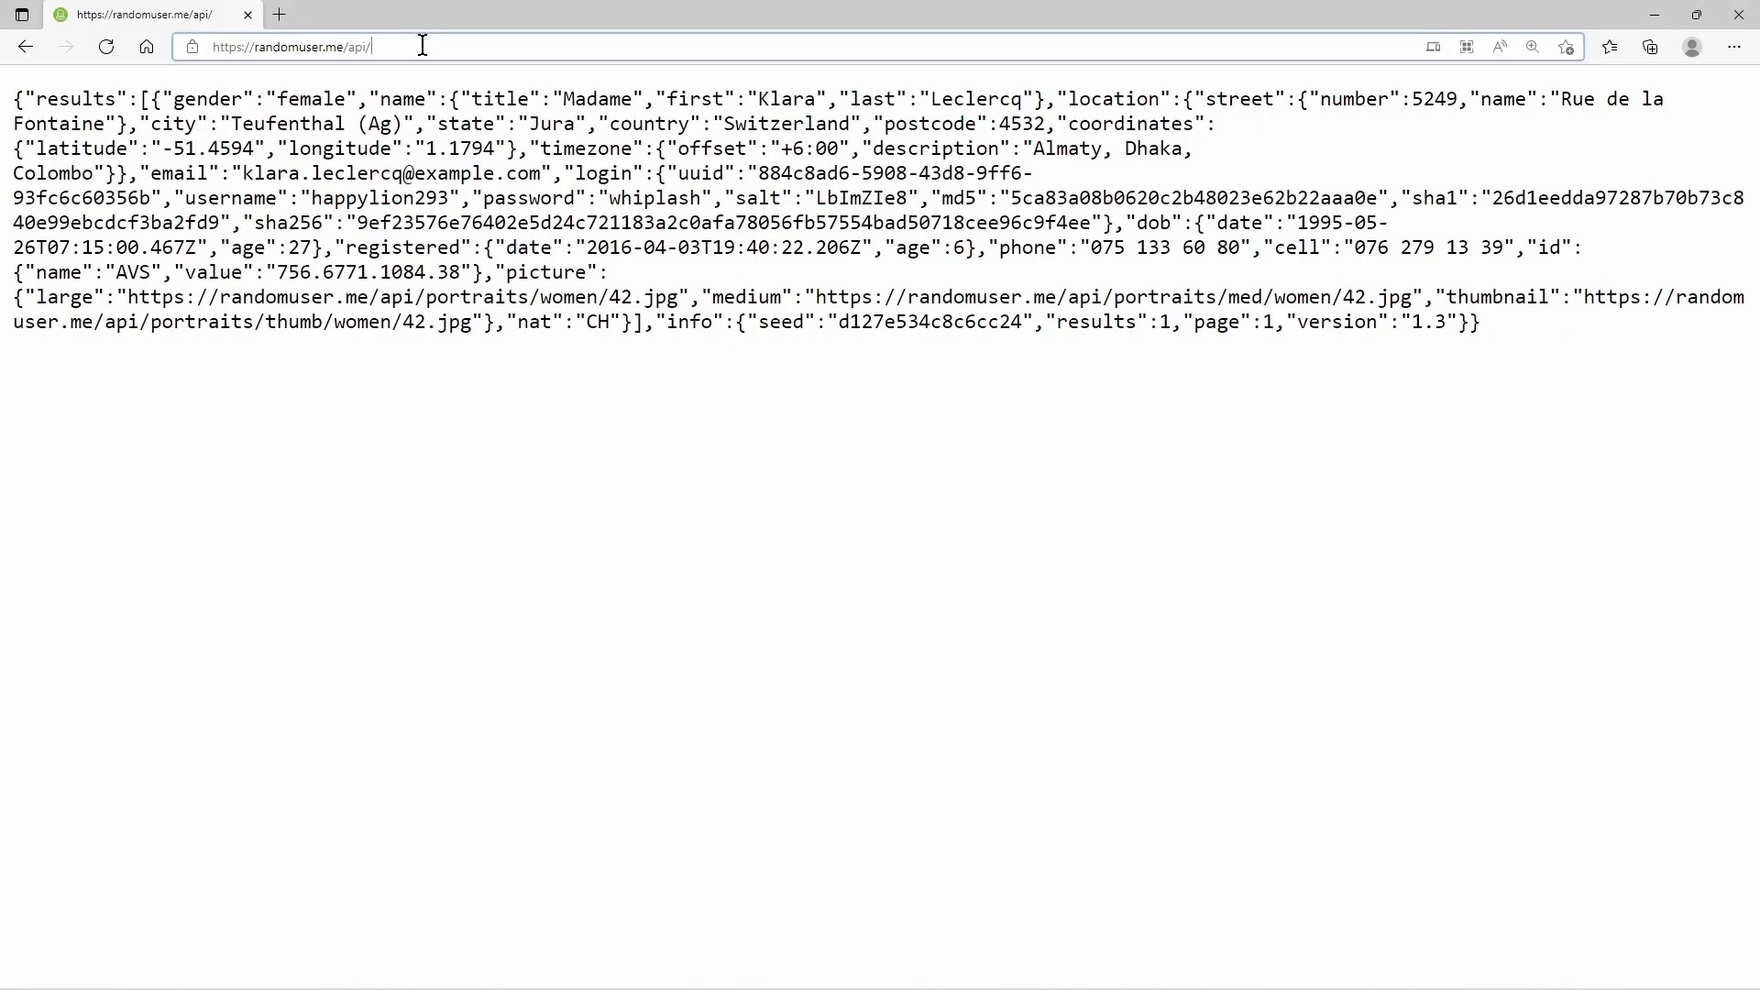
- Refresh randomuser.me/api/ twice to get a different random user in the JSON response
left_click(290, 45)
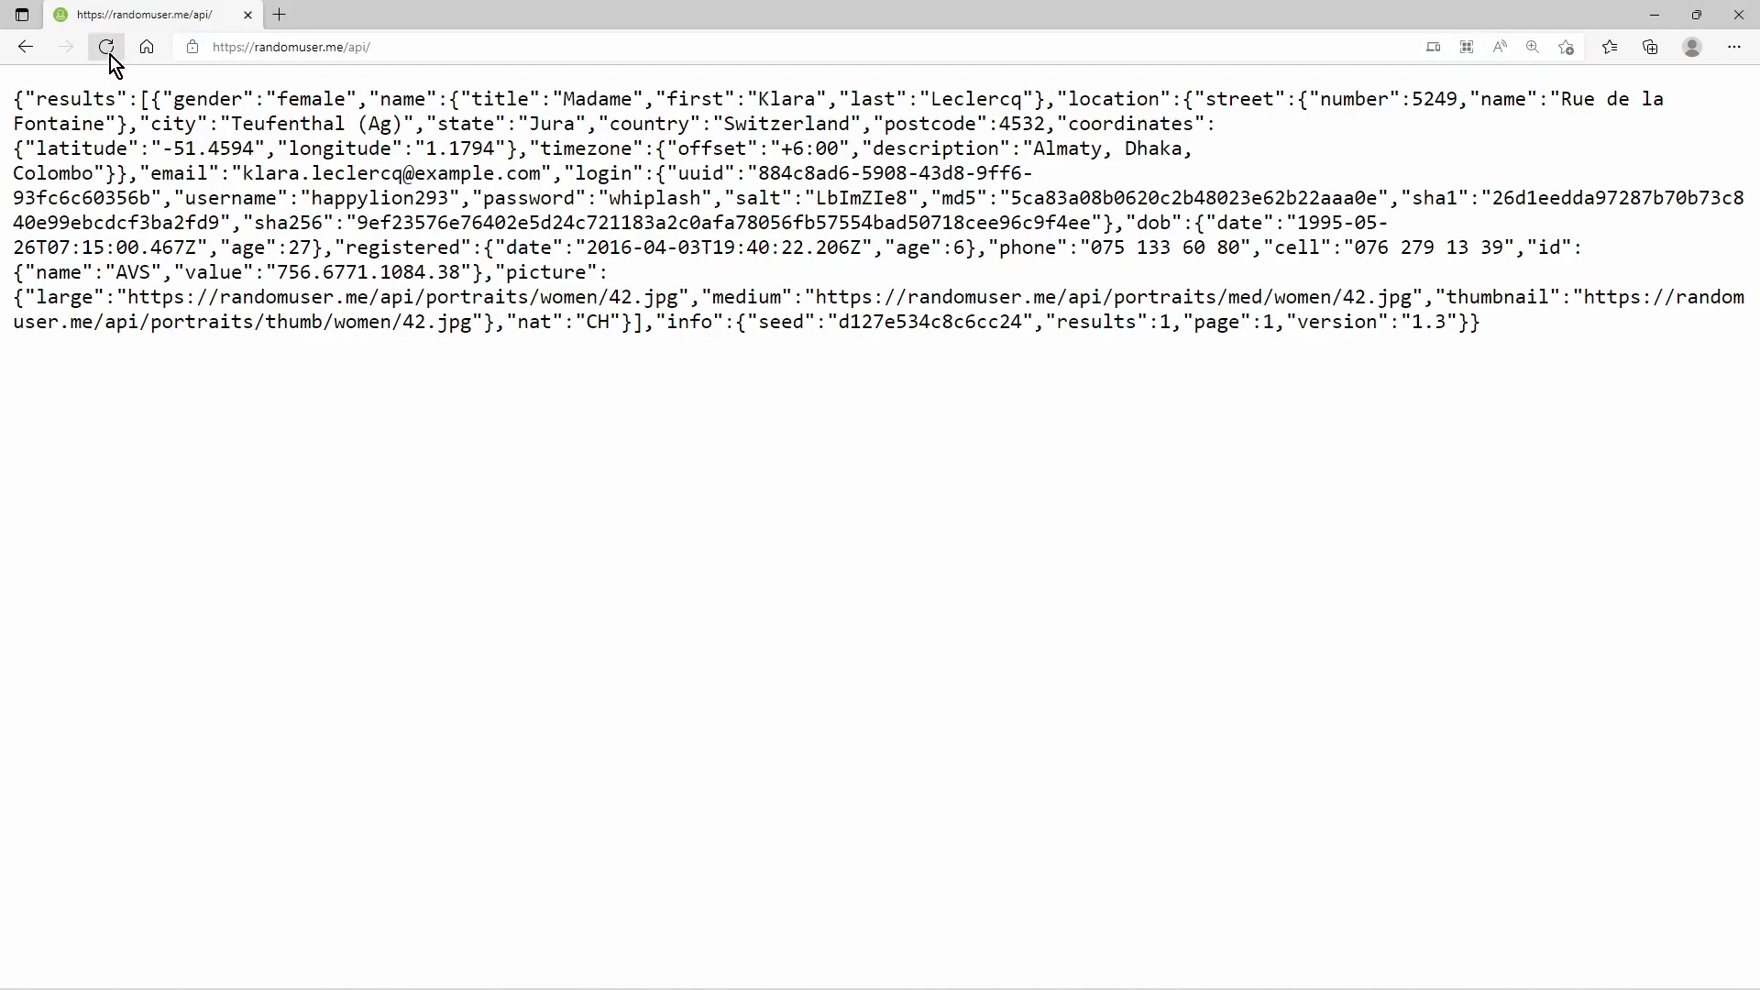
left_click(106, 47)
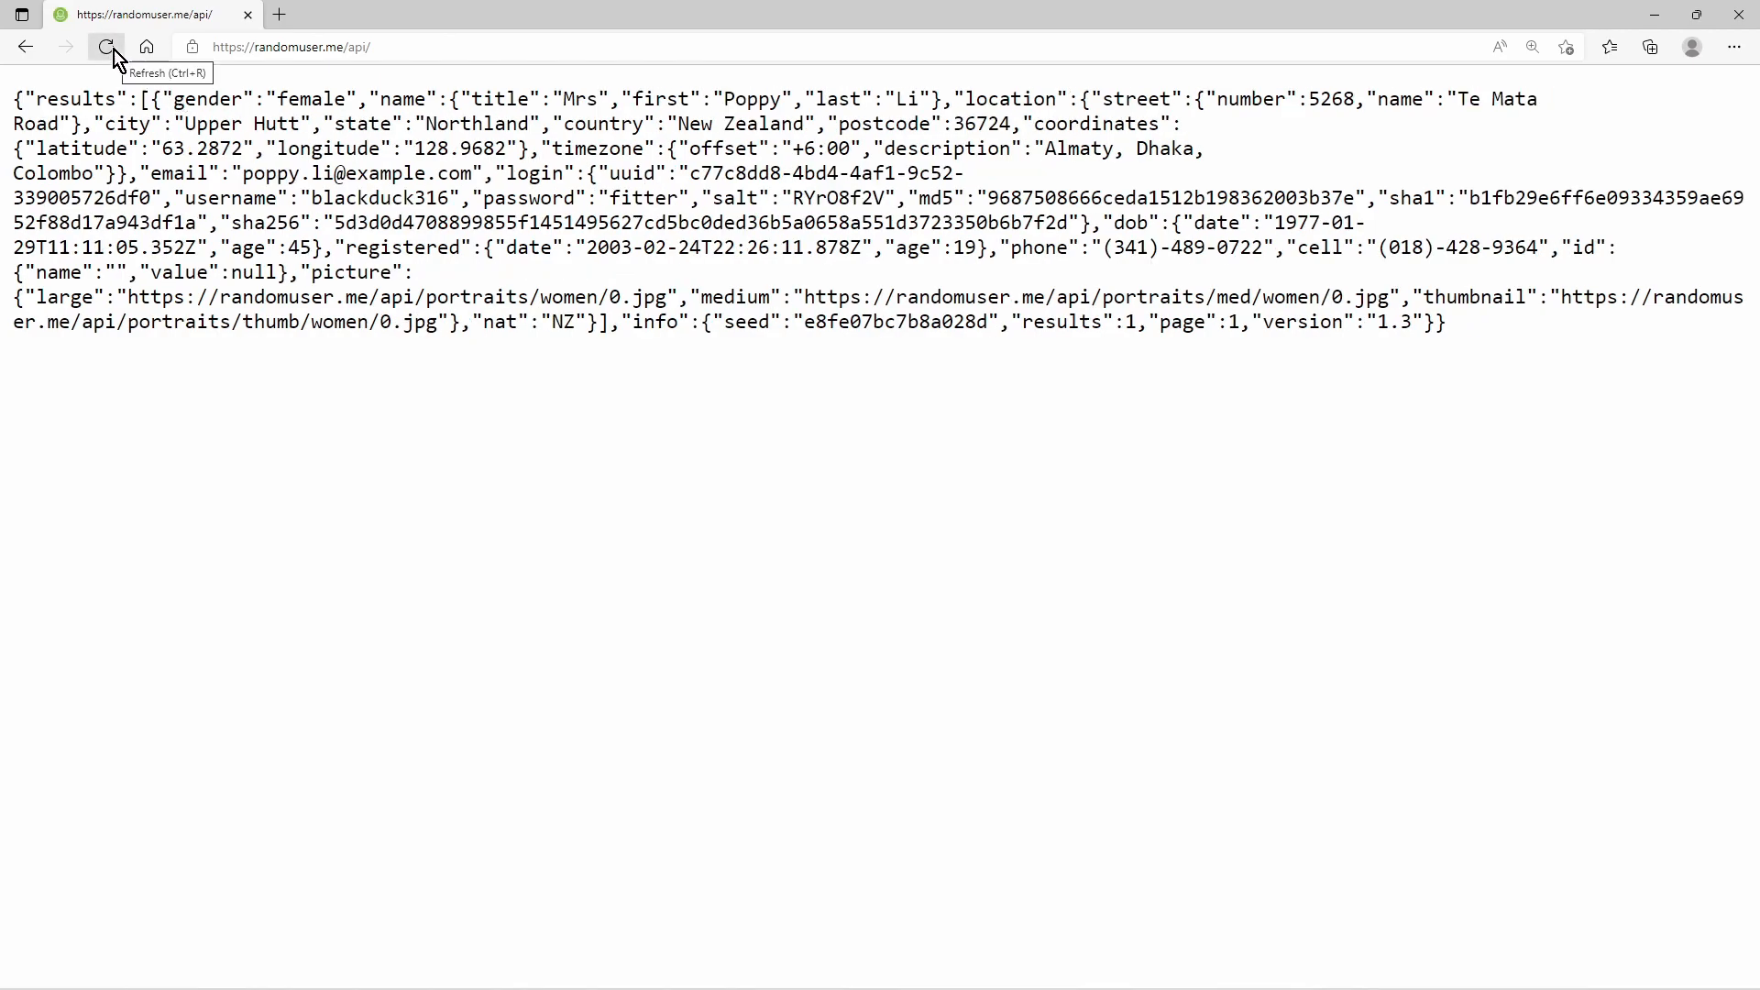
left_click(107, 45)
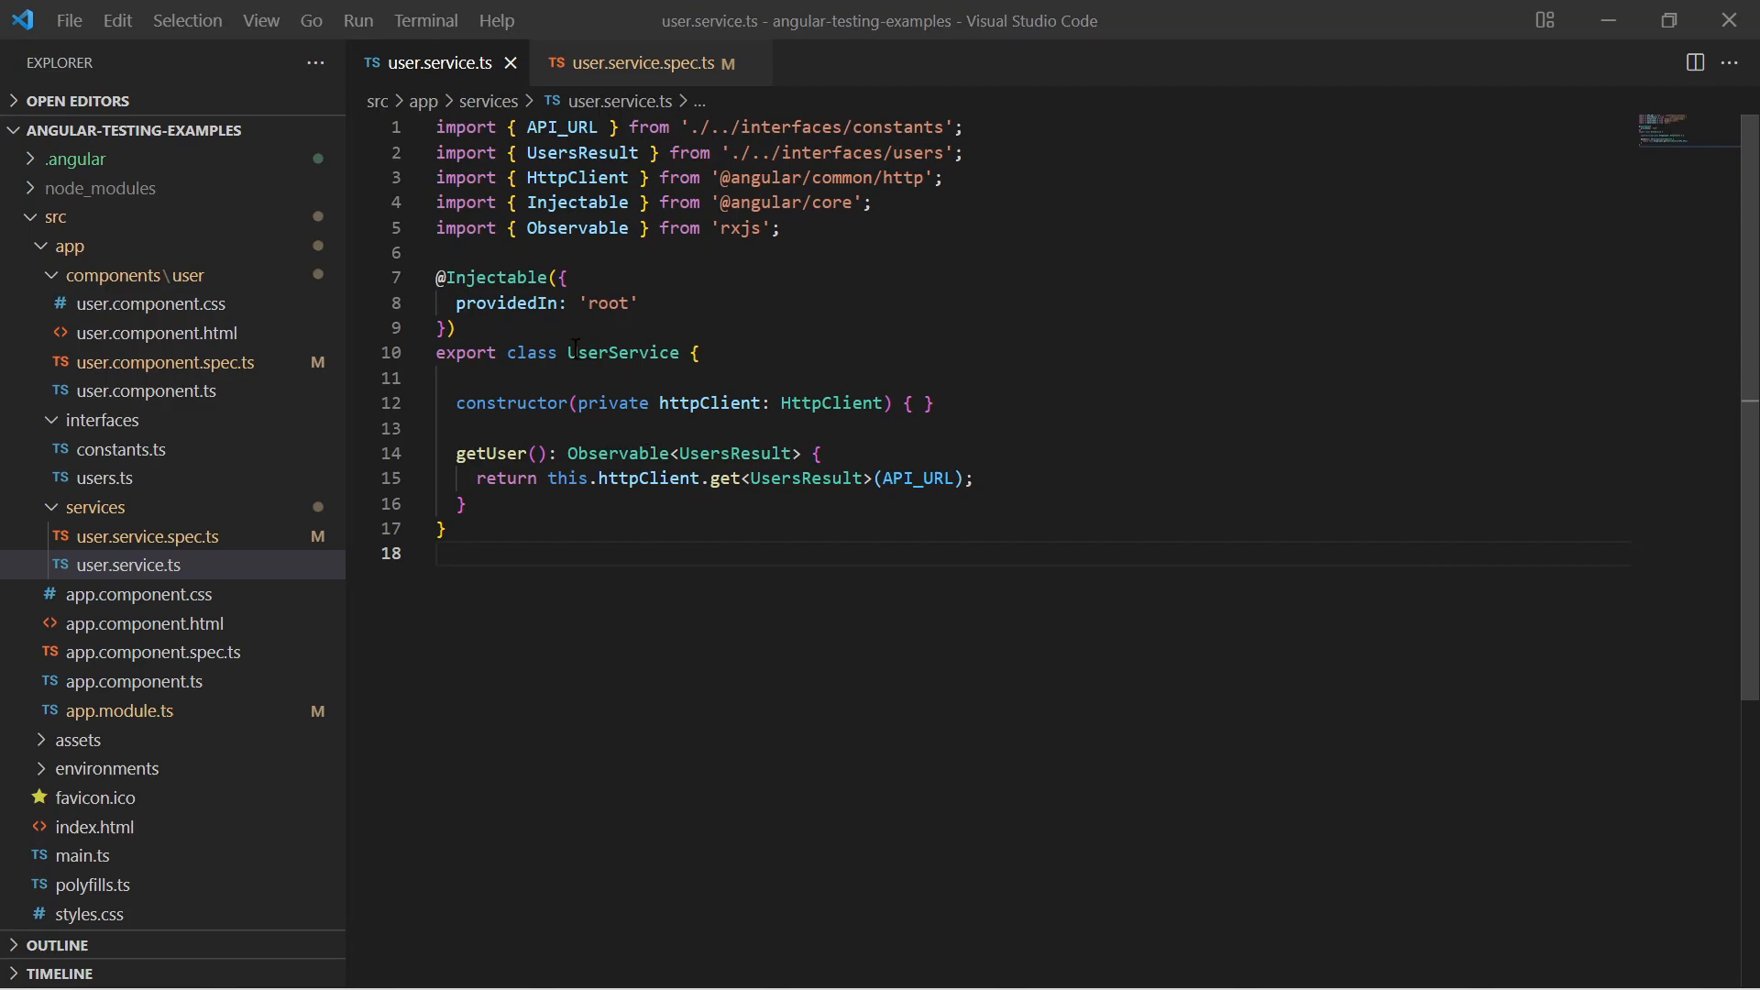
- Highlight the UserService class and getUser method in user.service.ts, then open user.service.spec.ts
double_click(623, 352)
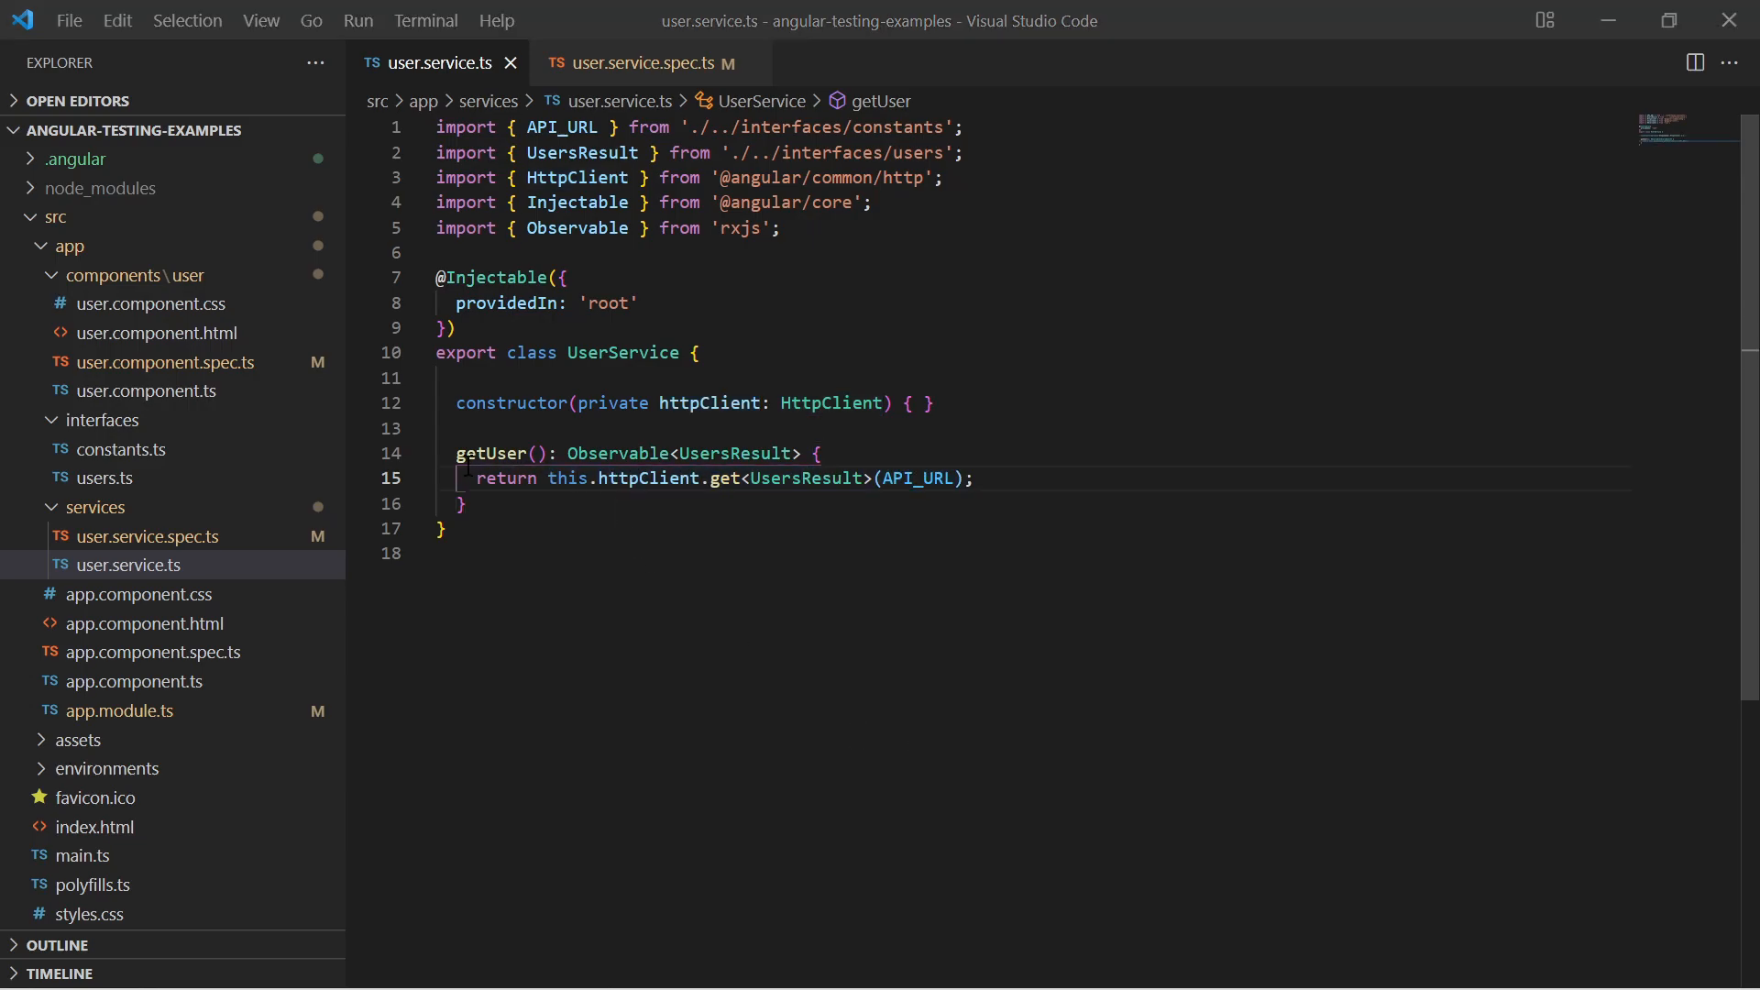
double_click(492, 452)
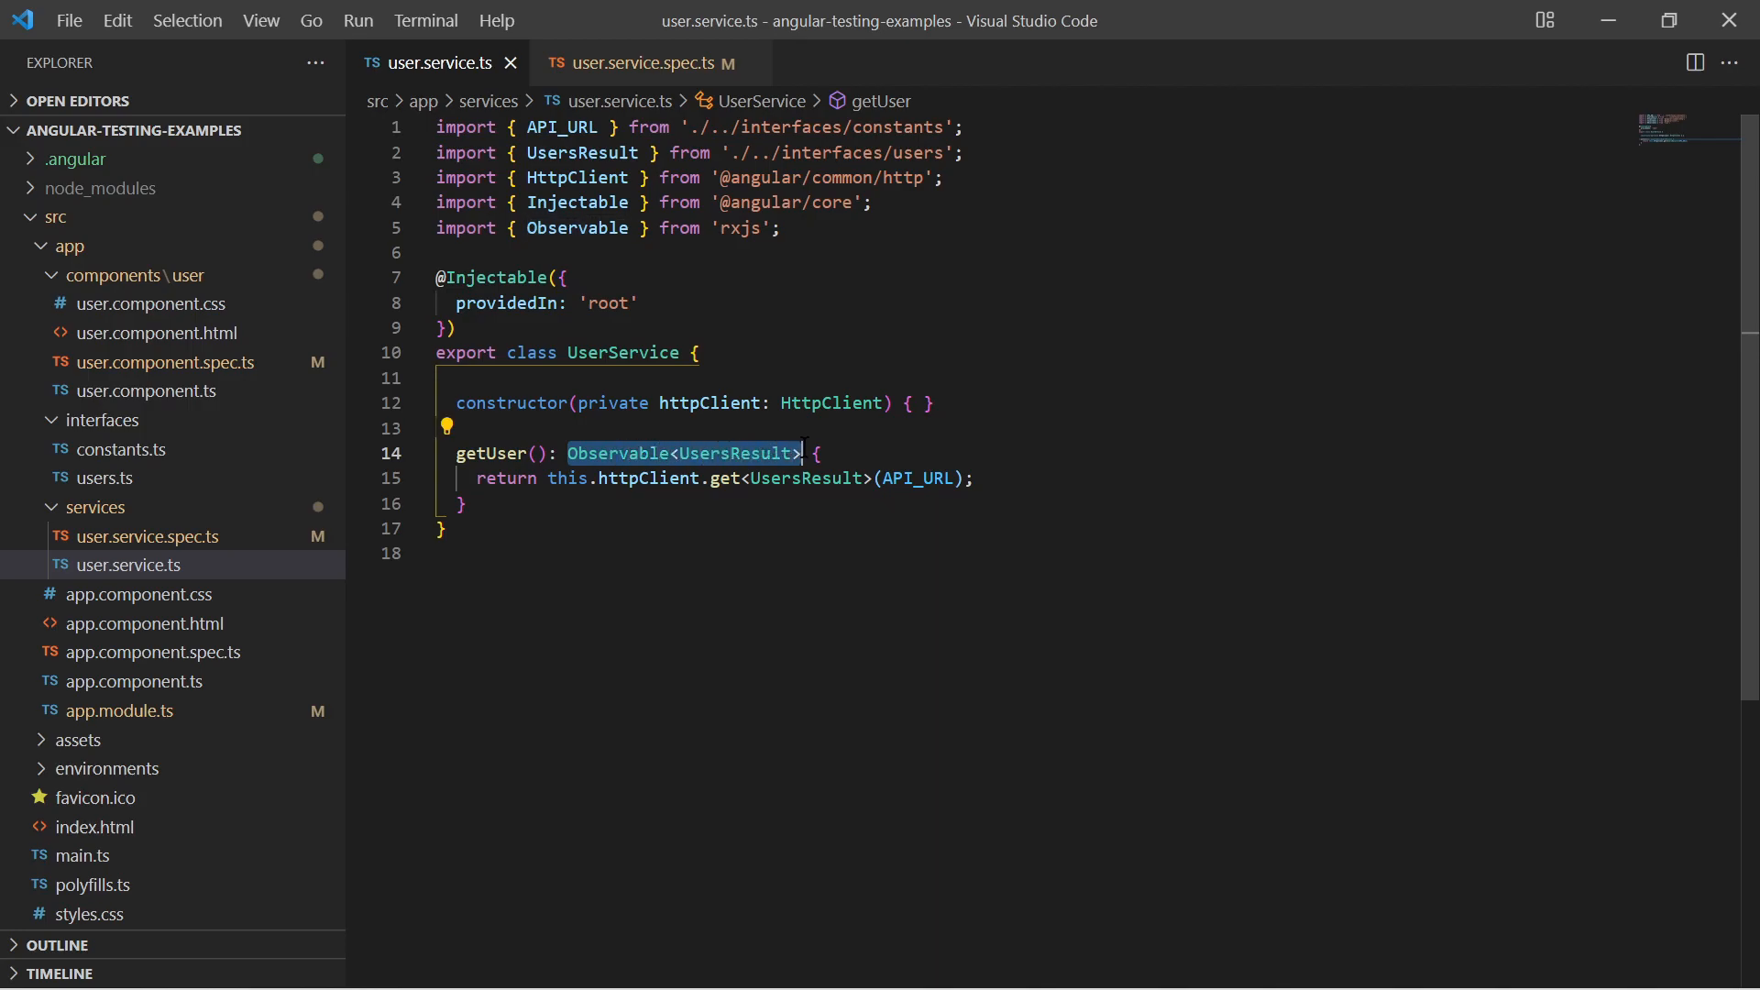
left_click(1250, 656)
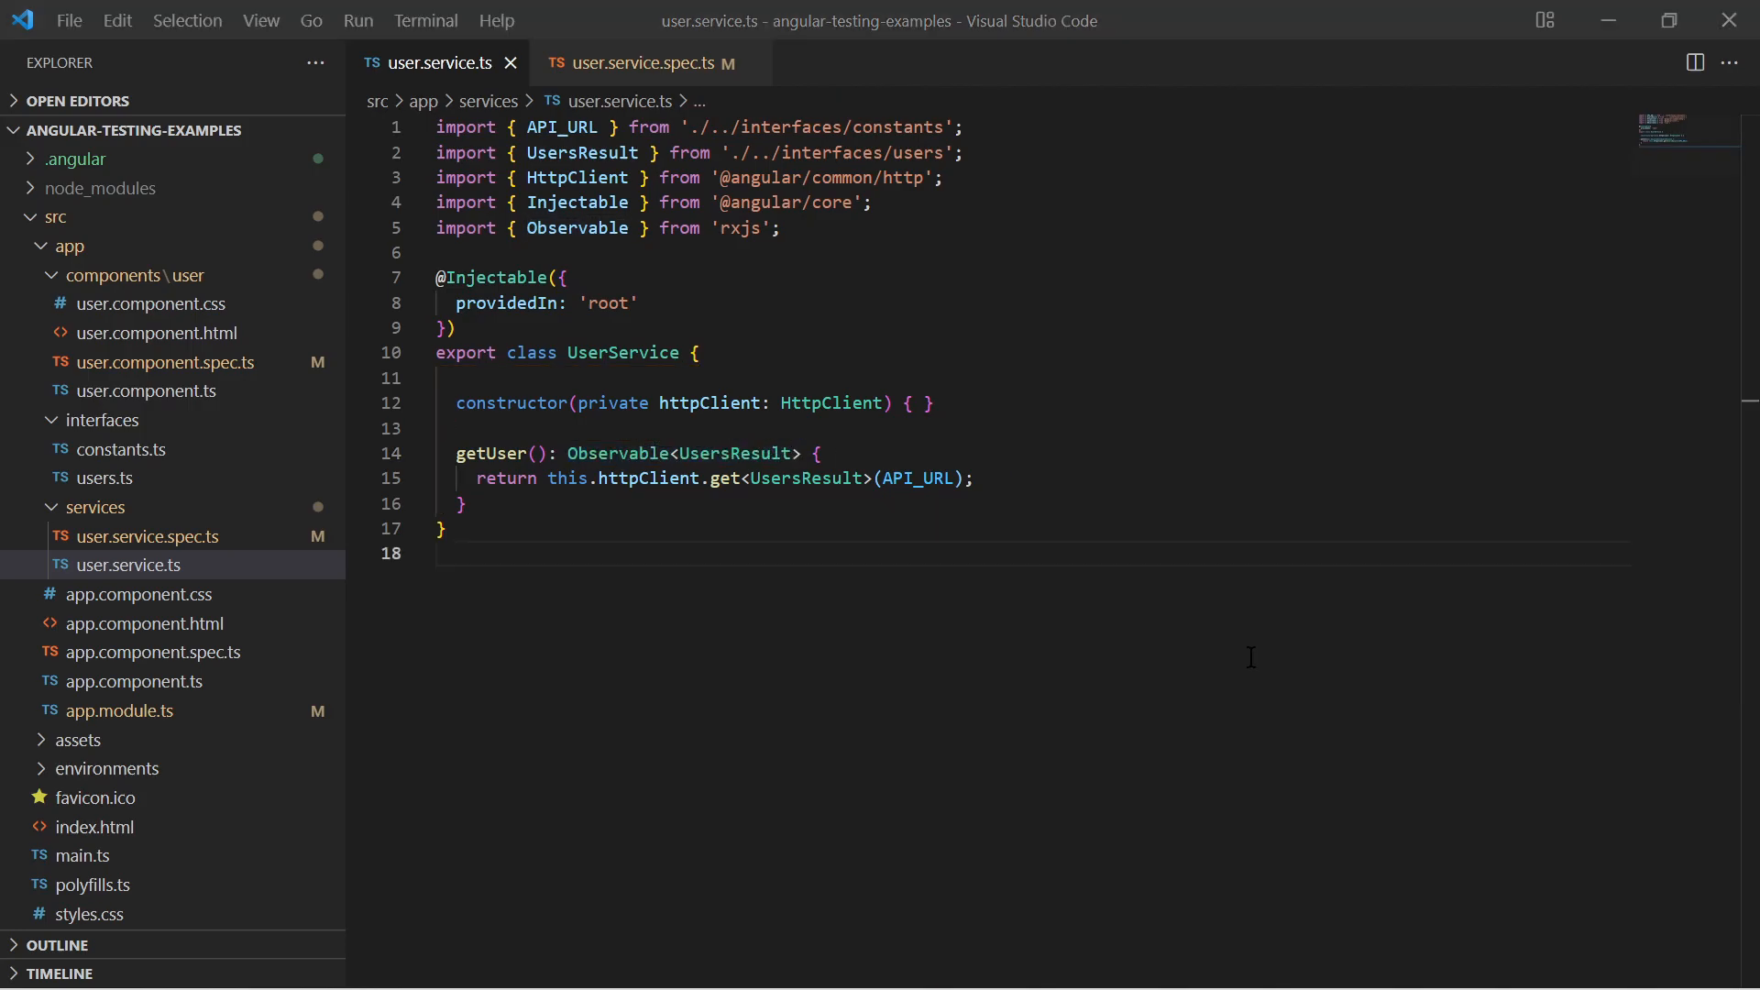
left_click(145, 535)
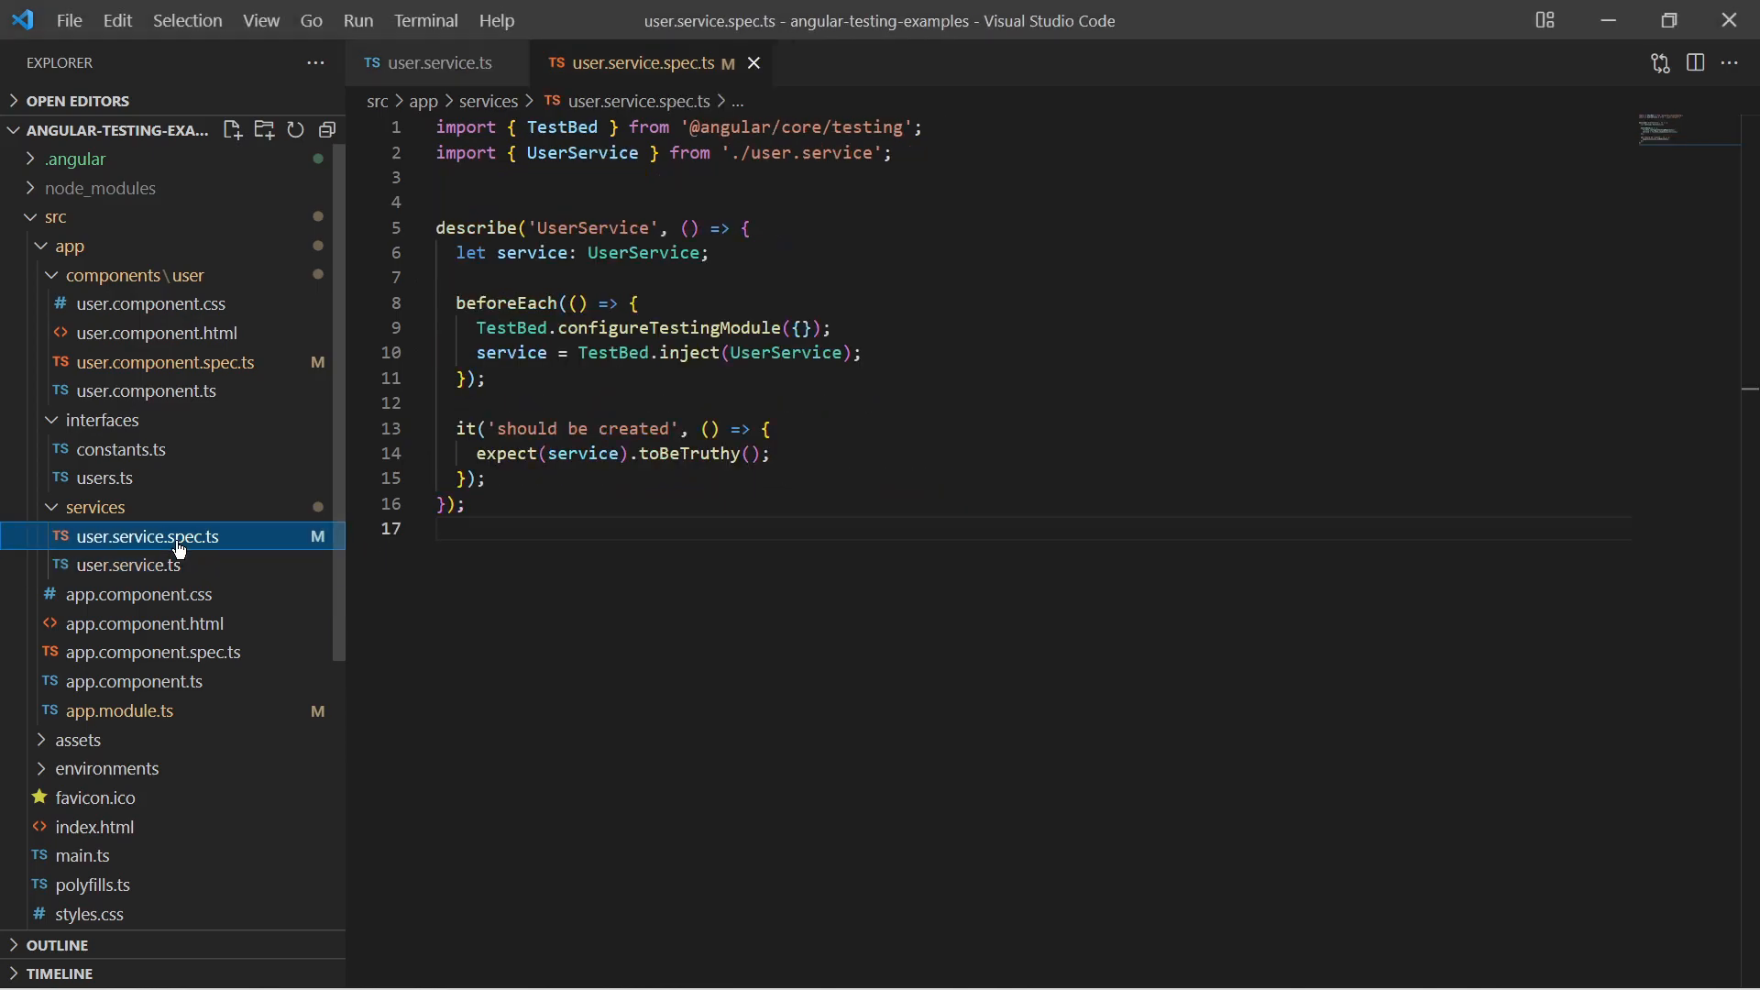
- Pin user.service.spec.ts and open user.component.html showing userName, age and picture bindings
double_click(588, 227)
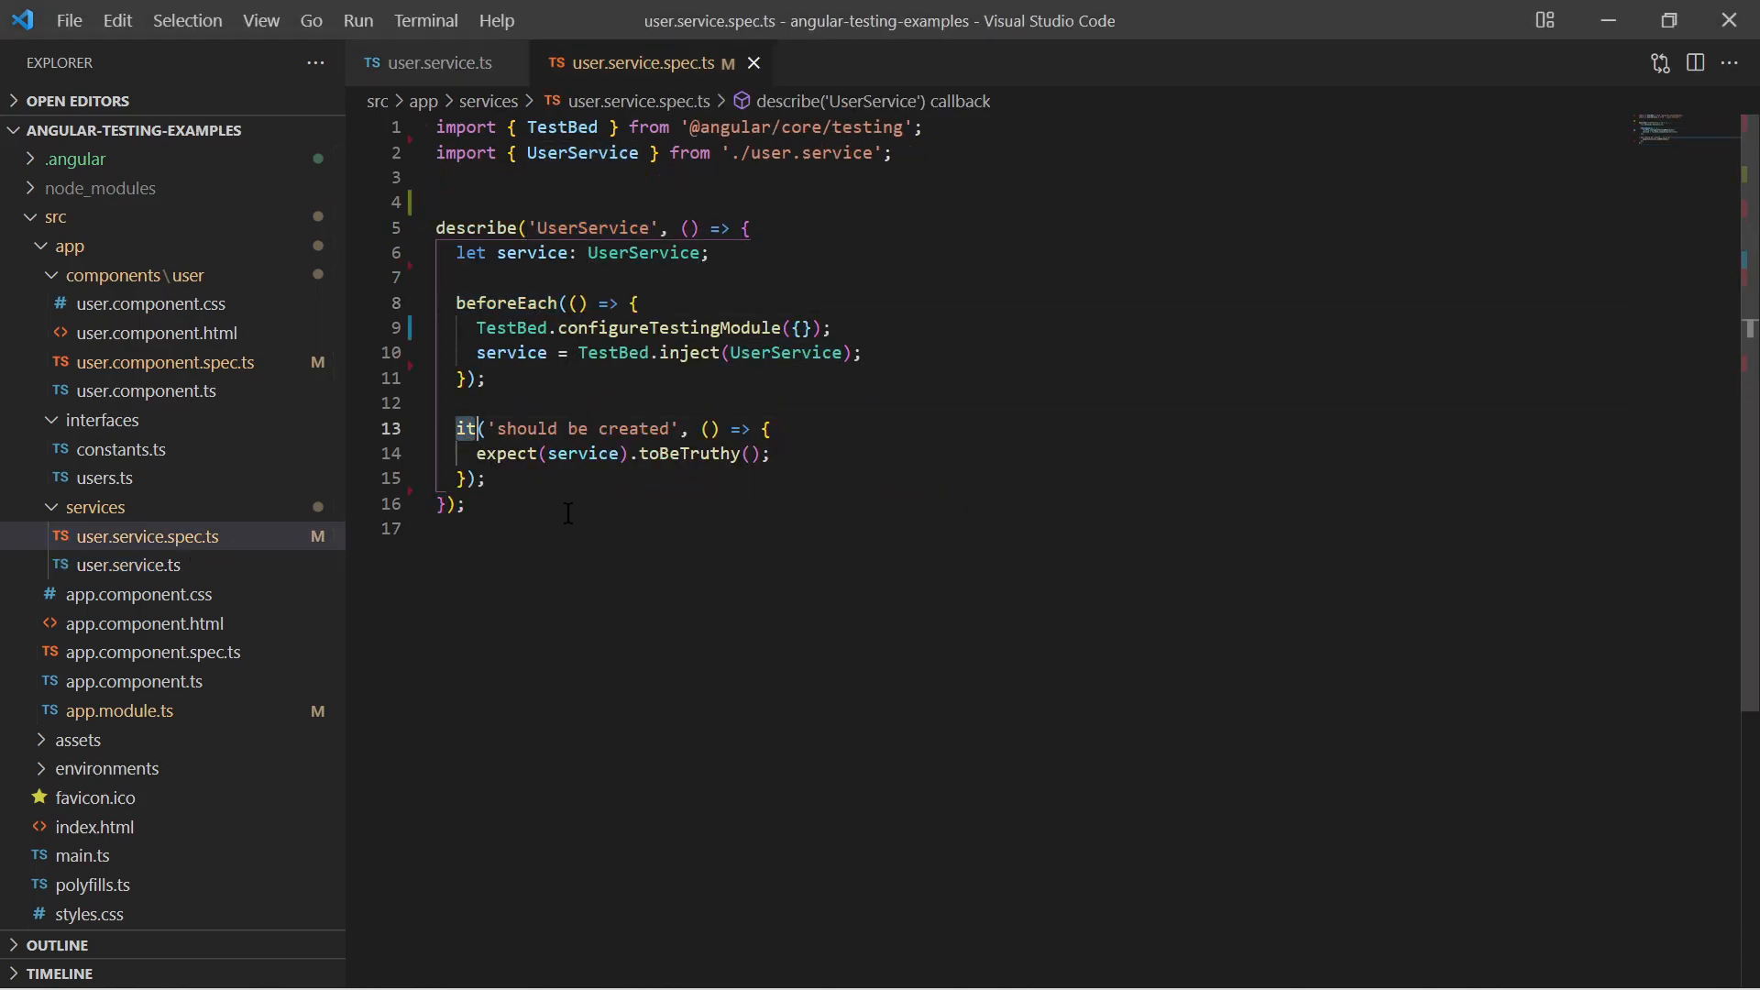
mouse_move(202, 337)
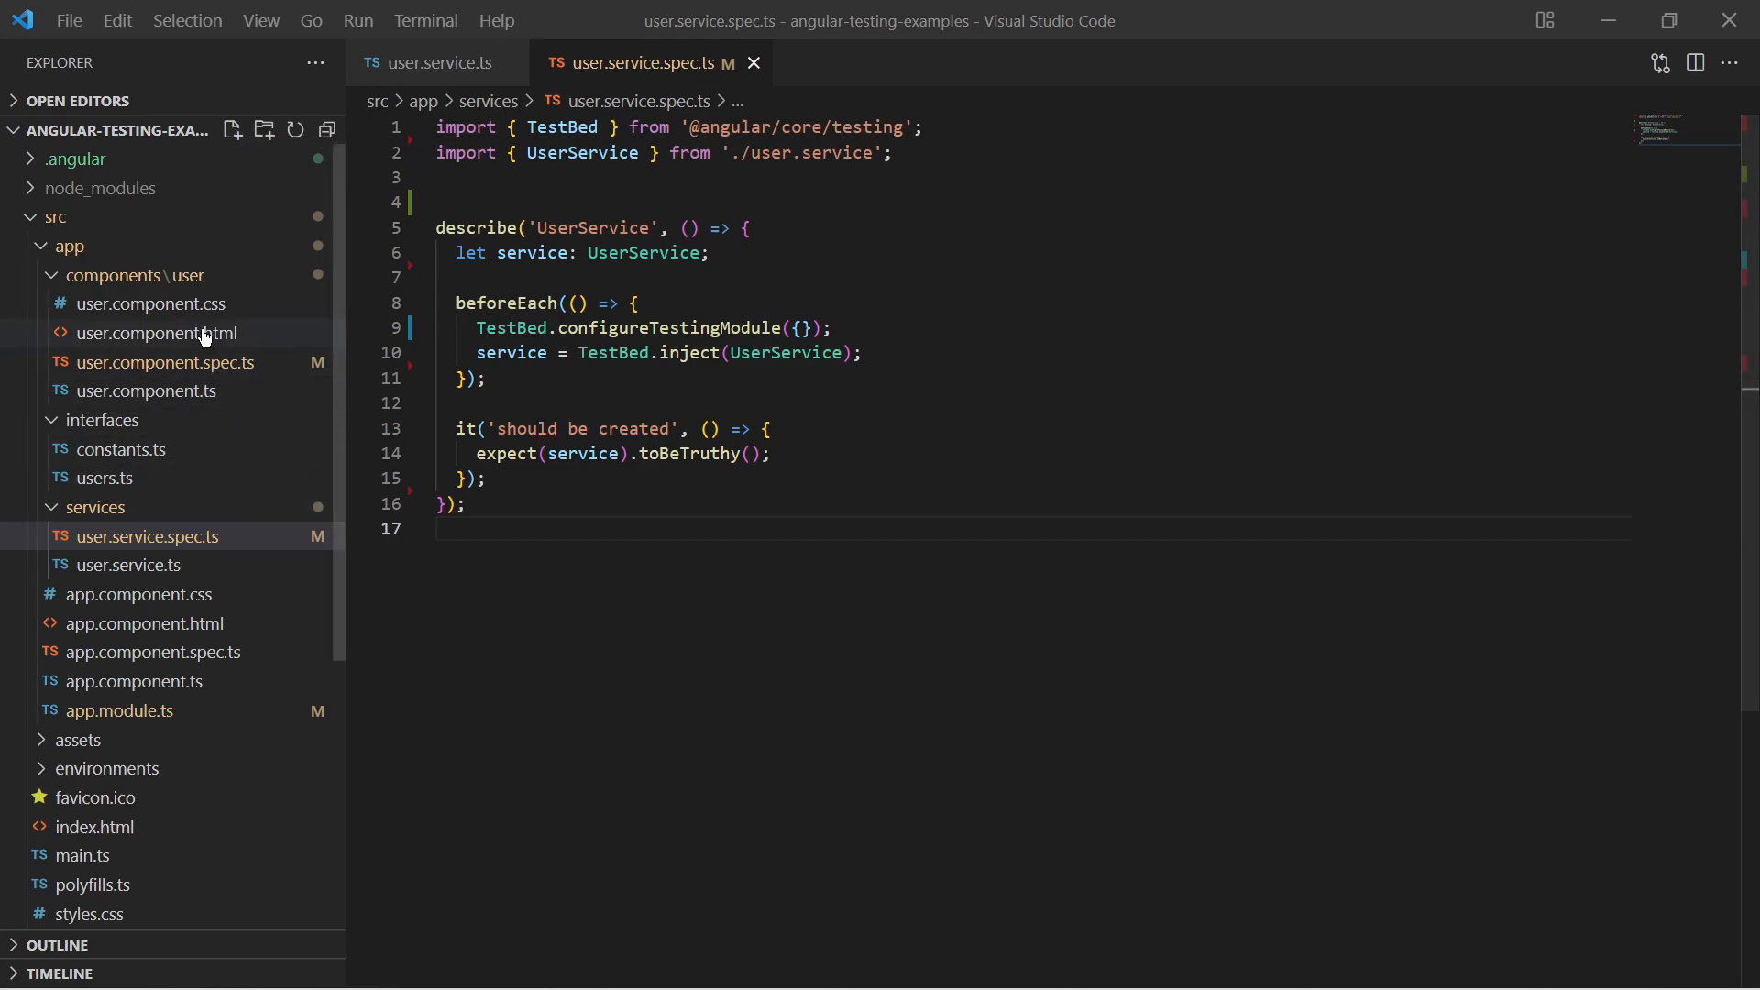
left_click(149, 332)
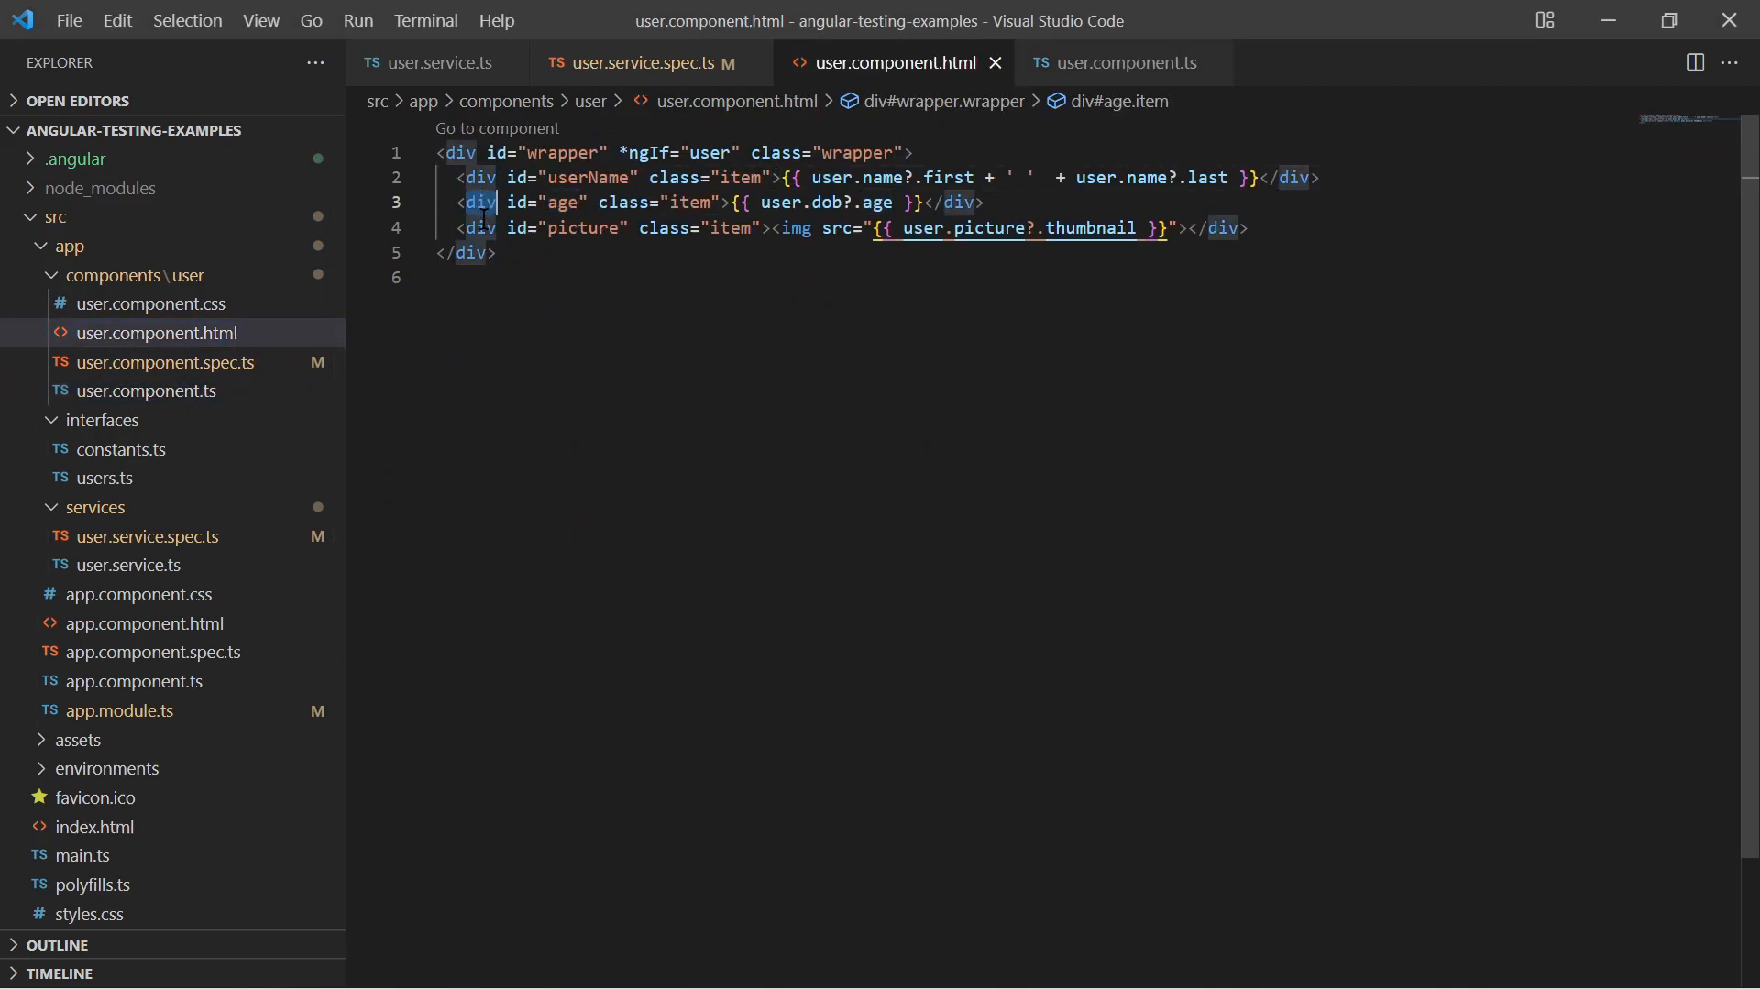
- Switch back to the user.service.spec.ts tab
left_click(163, 361)
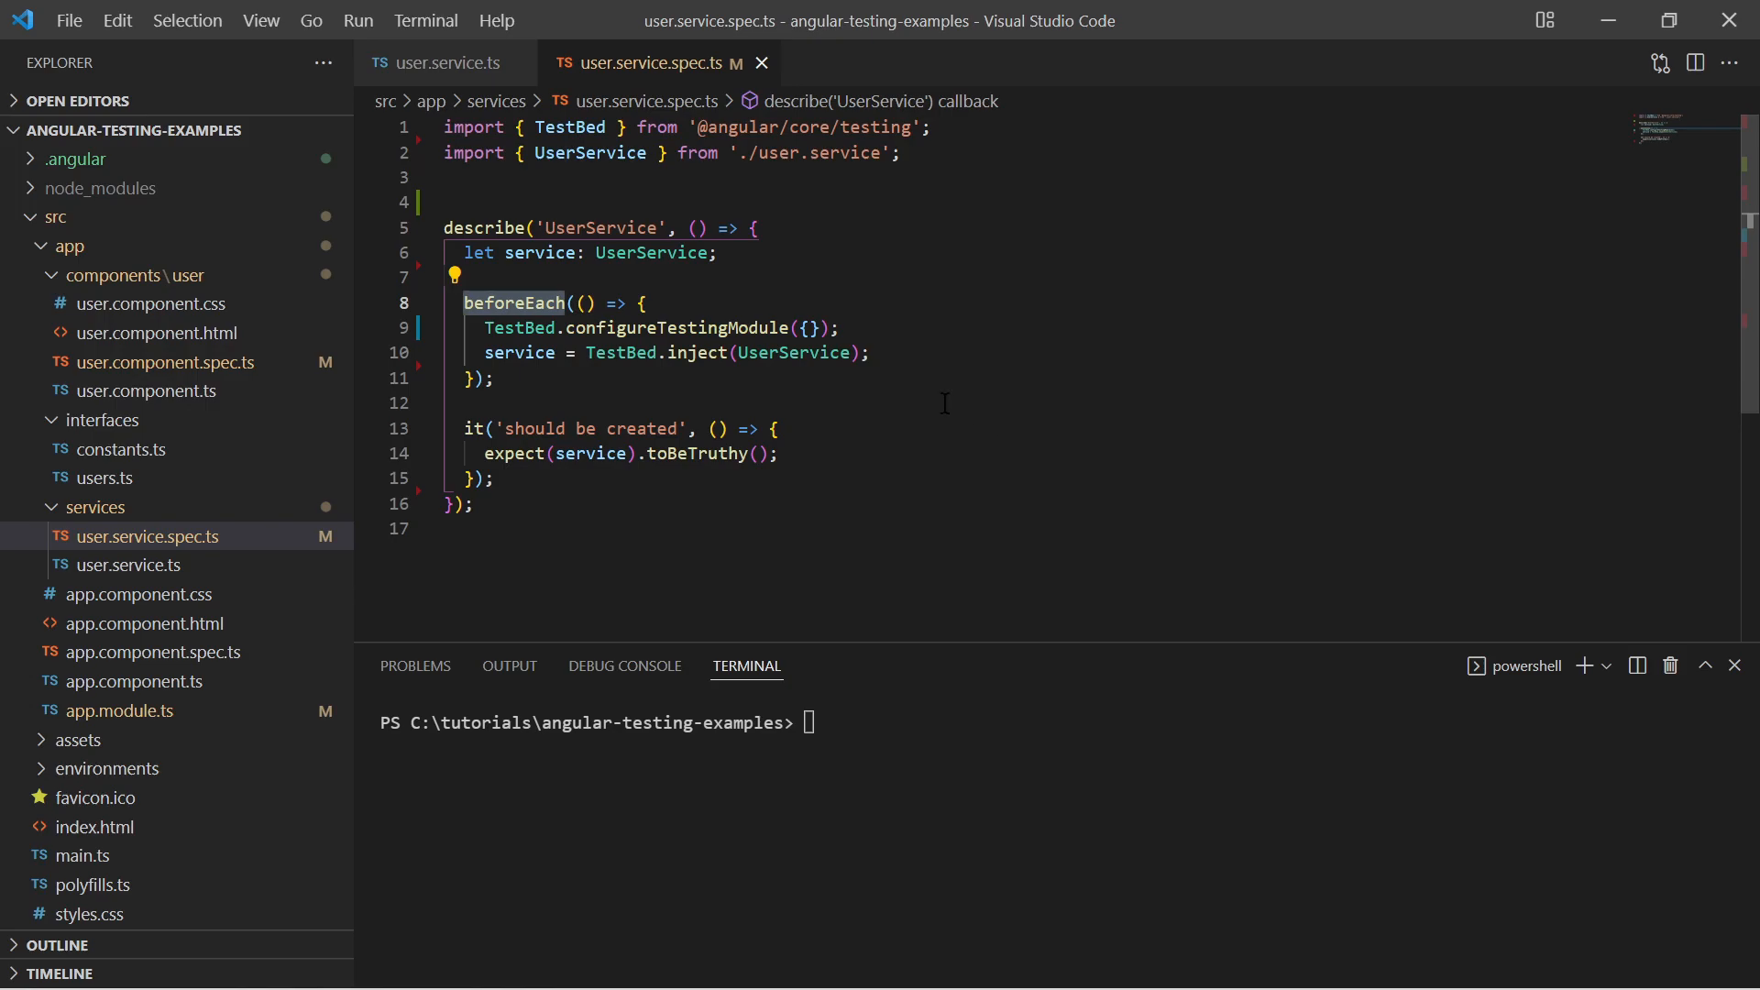
- Focus the UserService suite with fdescribe and run ng test in the terminal
left_click(739, 326)
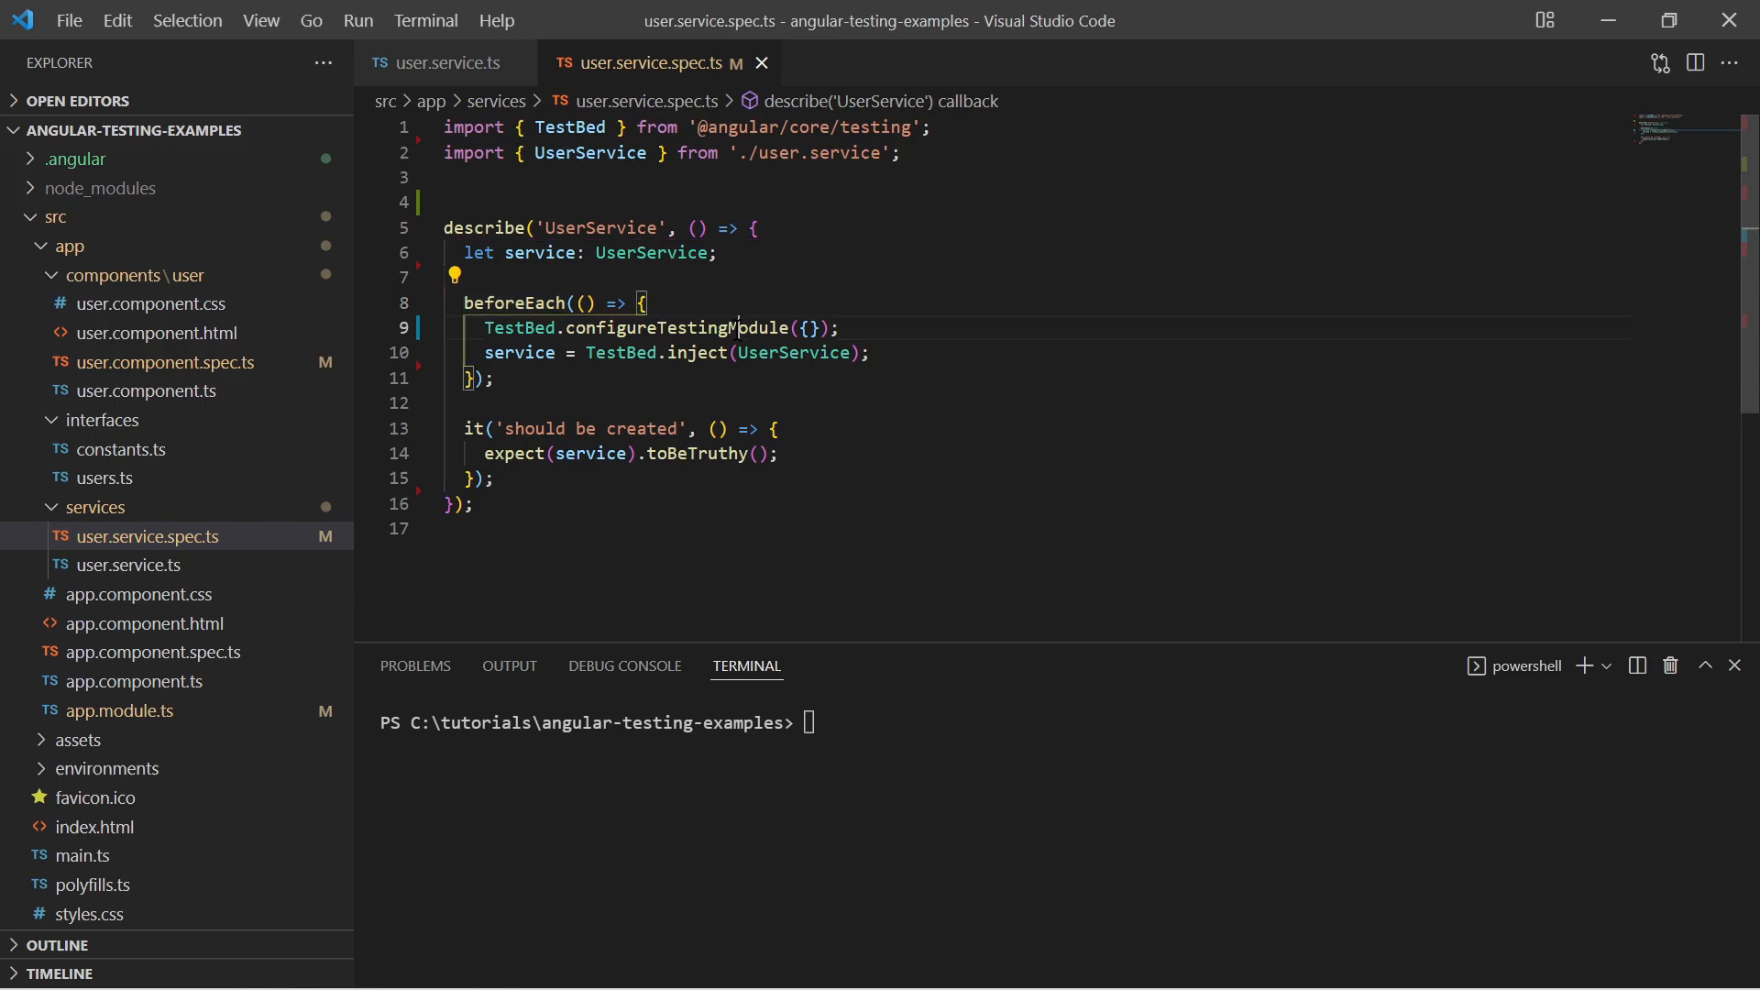
left_click(873, 352)
type("f")
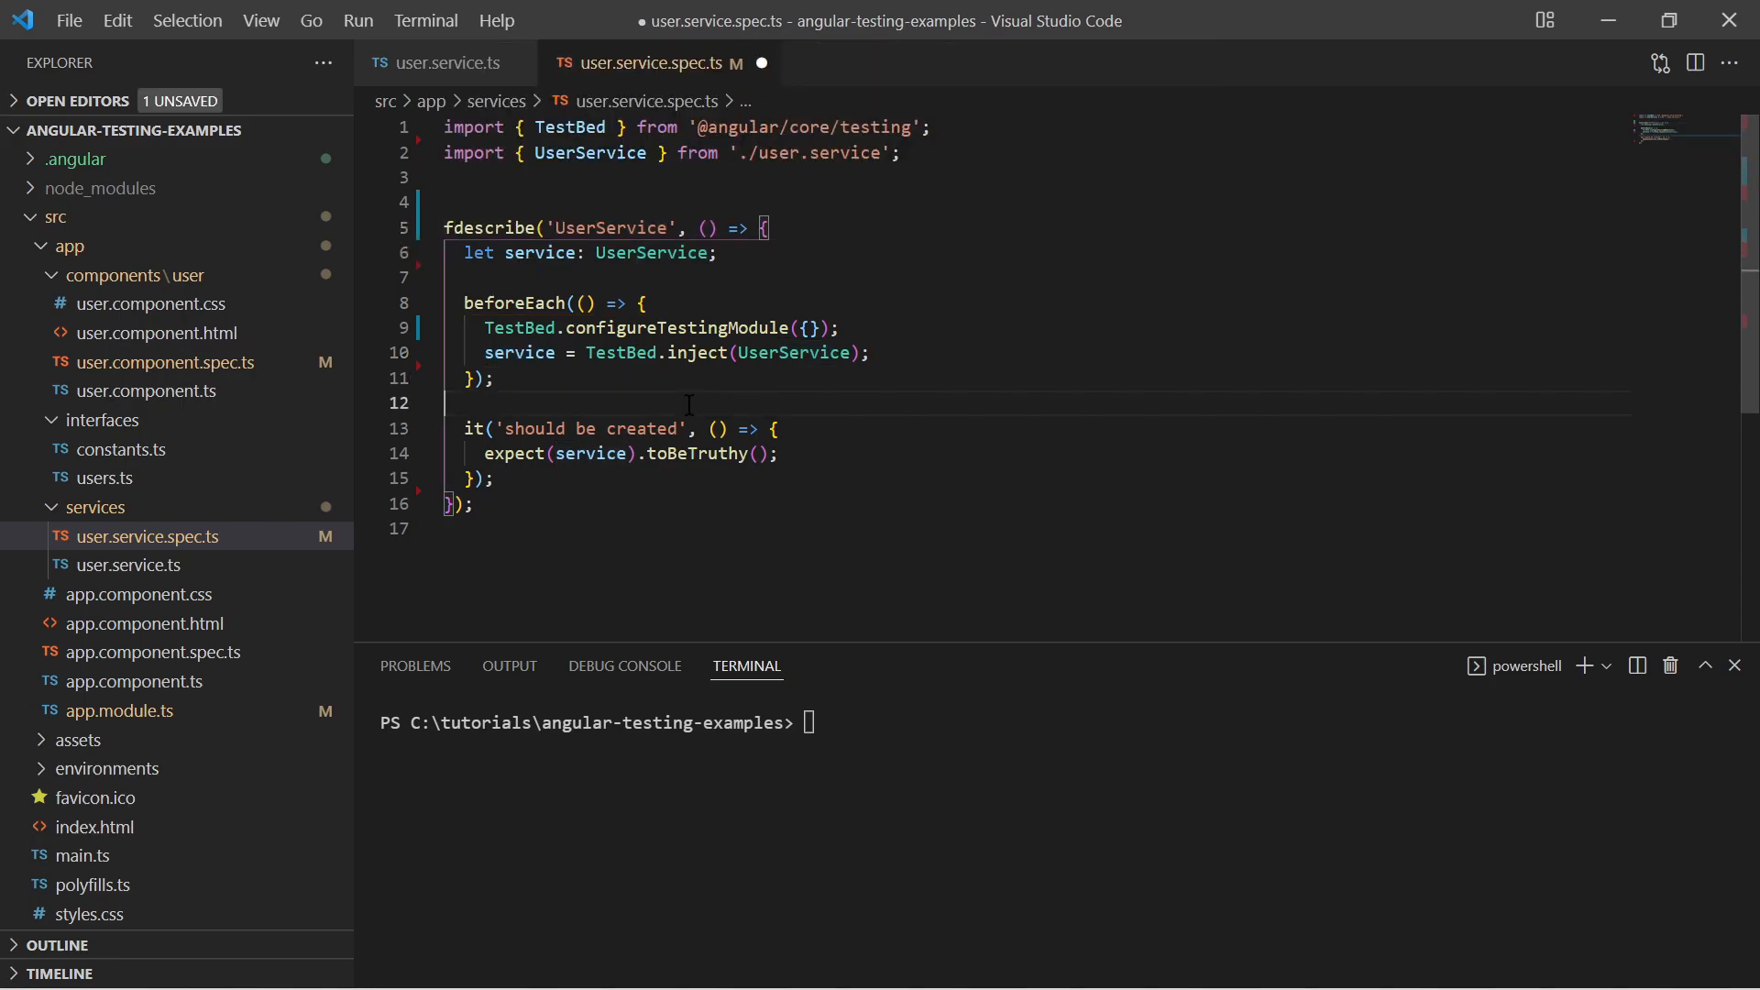
type("ng")
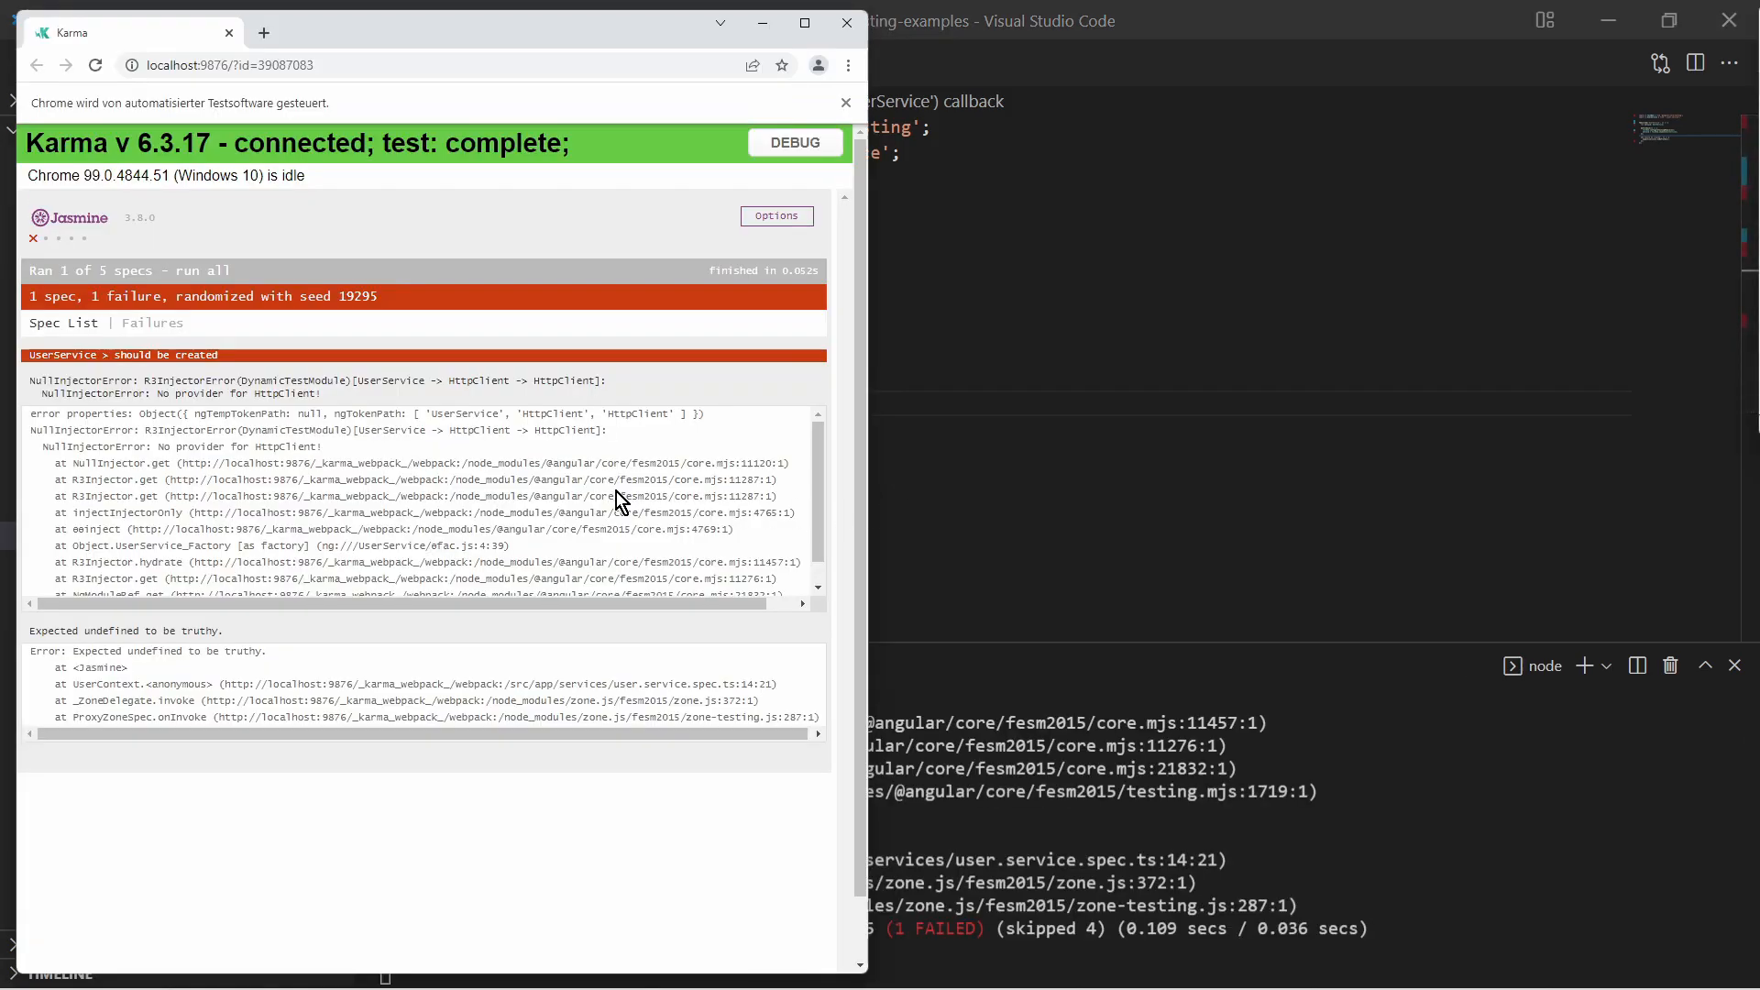
mouse_move(233, 395)
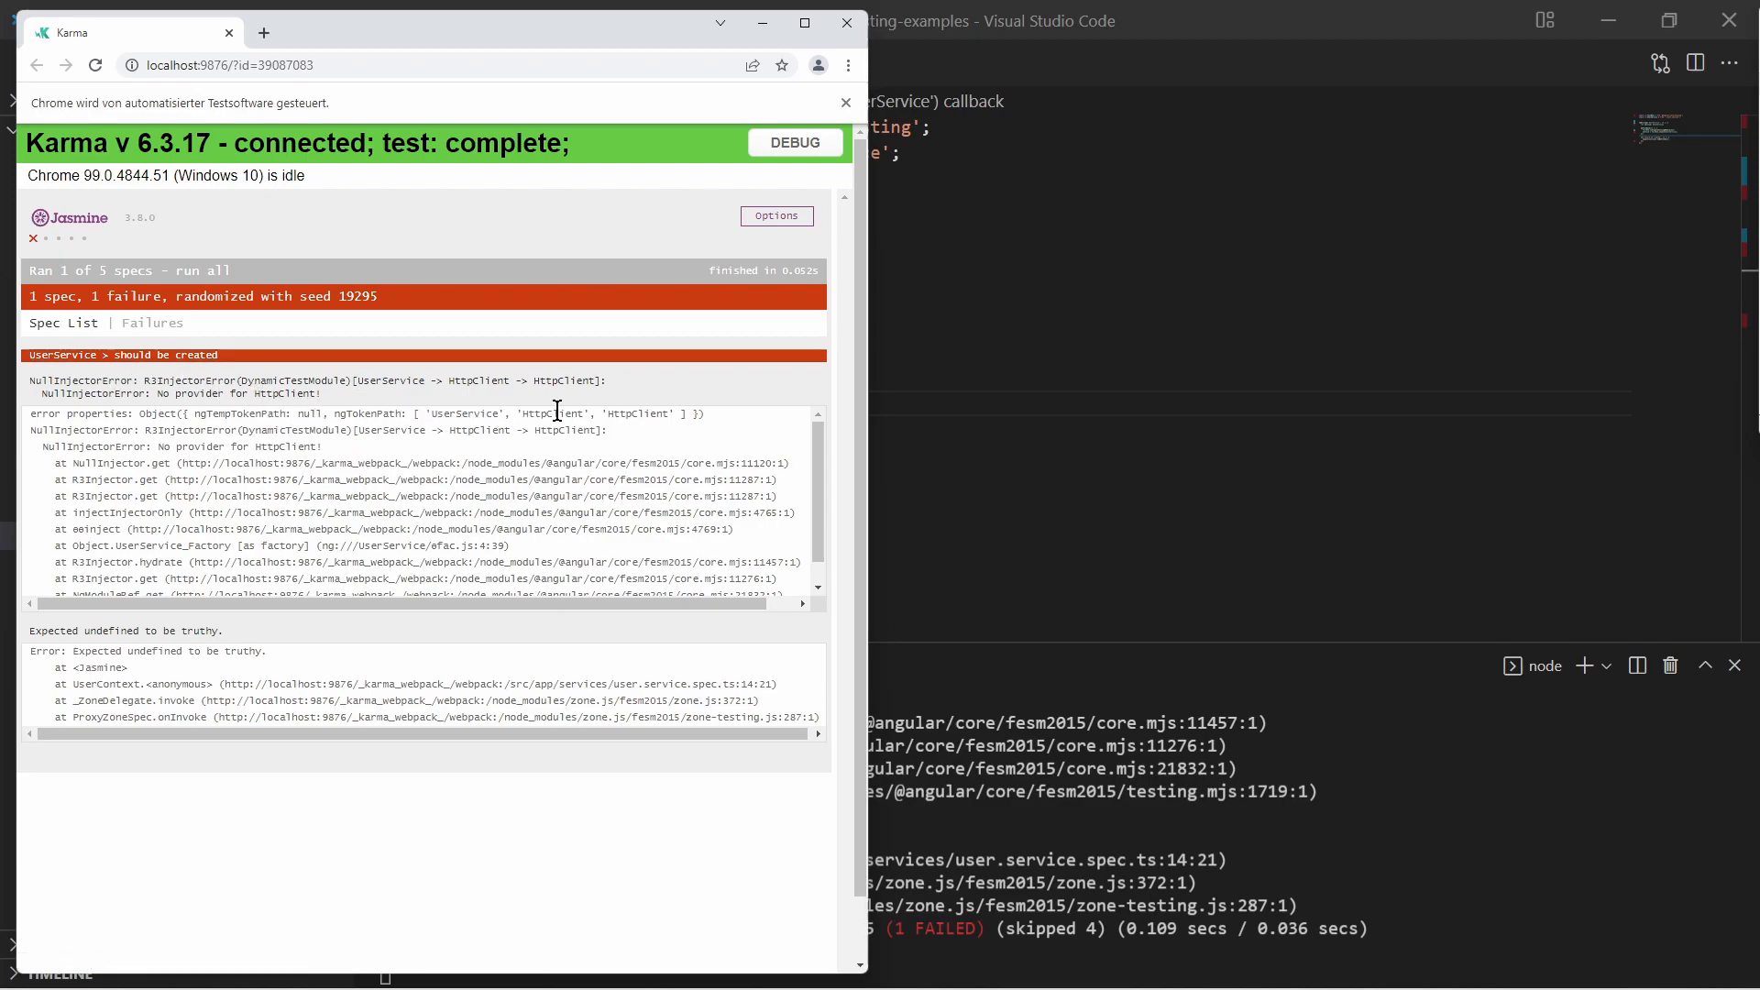
mouse_move(1023, 432)
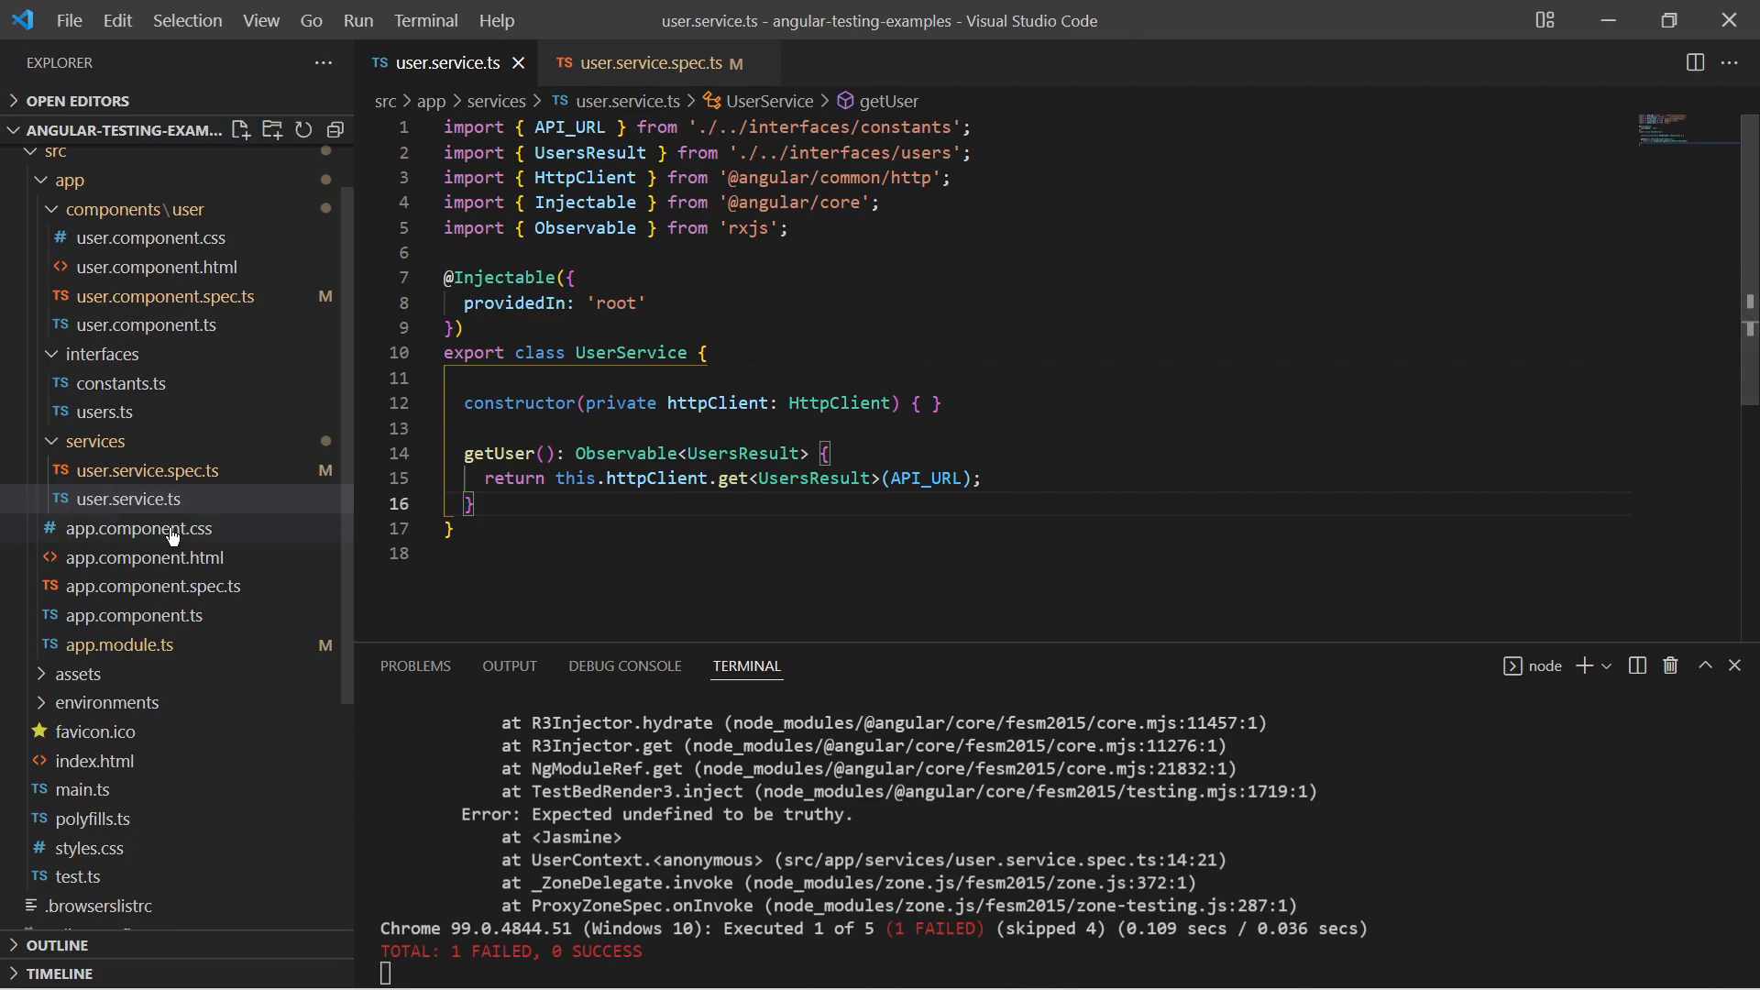
- Review the providers and HttpClientModule import in app.module.ts, then return to user.service.spec.ts
left_click(117, 643)
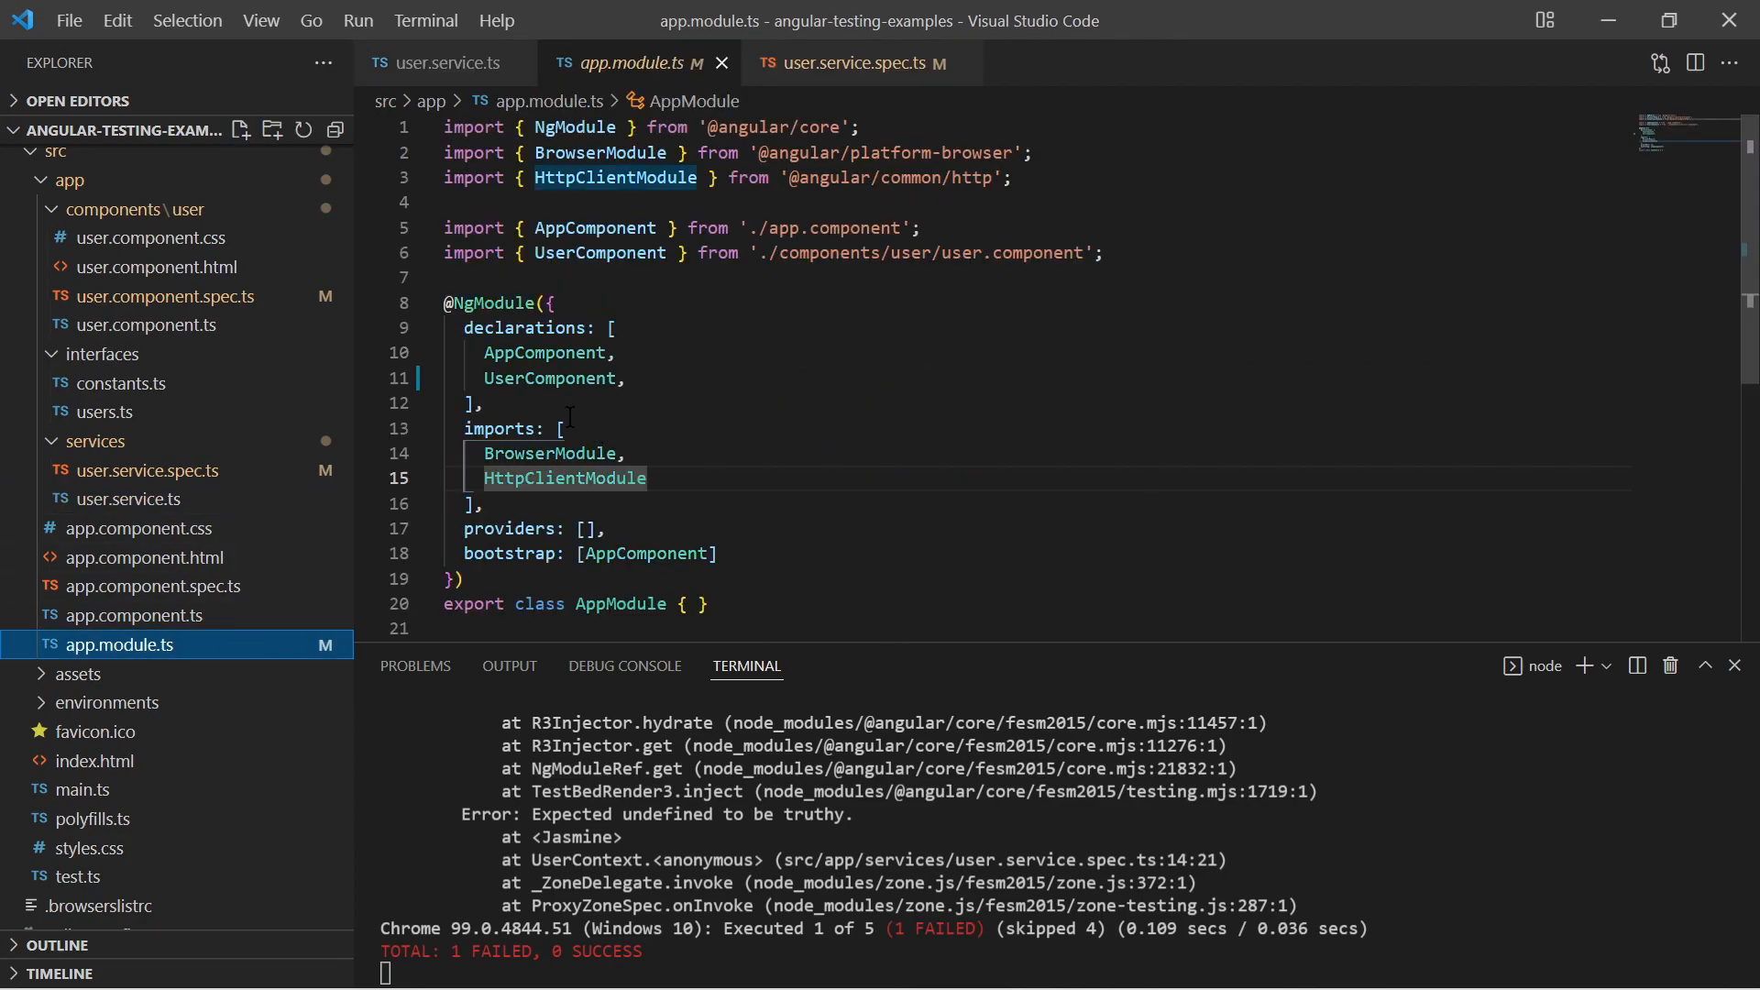
double_click(509, 528)
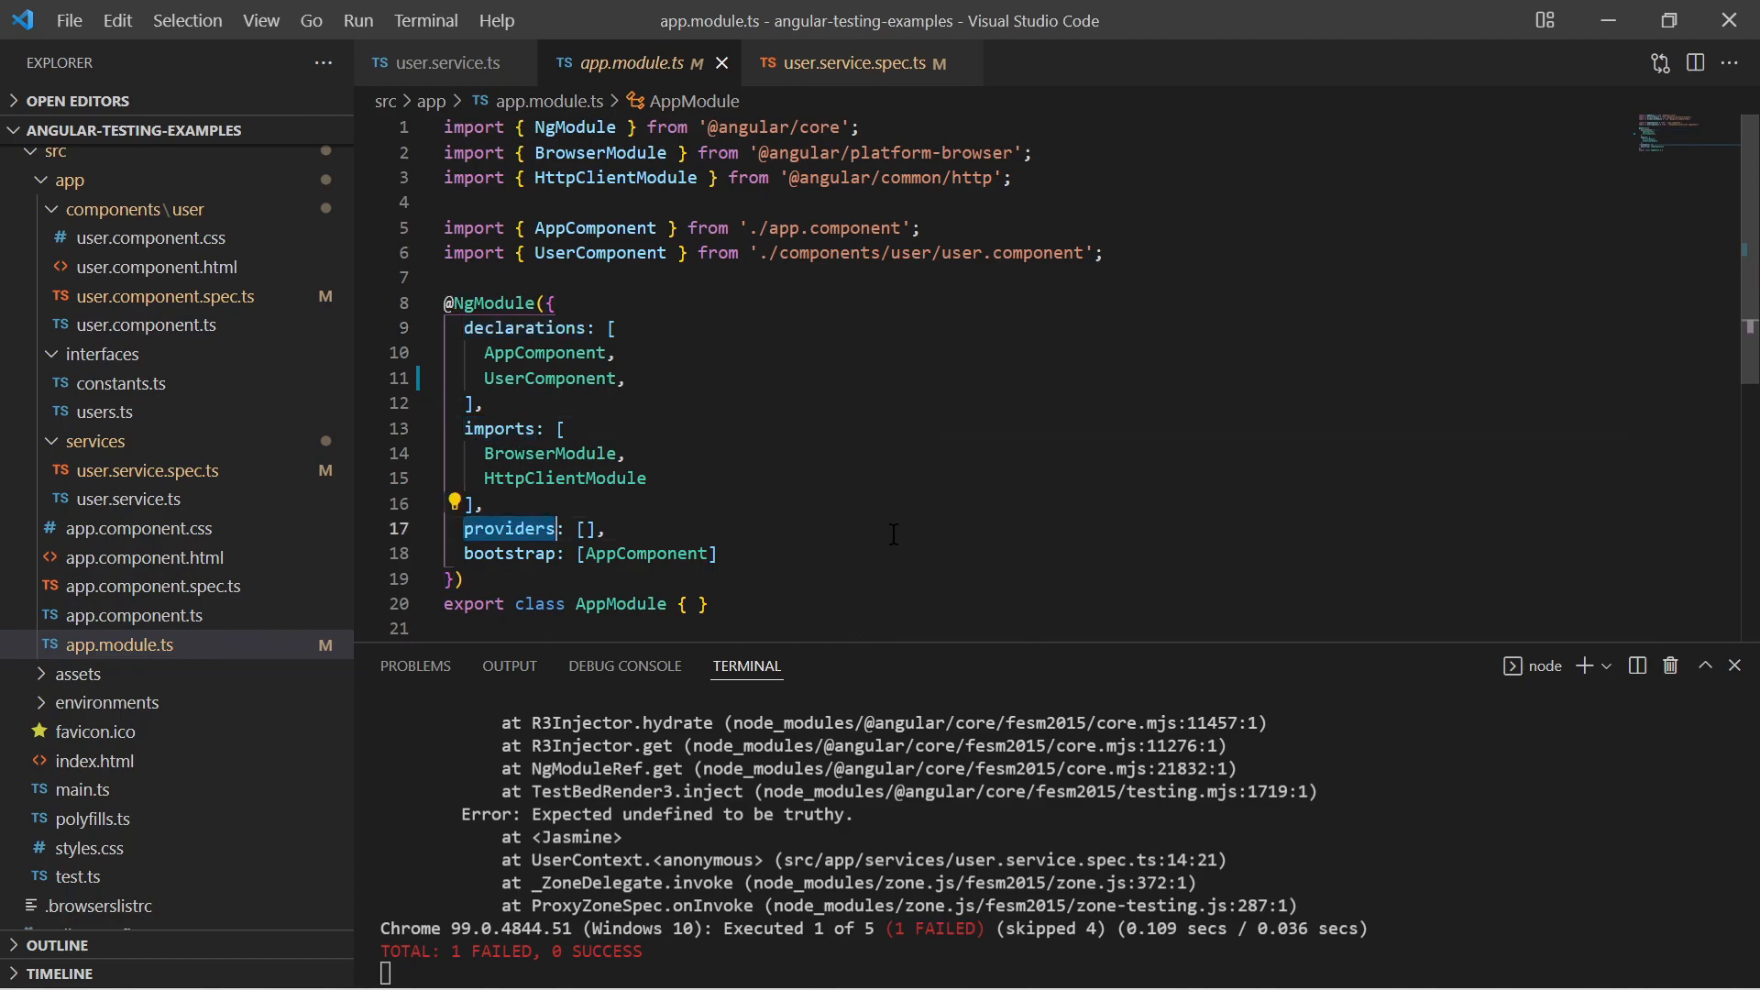
double_click(565, 478)
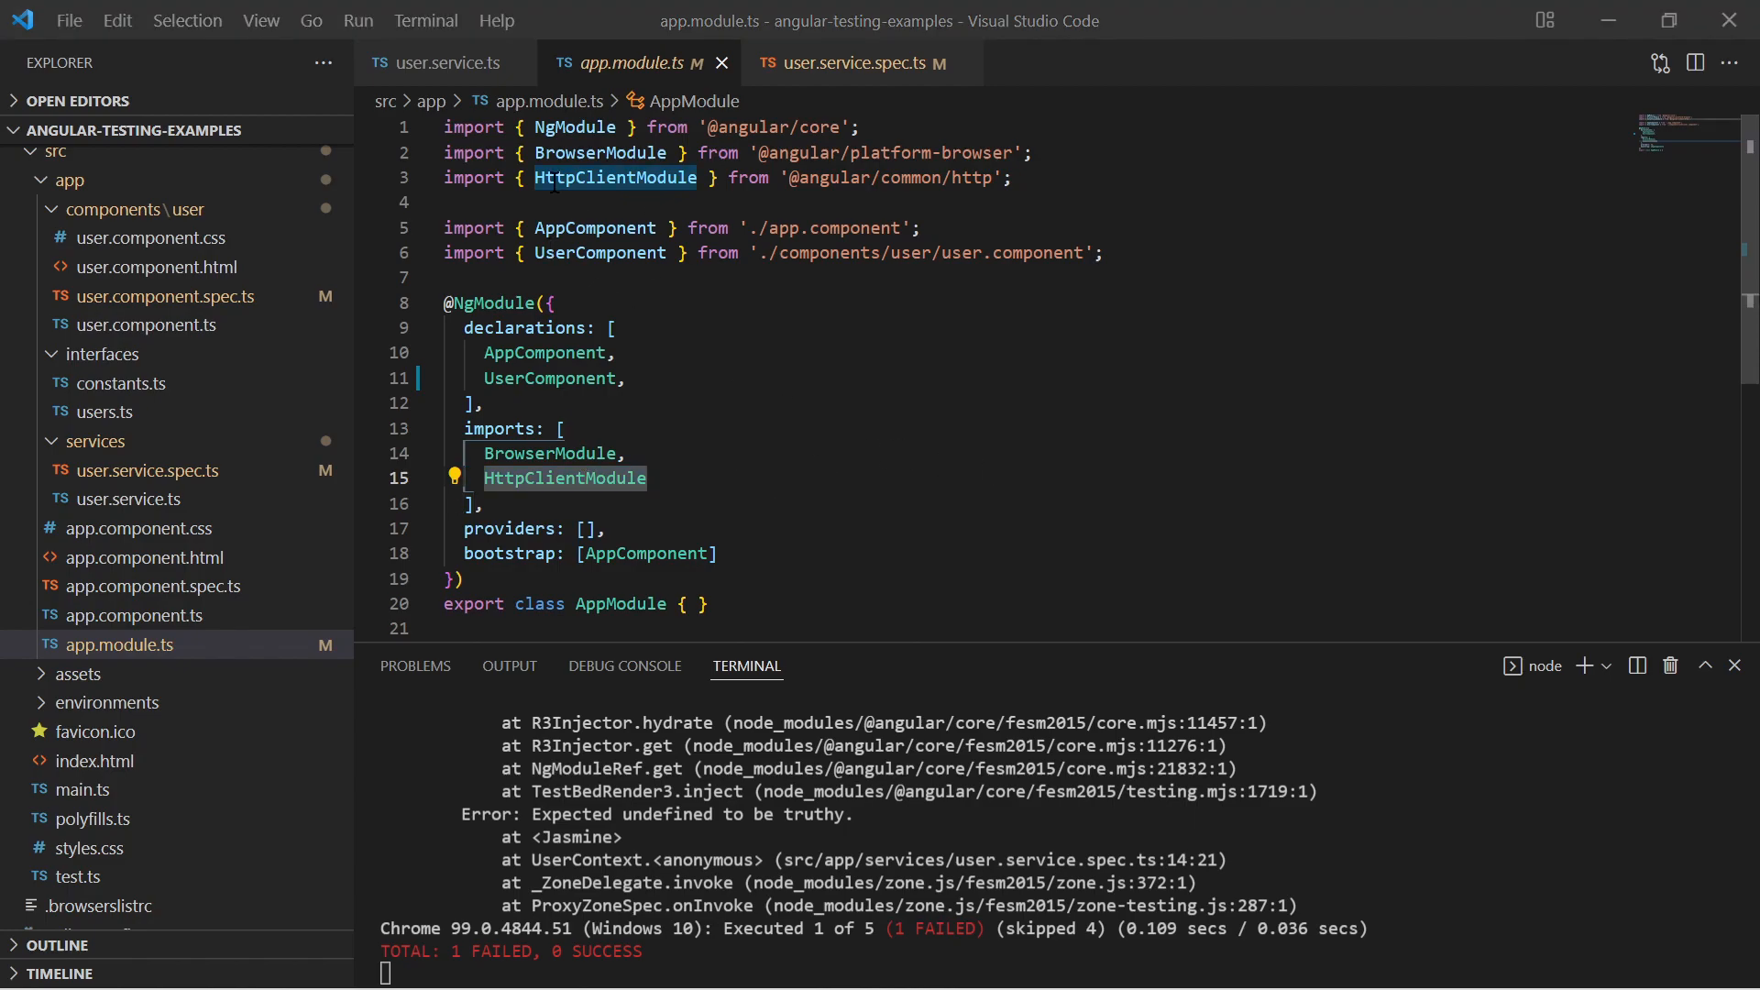
left_click(862, 62)
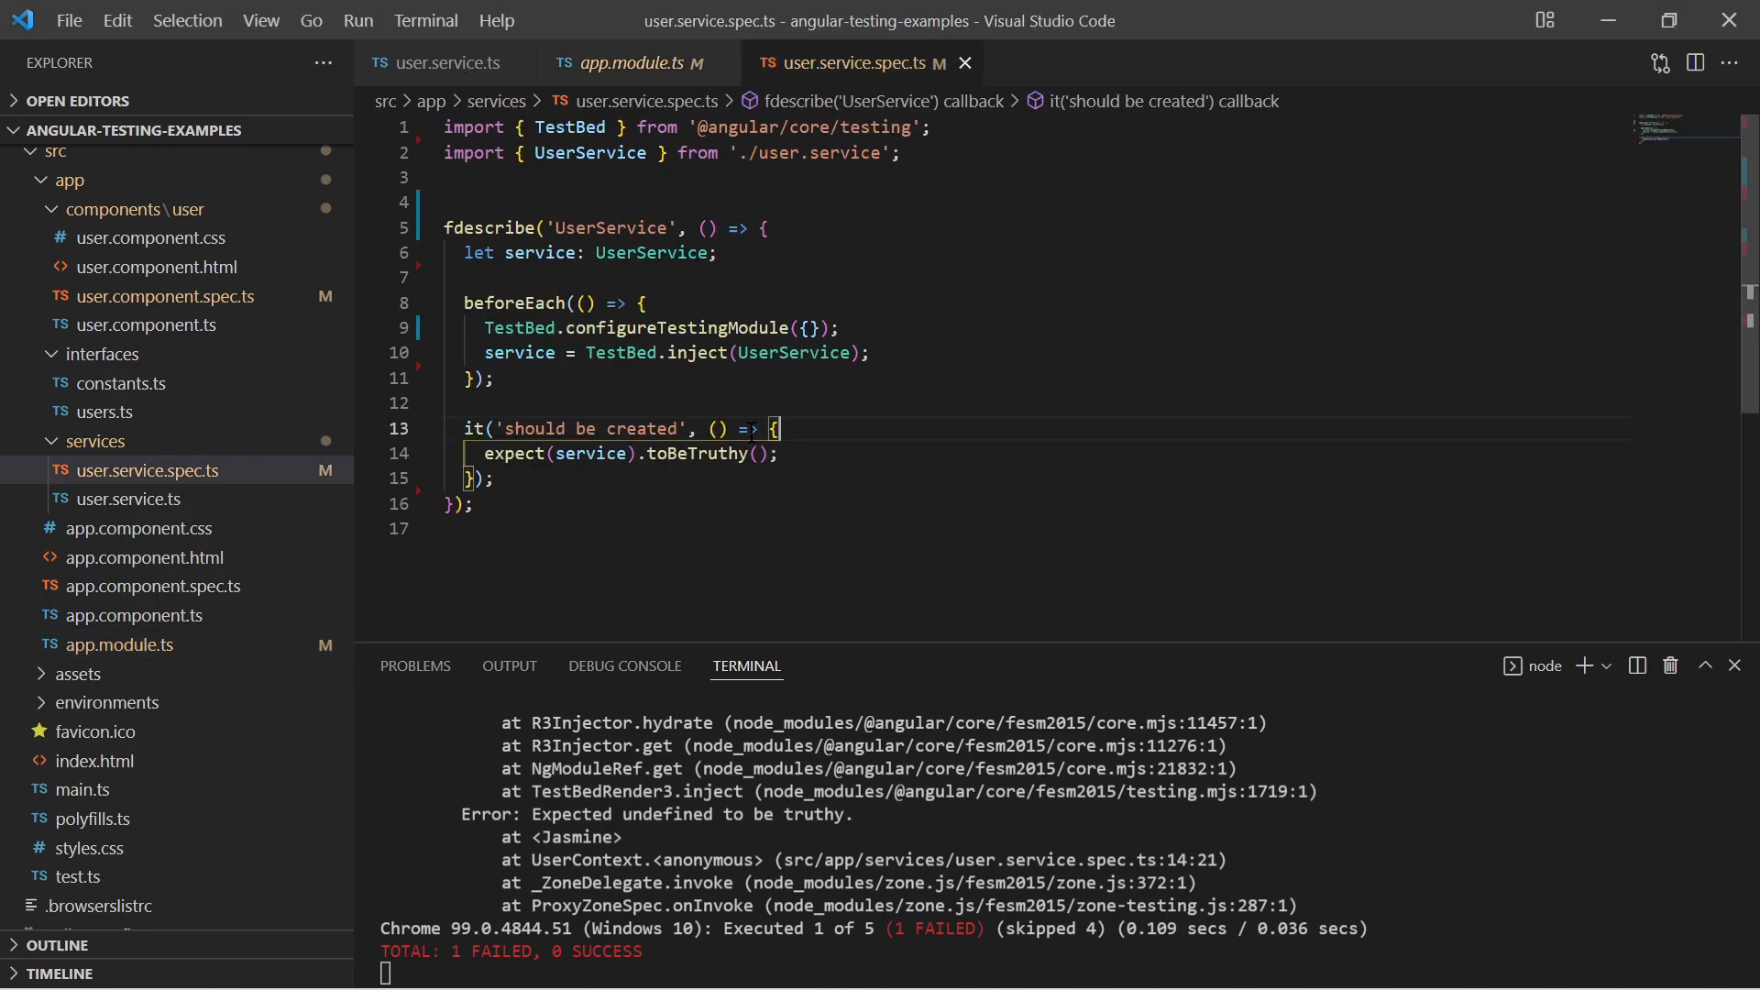
key("Enter")
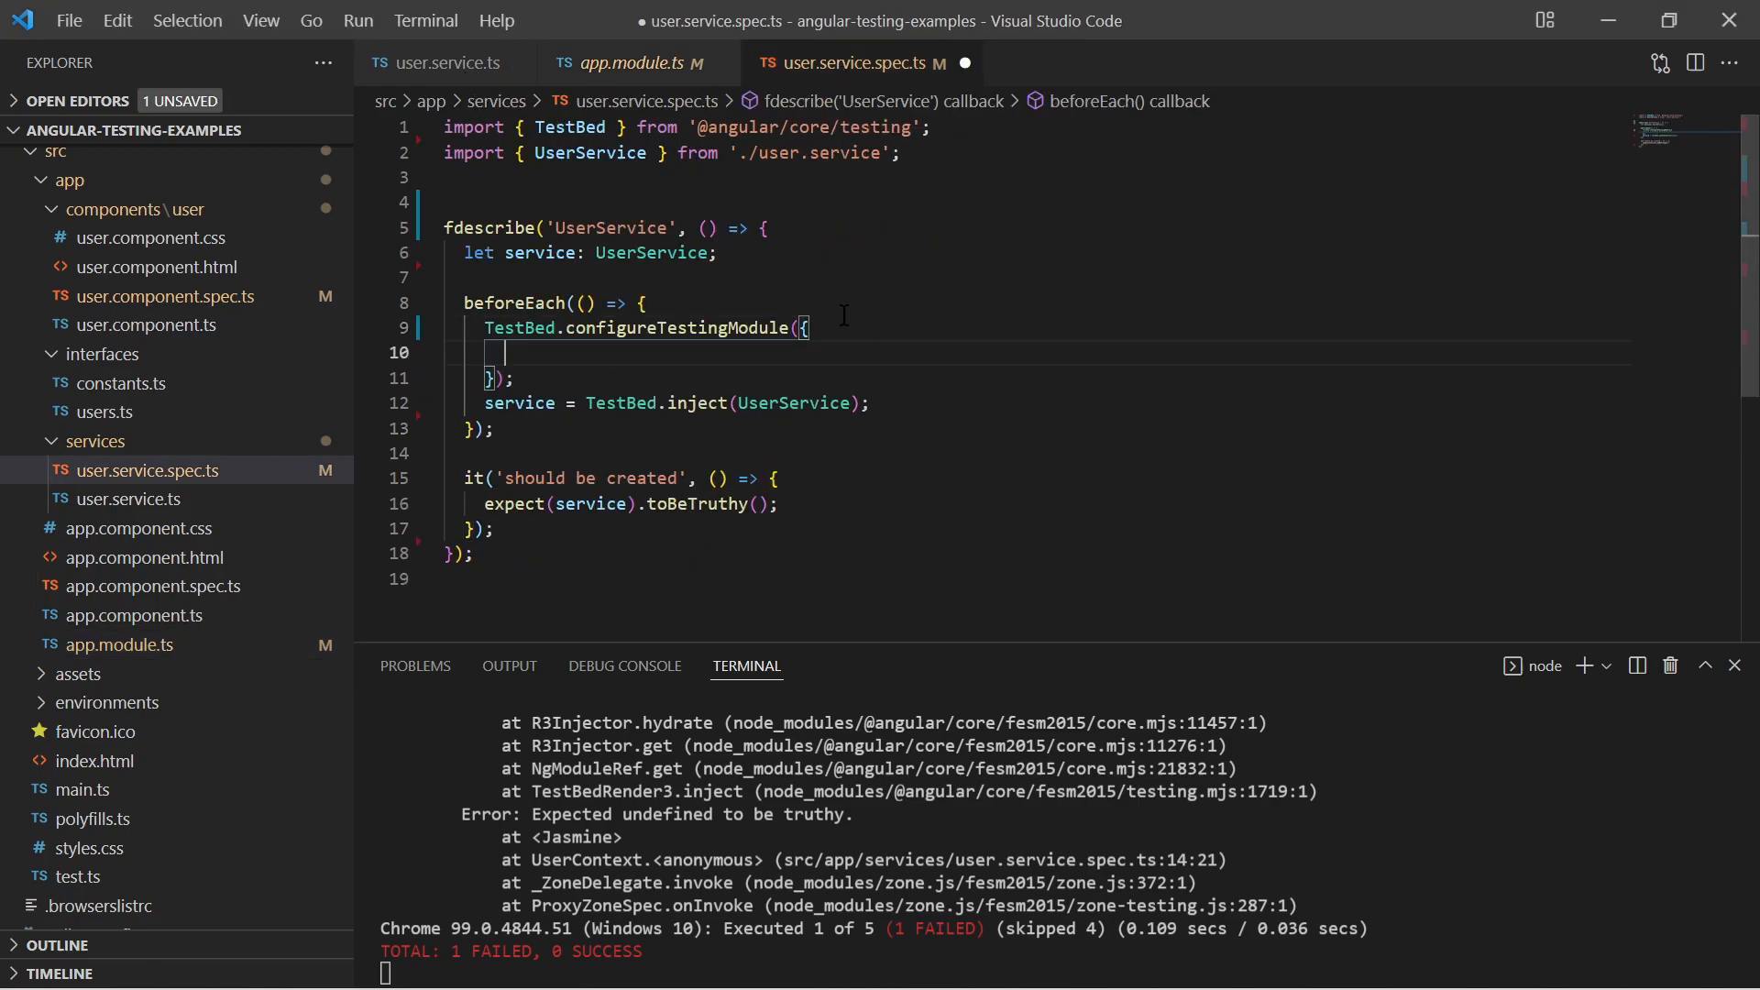
type("imports: [")
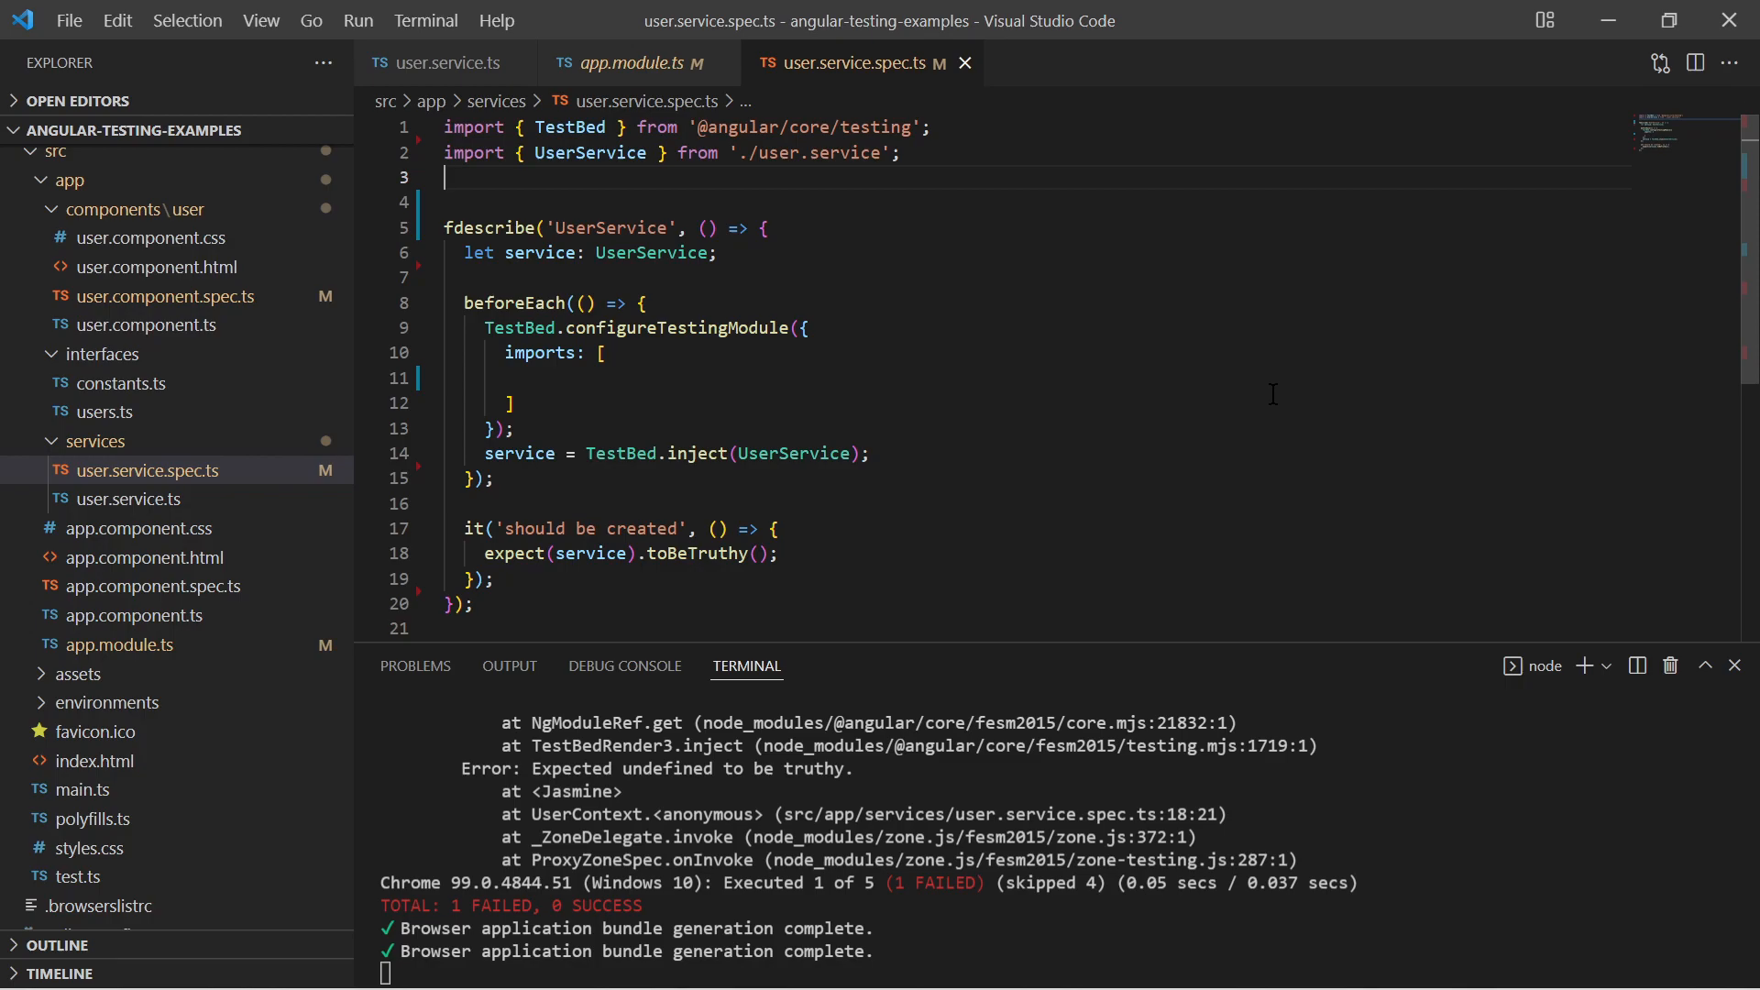
type("import { HttpClientTestingModule } from '@angular/common/http/testing';")
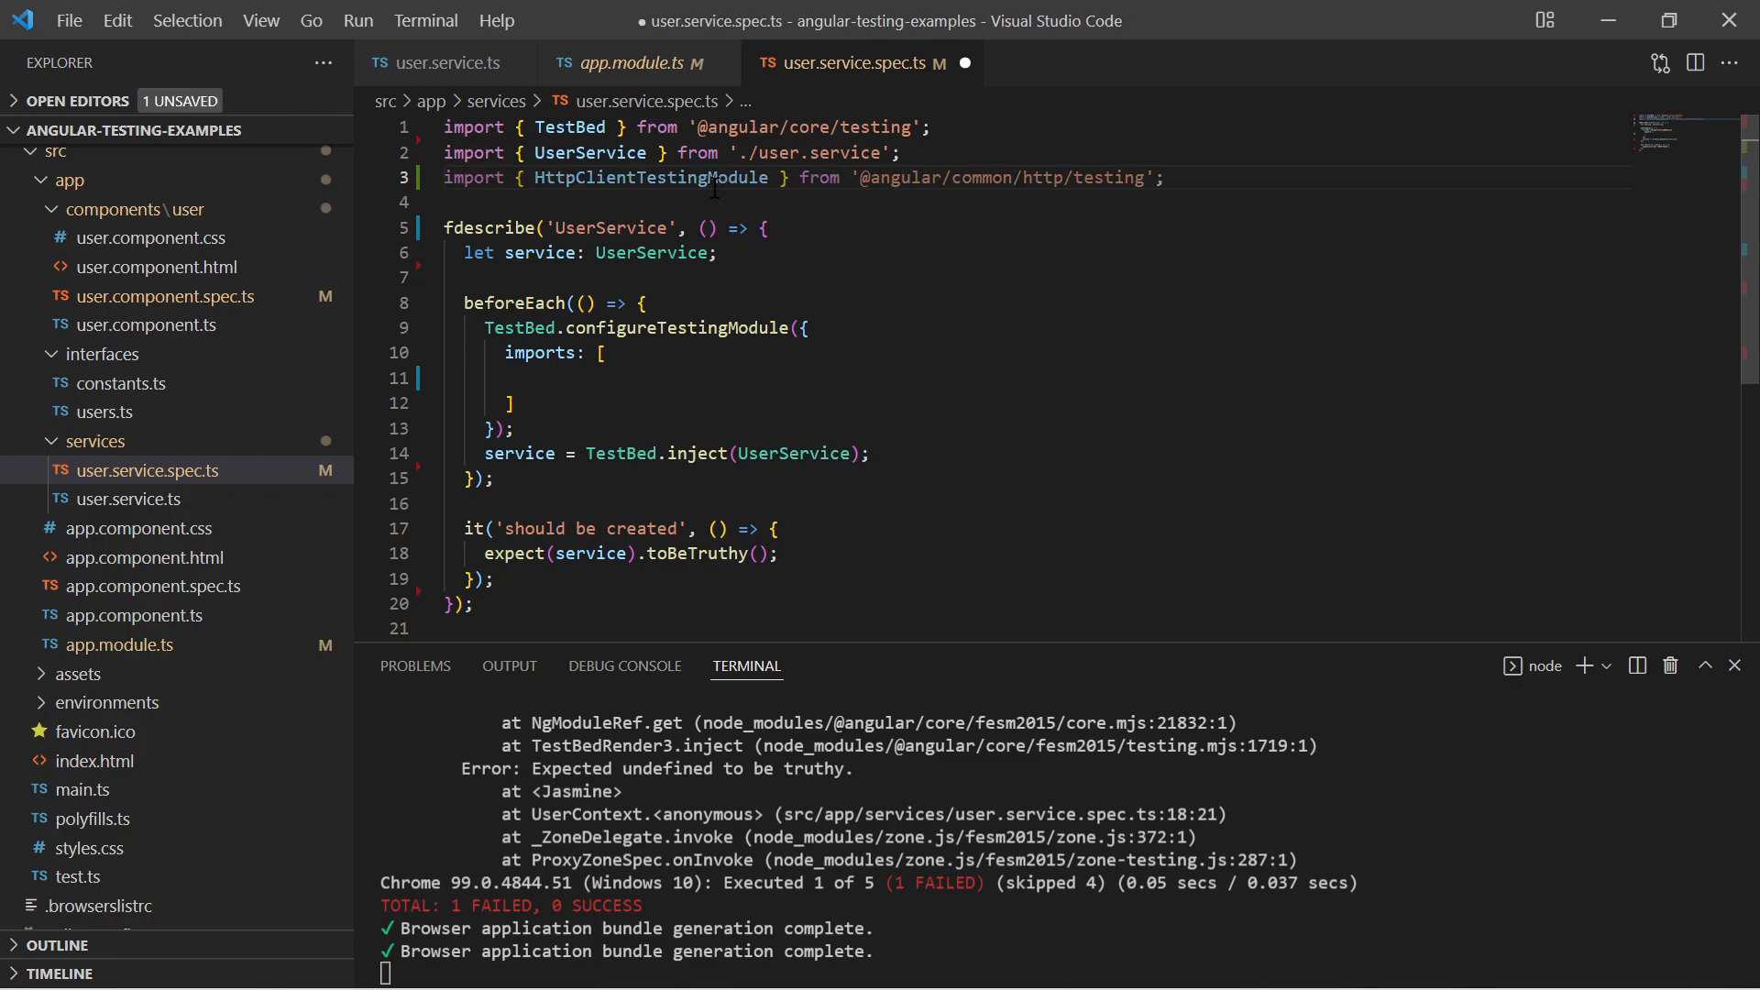
type("HttpClientTestingModule")
left_click(1021, 628)
type("it('should return a ")
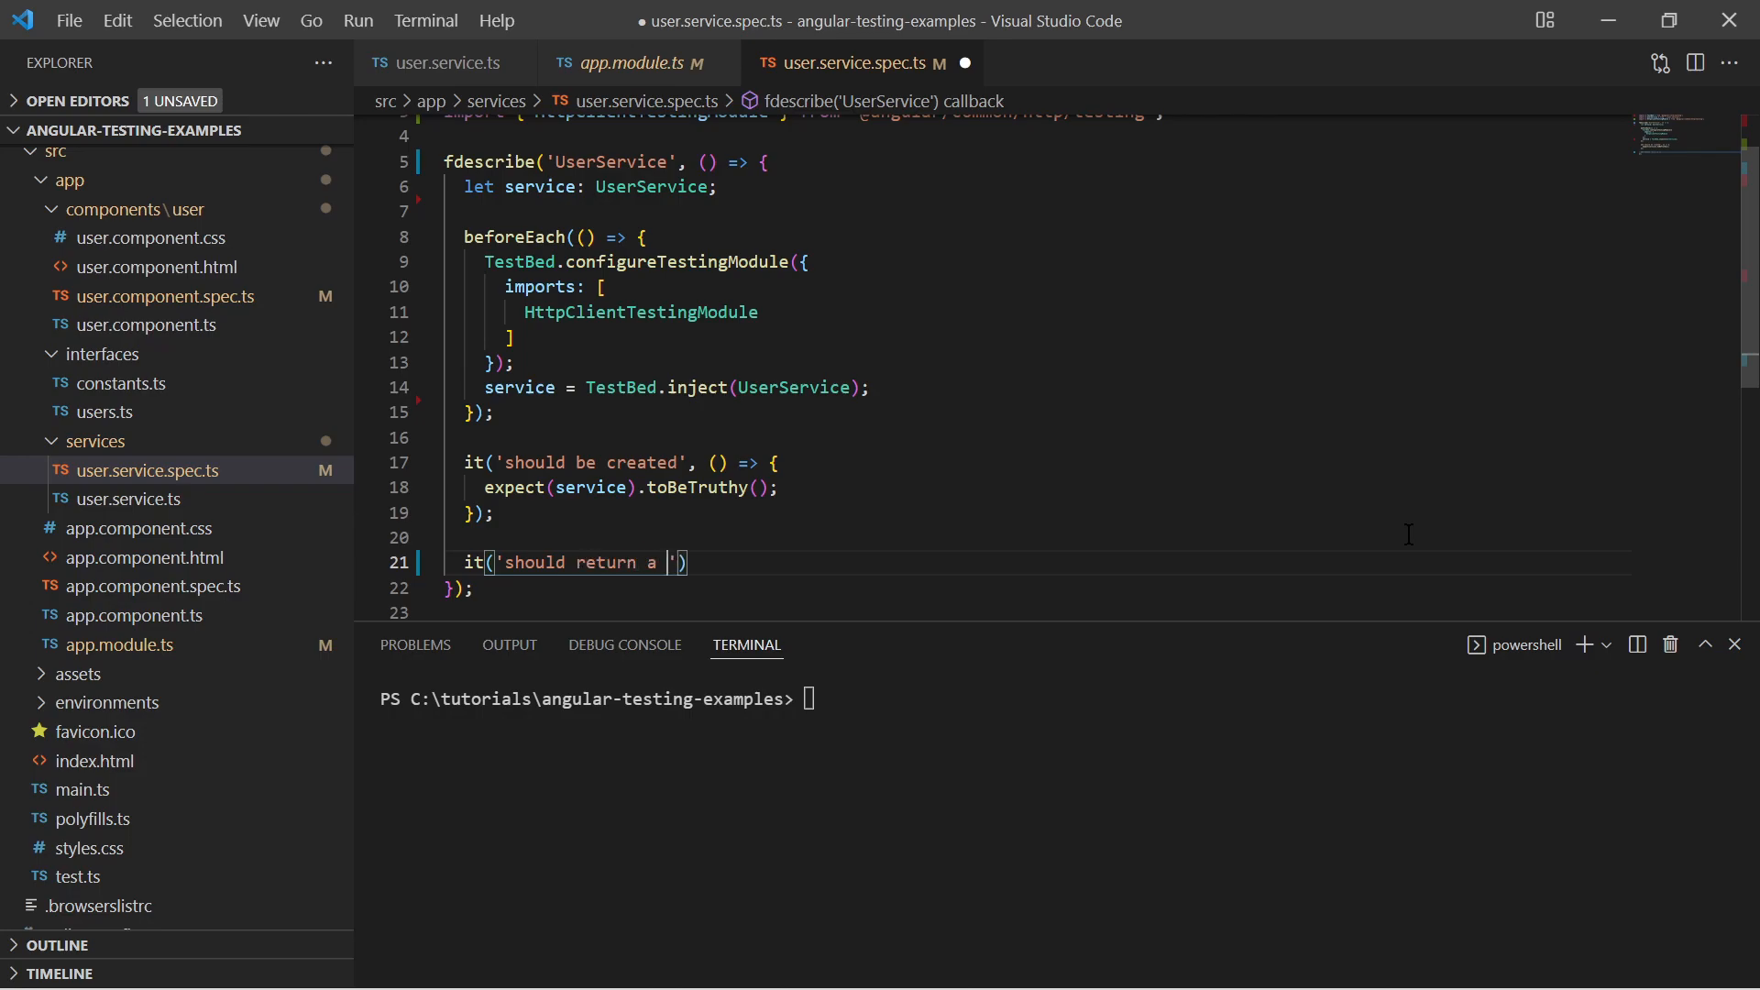
- Add an empty it('should return a user result', () => {}) test and save the spec
type("user result")
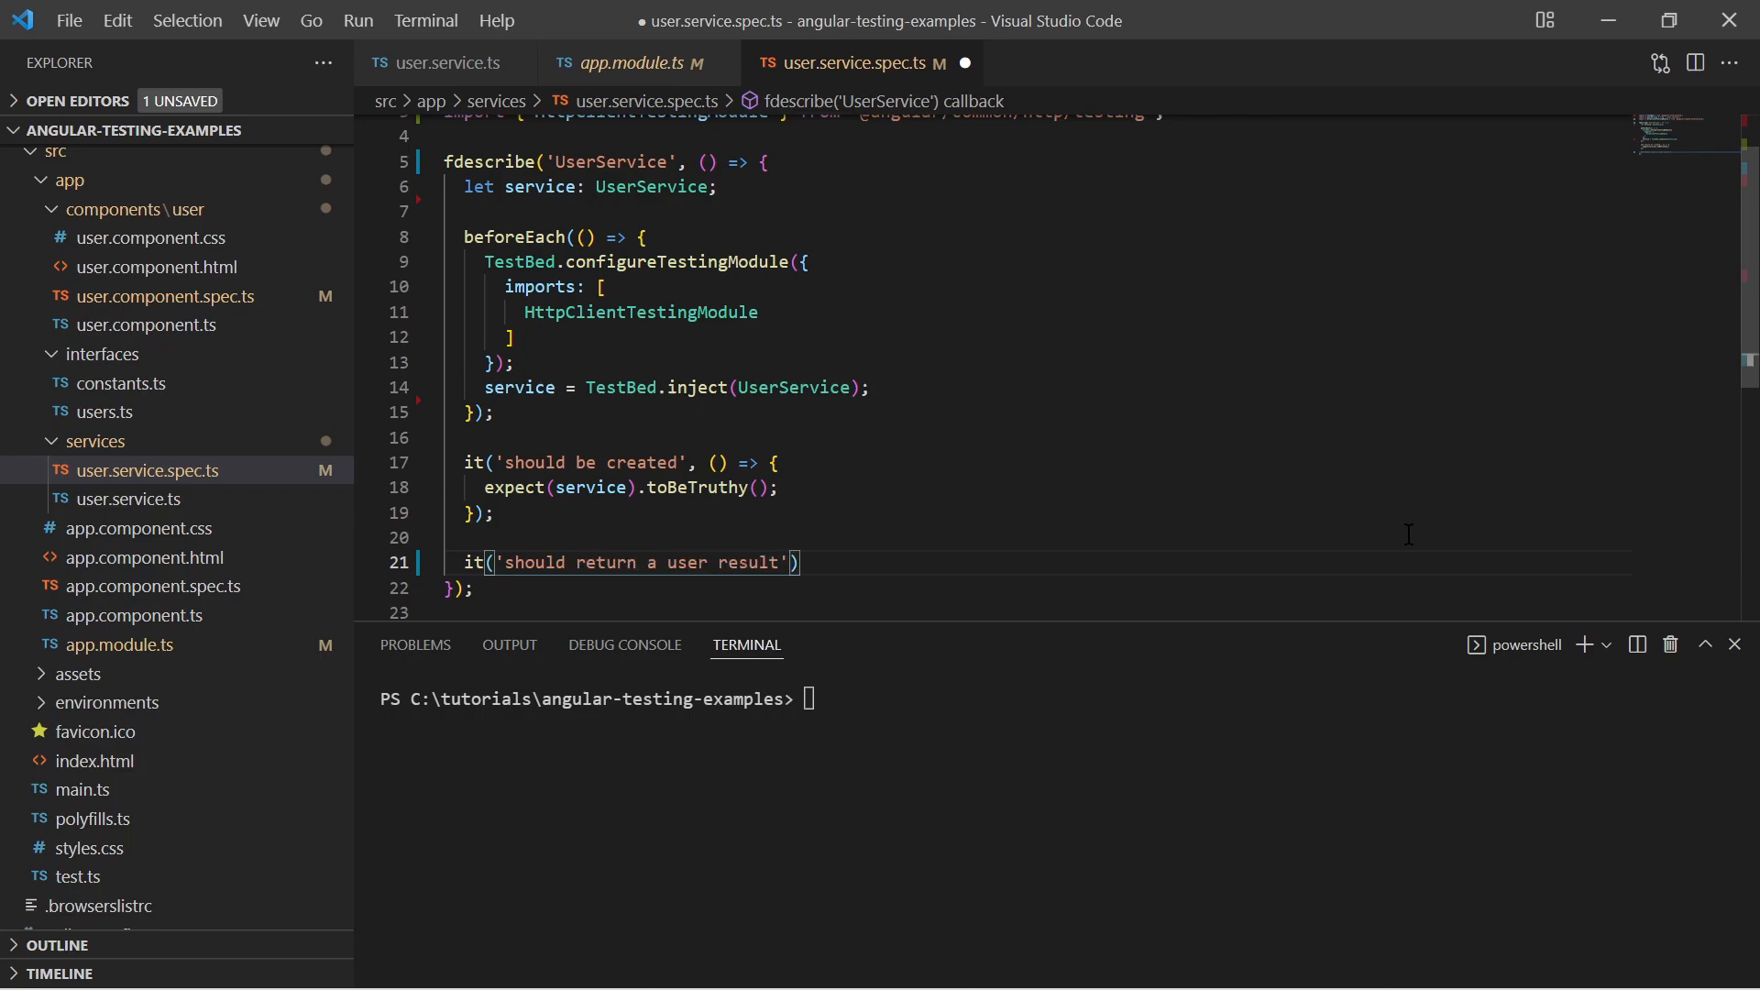
type(", () => {}")
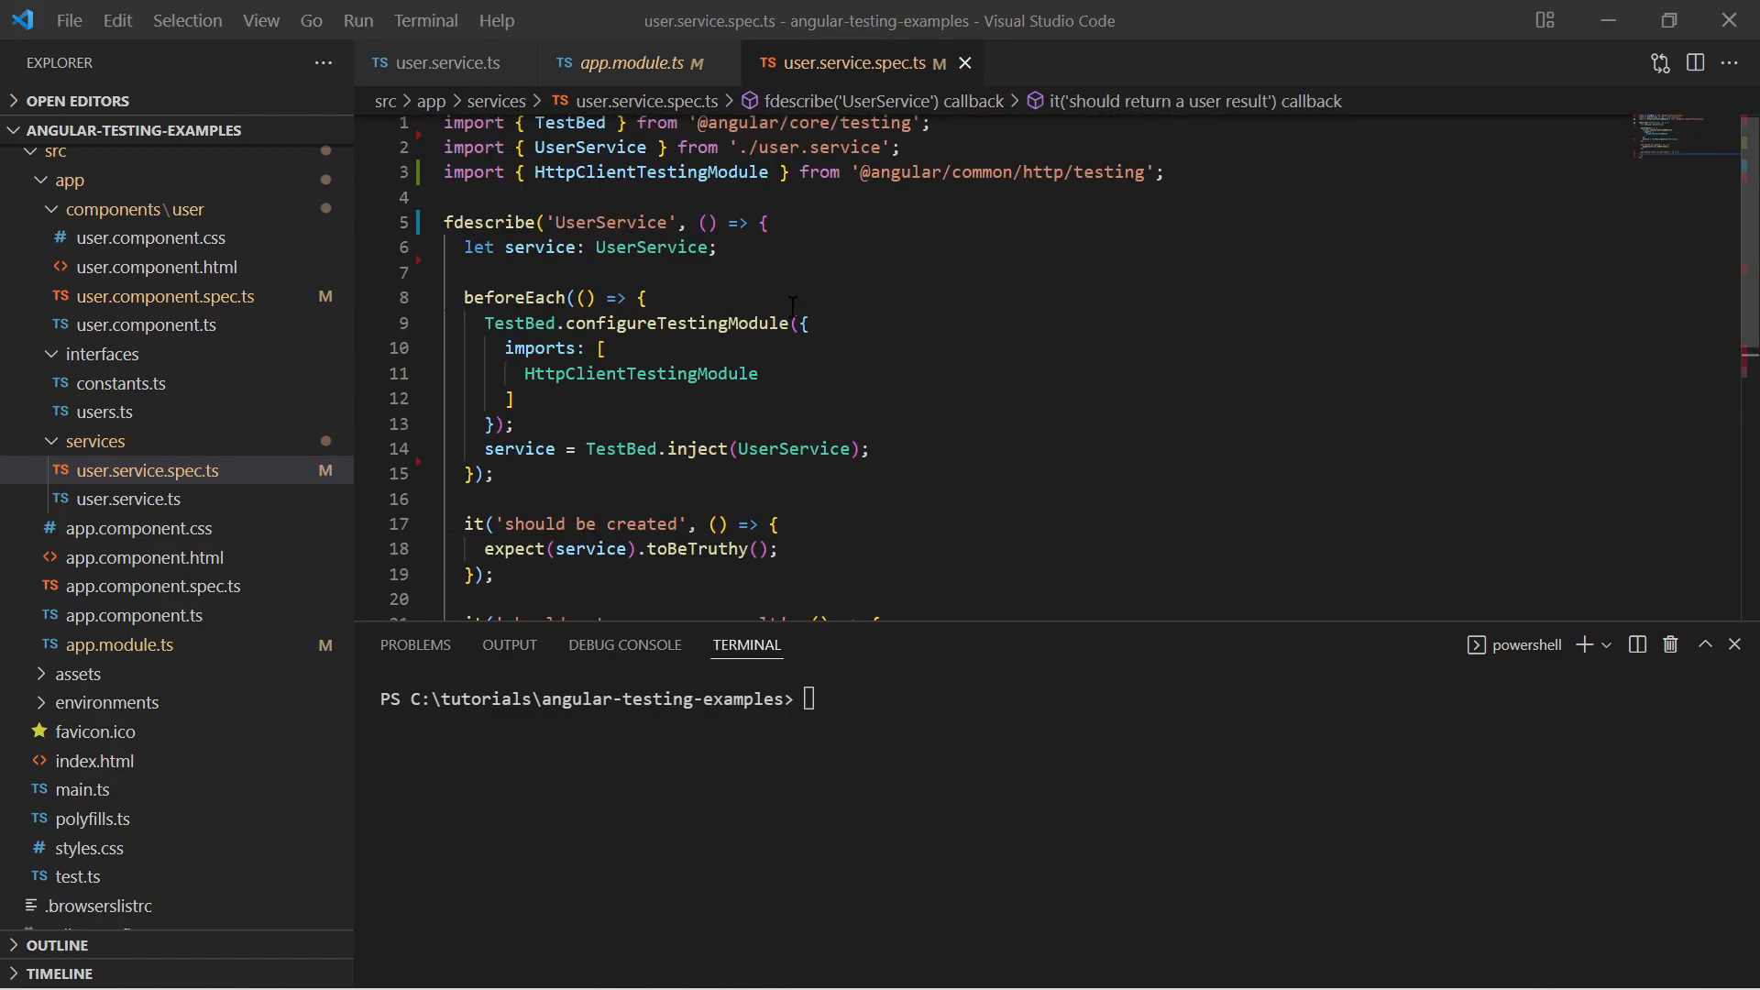
left_click(718, 247)
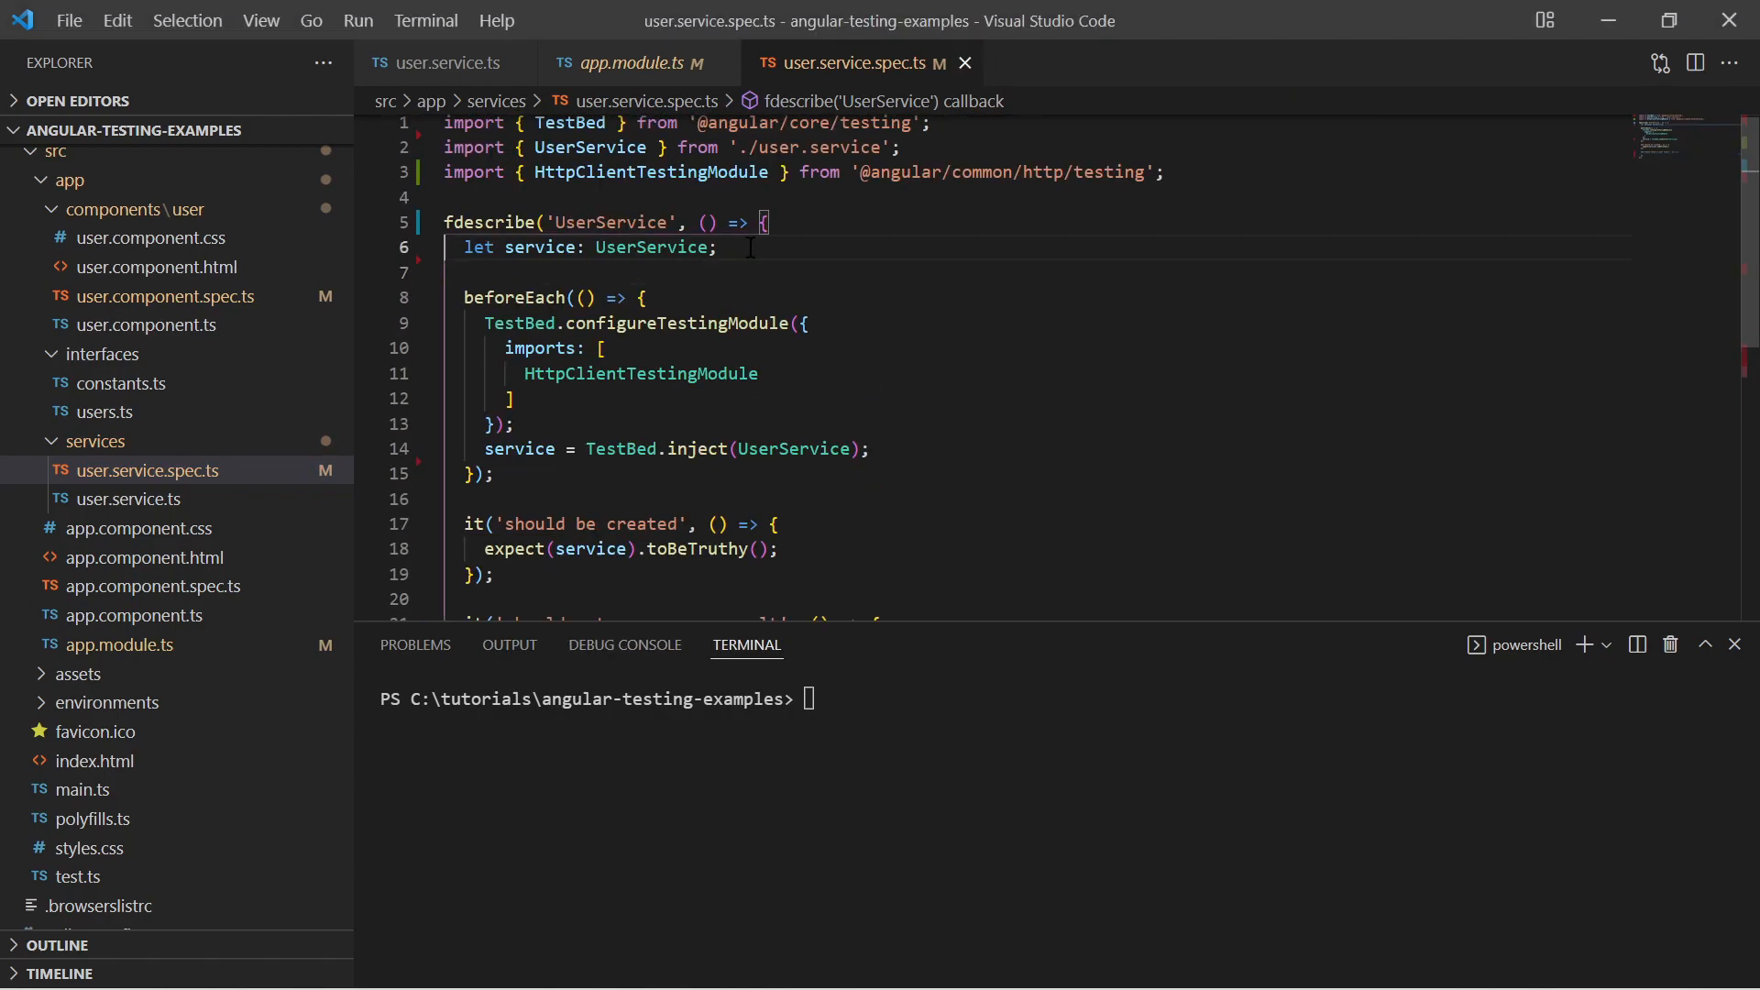
- Declare 'let httpMock: HttpTestingController' and set httpMock = TestBed.inject(HttpTestingController) in beforeEach
type("let")
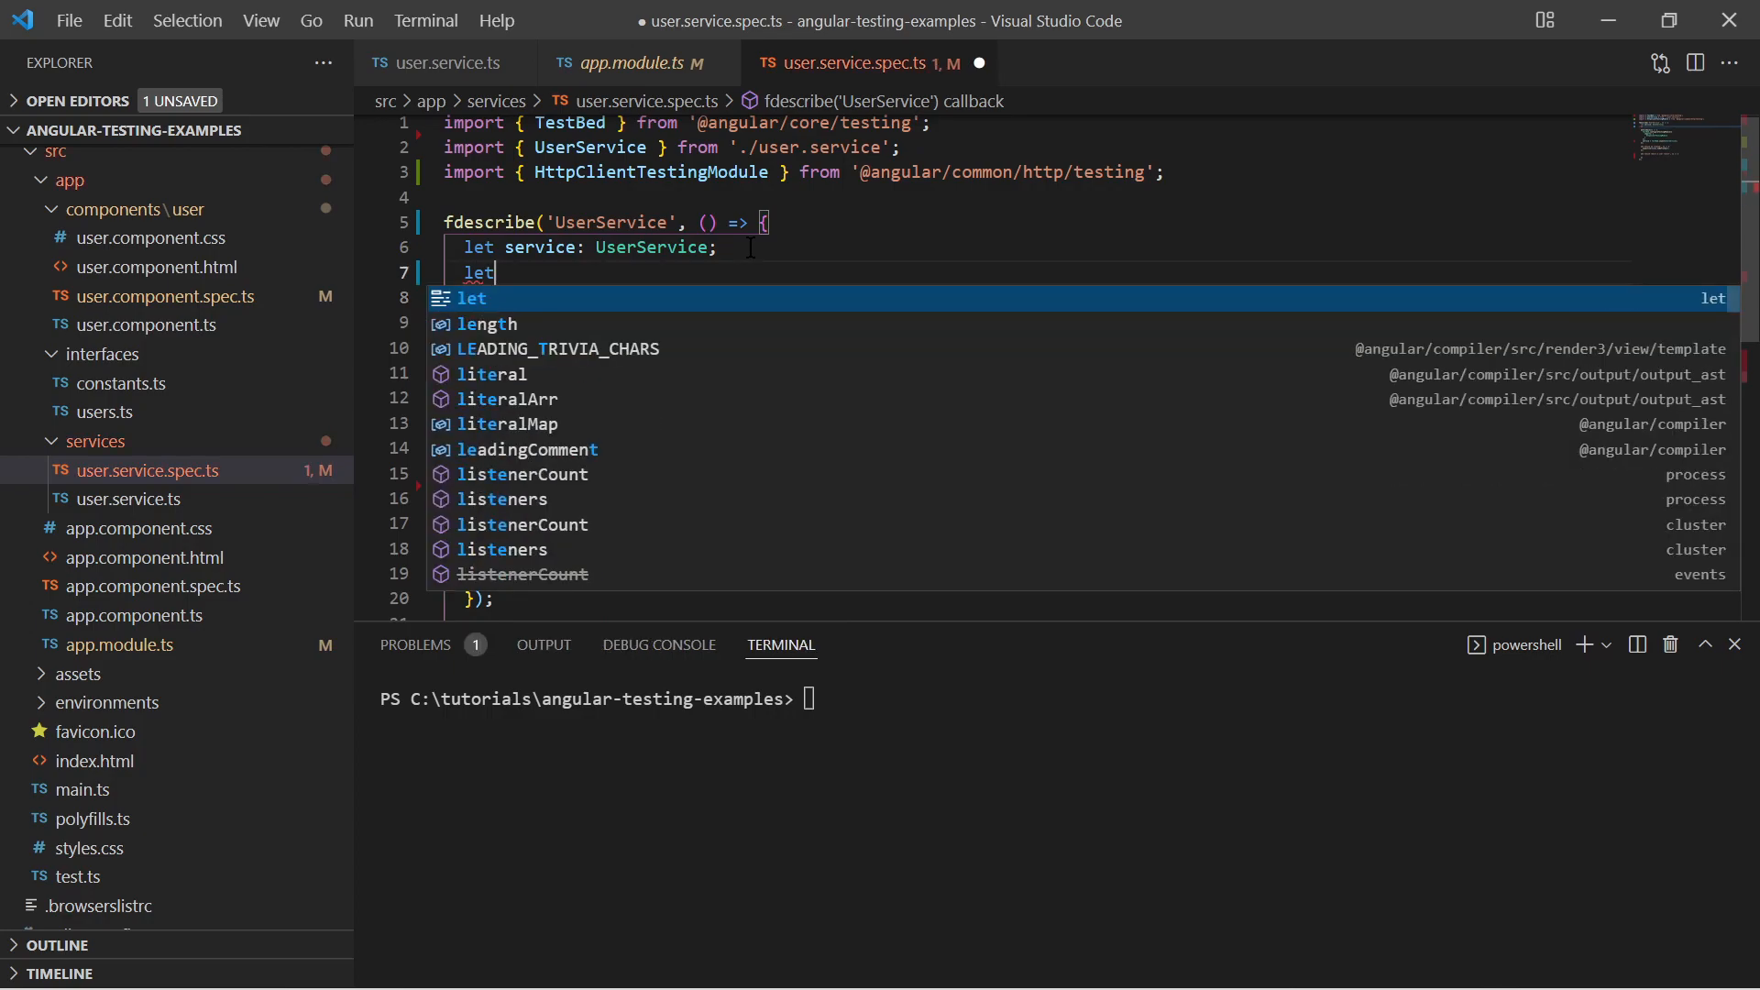
type("httpMock:")
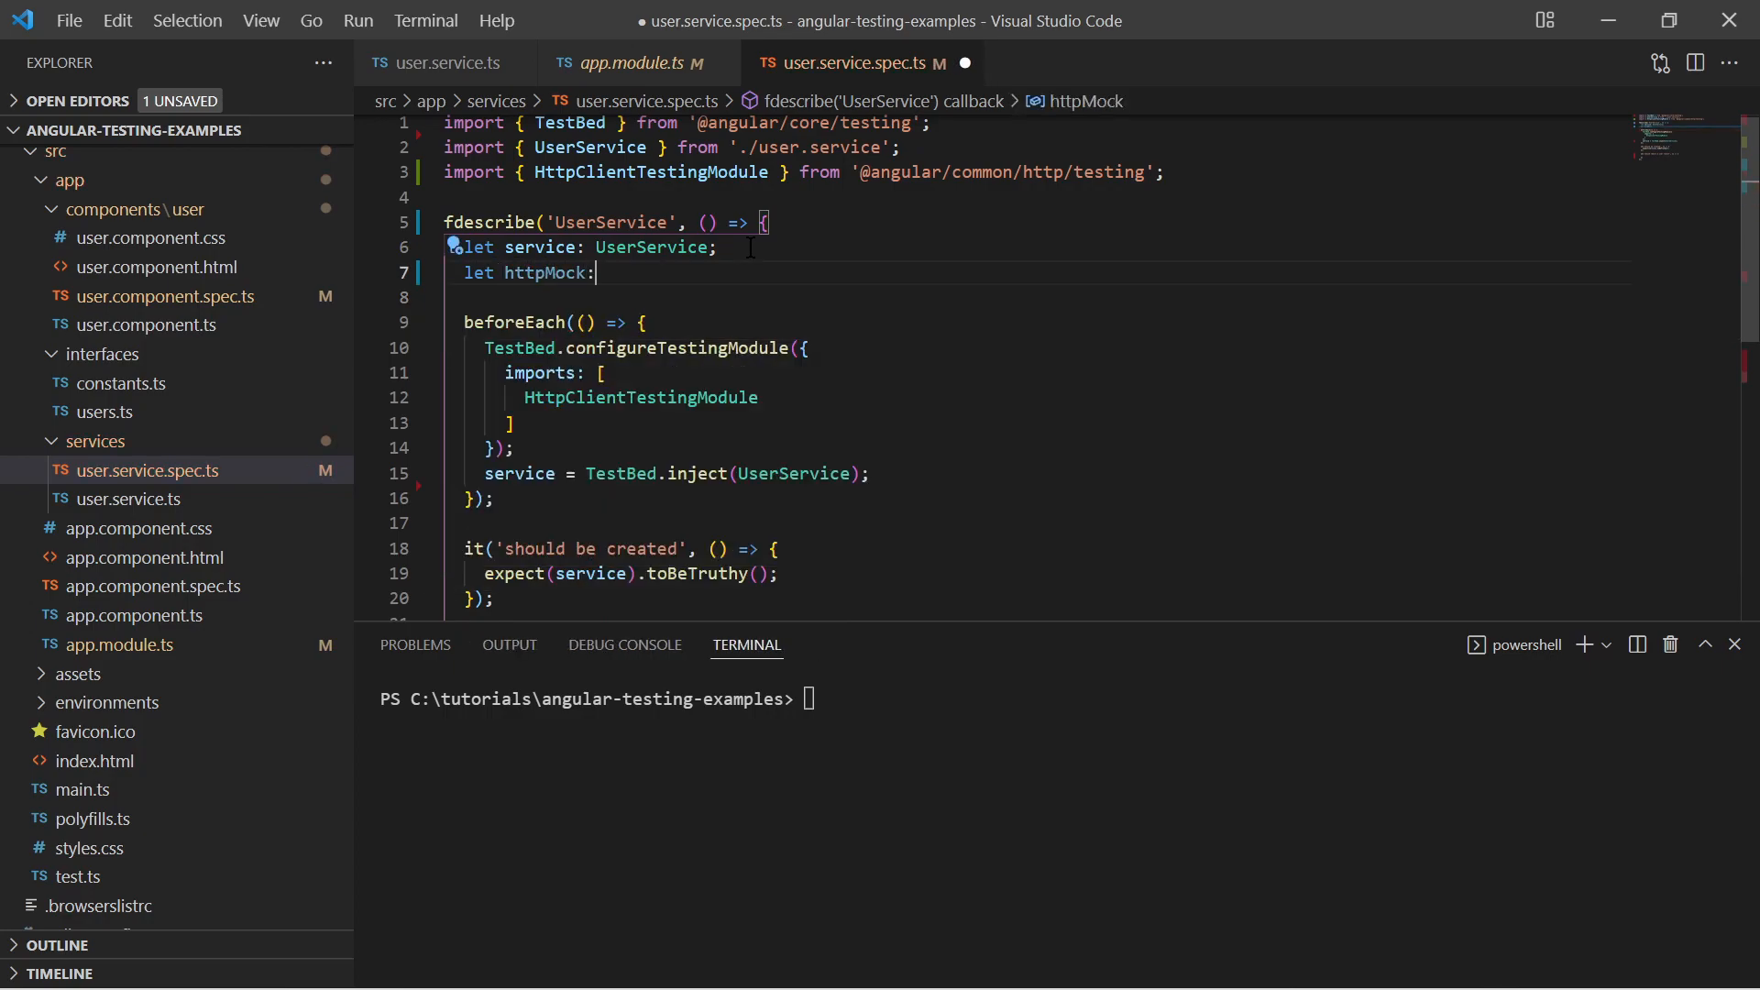
type("HttpTestingController;")
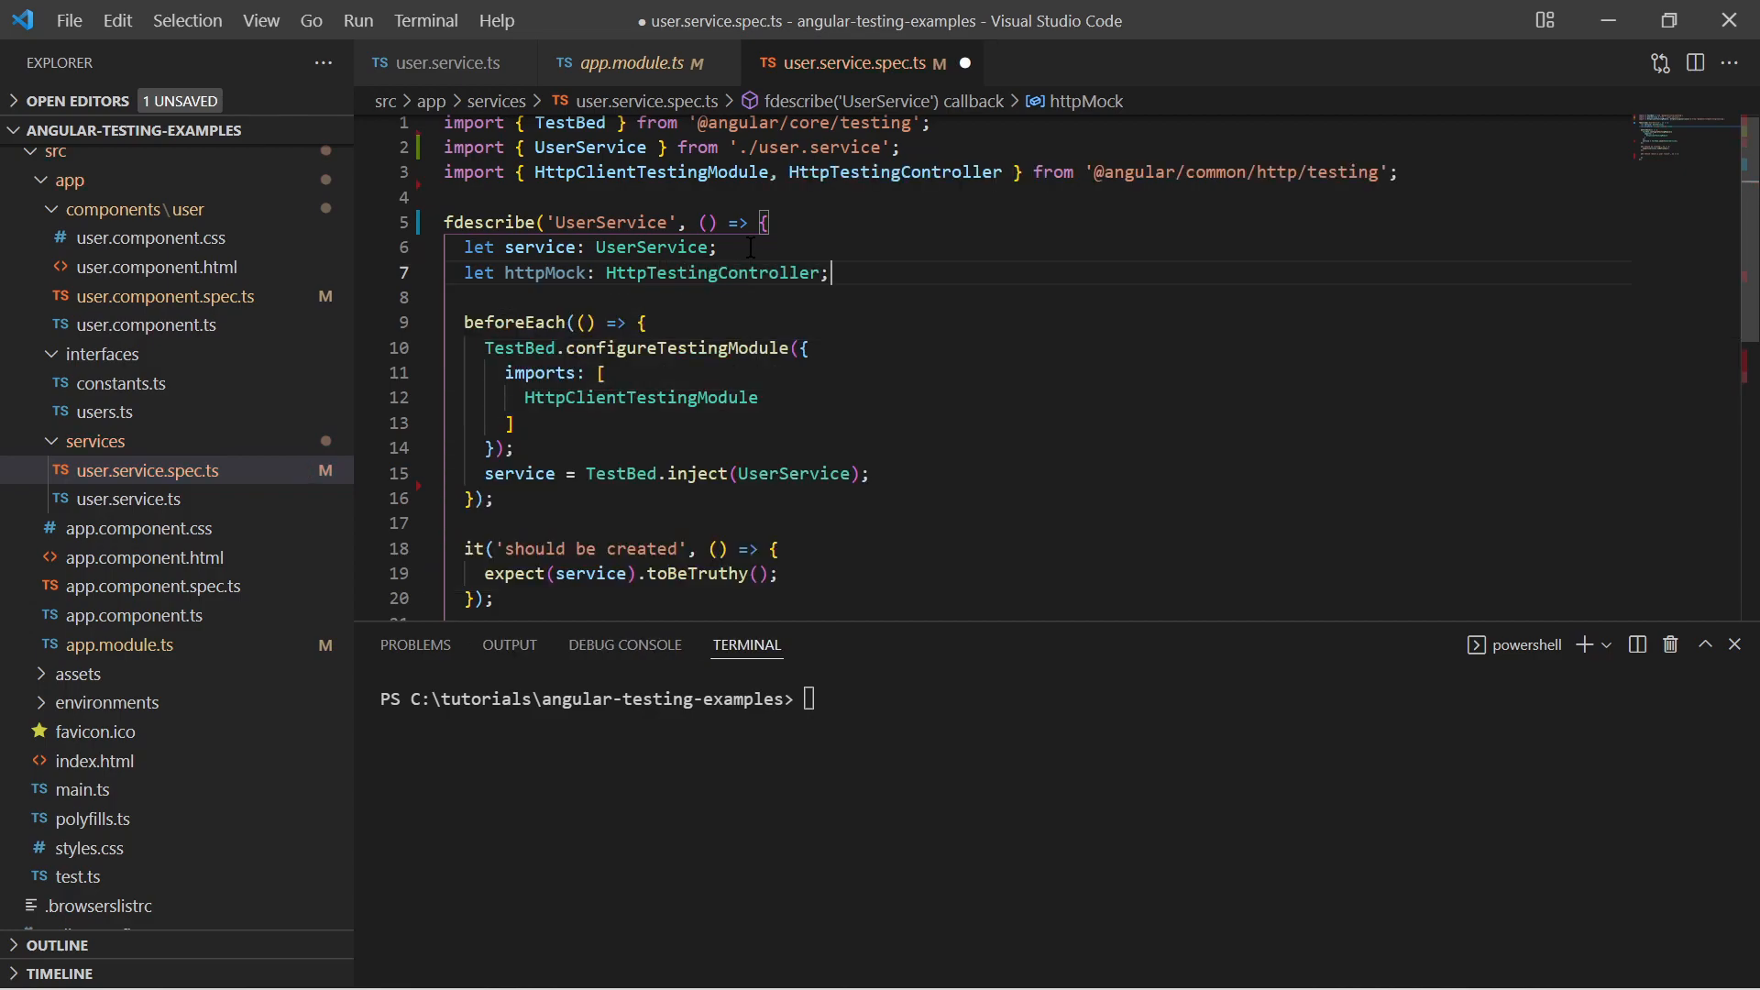
scroll("down", 3)
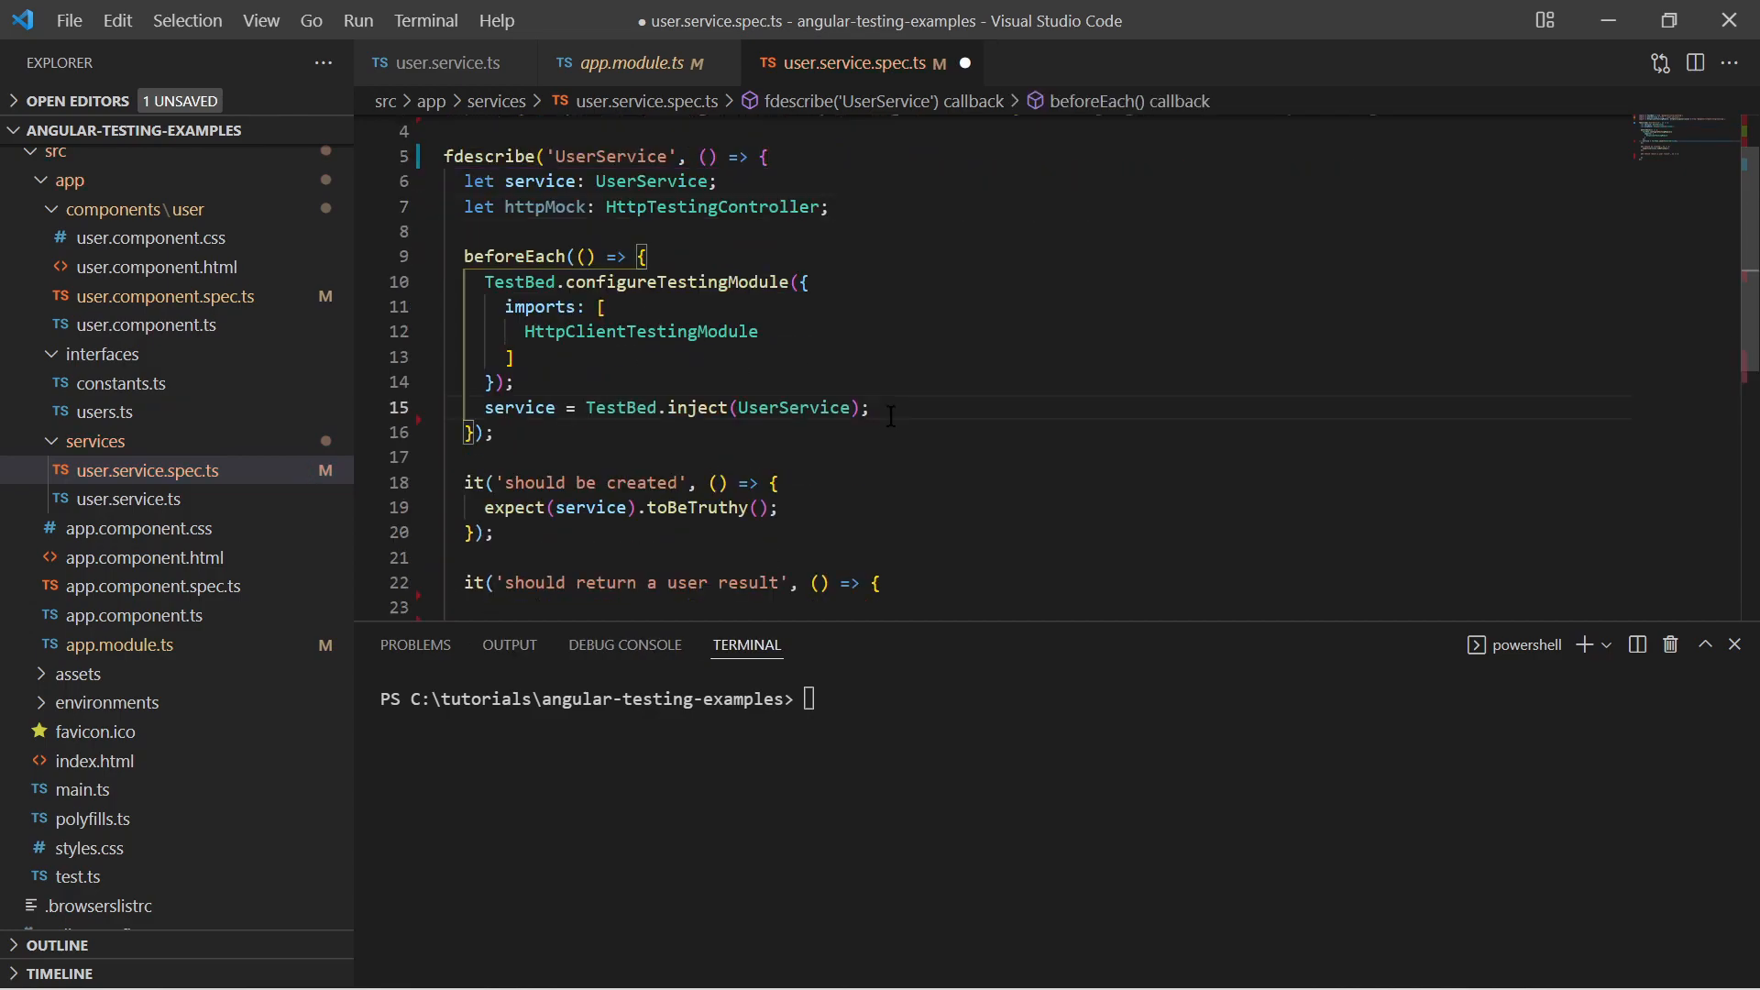
type("httpMock = TestBed.inject")
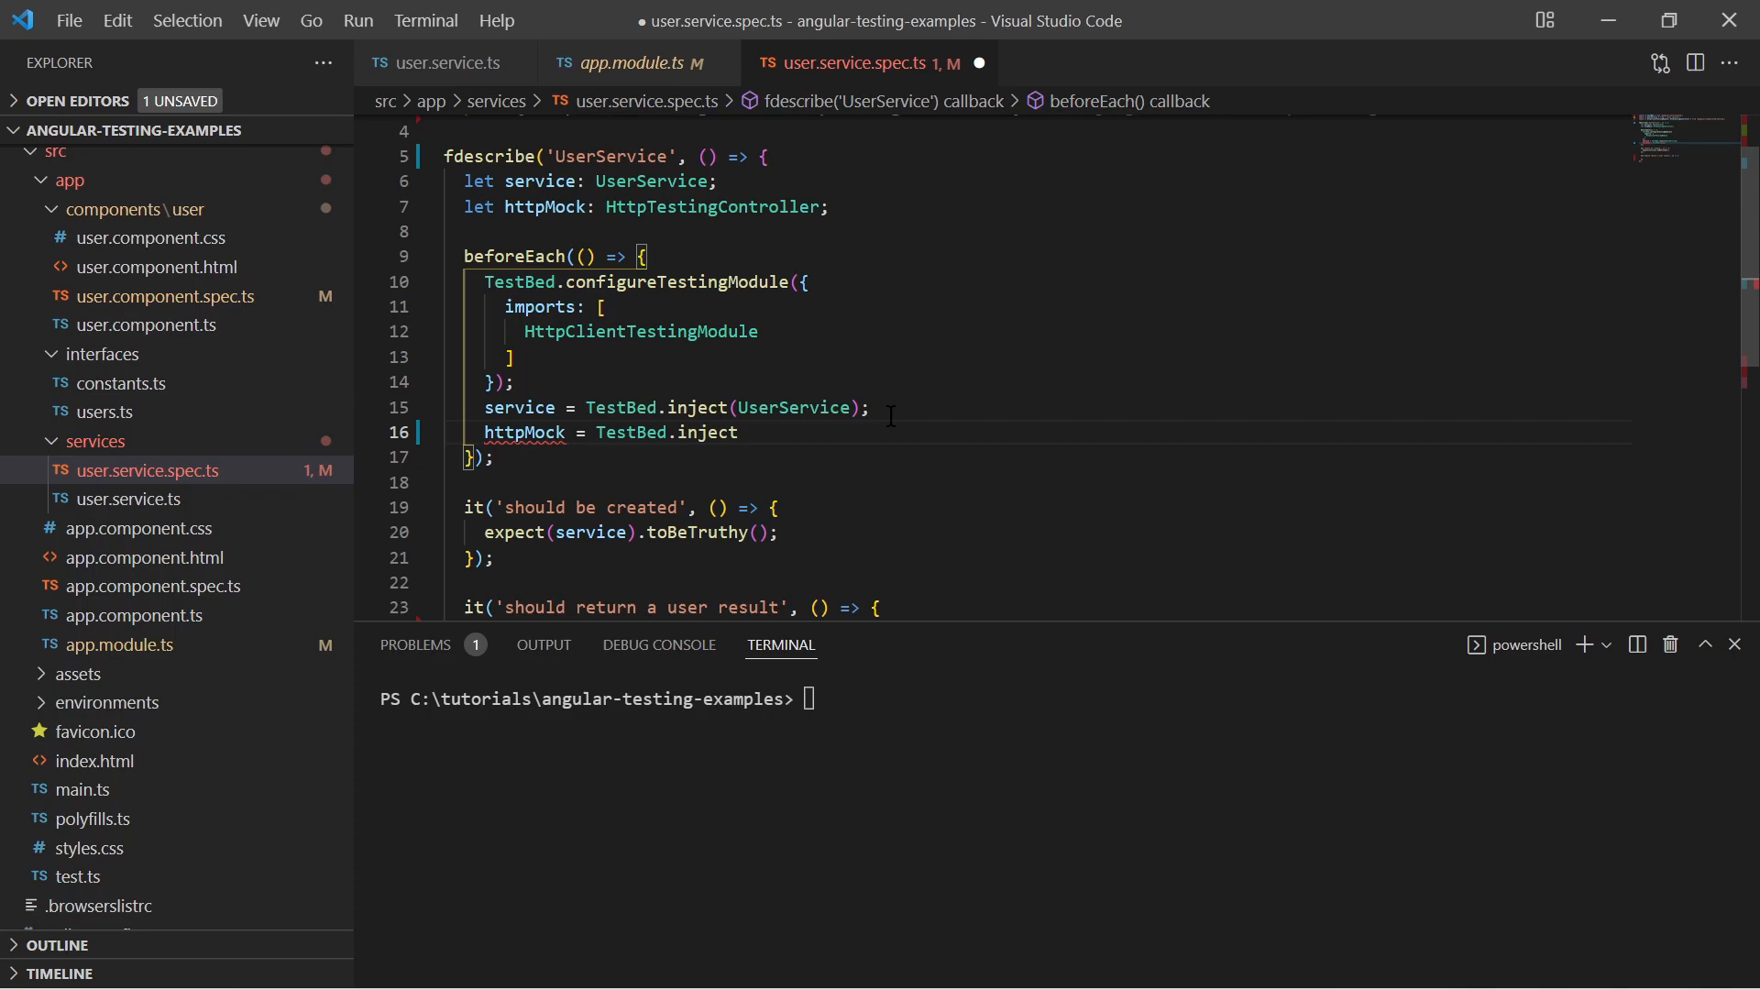
type("();")
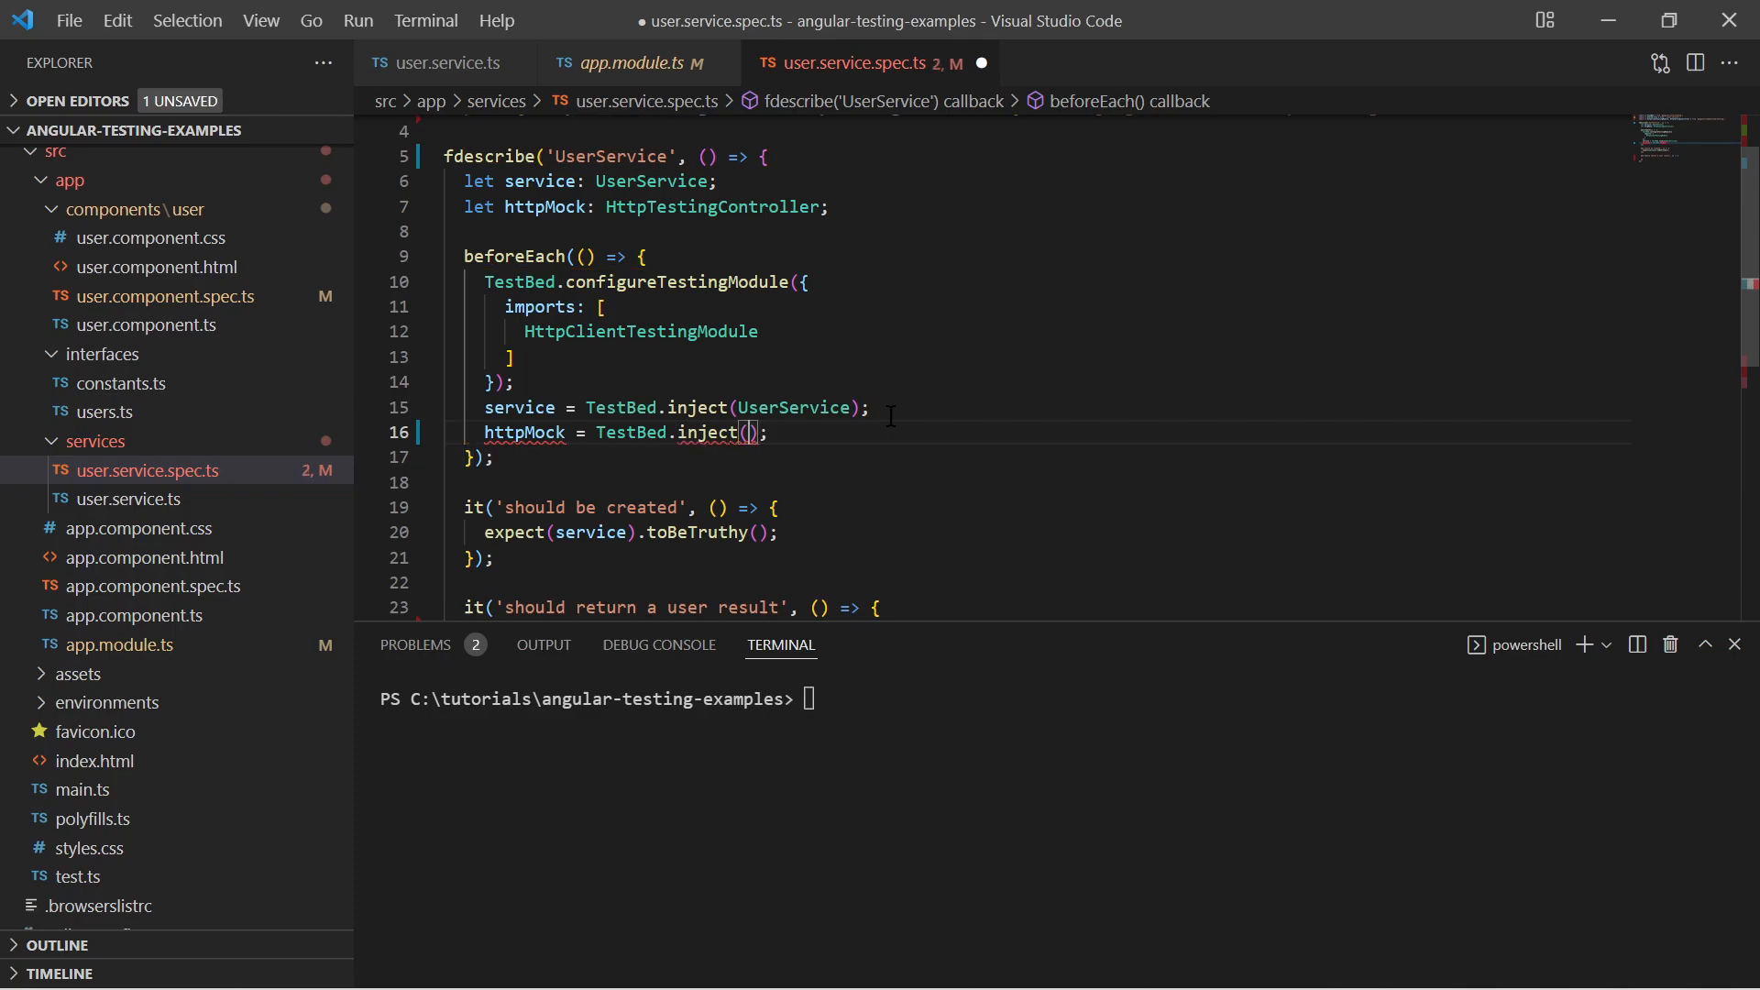
double_click(713, 207)
type("HttpTestingController")
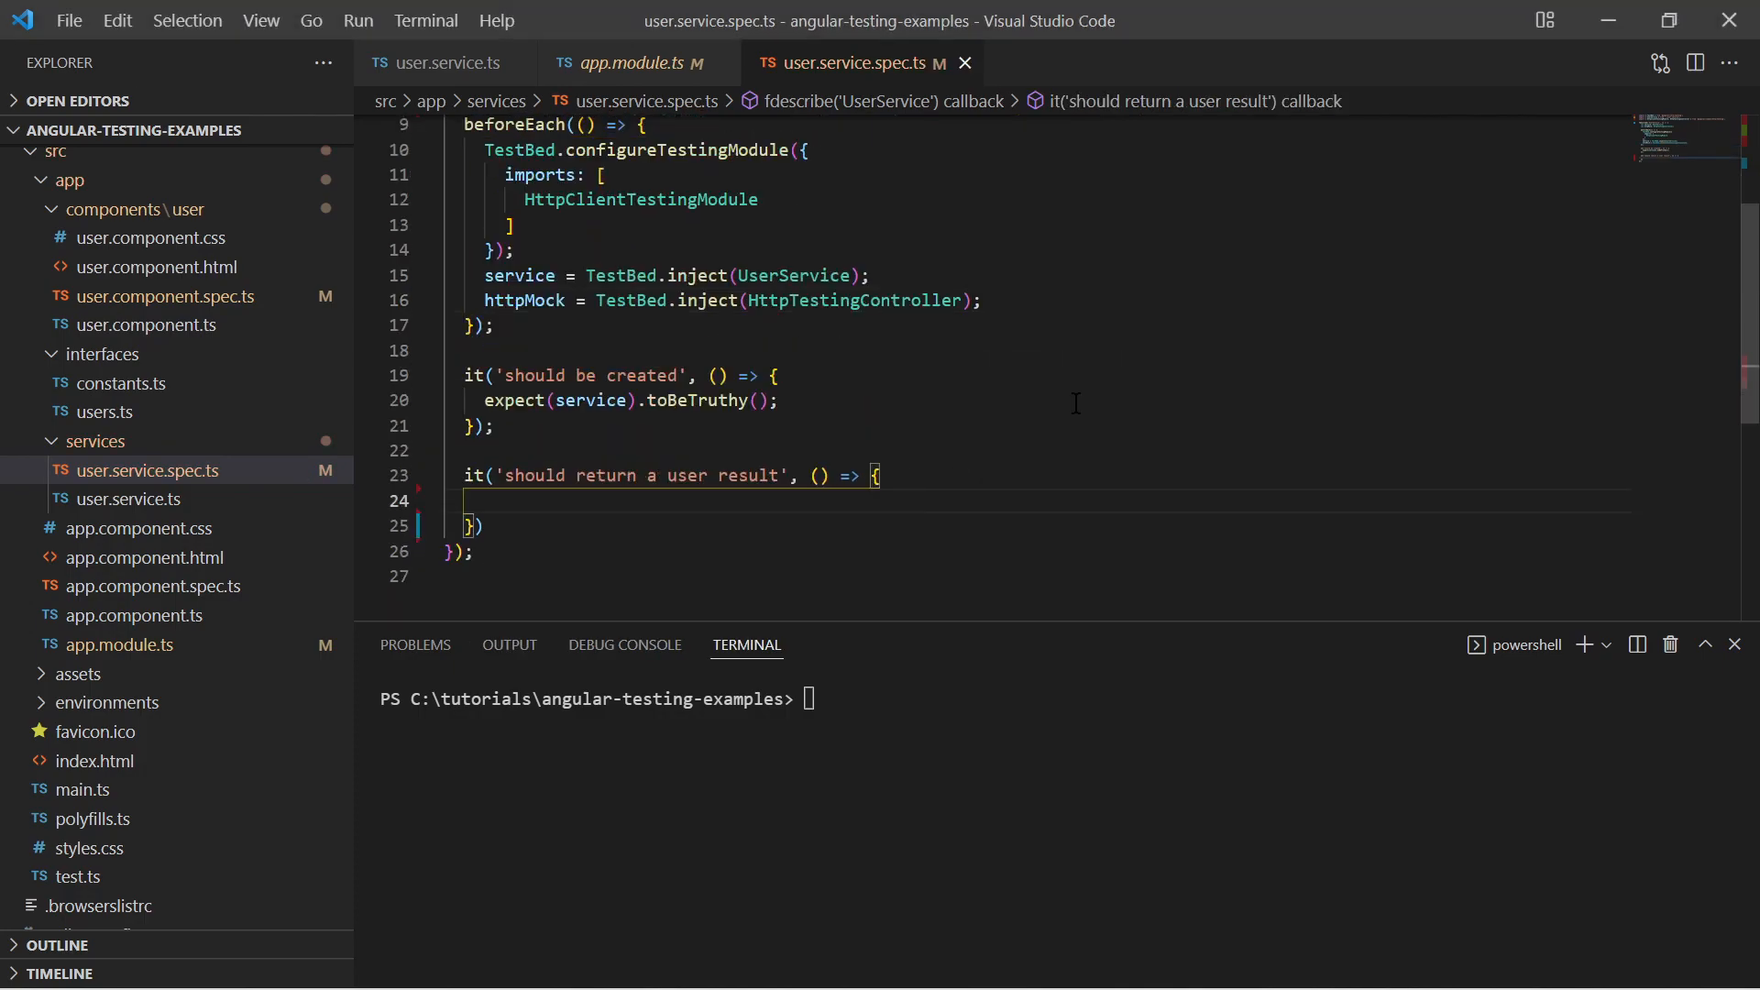
- Subscribe to service.getUser() and expect the result and result.results to be truthy
type("service.getUser().subscribe(")
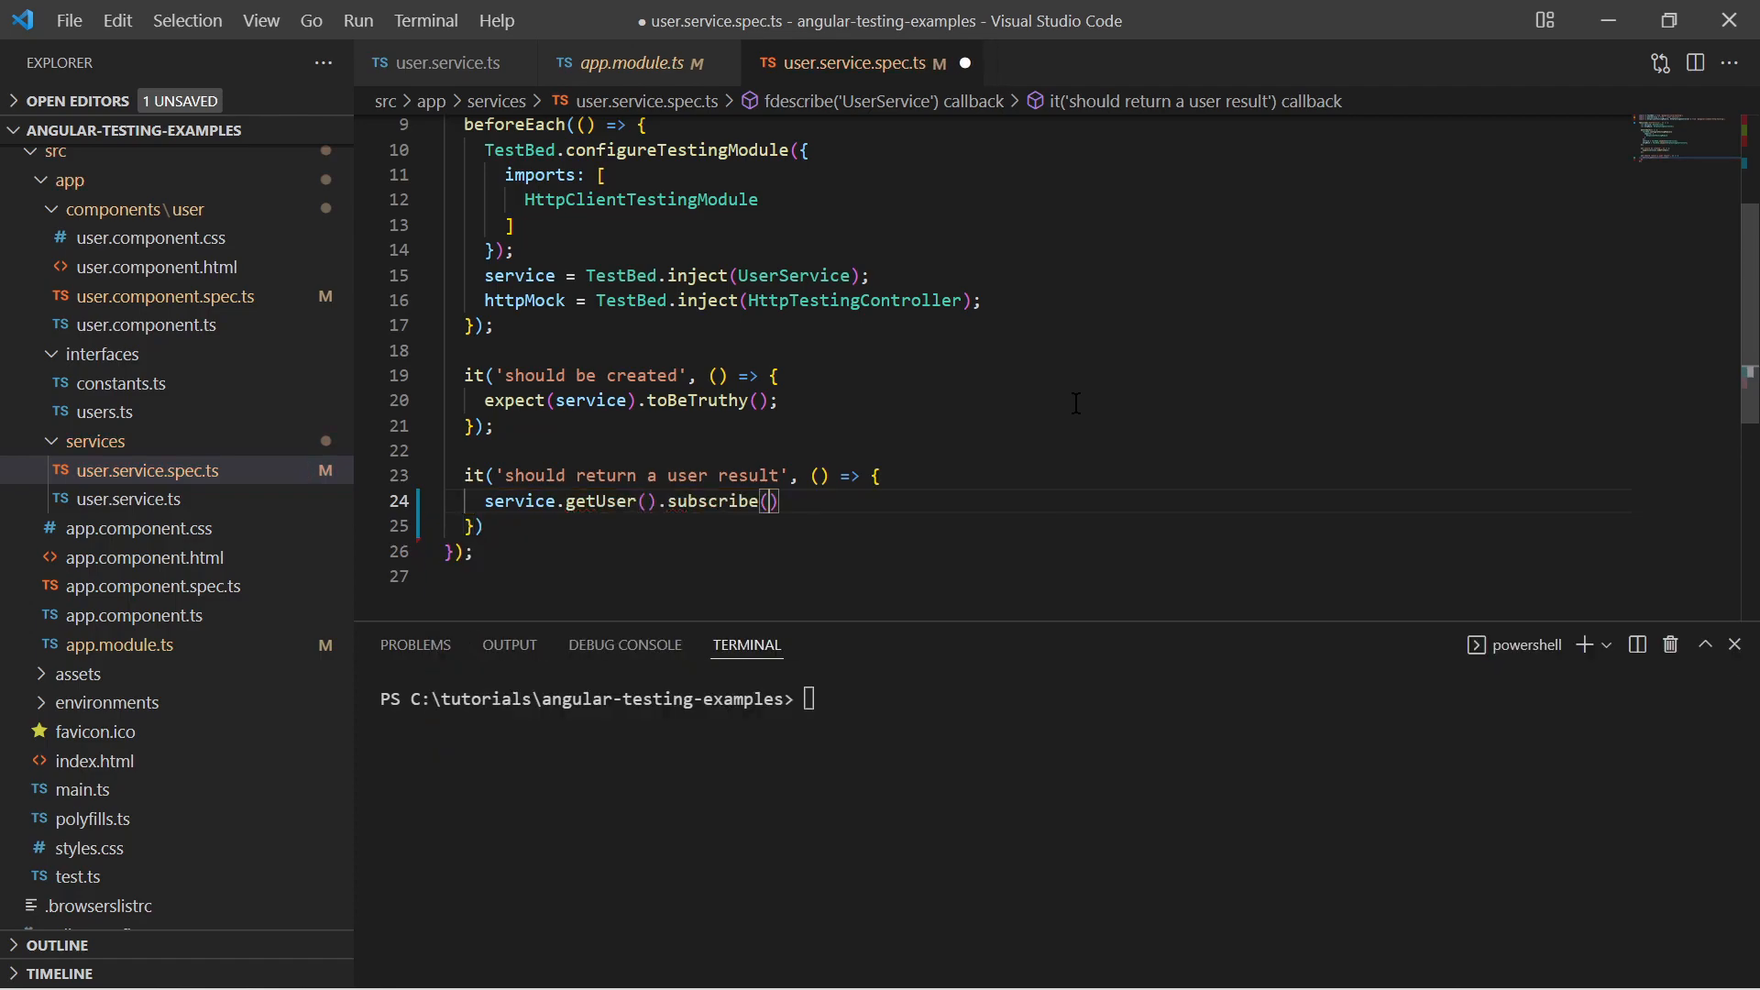
type("result => {")
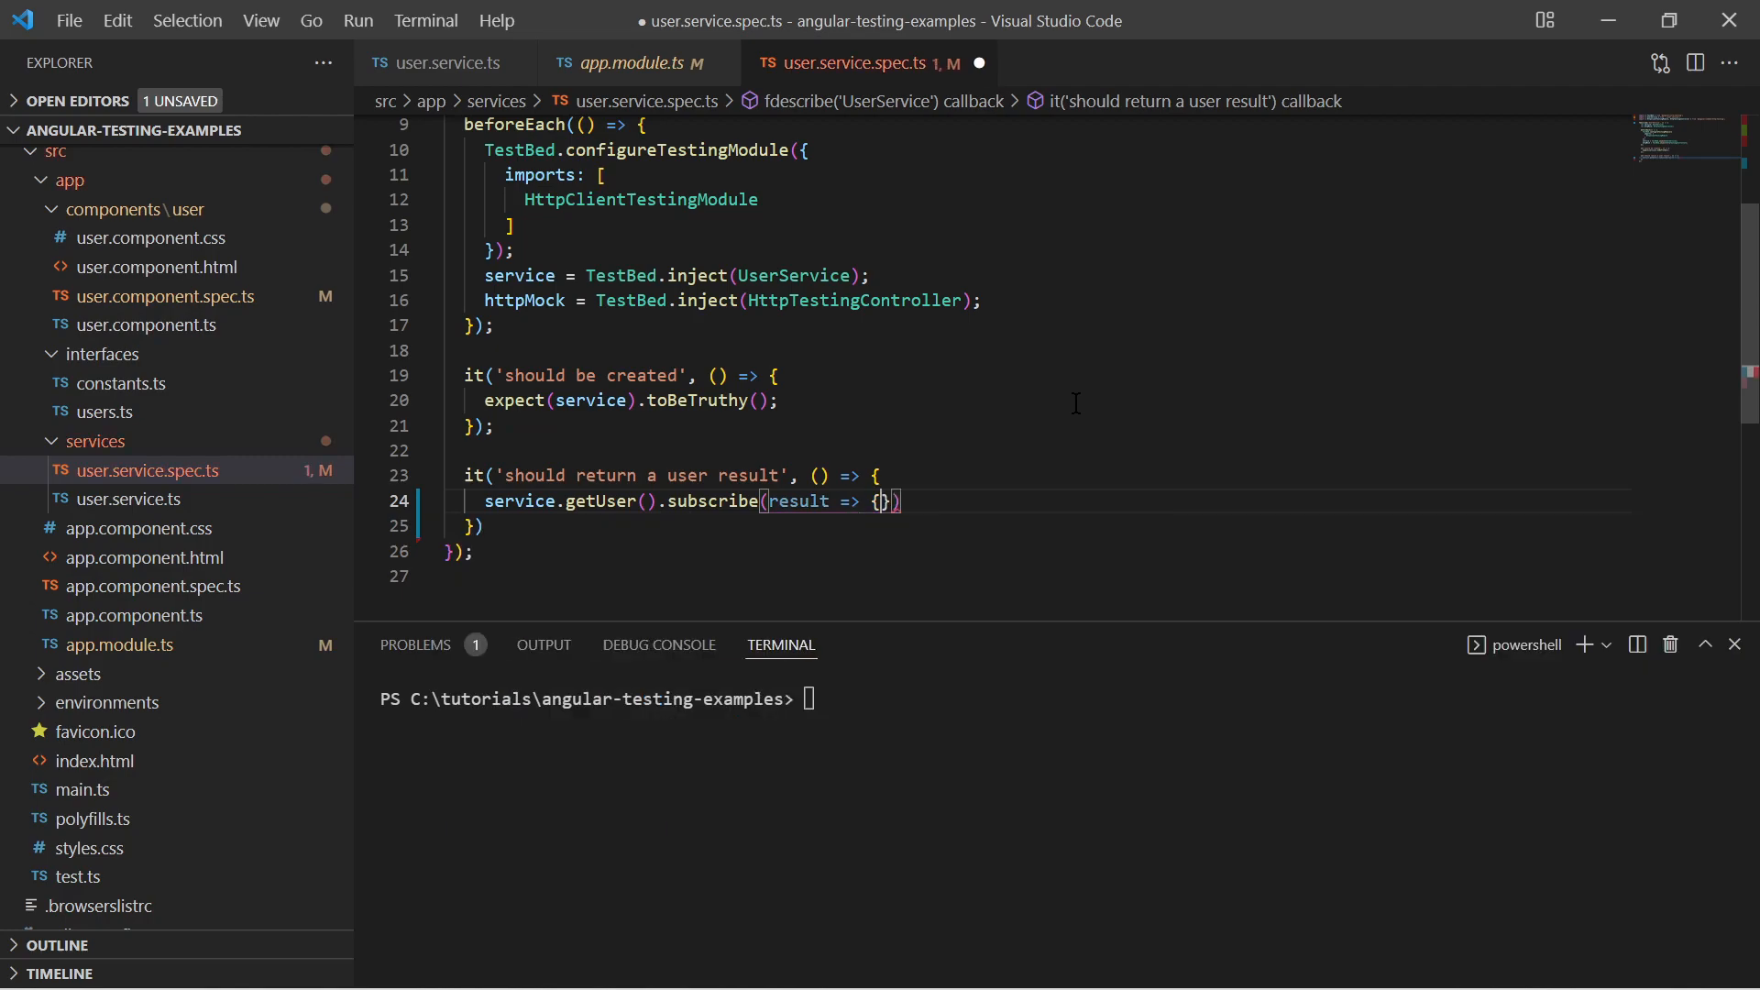
key("Enter")
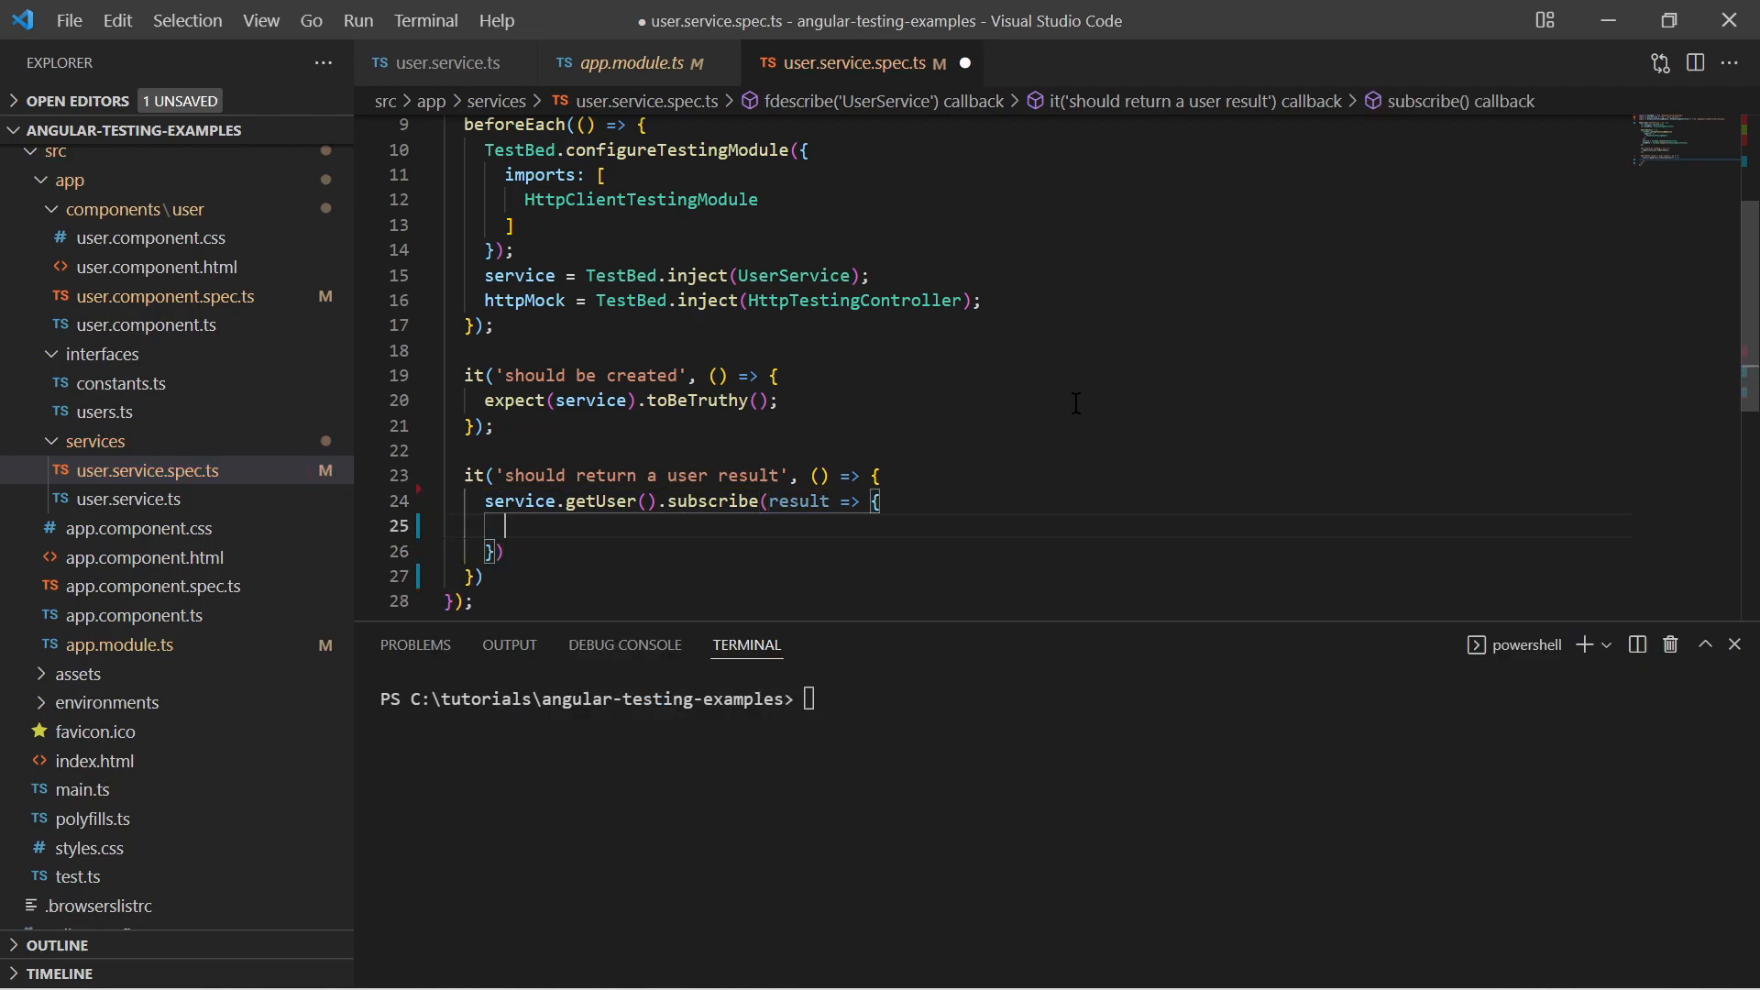
type("expect()")
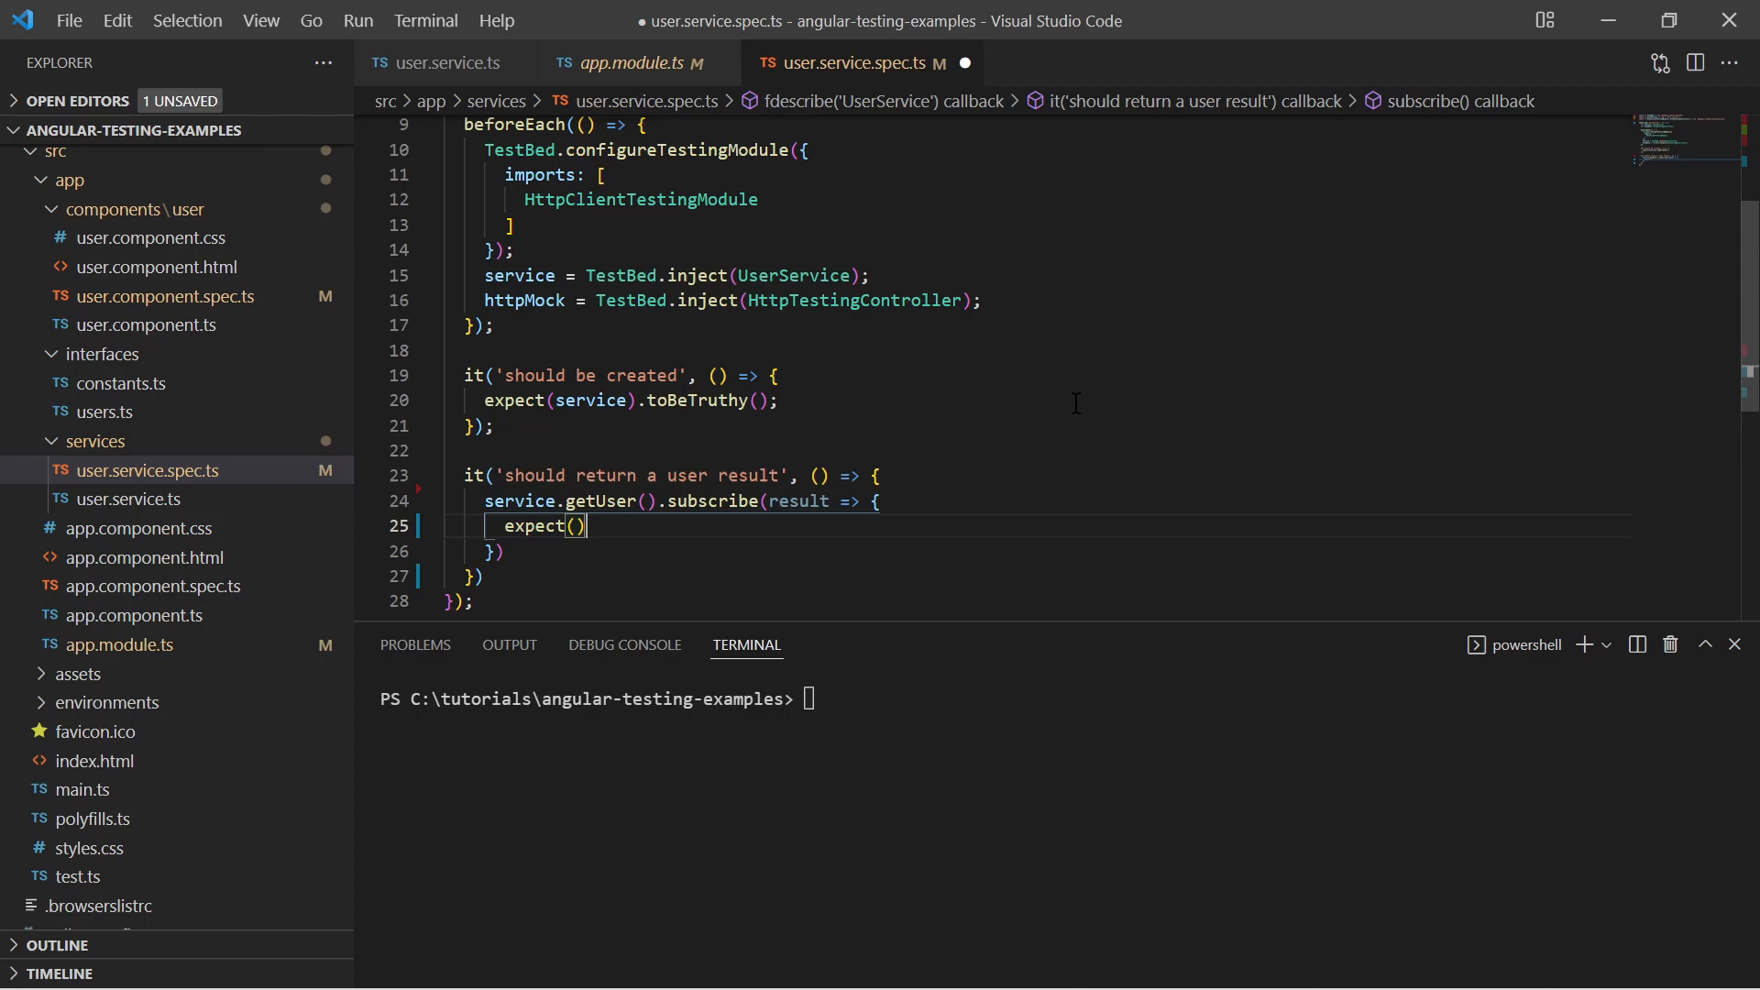
type("result")
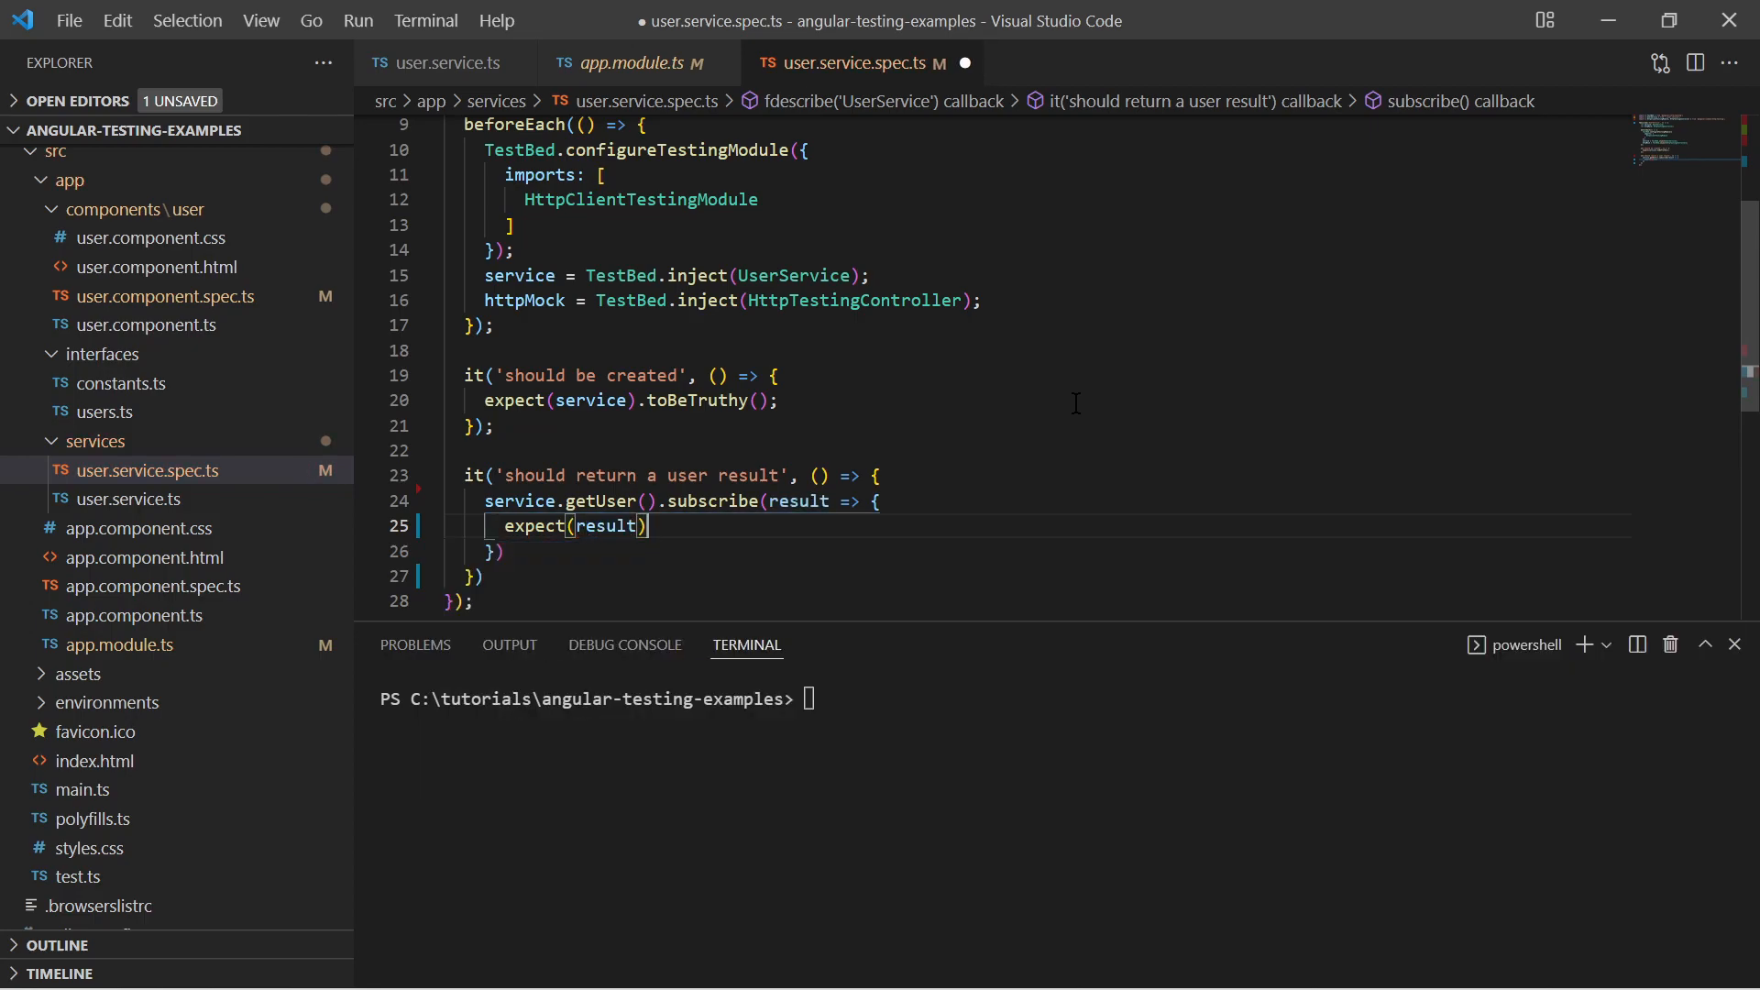
type(".toBeTruthy();")
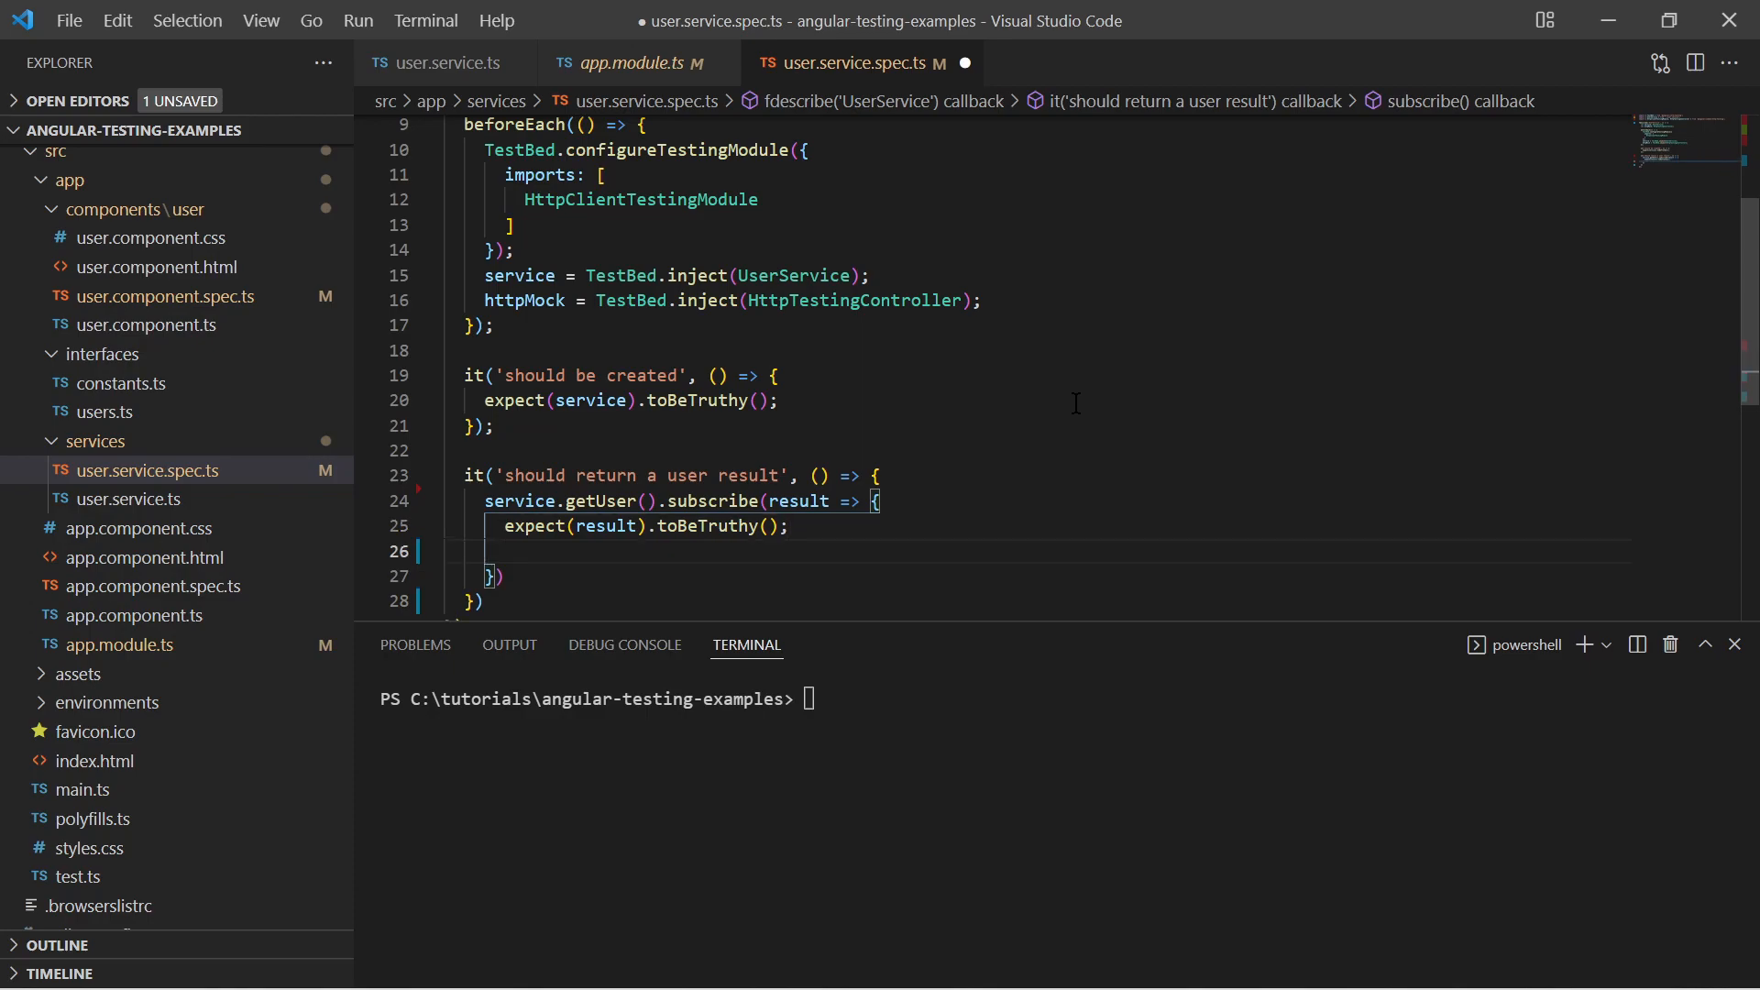
type("expect()")
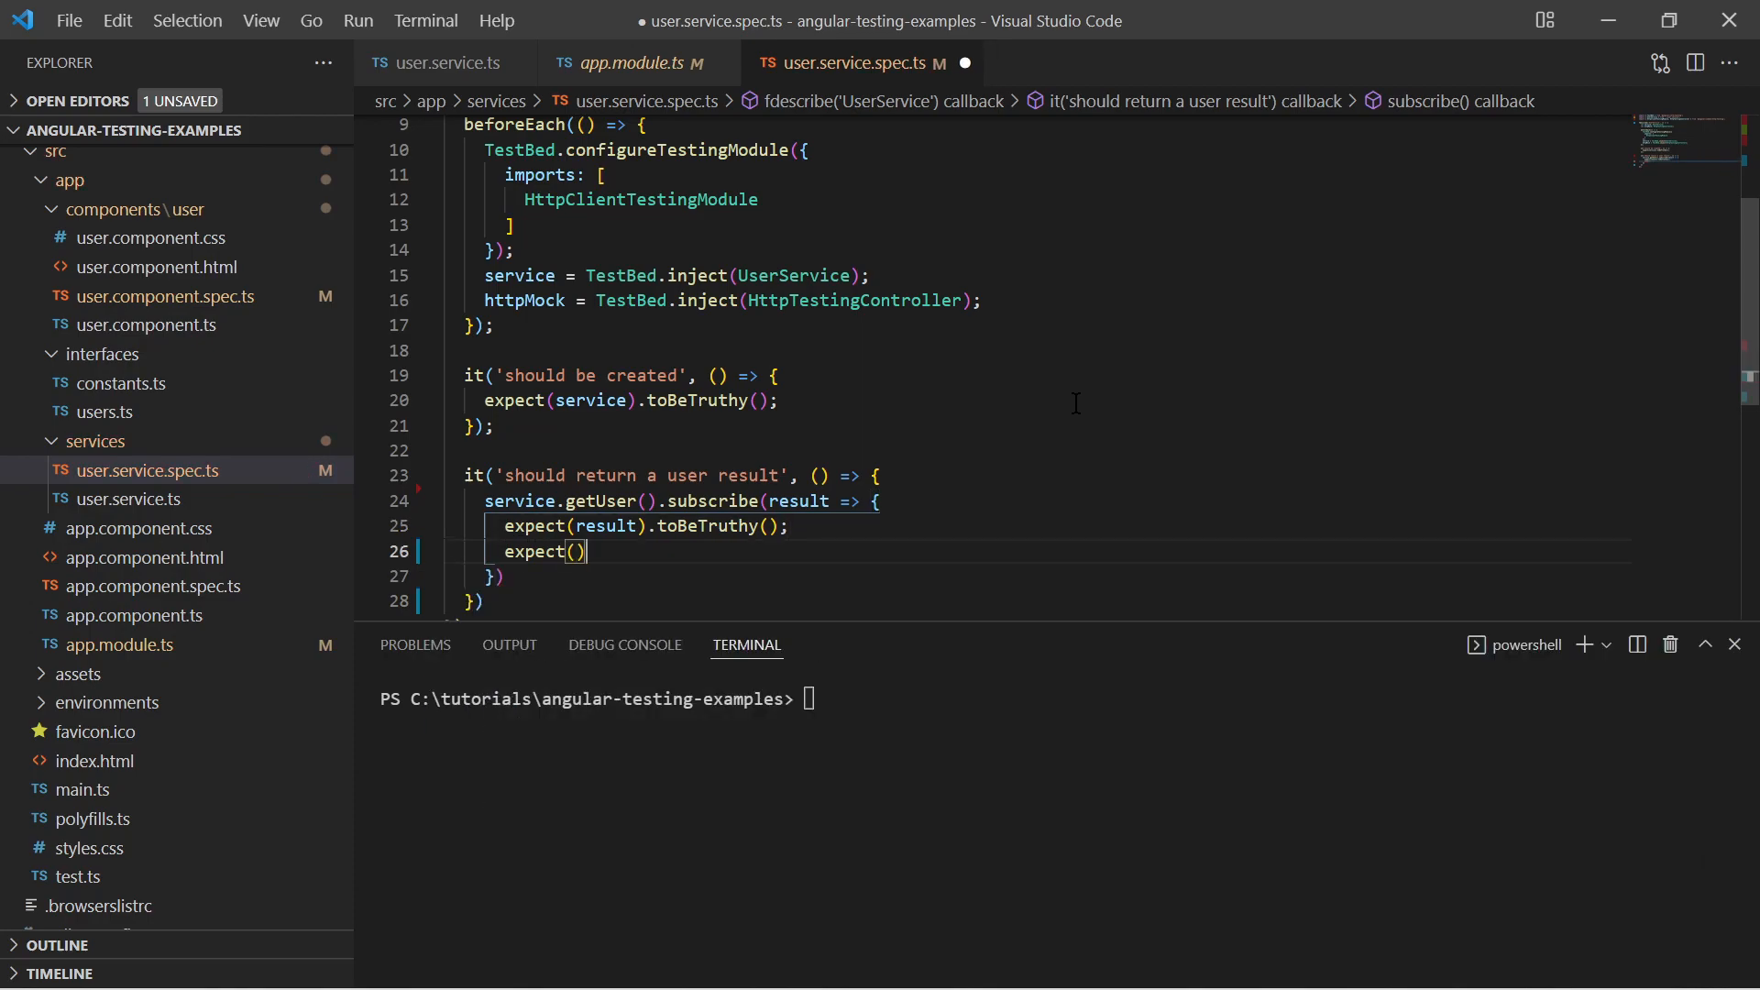
type("result.g")
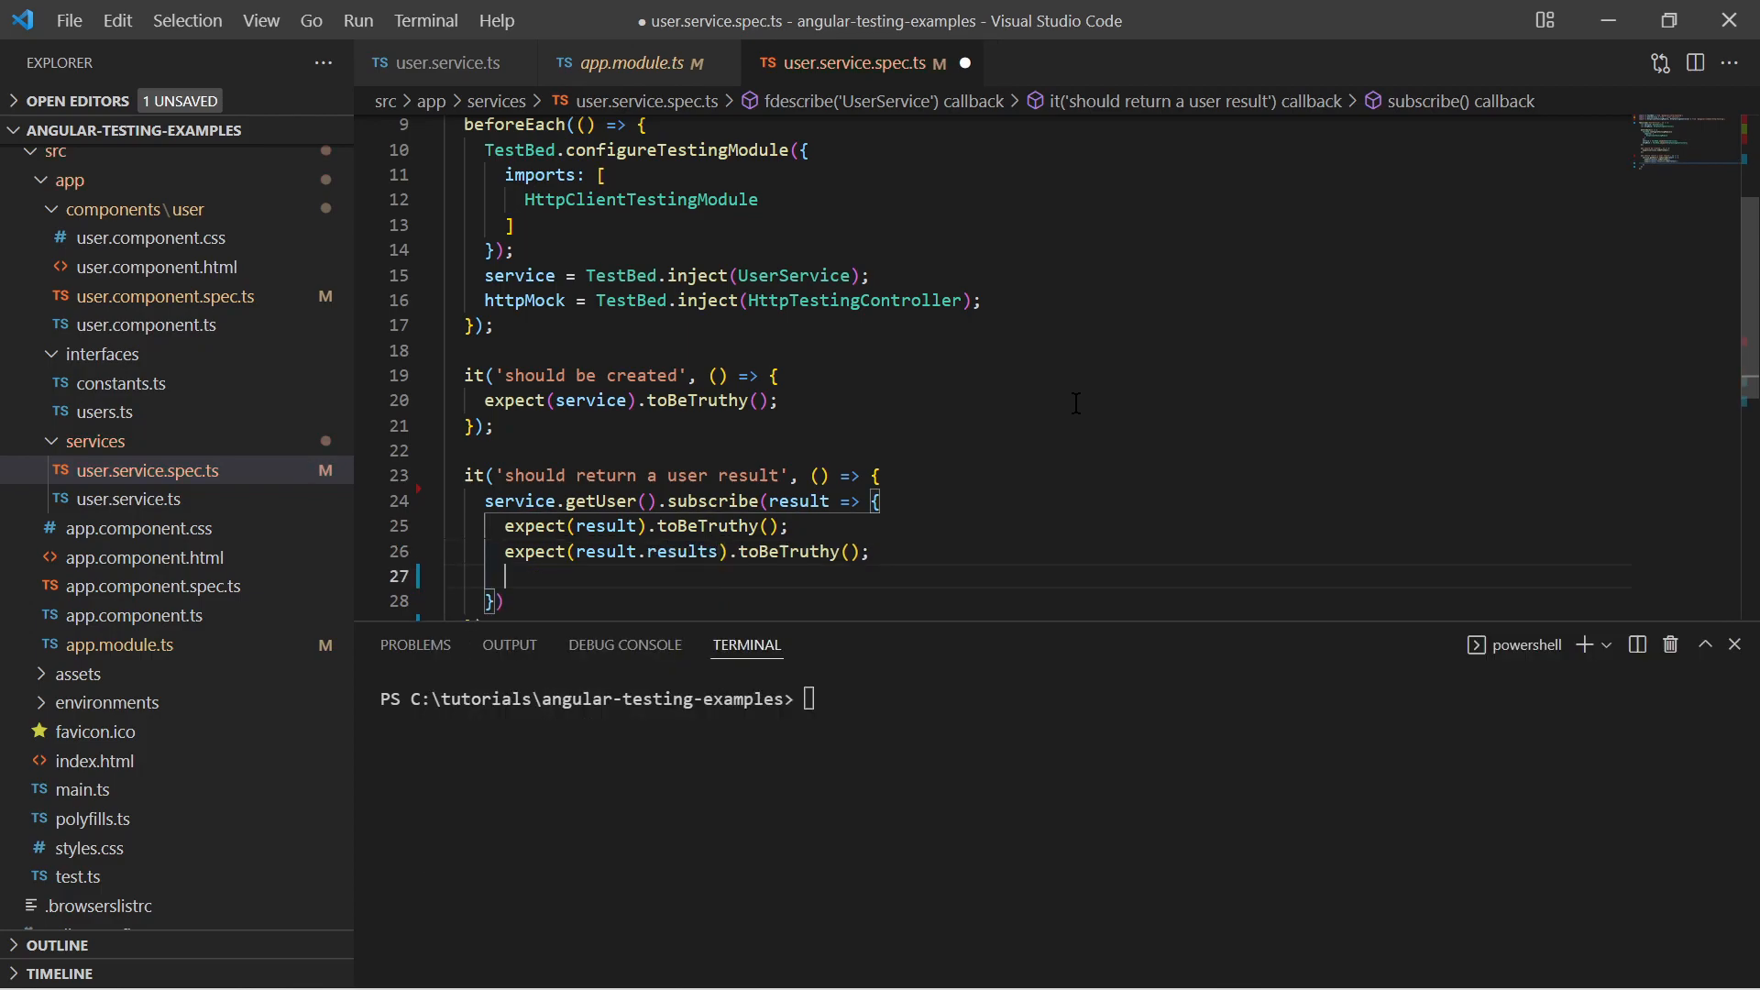
- Expect result.results.length to equal 1 and log 'result verified'
type("expect(")
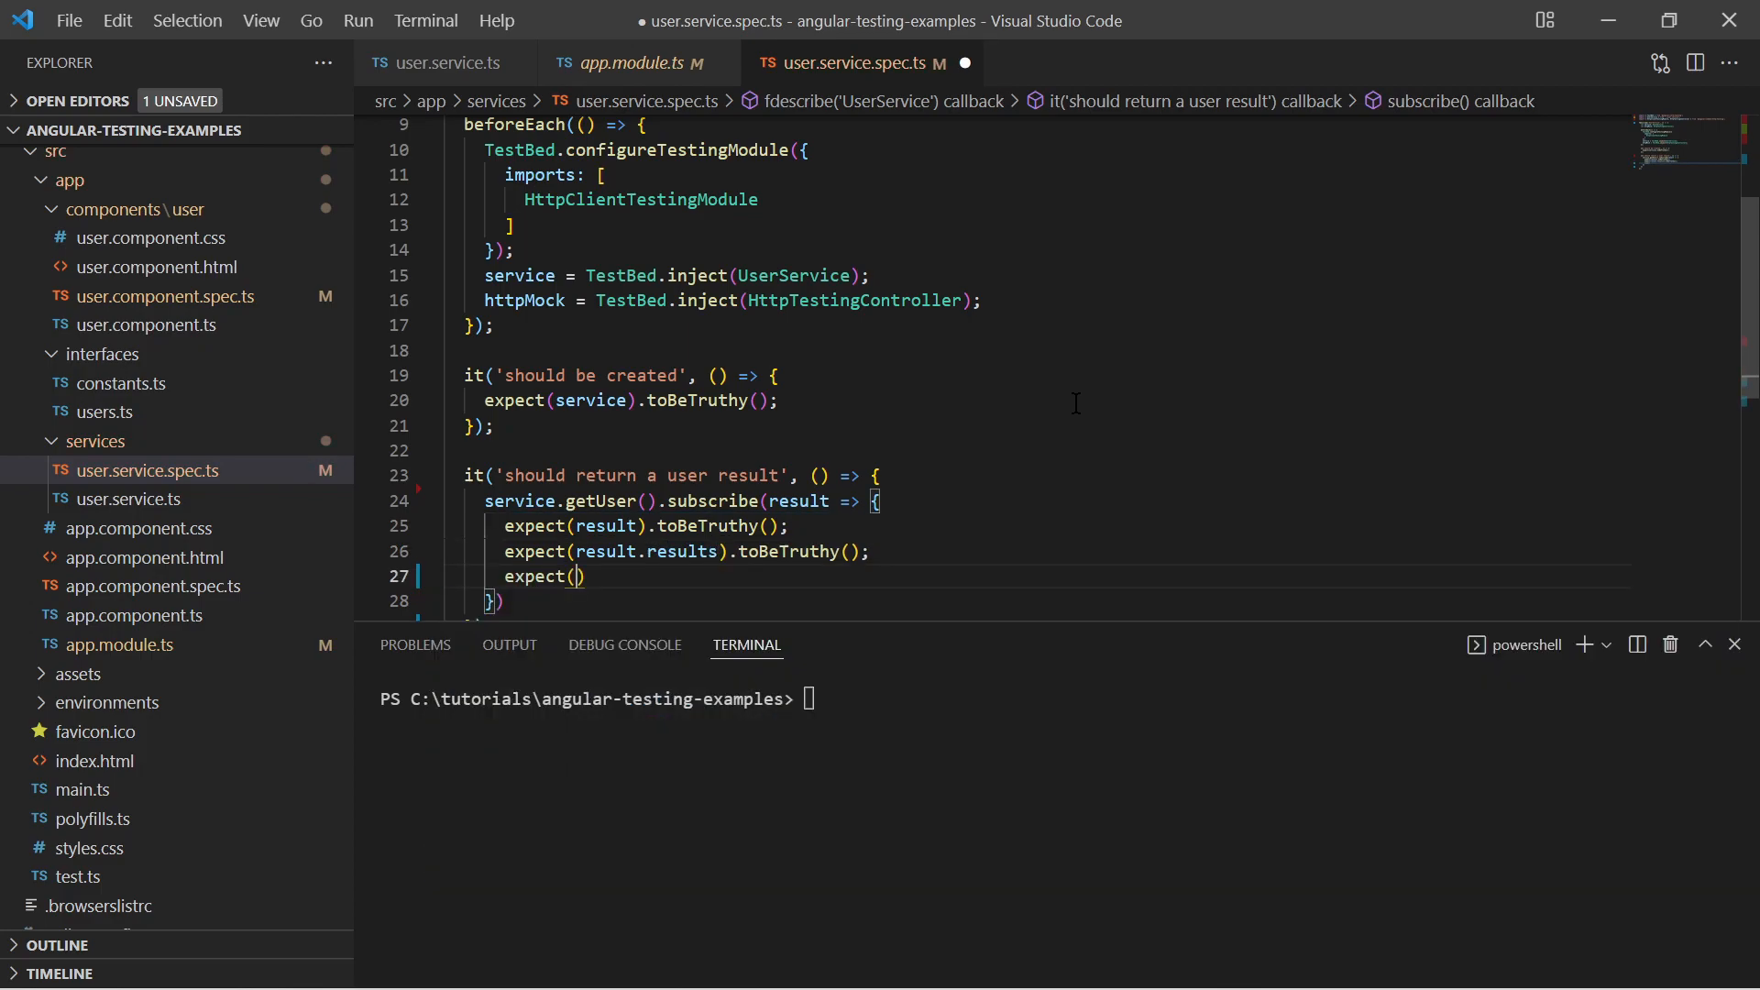
type("result")
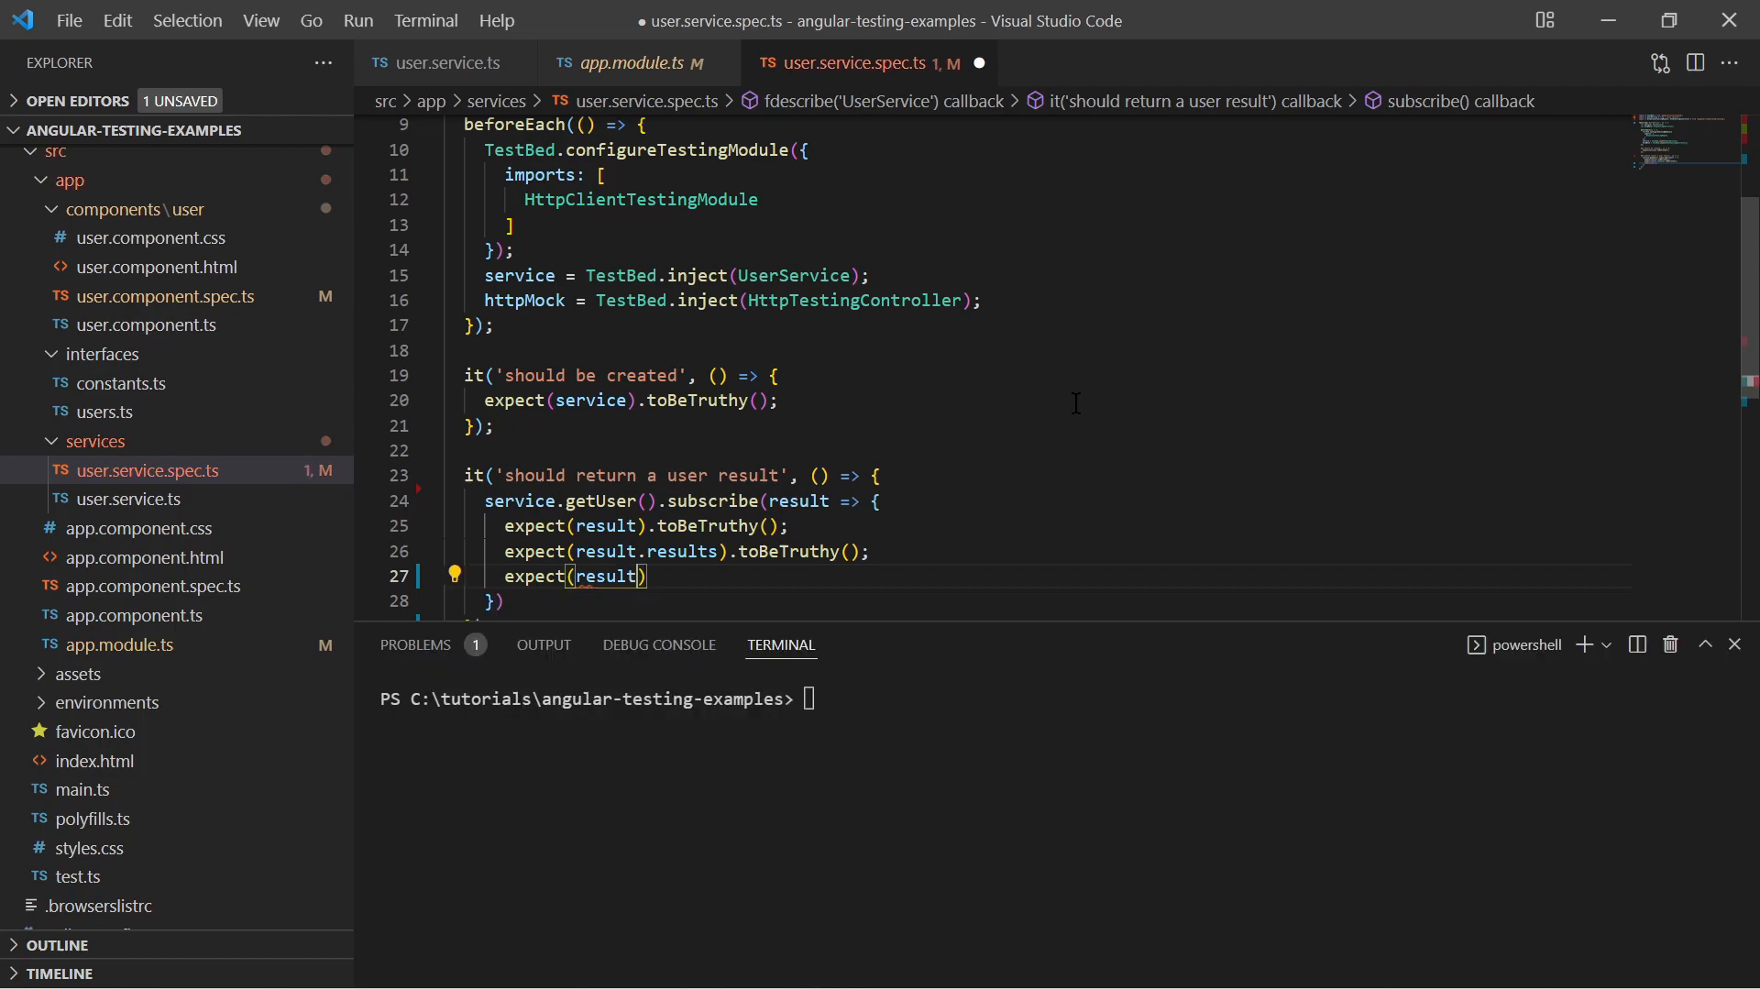
type(".results.length")
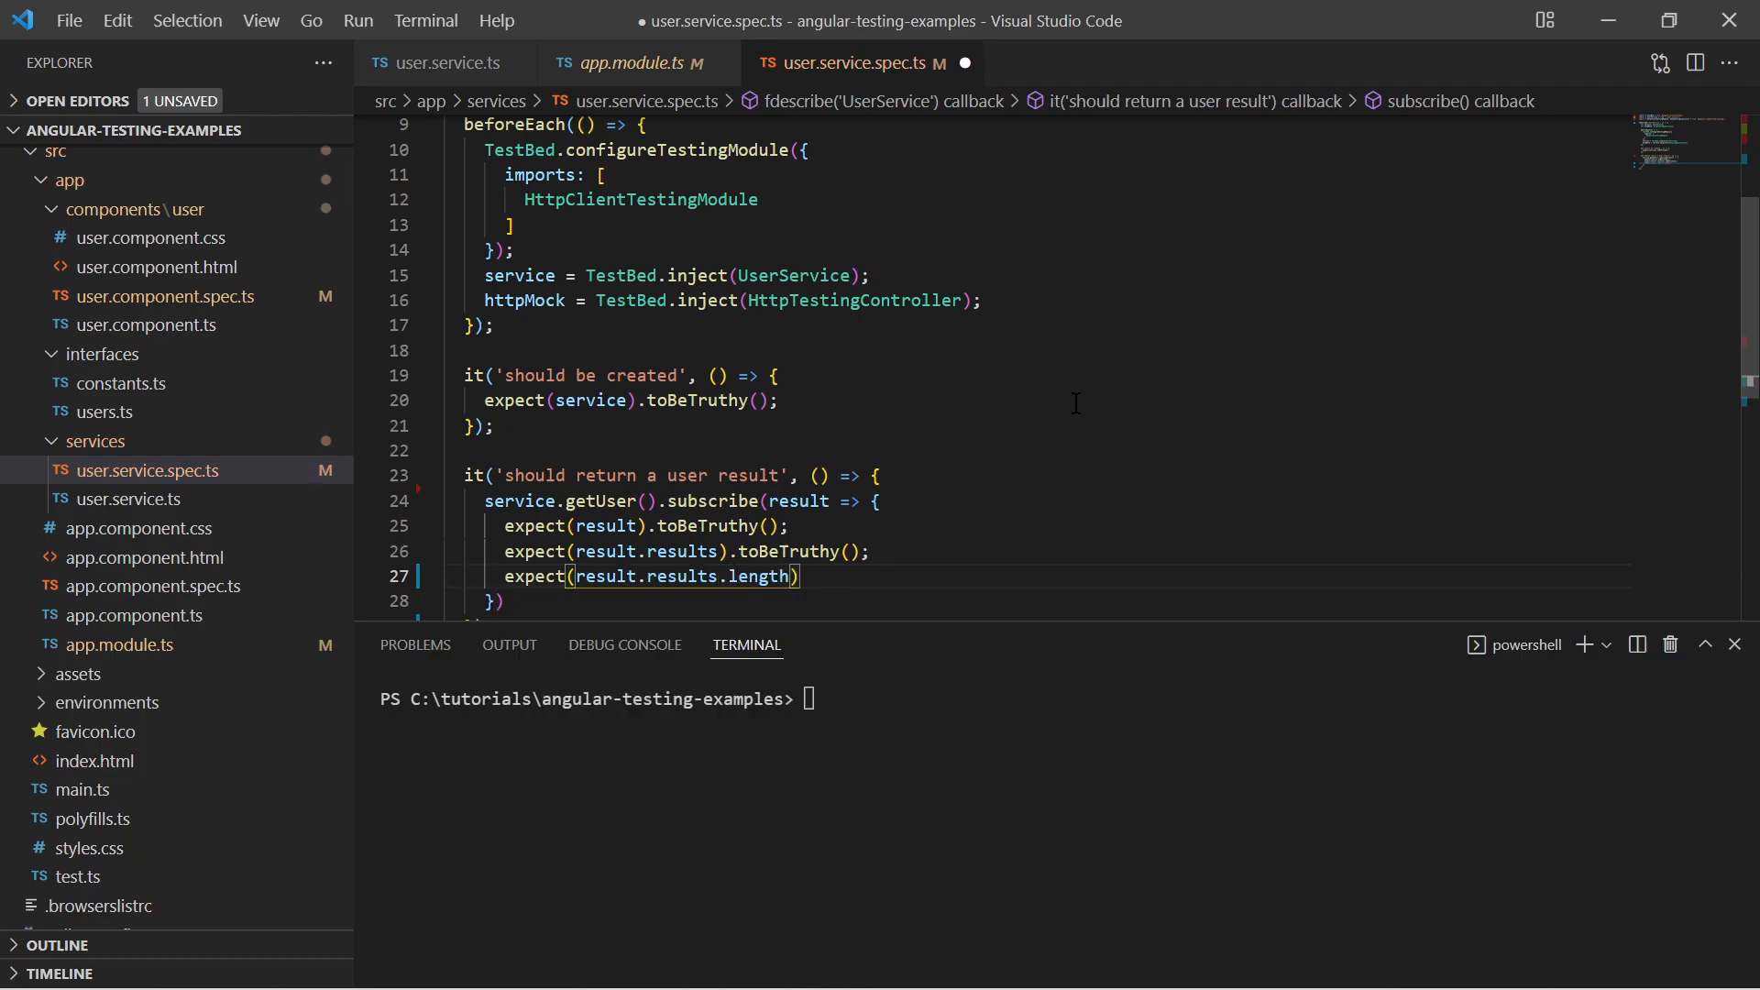
type(".toEqual(1);")
type("console.log('result ve")
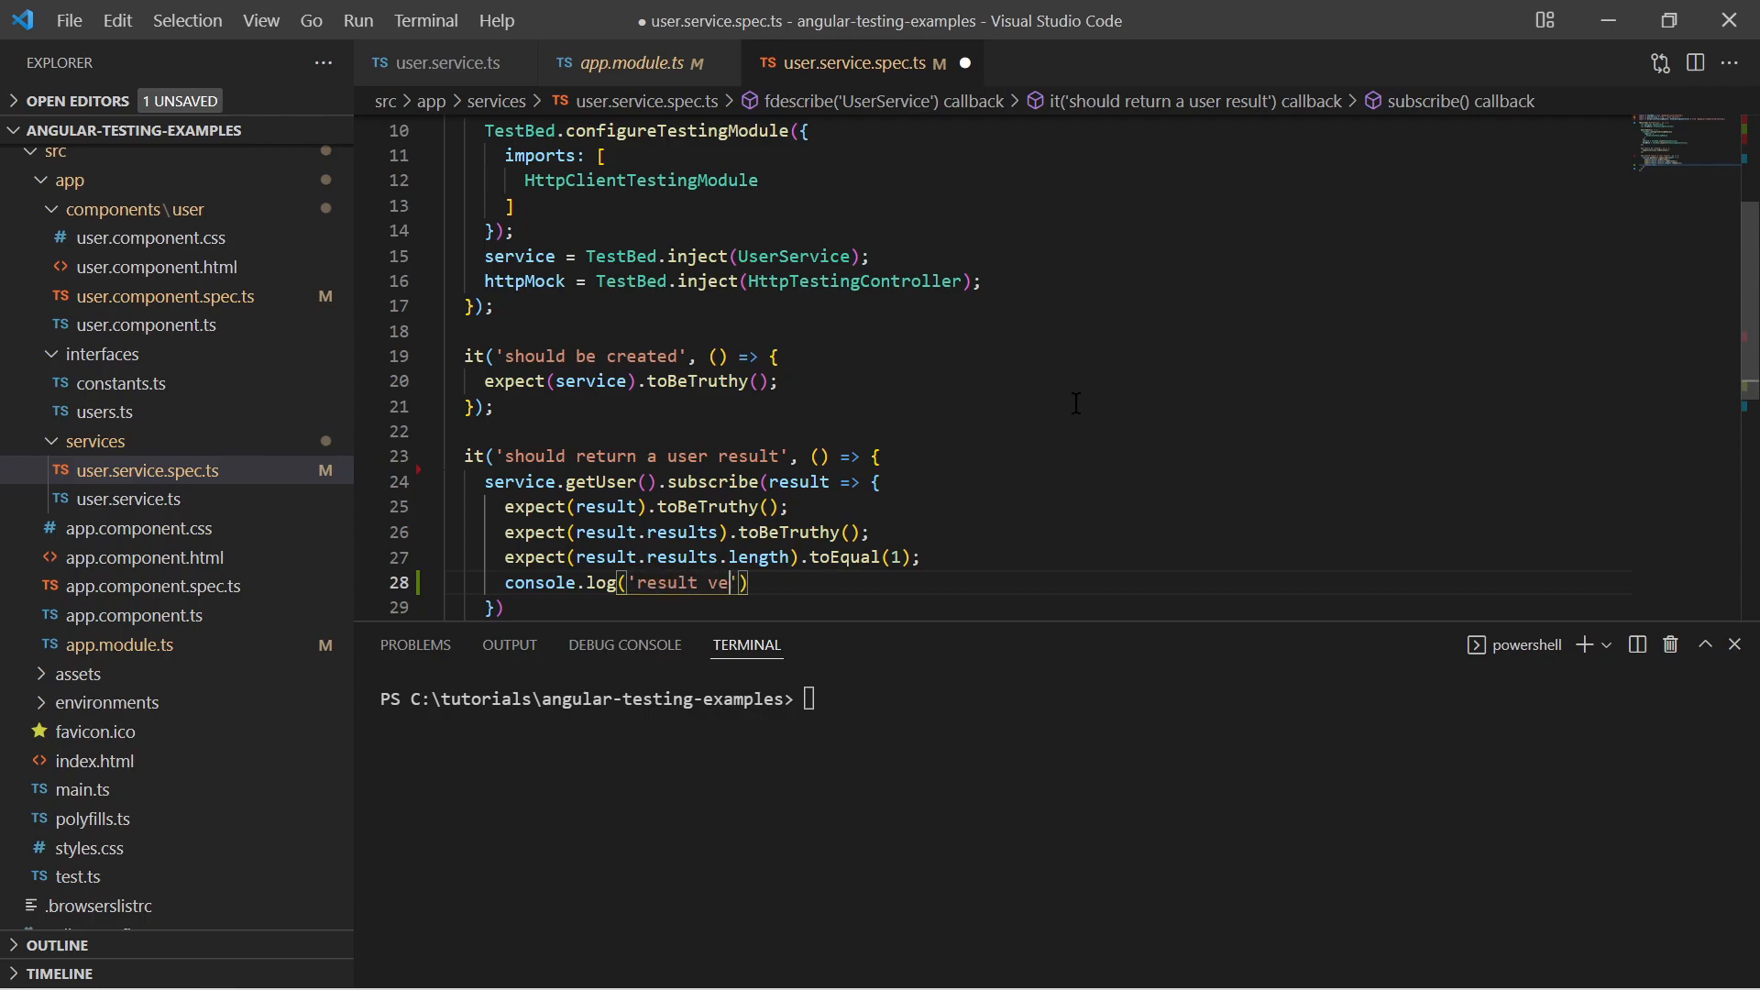
type("rified');")
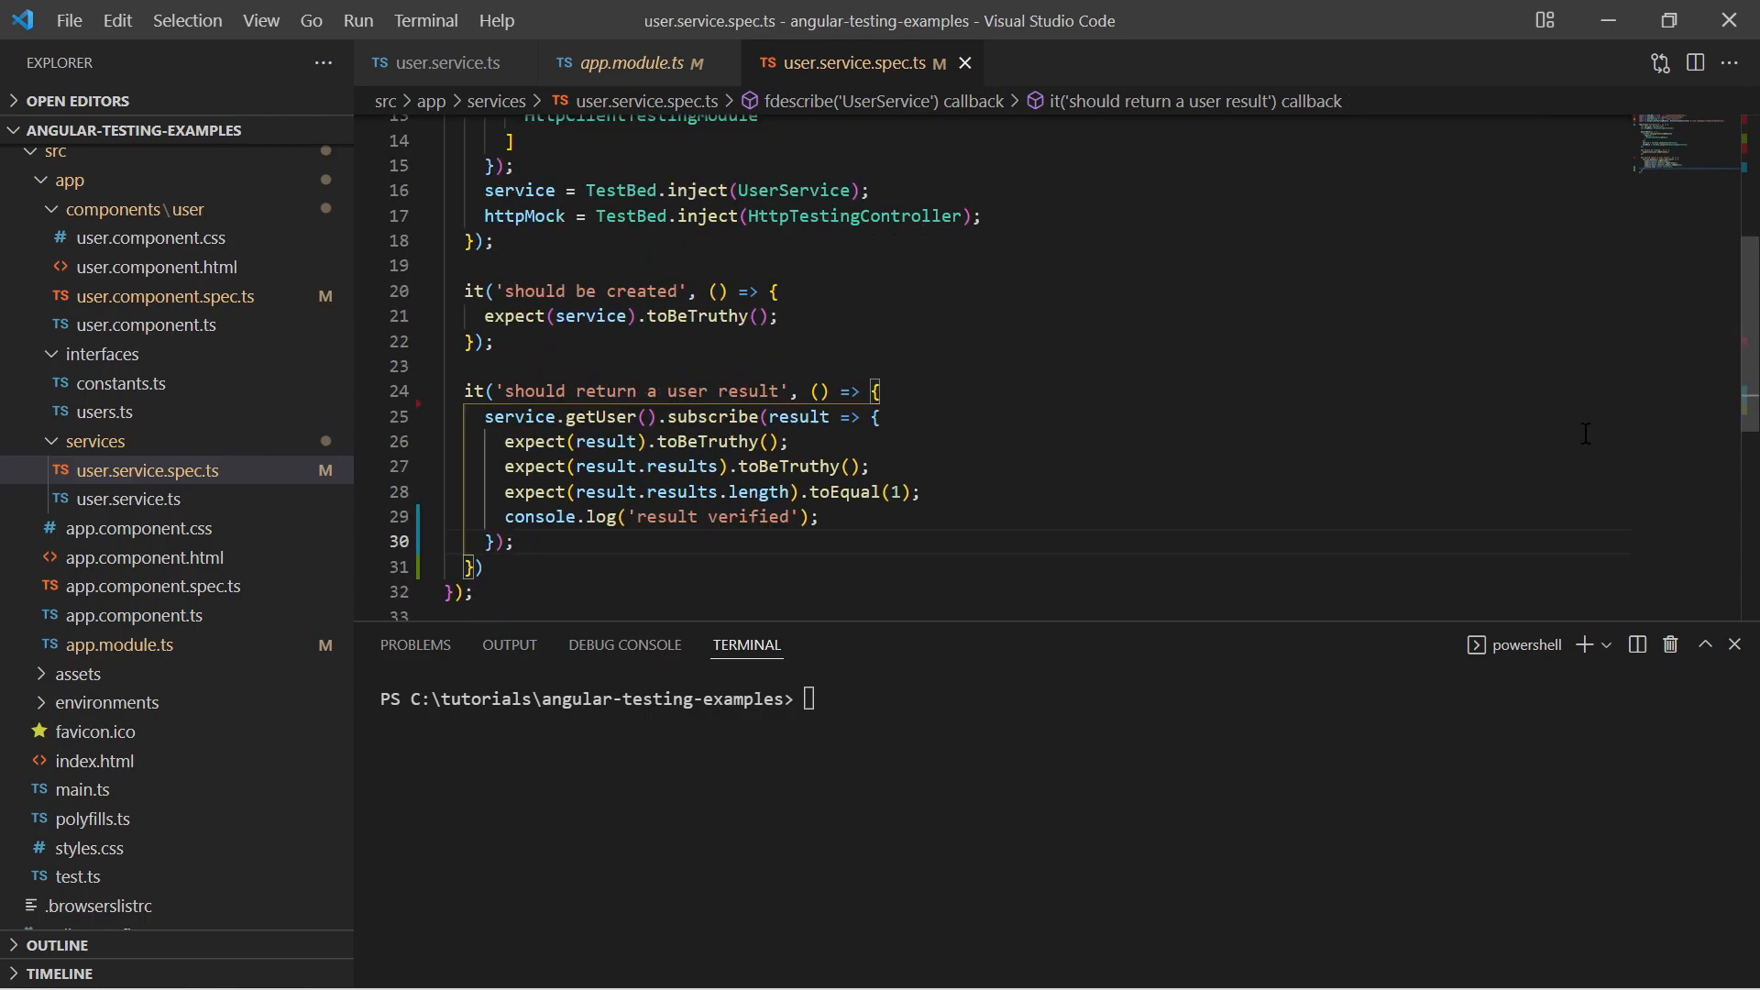
type("const req =")
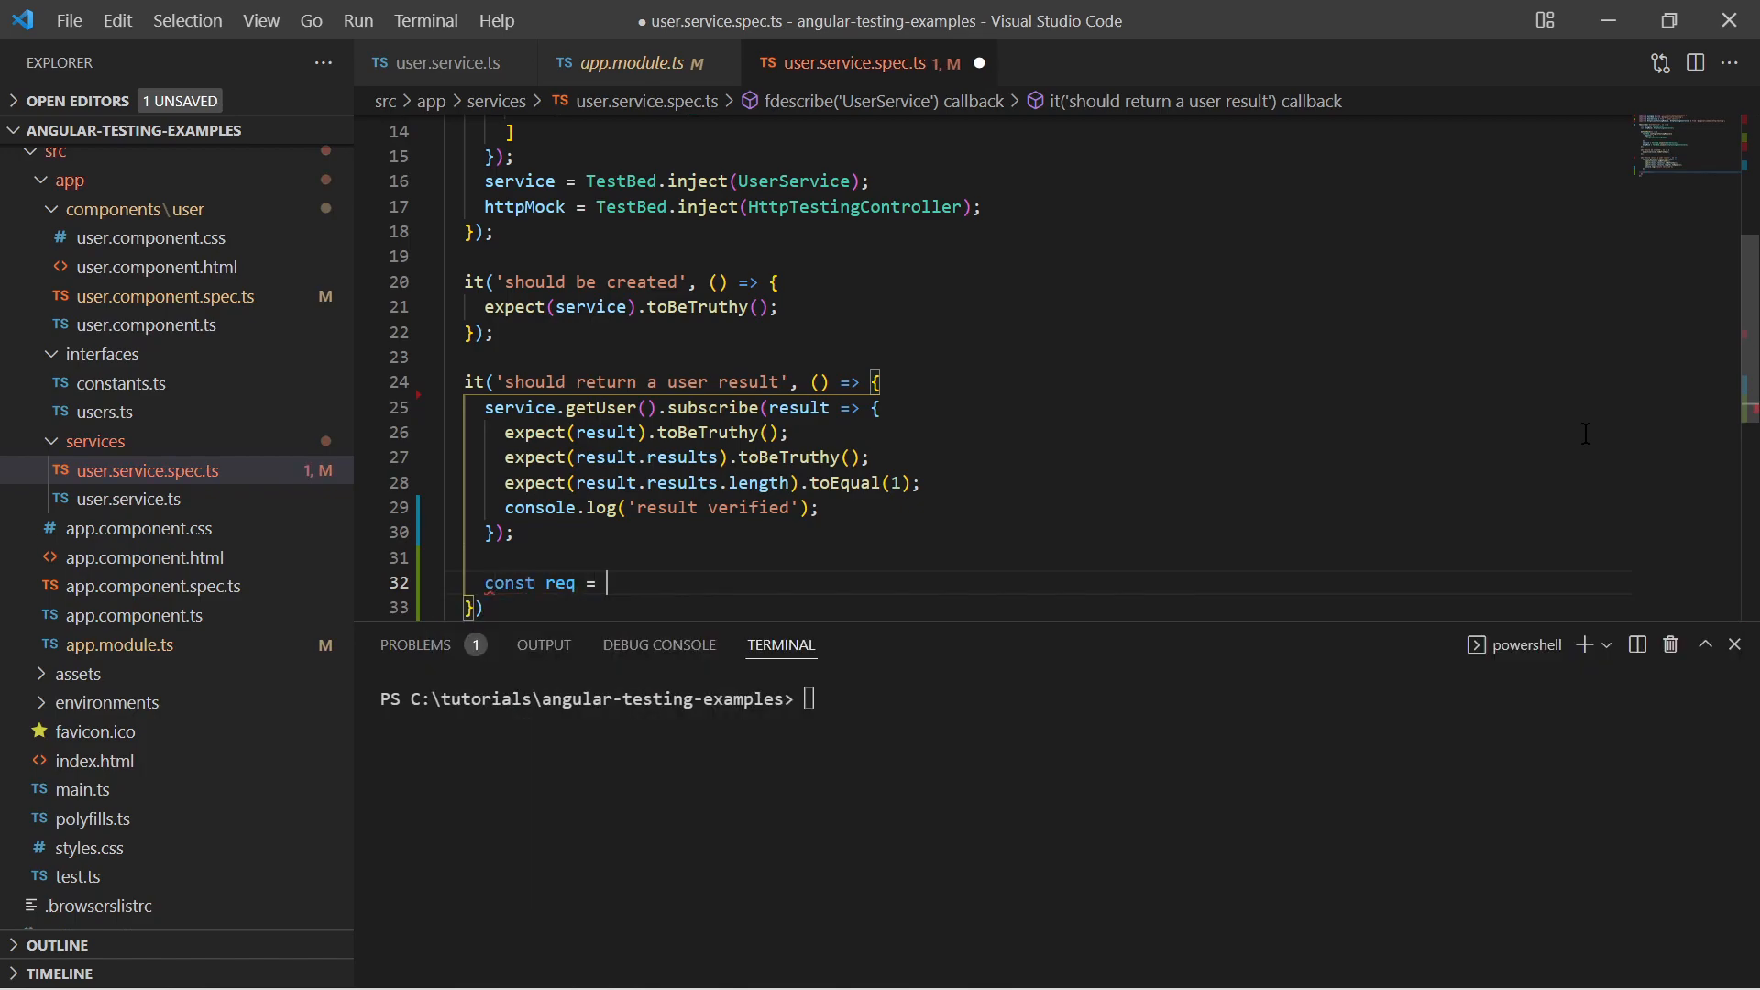
- Capture const req = httpMock.expectOne(API_URL) and expect req.request.method toBe 'GET'
type("httpMock.expectOne(API_URL);")
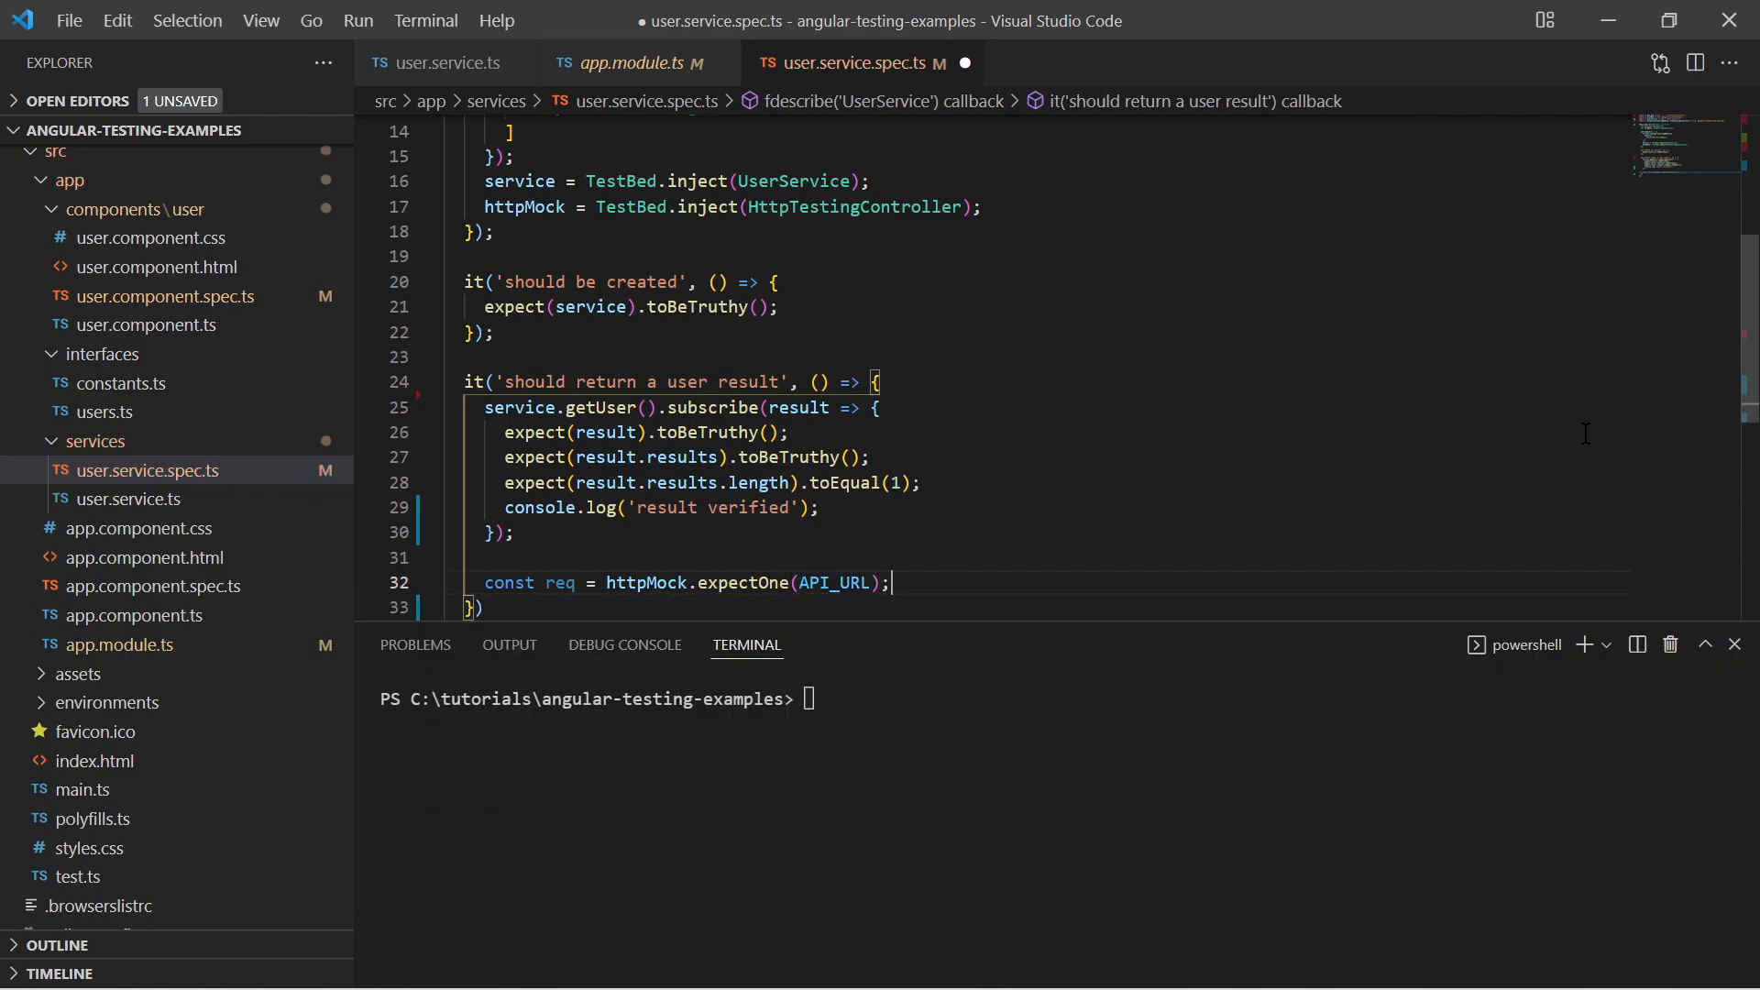
double_click(702, 581)
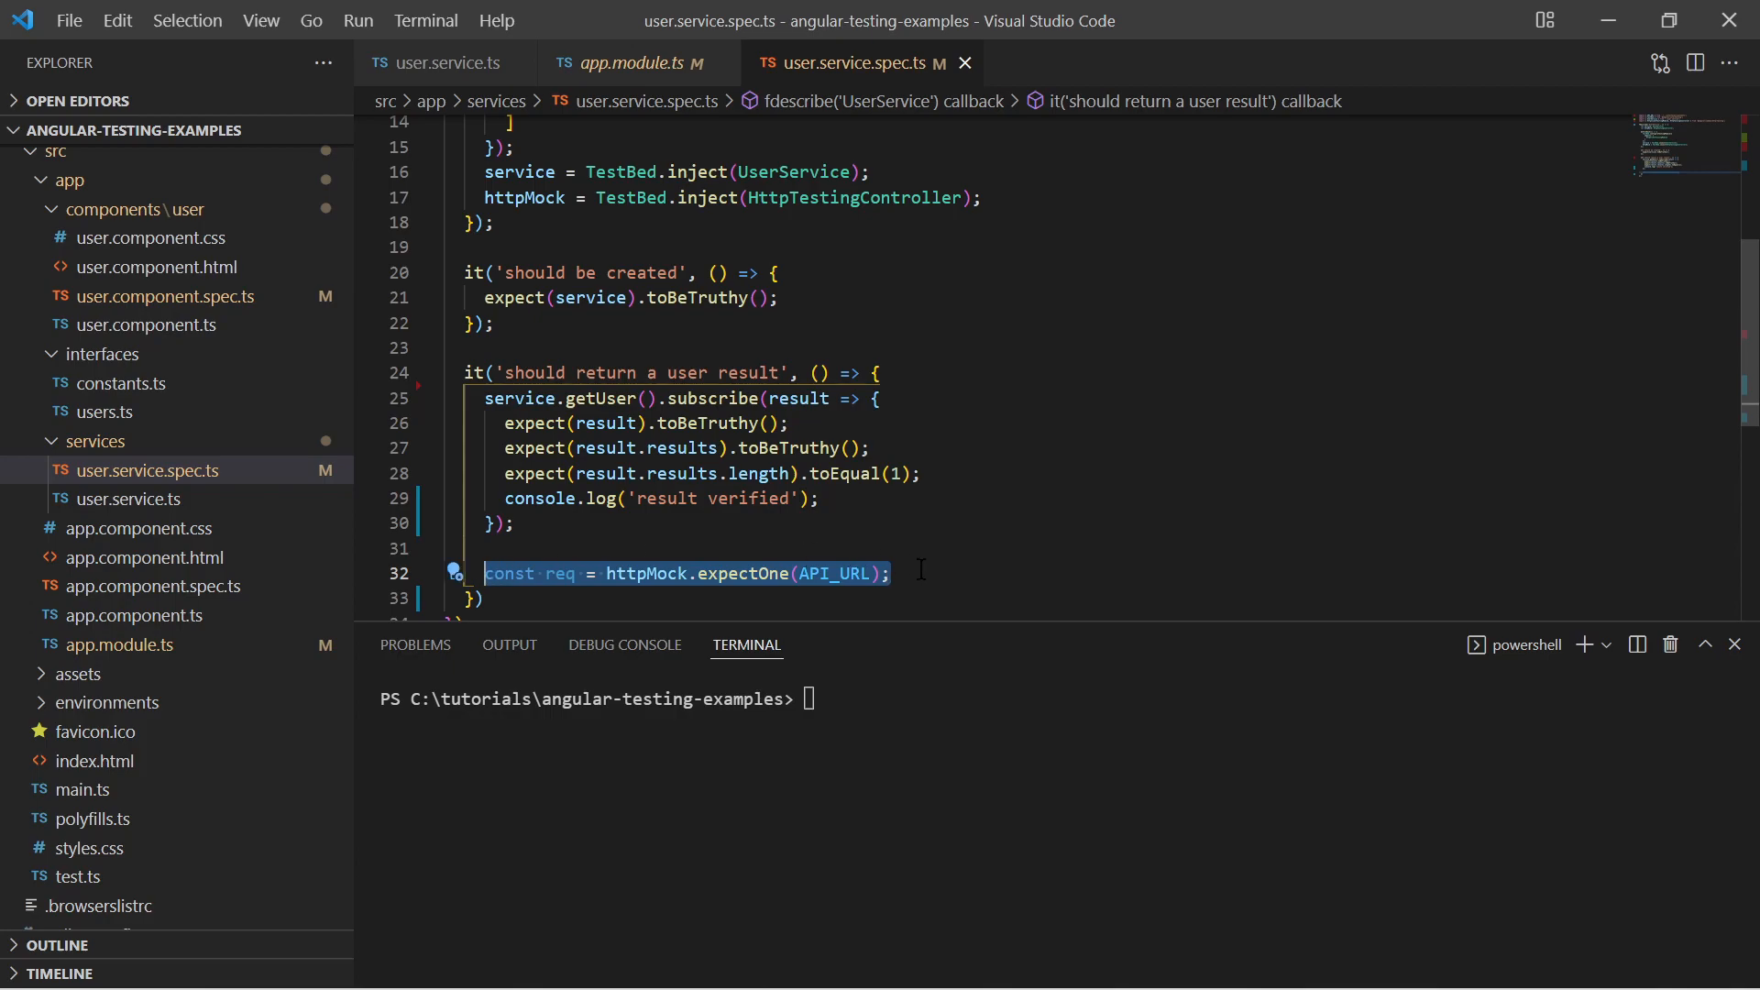
left_click(623, 397)
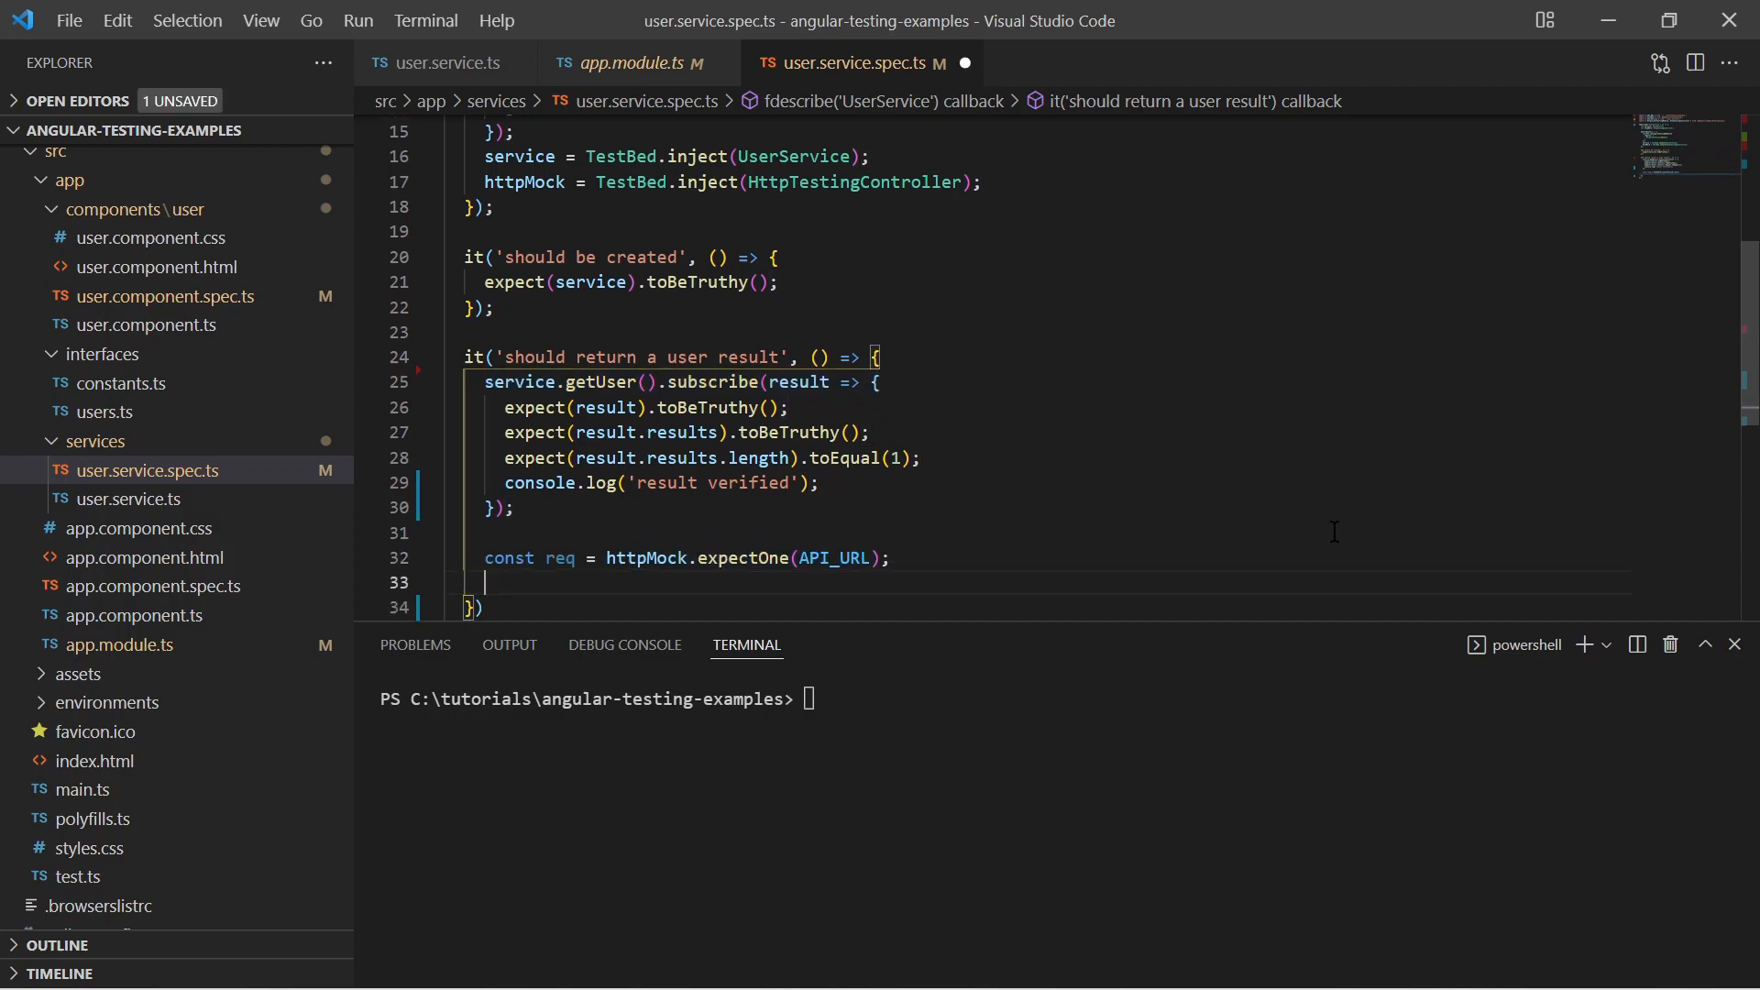
type("expect(r")
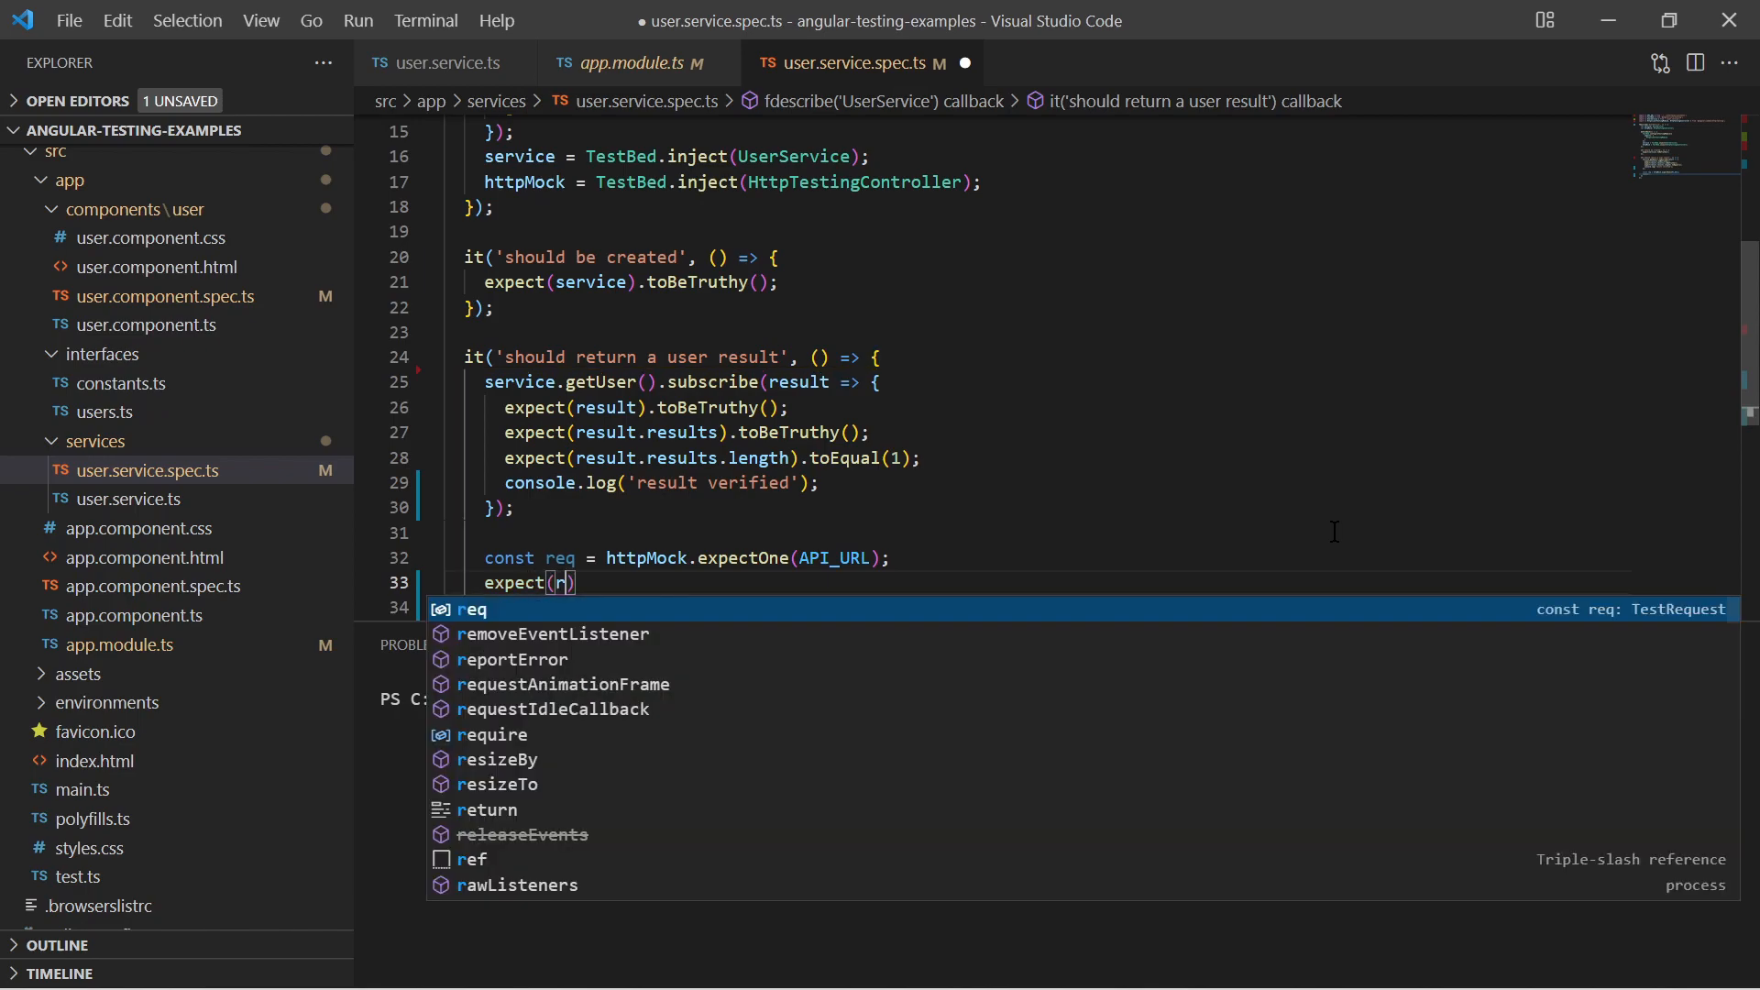
type("req.request.method")
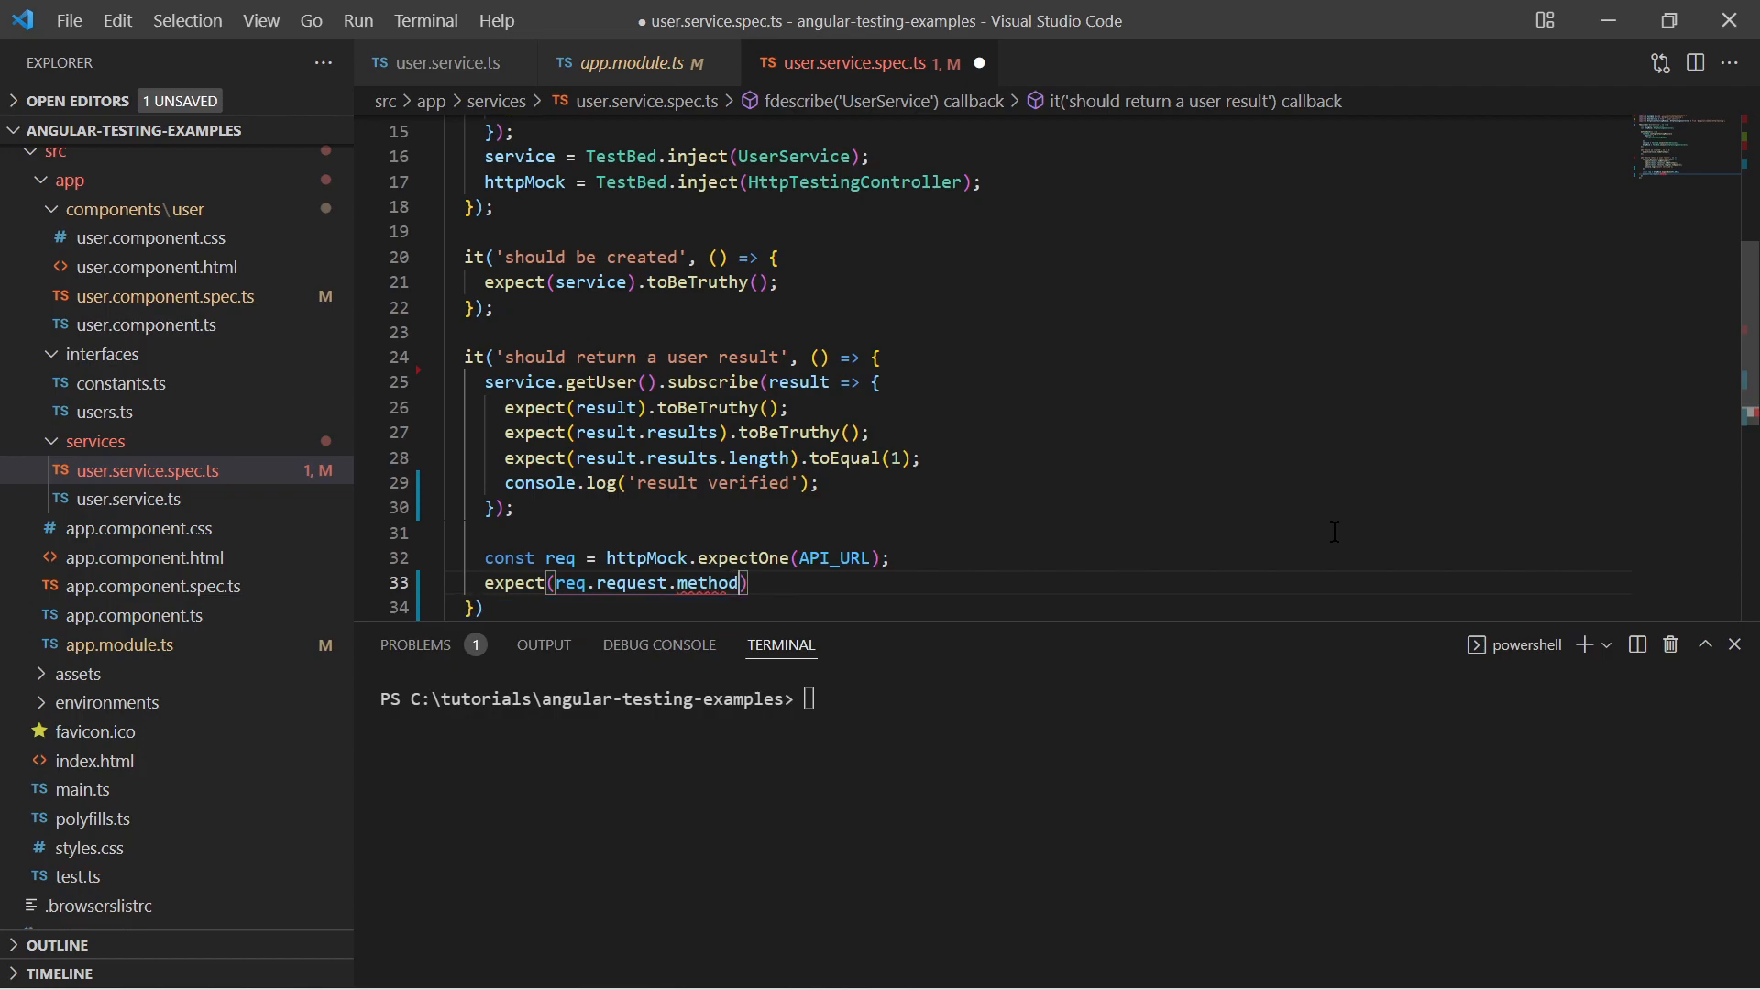
type(".toBe();")
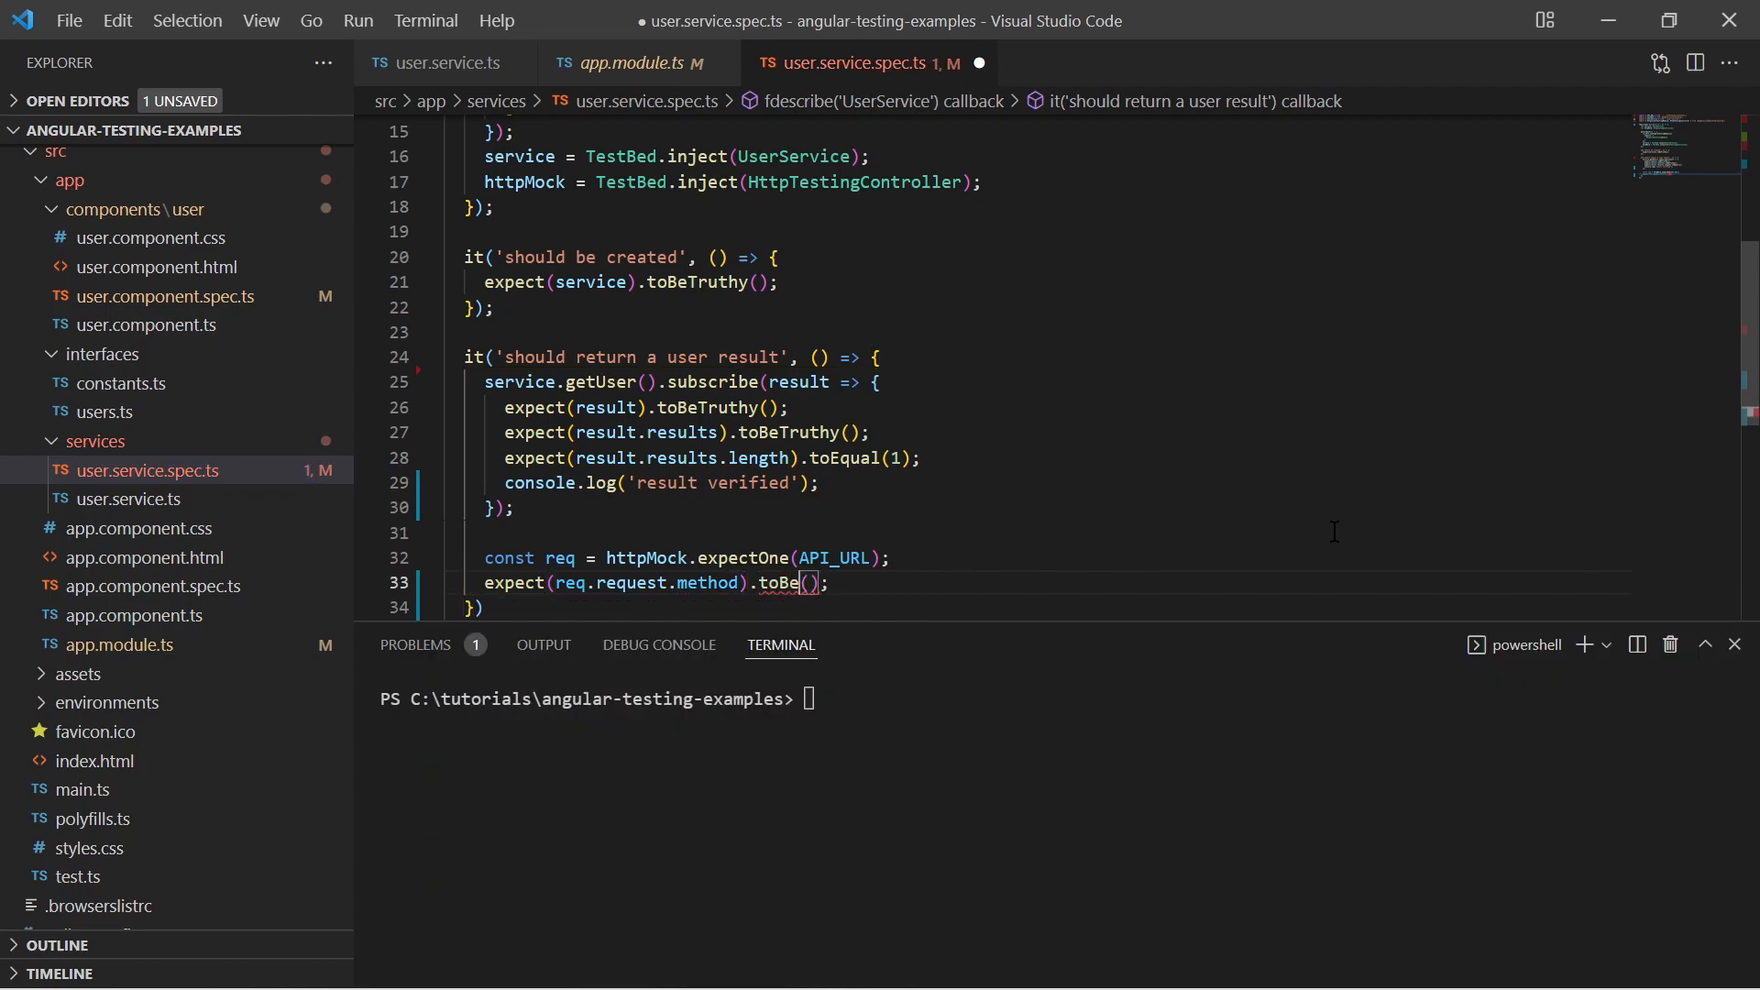
type("'GET'")
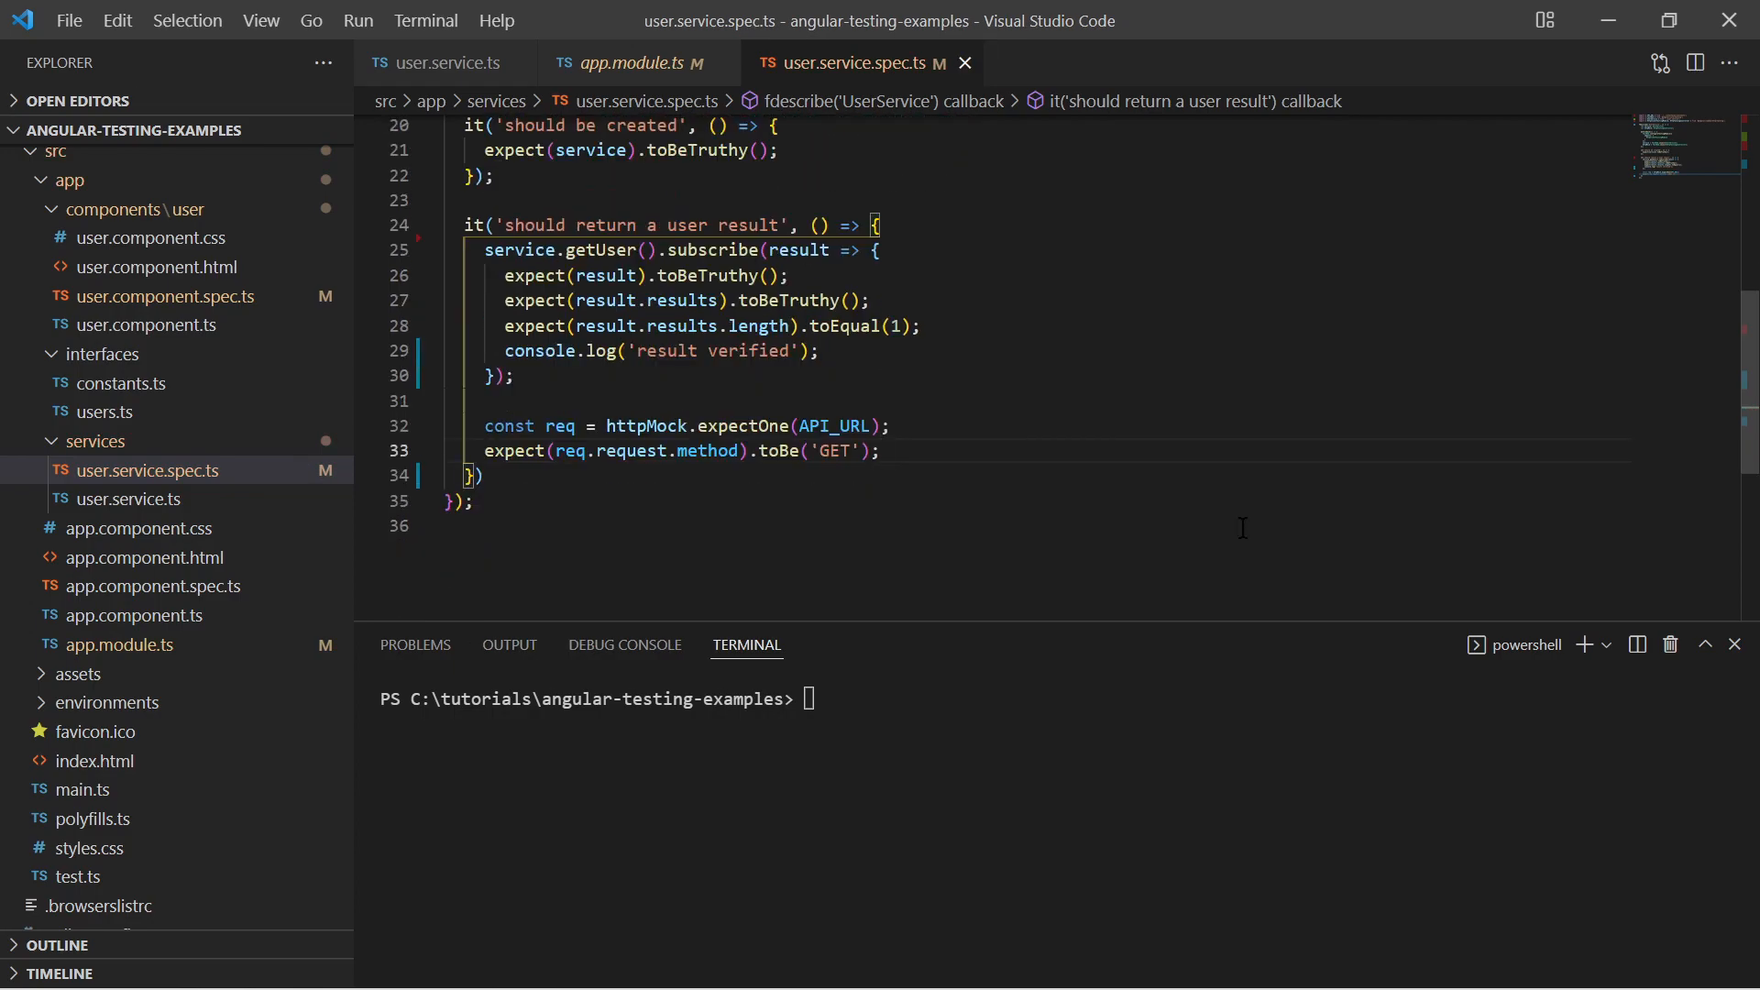
- Flush req with a mock result whose name is title 'Mr', first 'Peter', last 'Parker'
type("req.flush({")
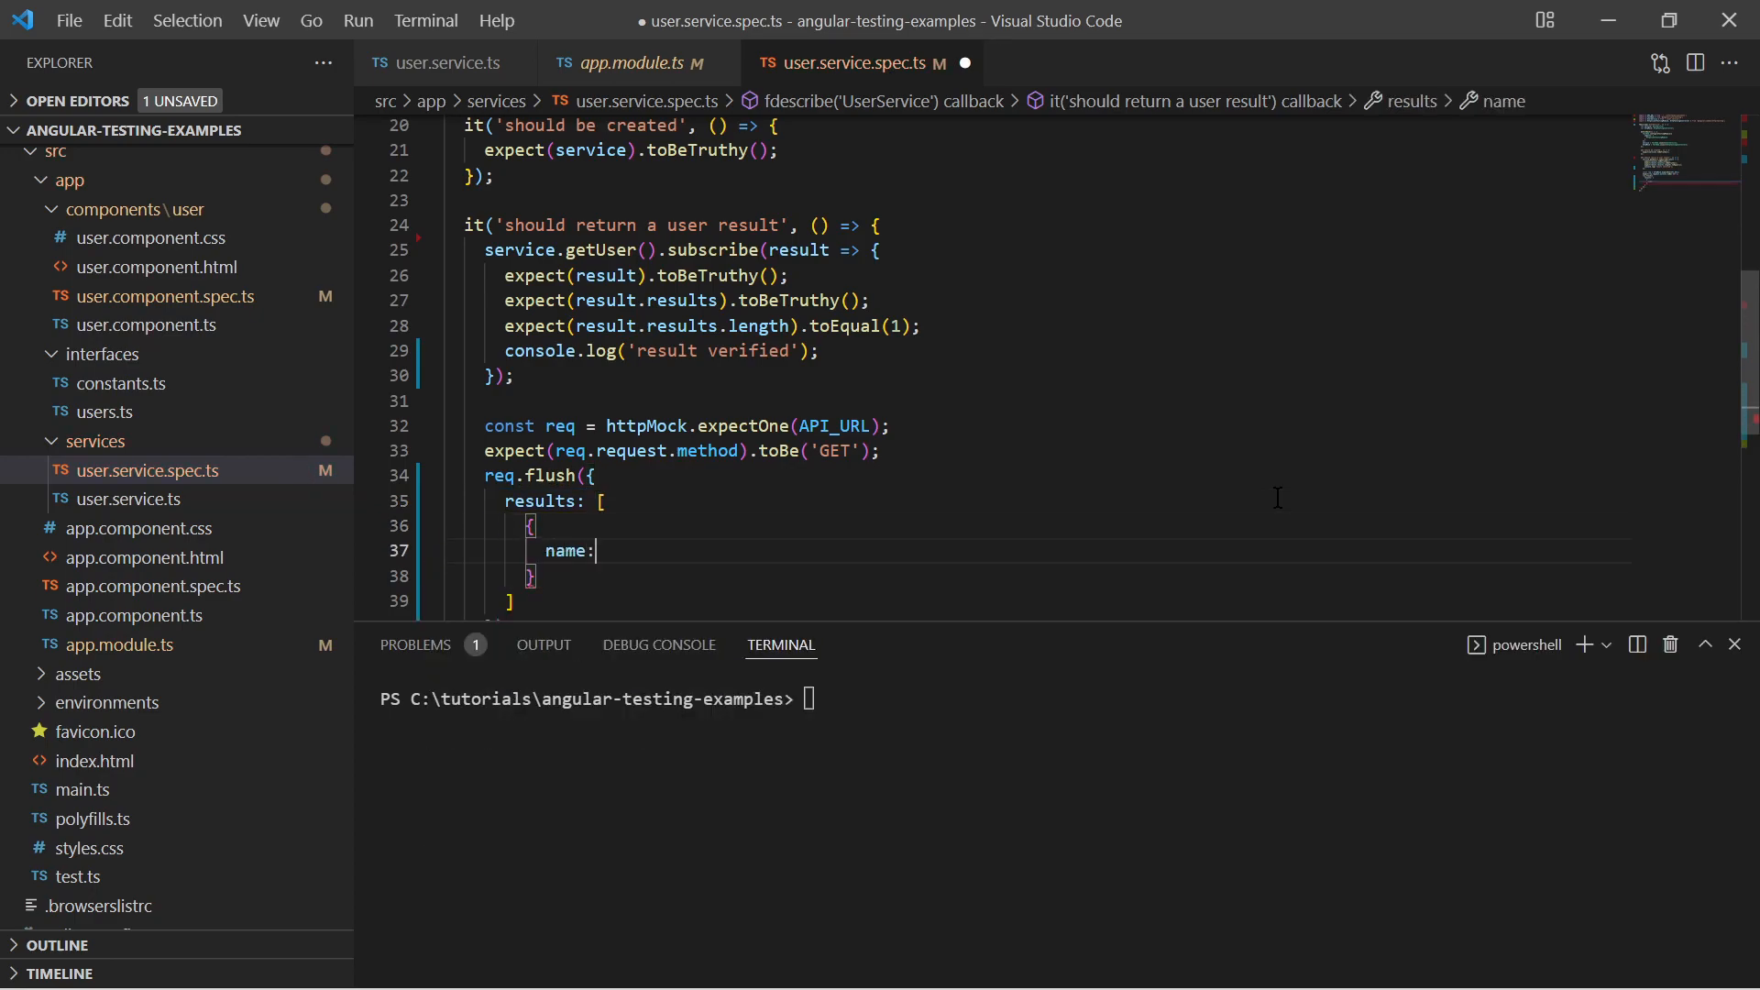
type("title: 'Mr',")
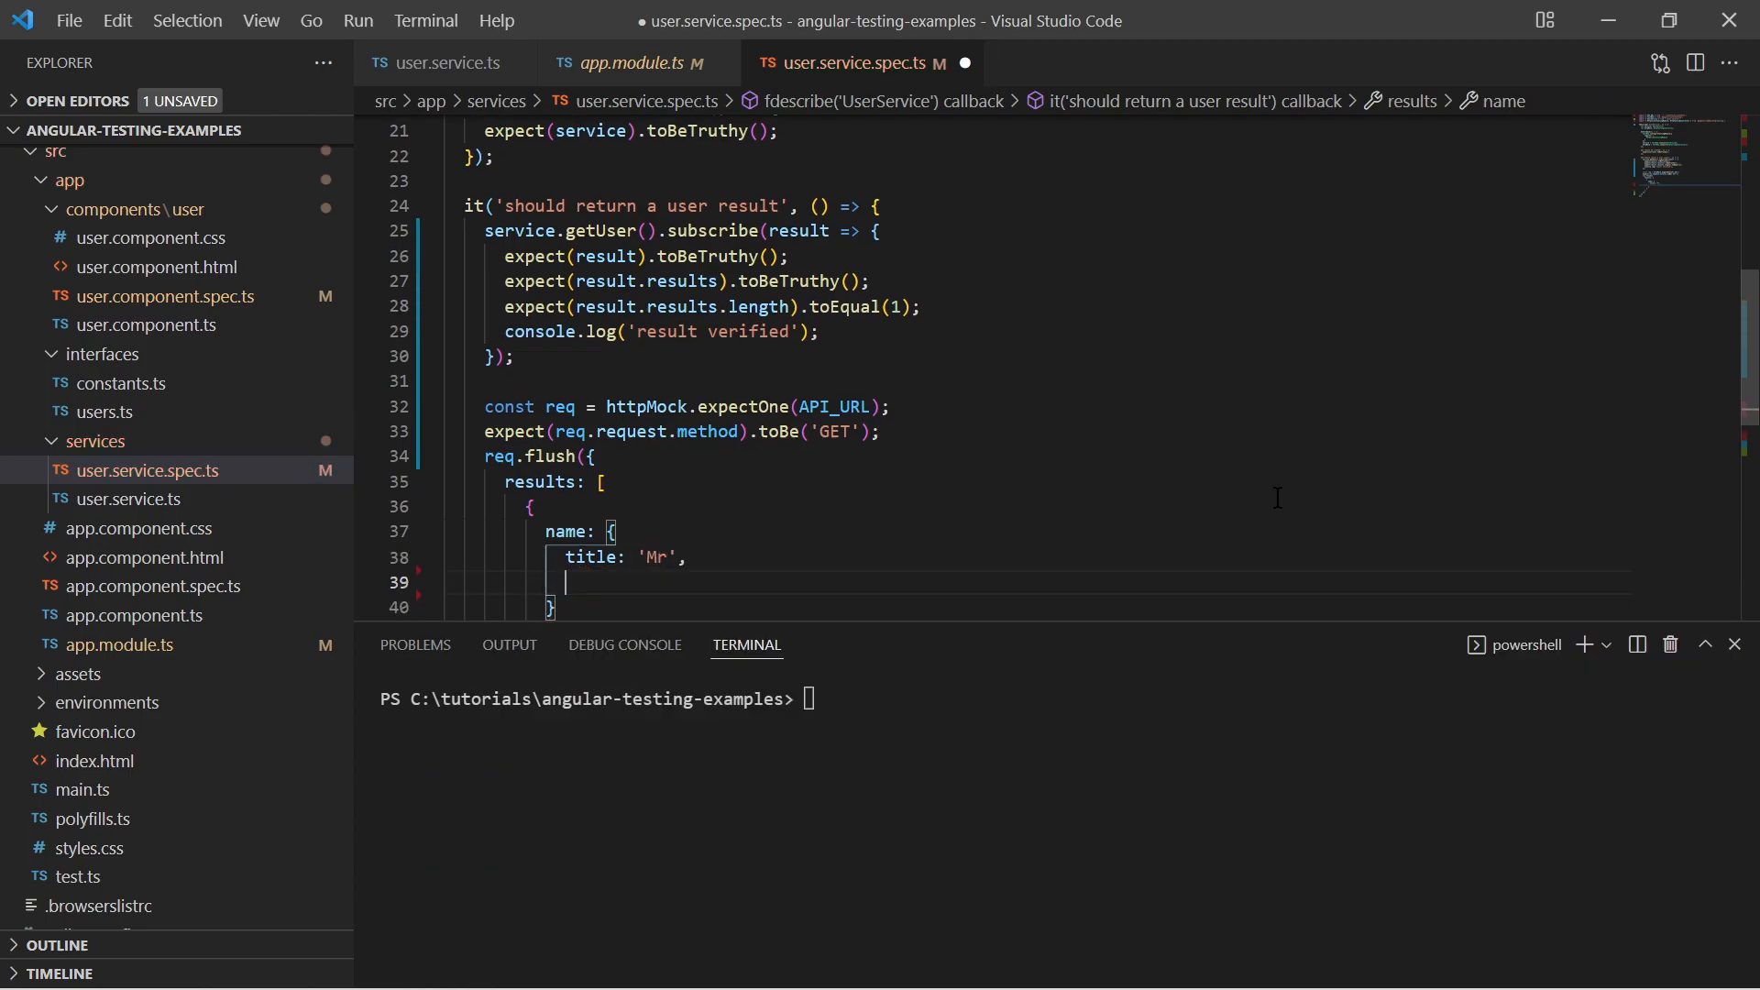
type("first: 'Peter',")
type("last: '")
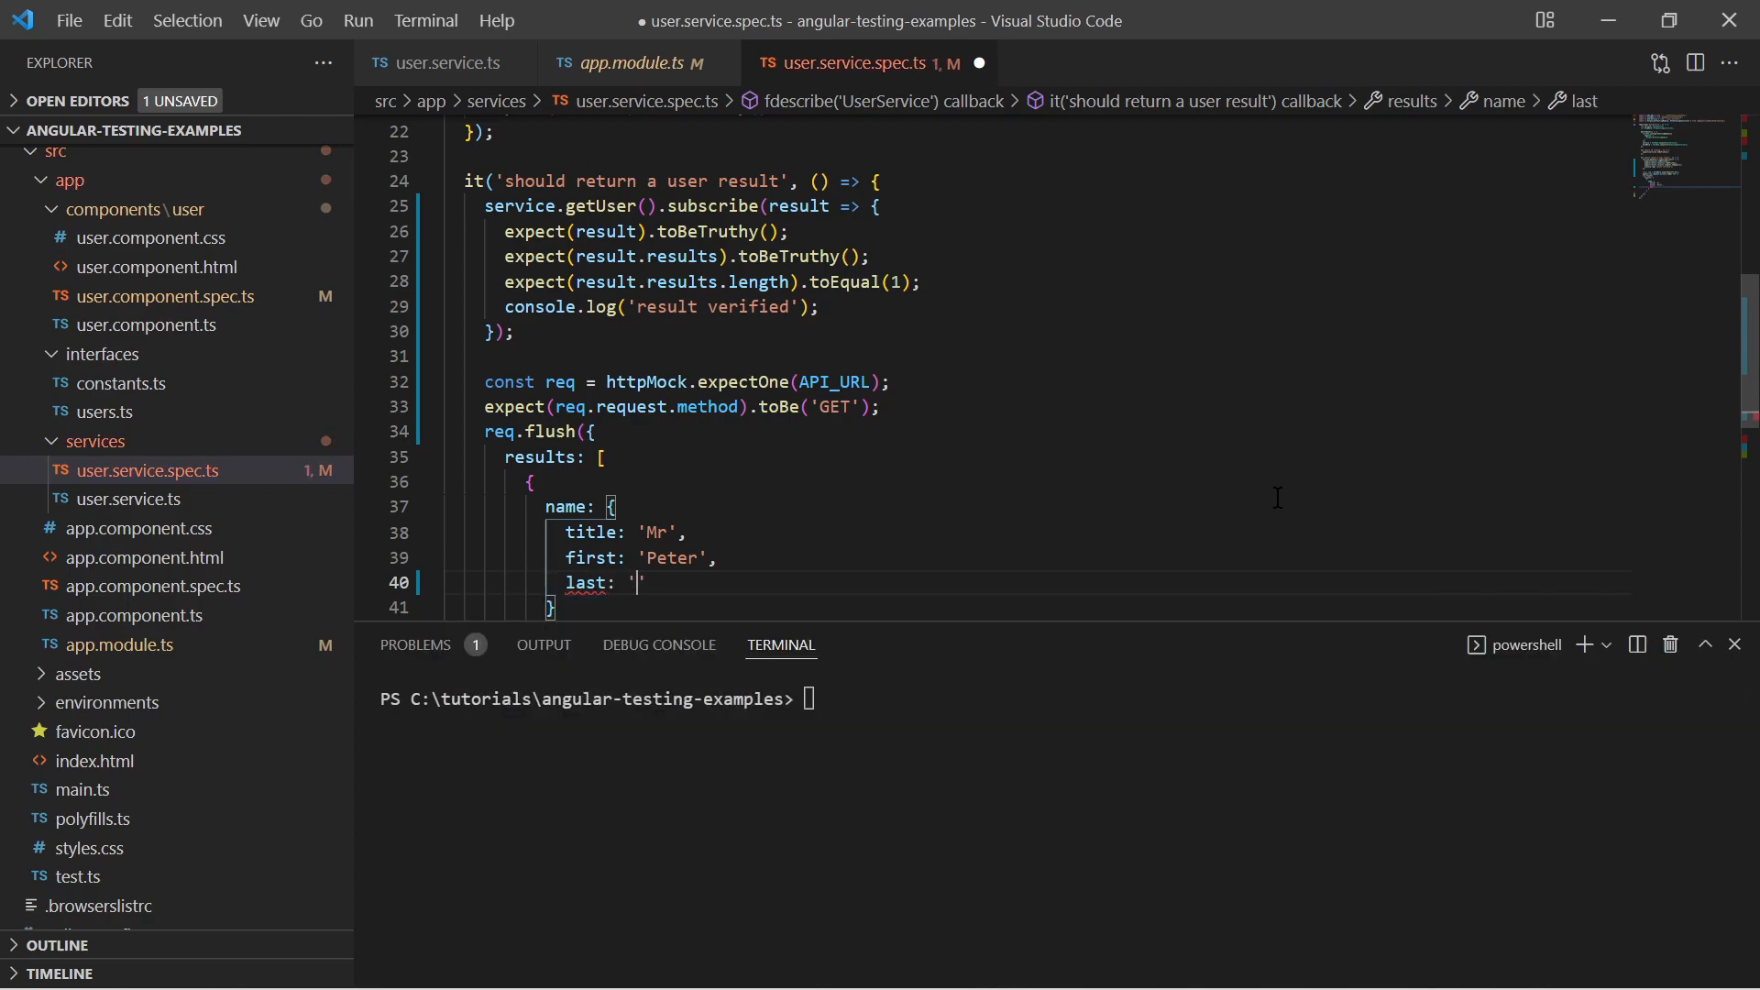
type("Parker")
left_click(1057, 699)
type("ng test")
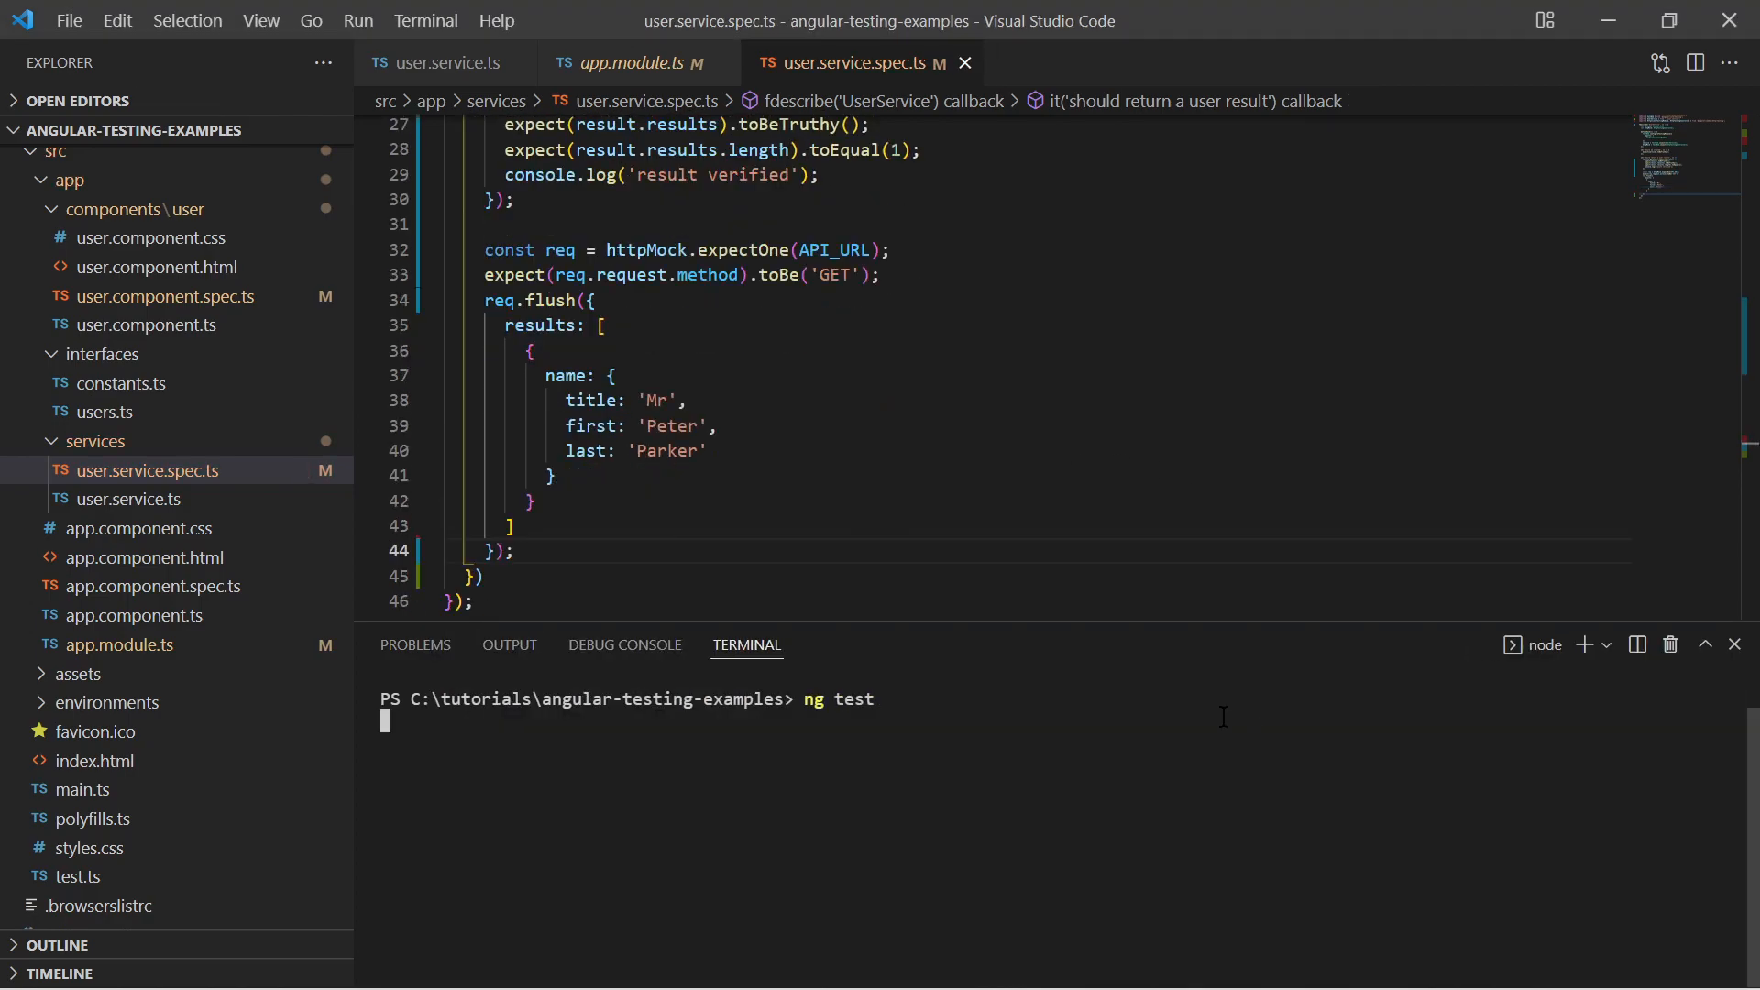
key("Return")
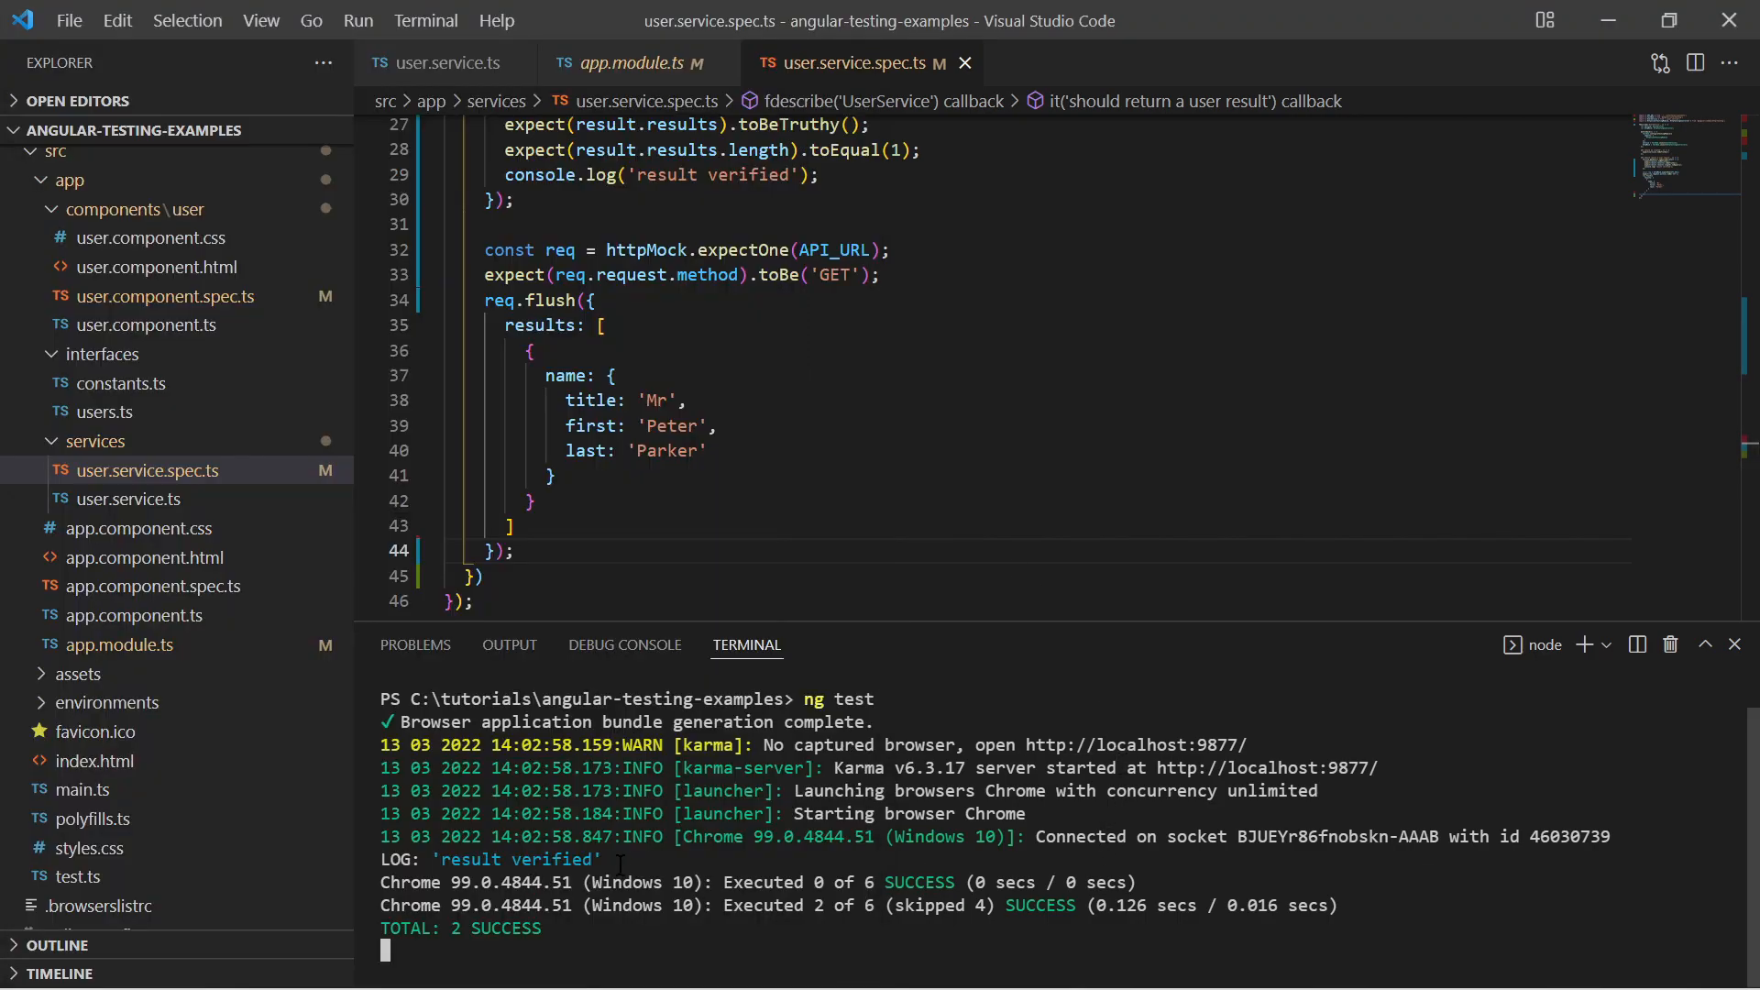
double_click(511, 860)
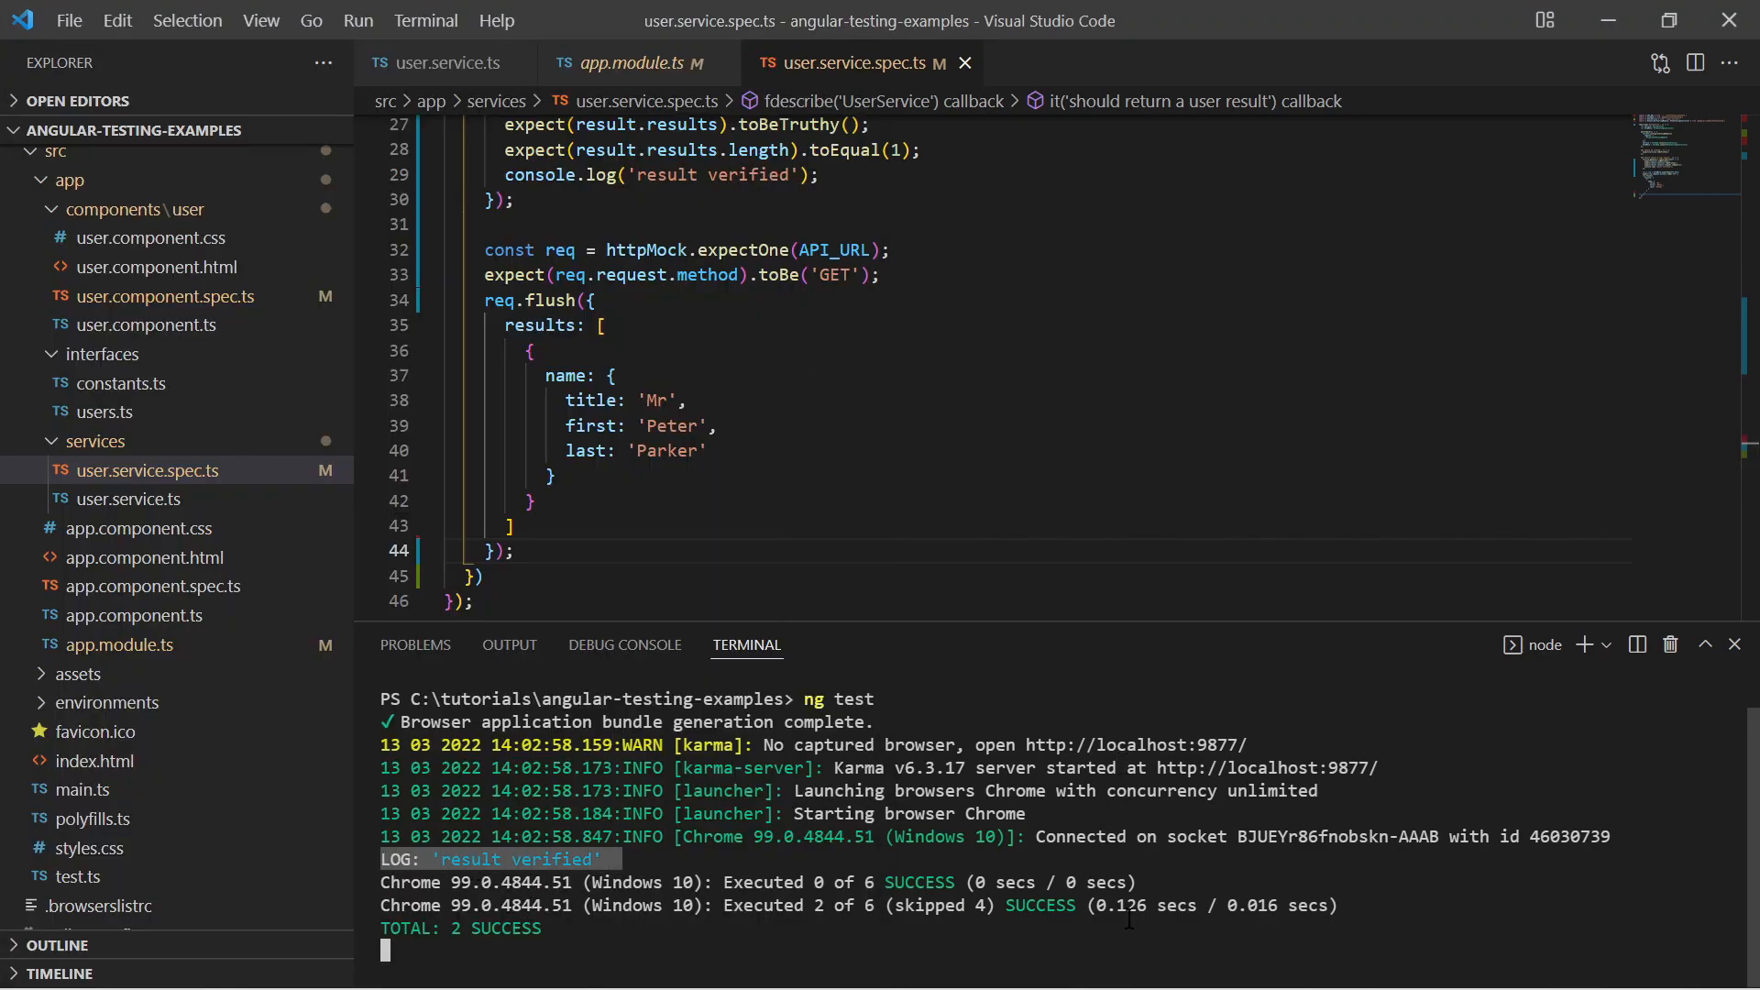
left_click(166, 297)
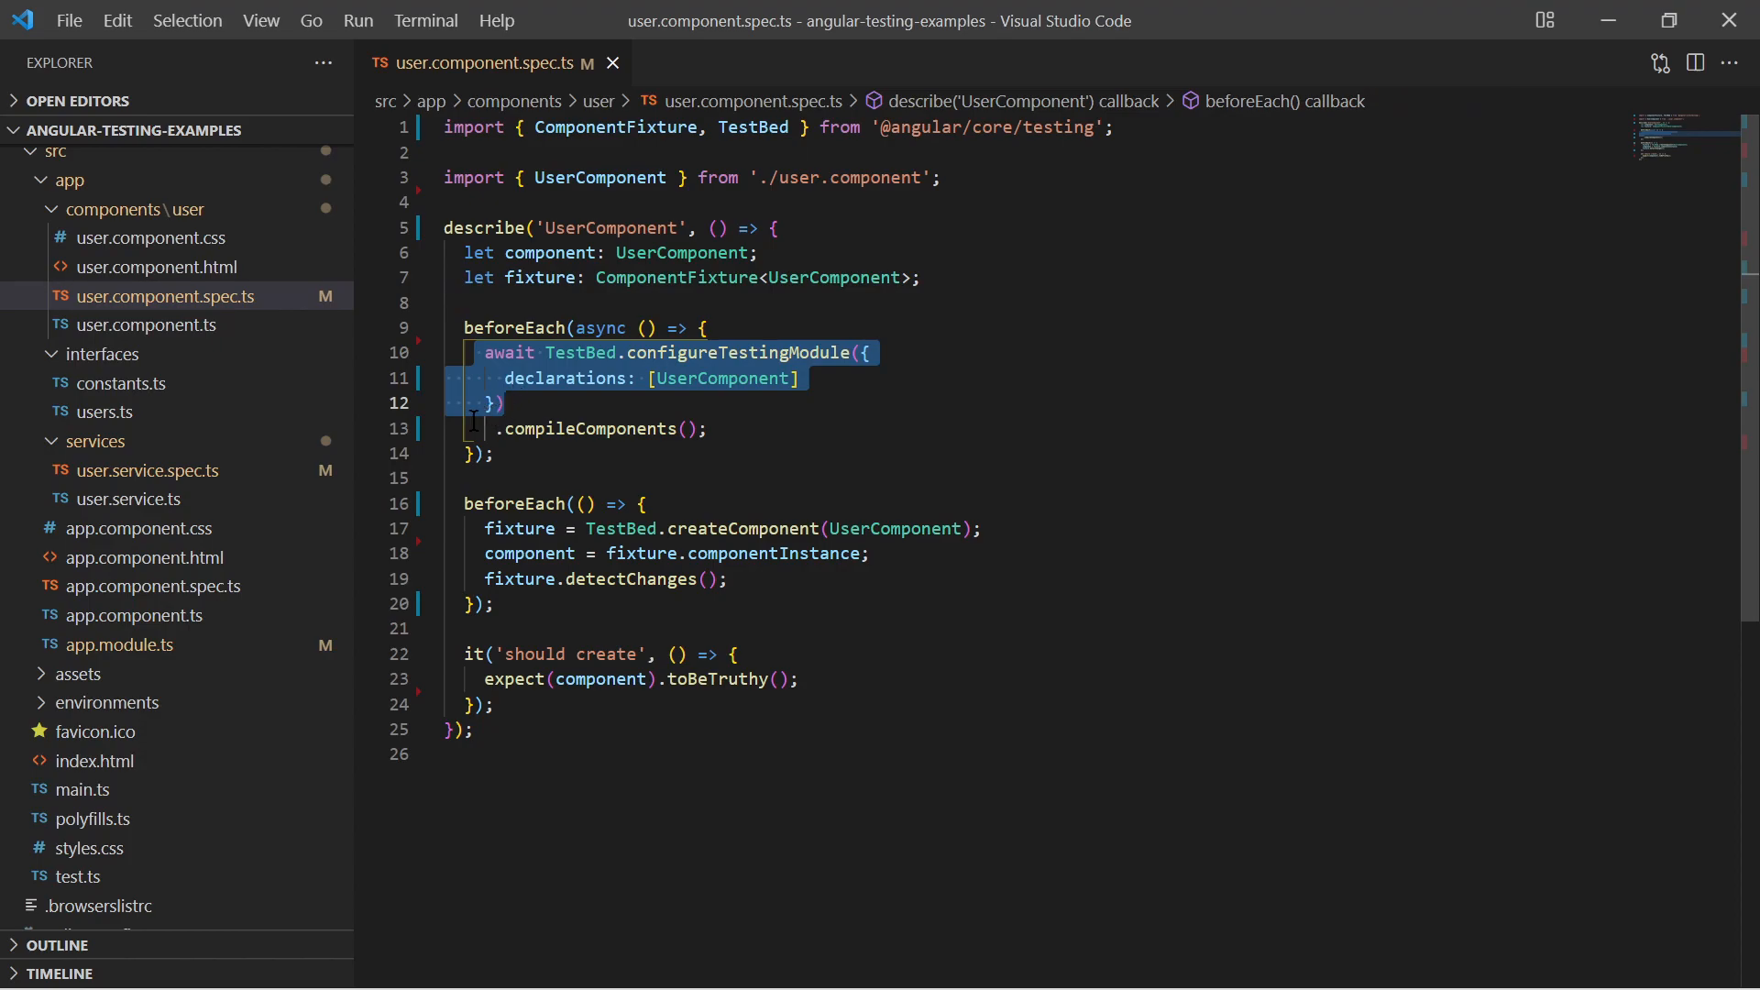
- Review the UserComponent spec's beforeEach setup, including the detectChanges call
left_click(709, 427)
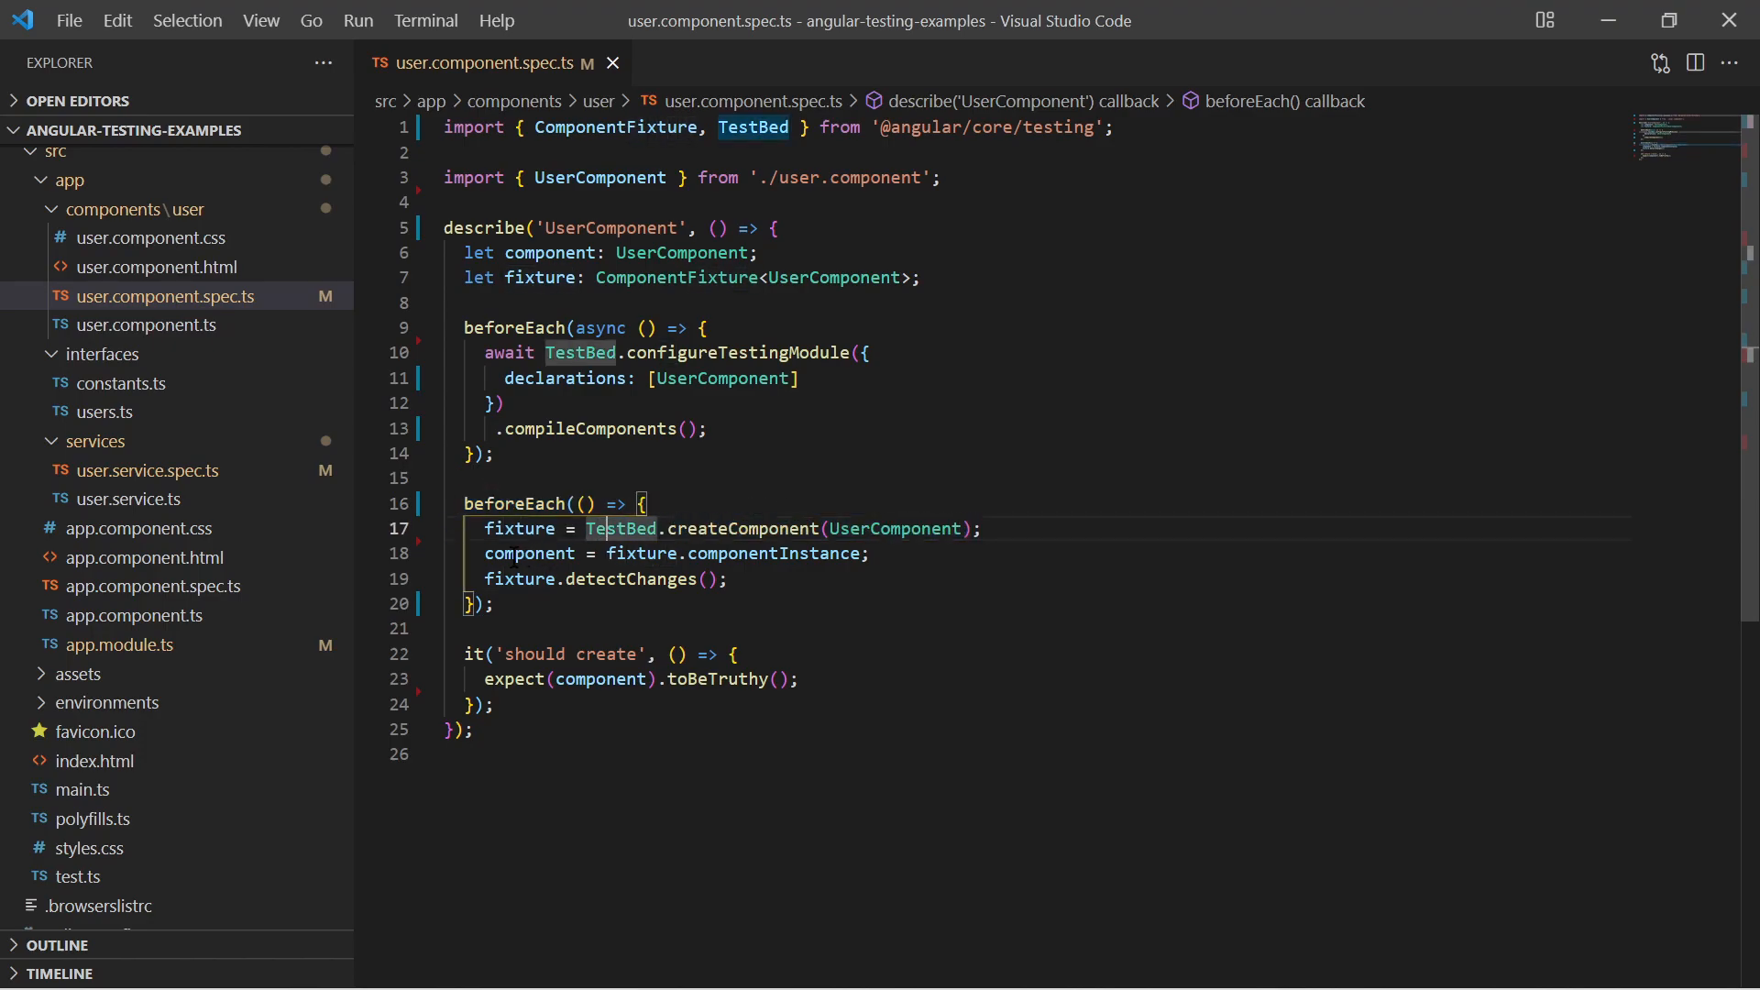
left_click(517, 627)
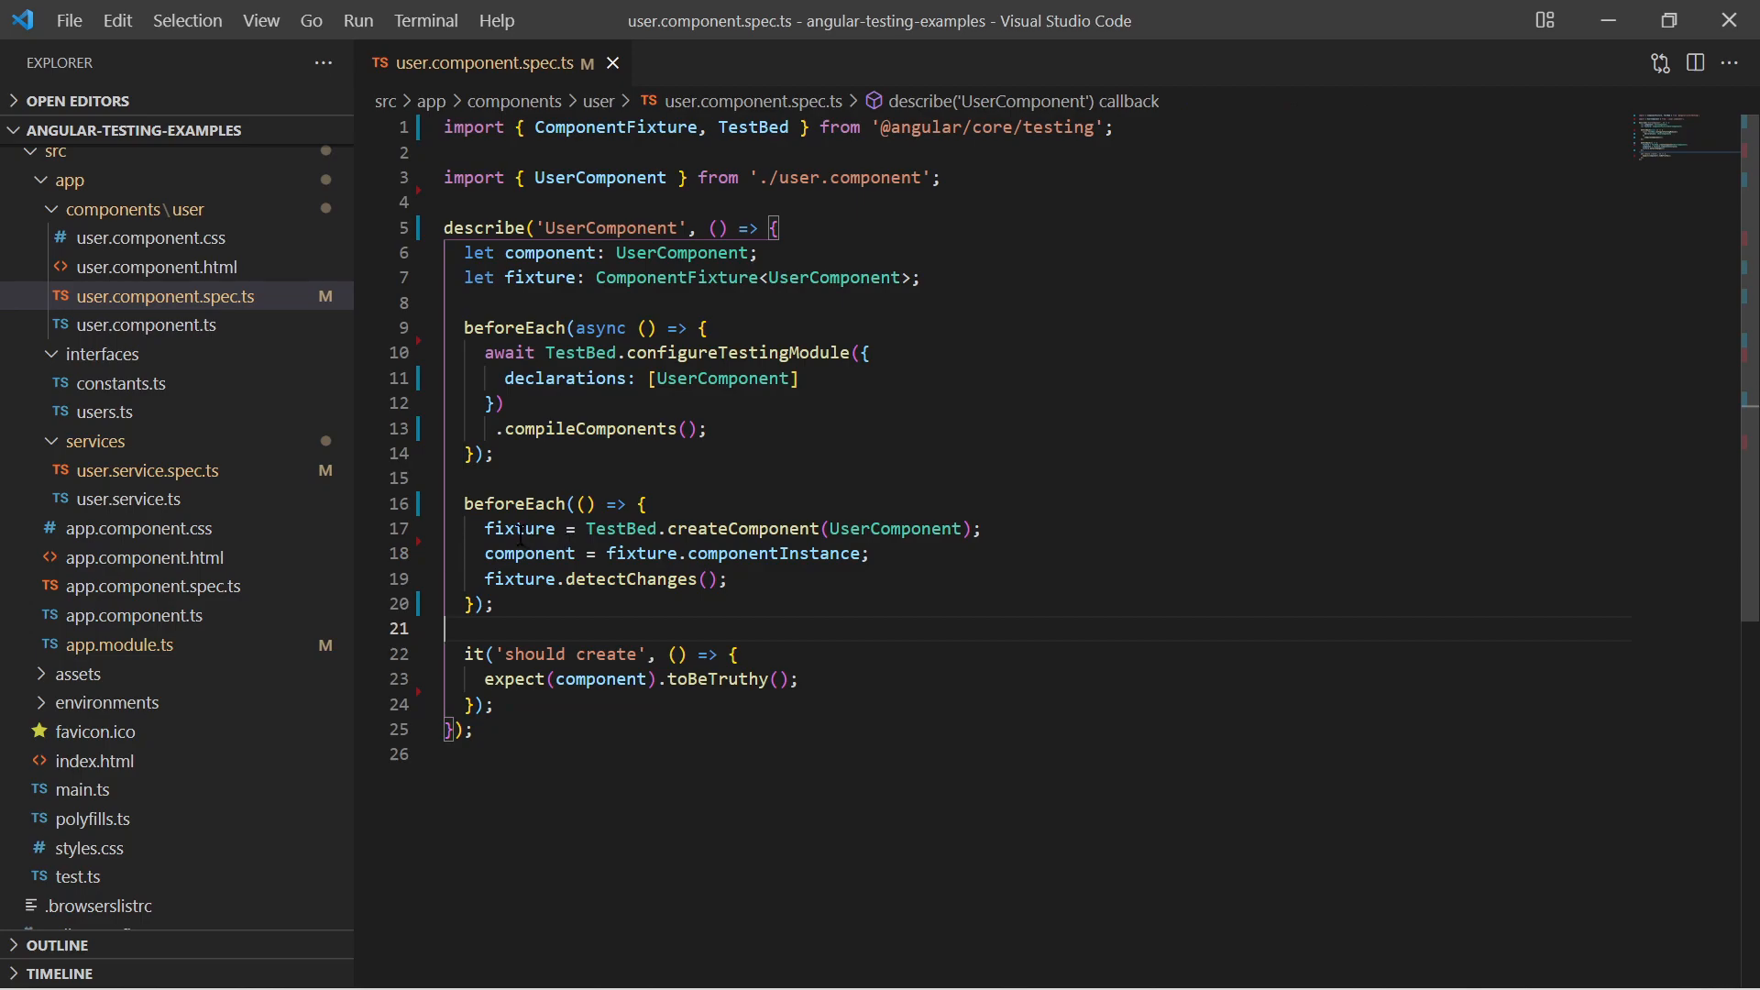
mouse_move(523, 528)
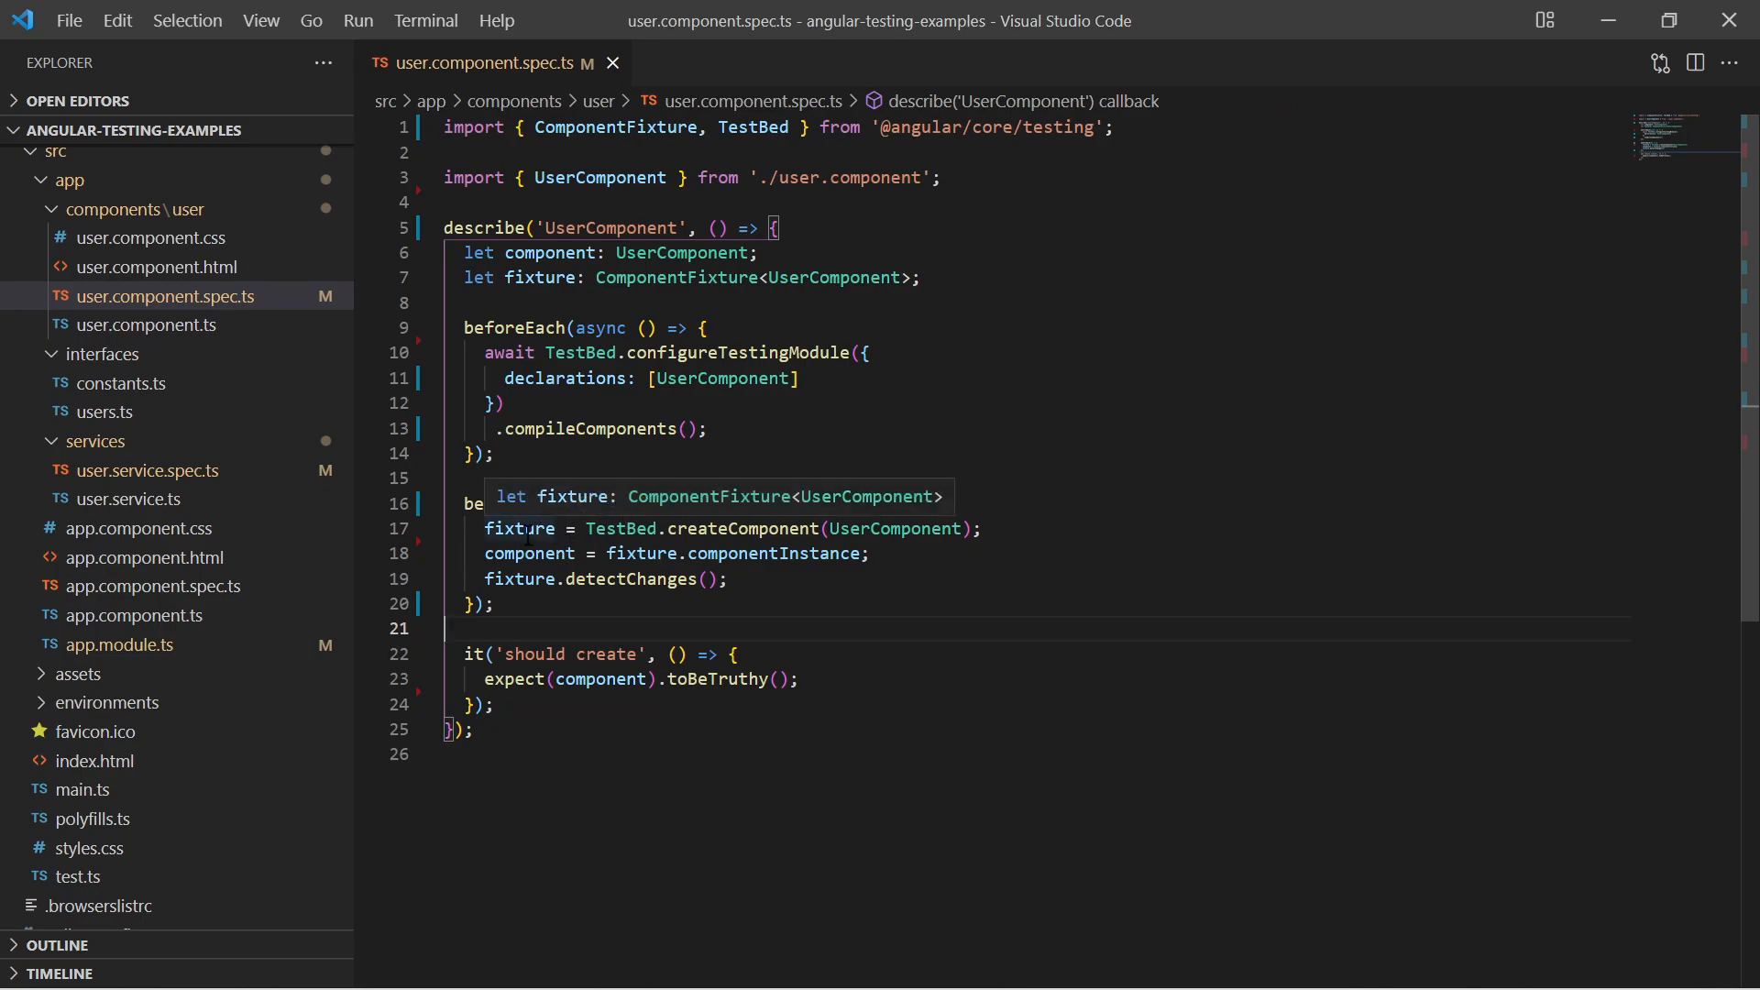
double_click(708, 497)
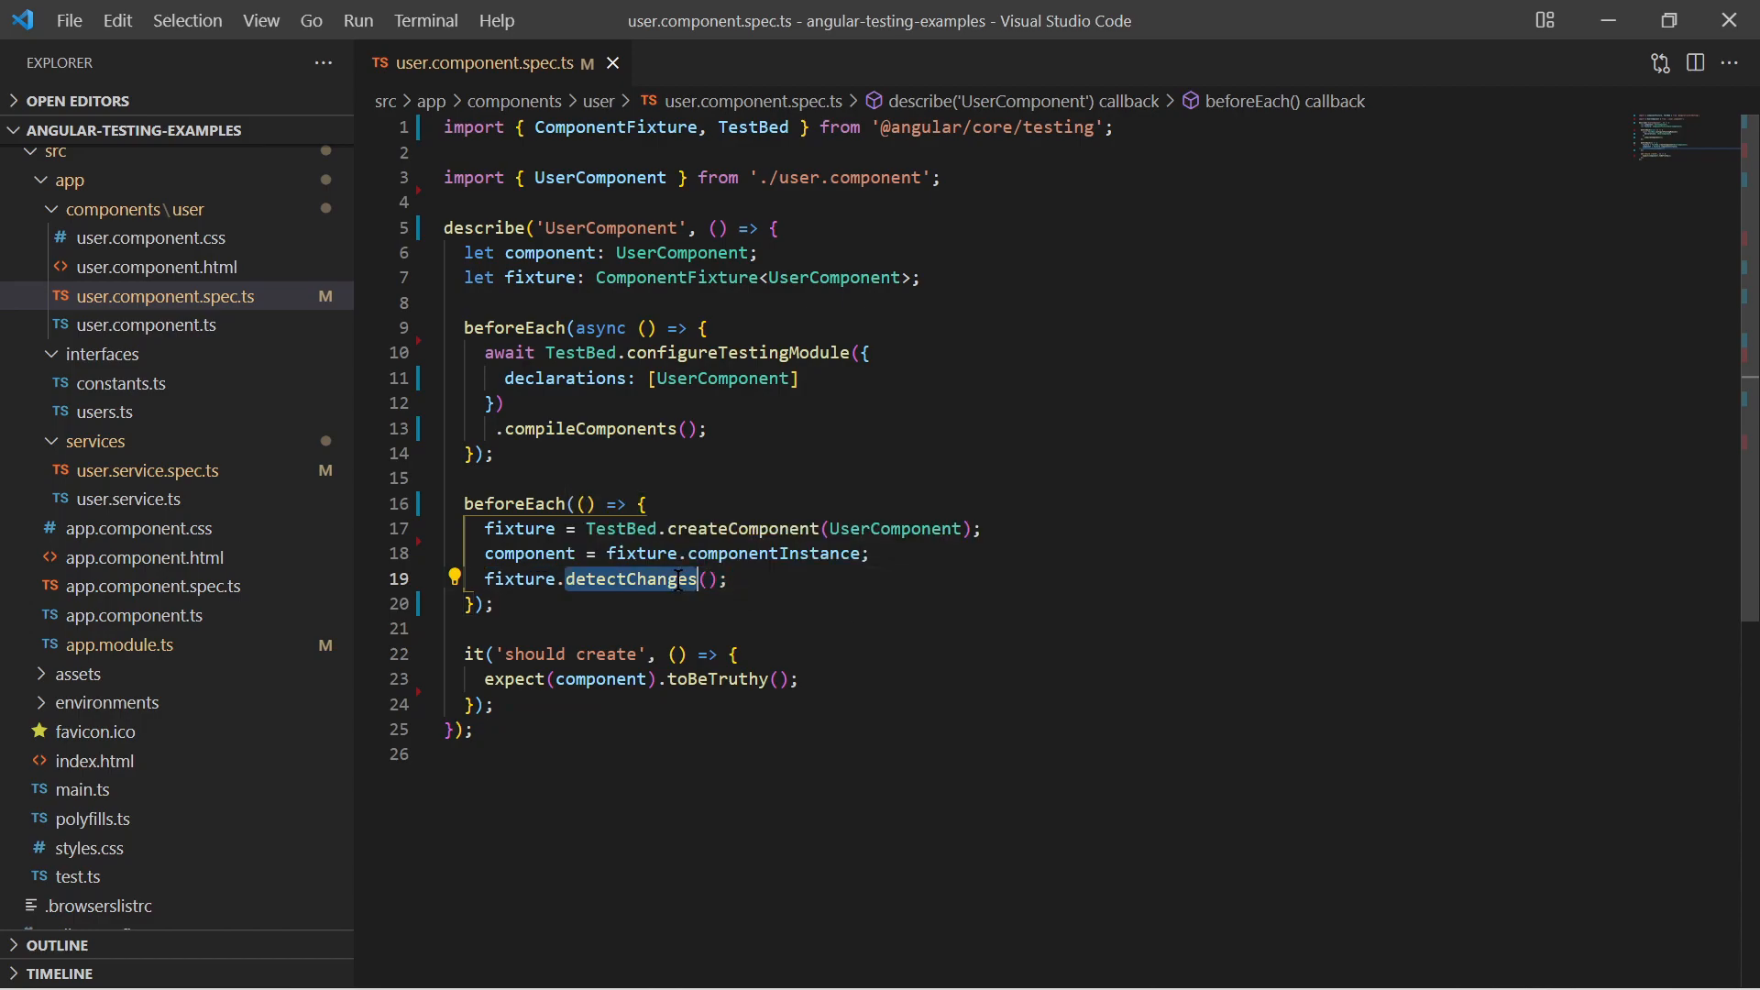
mouse_move(628, 578)
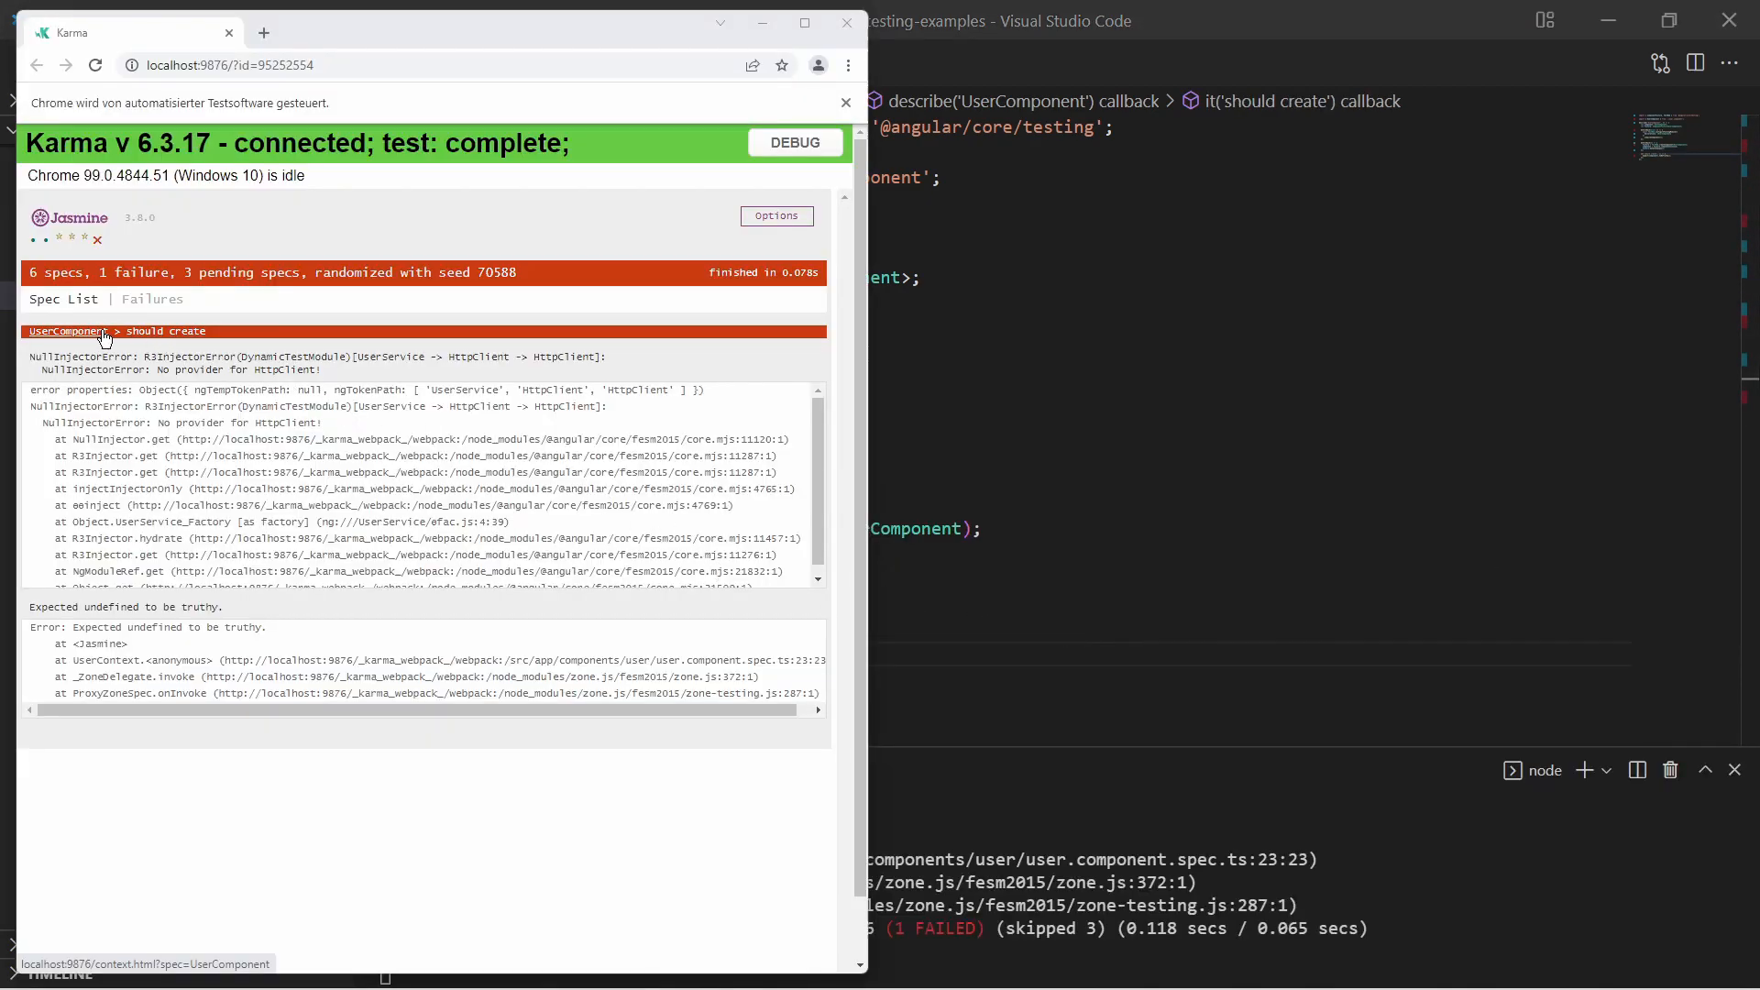
mouse_move(308, 359)
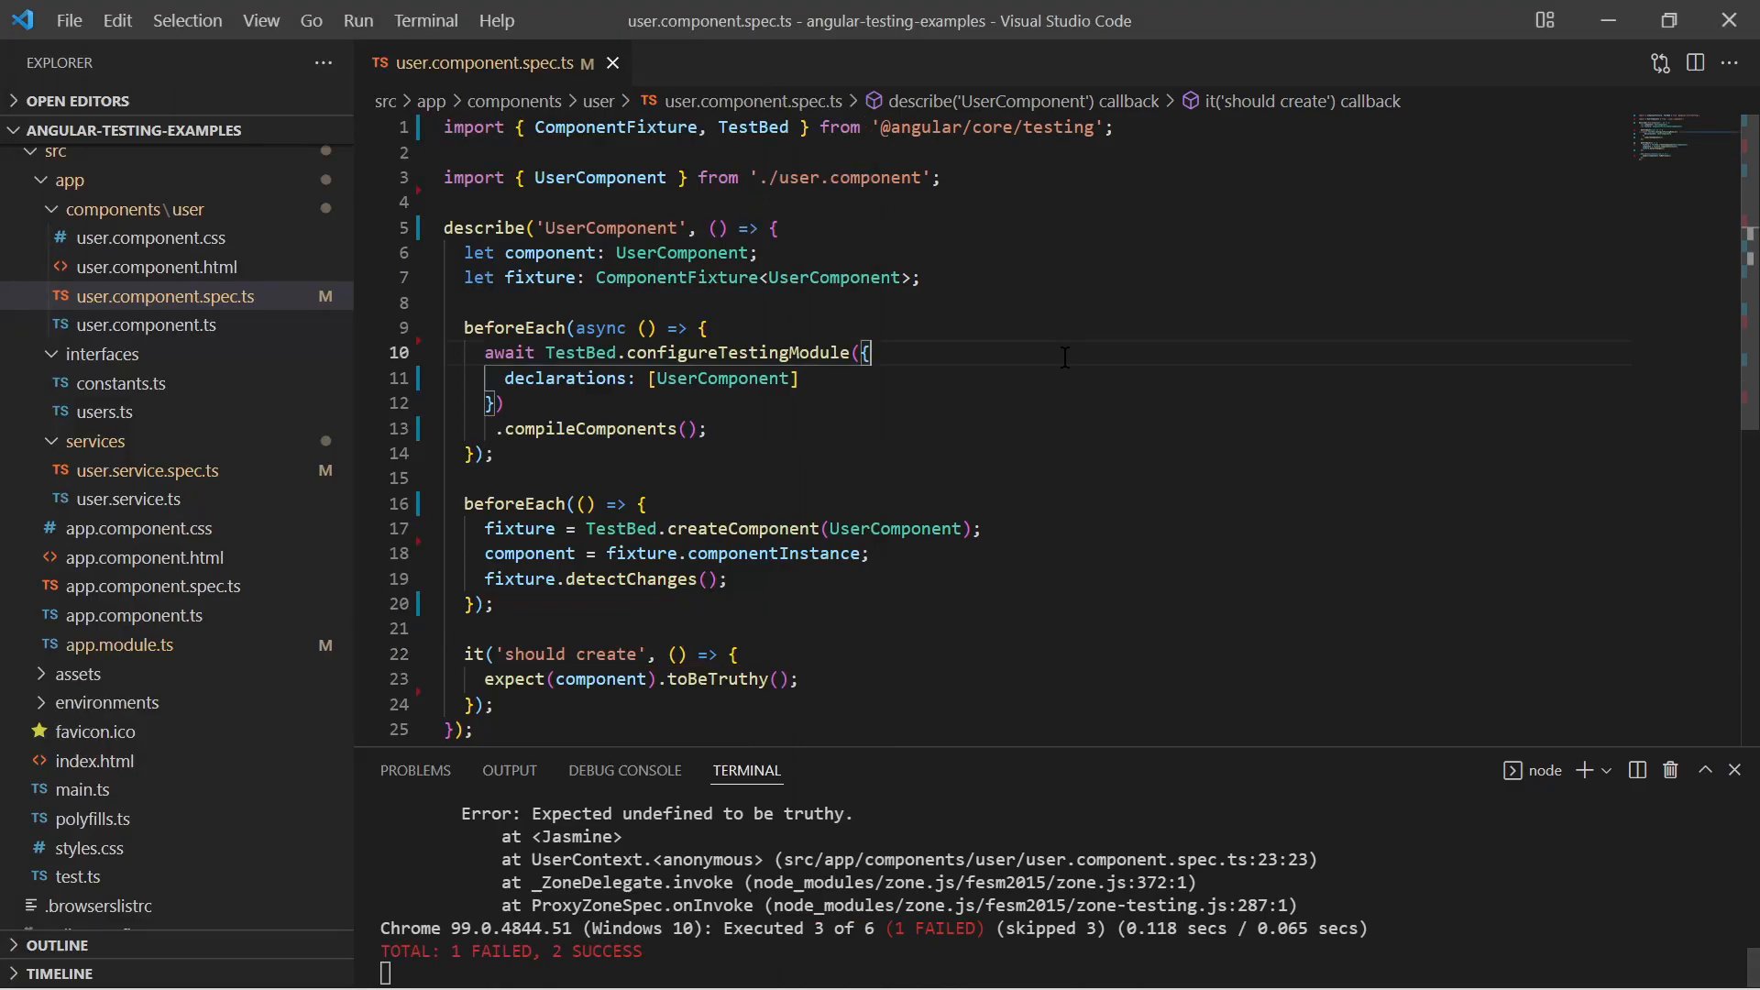
- Inspect user.component.ts's UserService constructor and ngOnInit getUser call, then return to the component spec
left_click(141, 325)
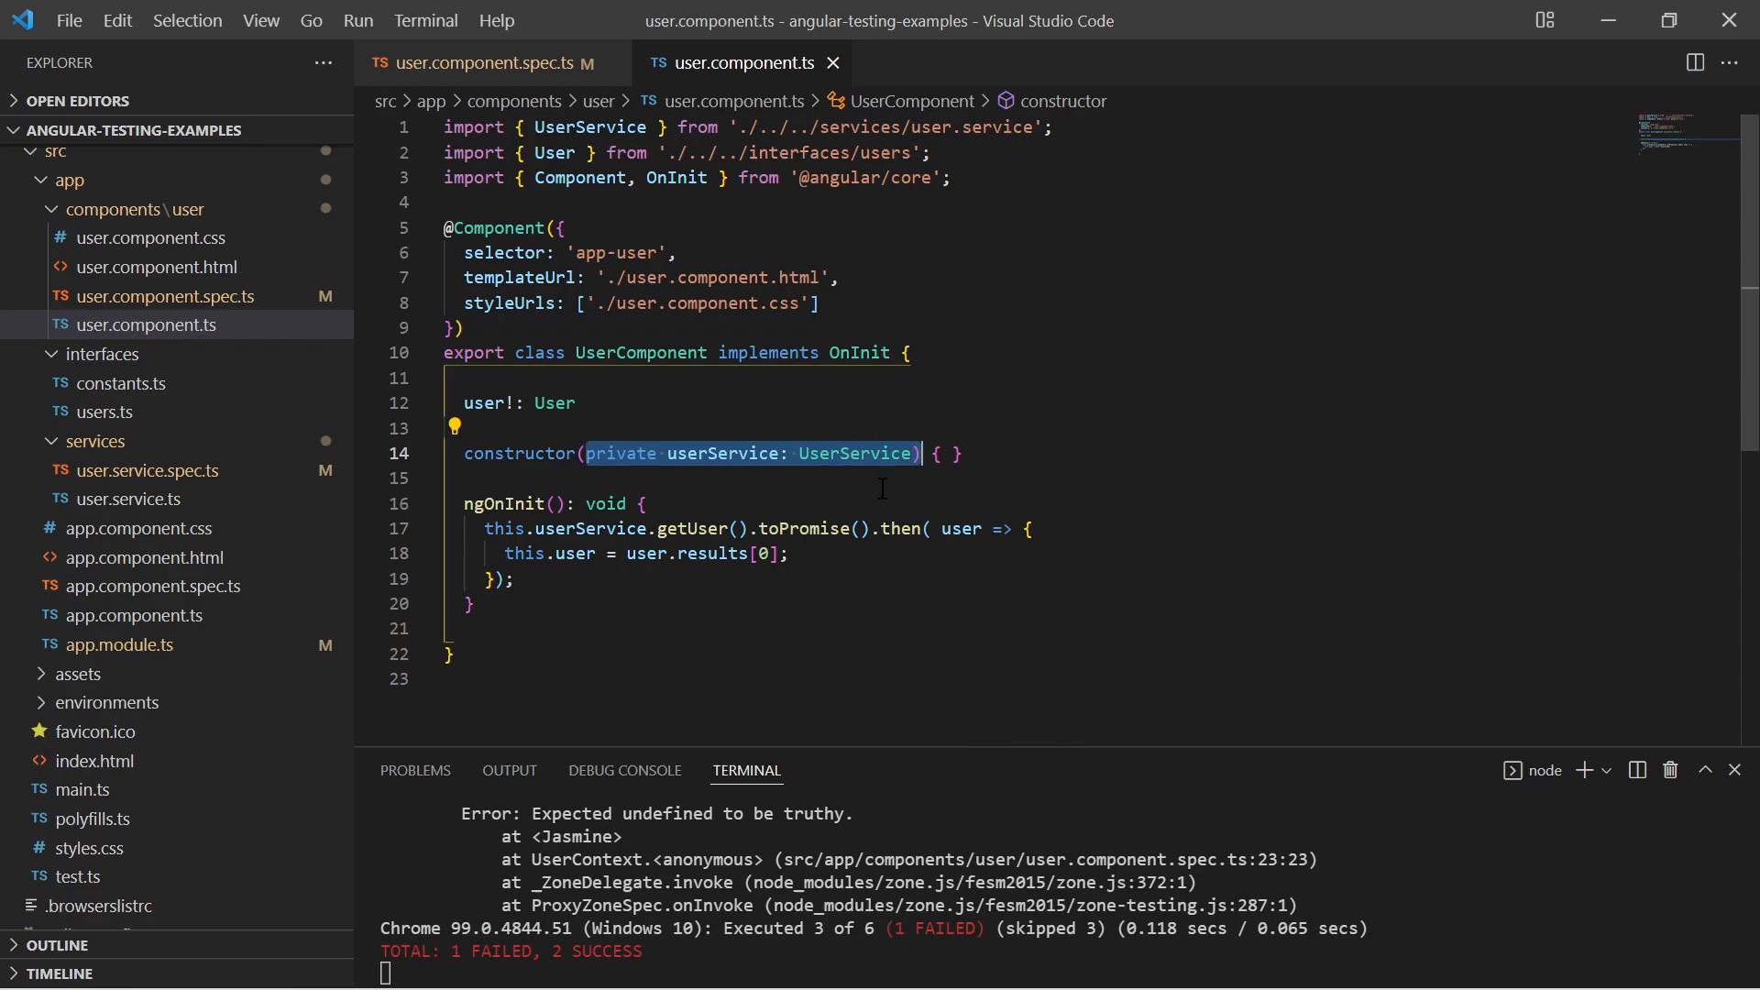
left_click(507, 577)
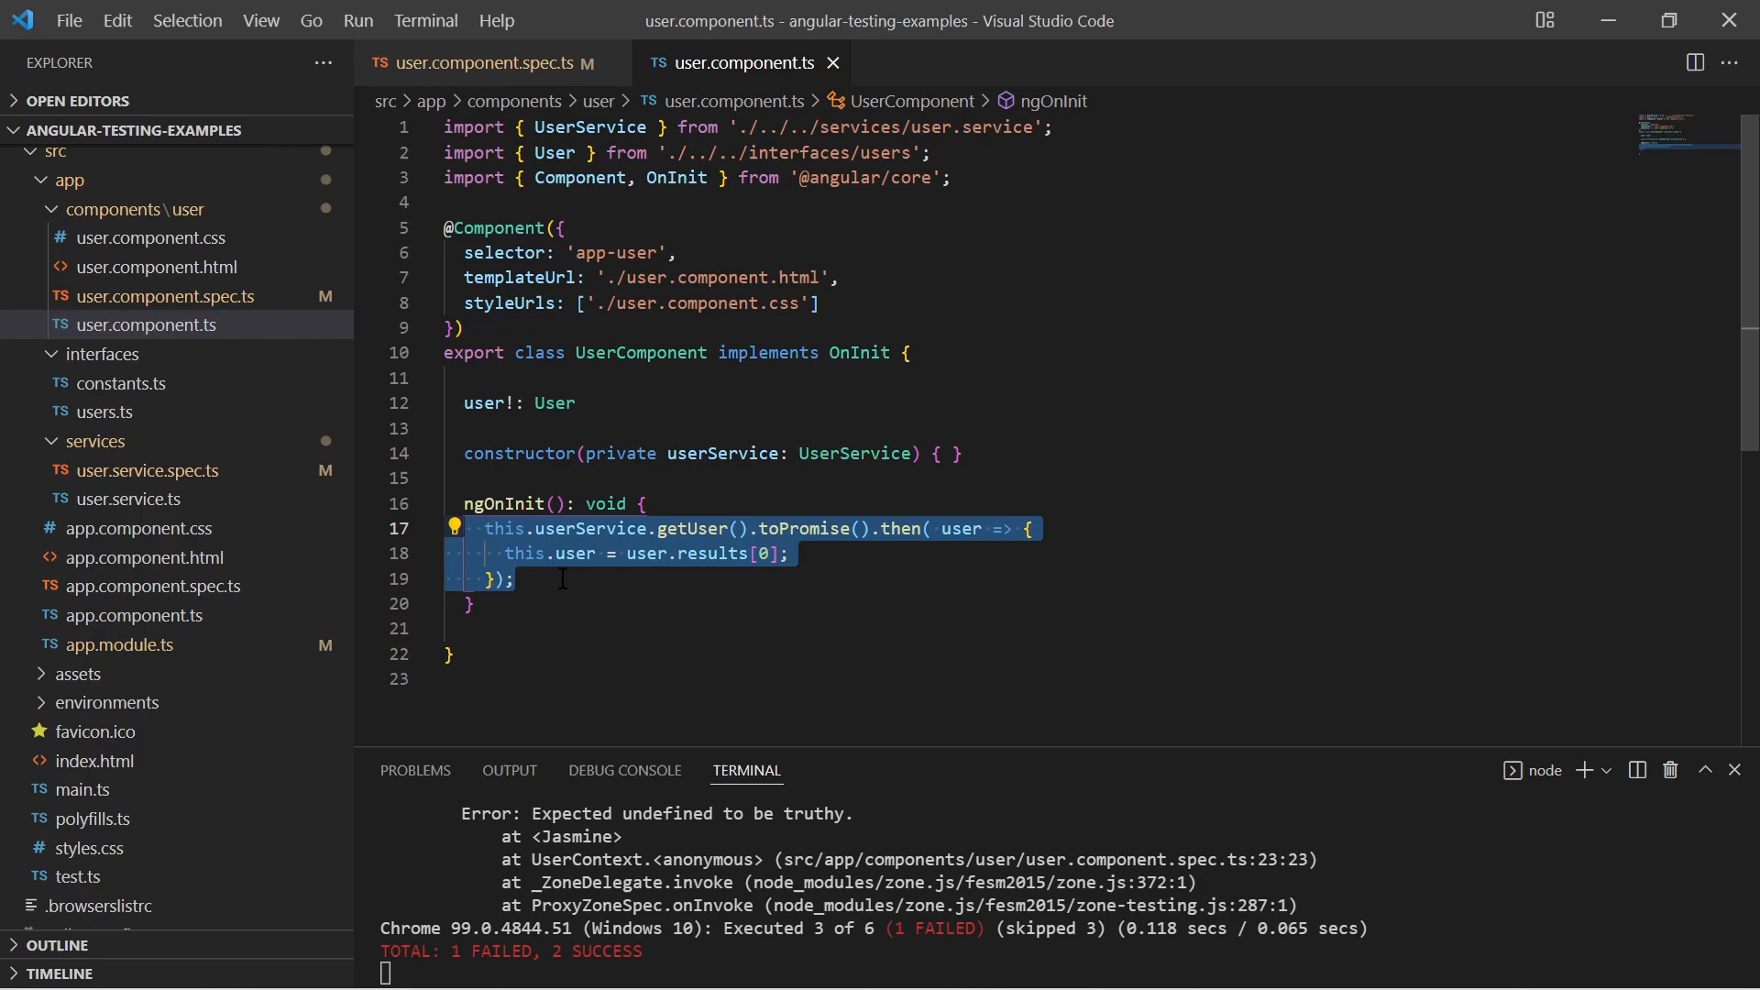
left_click(661, 614)
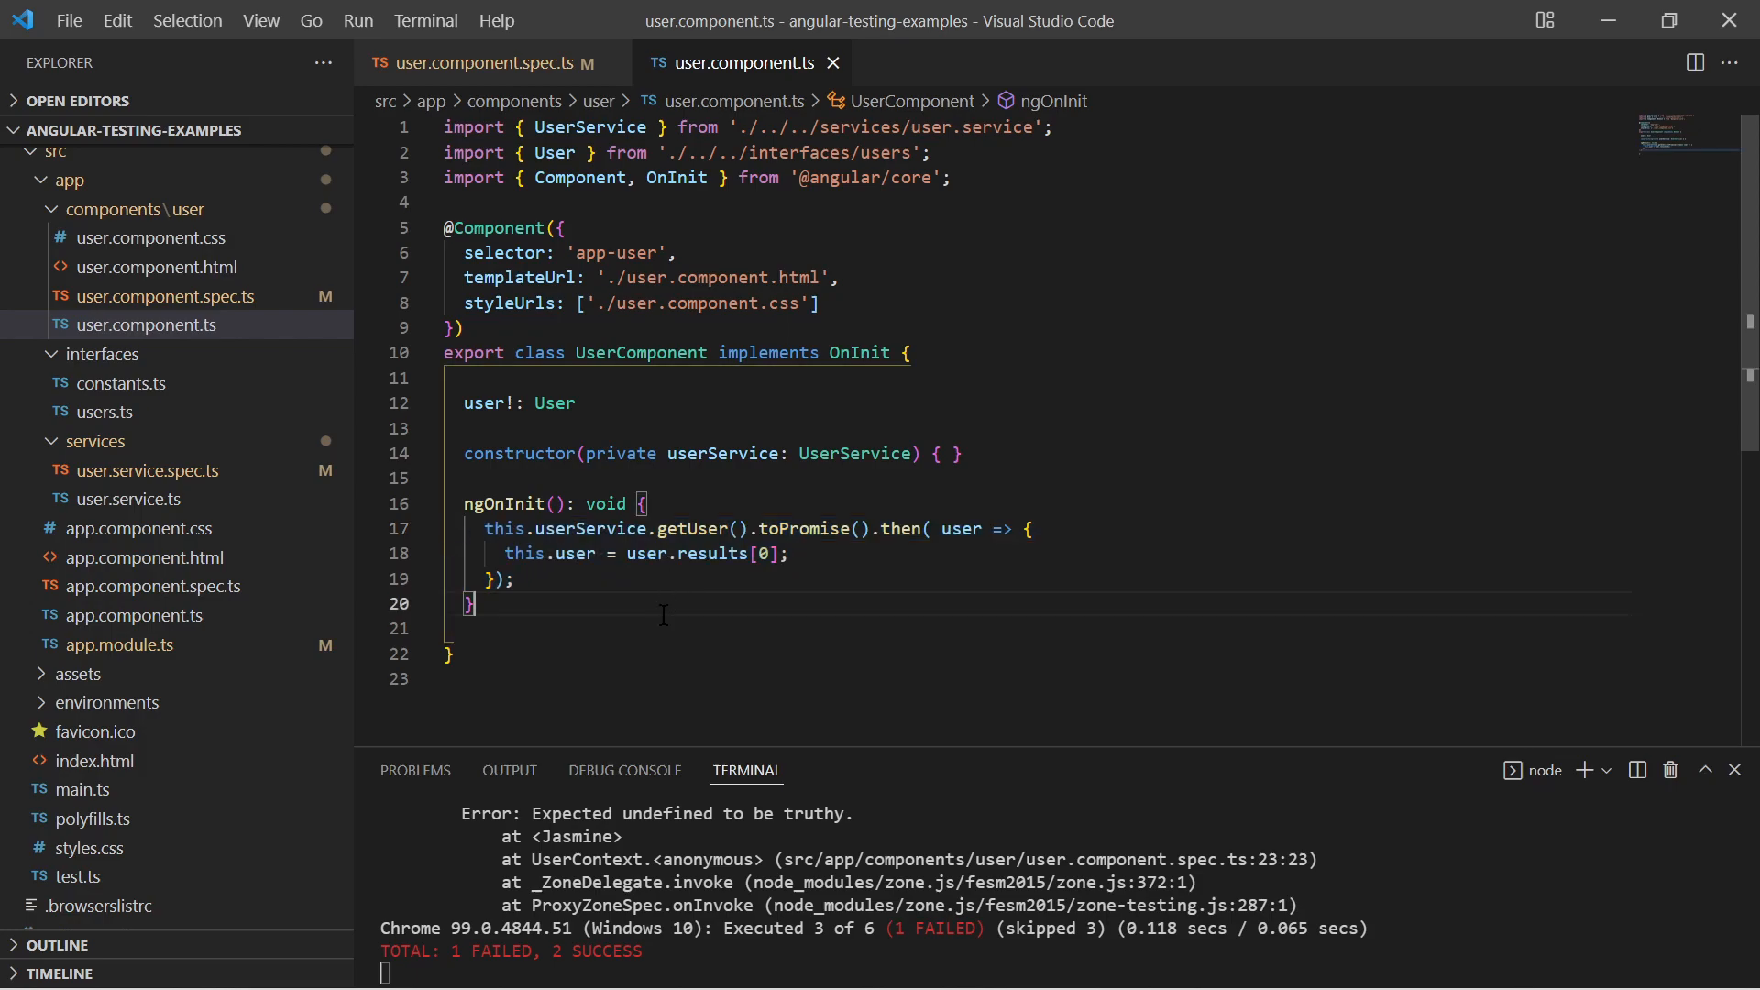
left_click(484, 62)
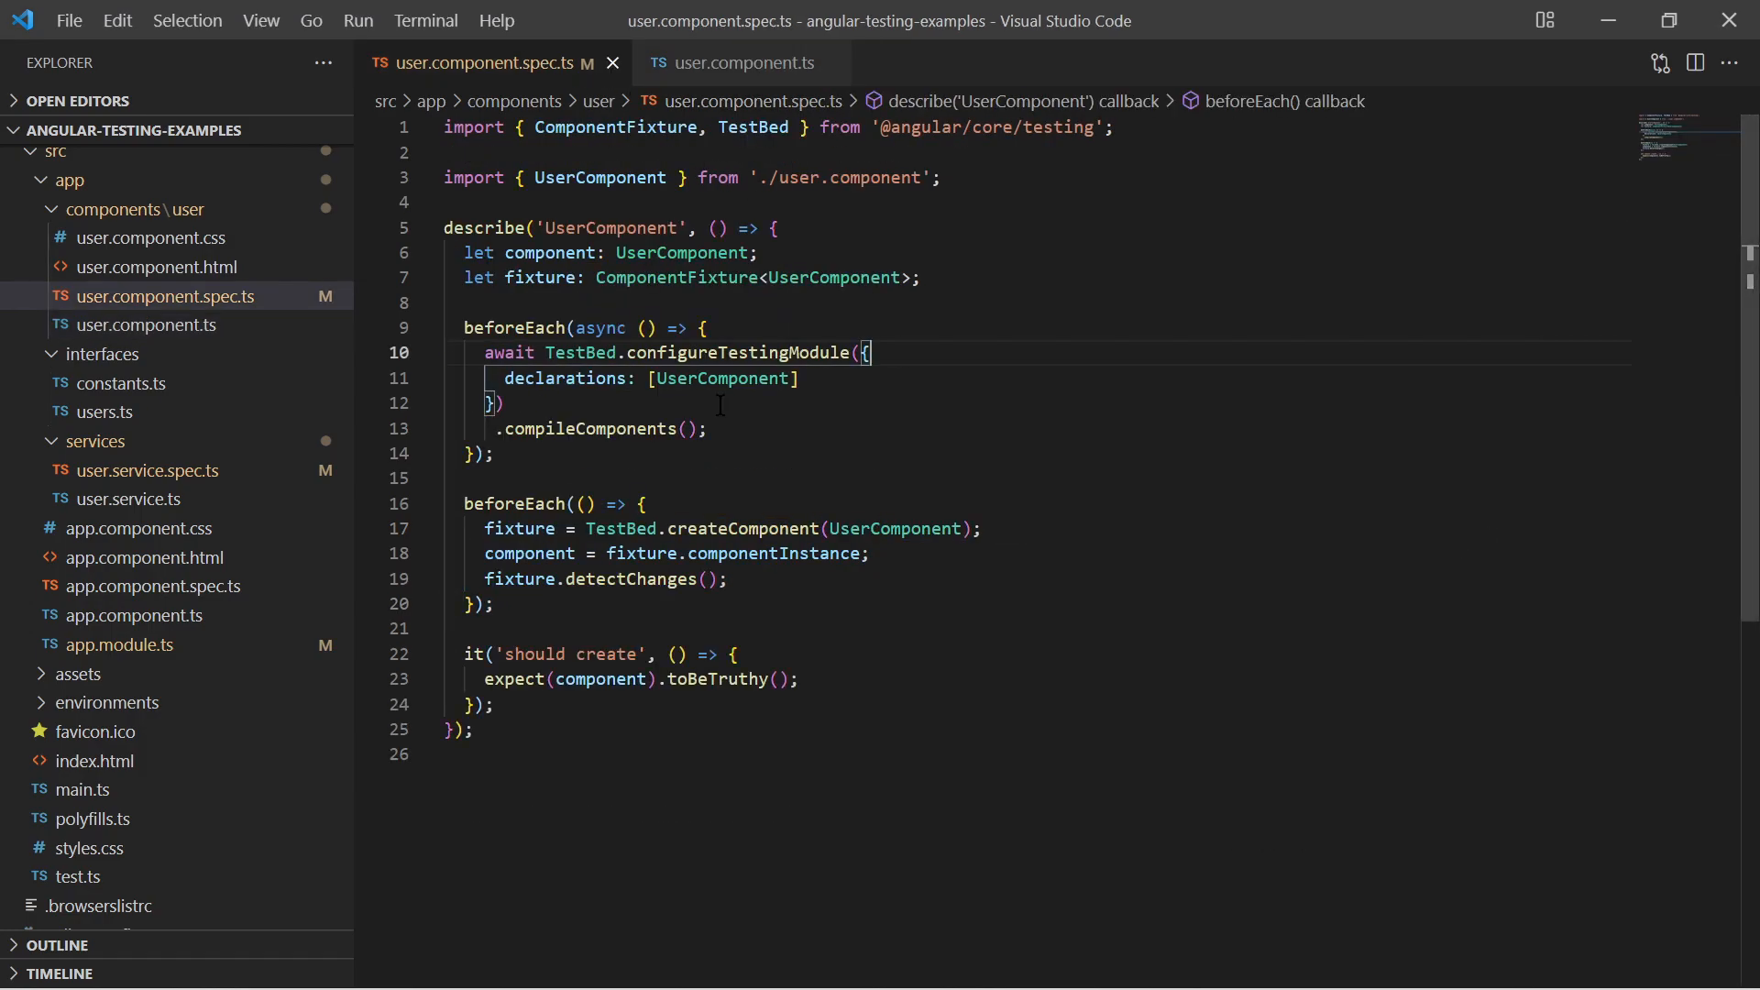
- Declare userServiceSpy as jasmine.createSpyObj<UserService>(['getUser']) inside beforeEach
type("const userServiceSp")
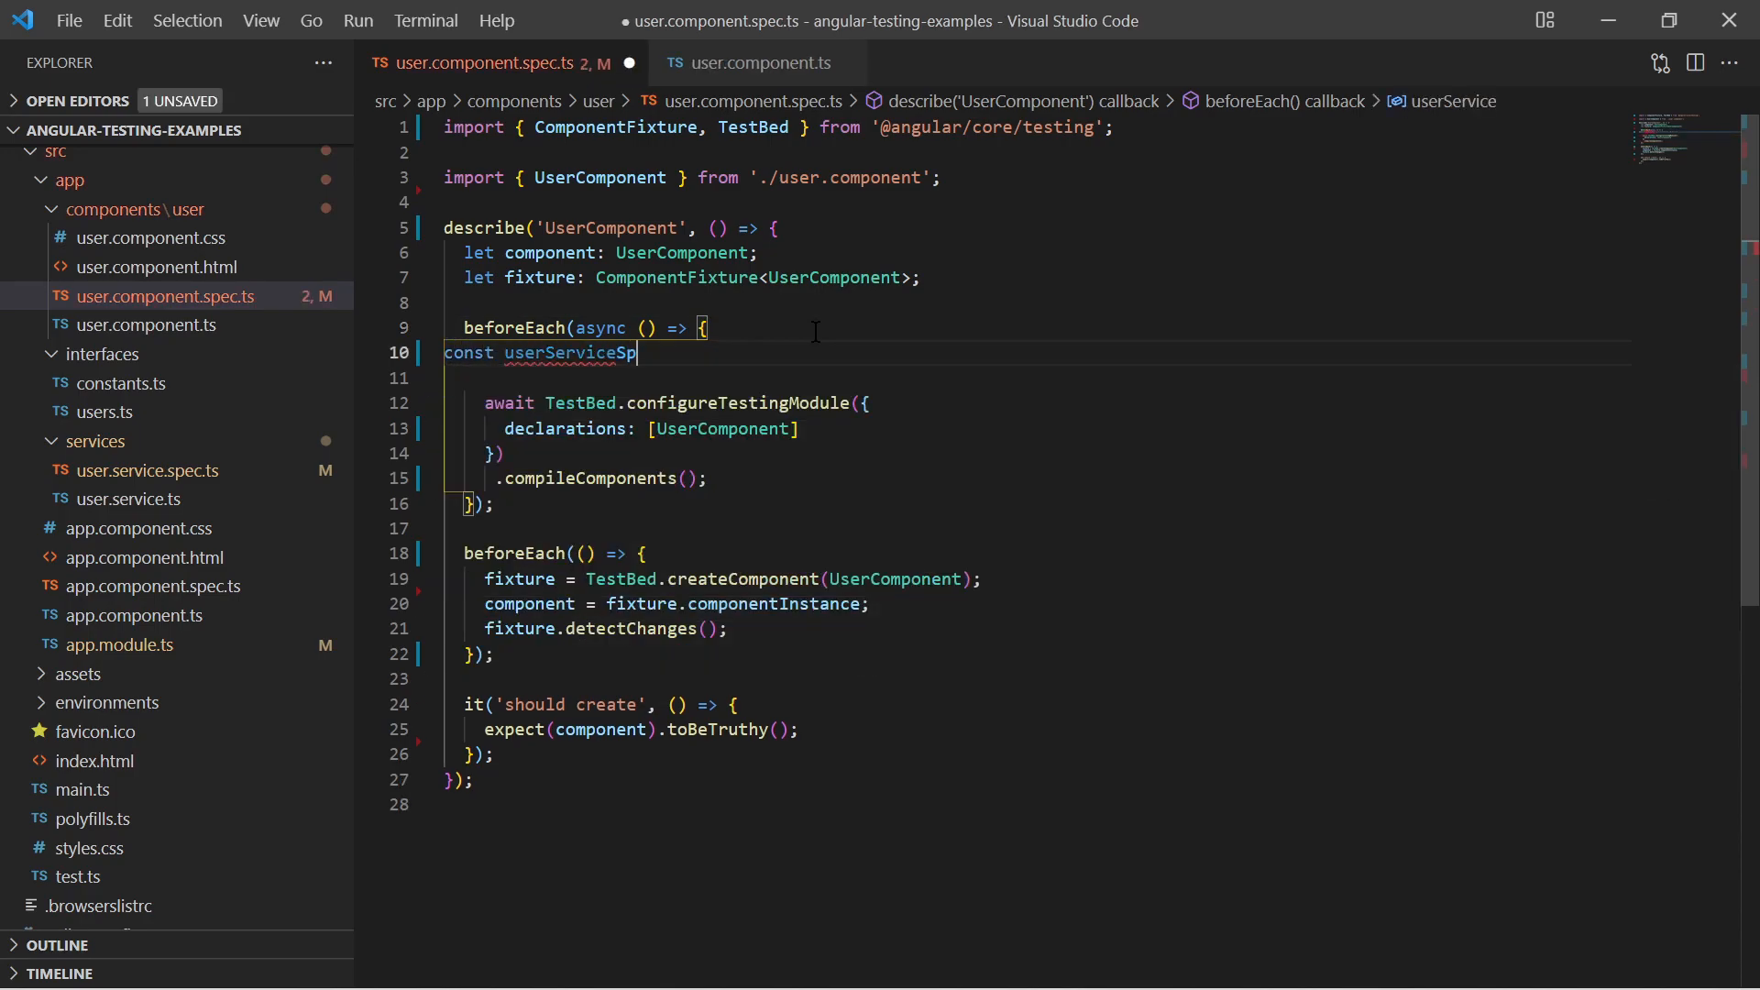
type("= jasmine")
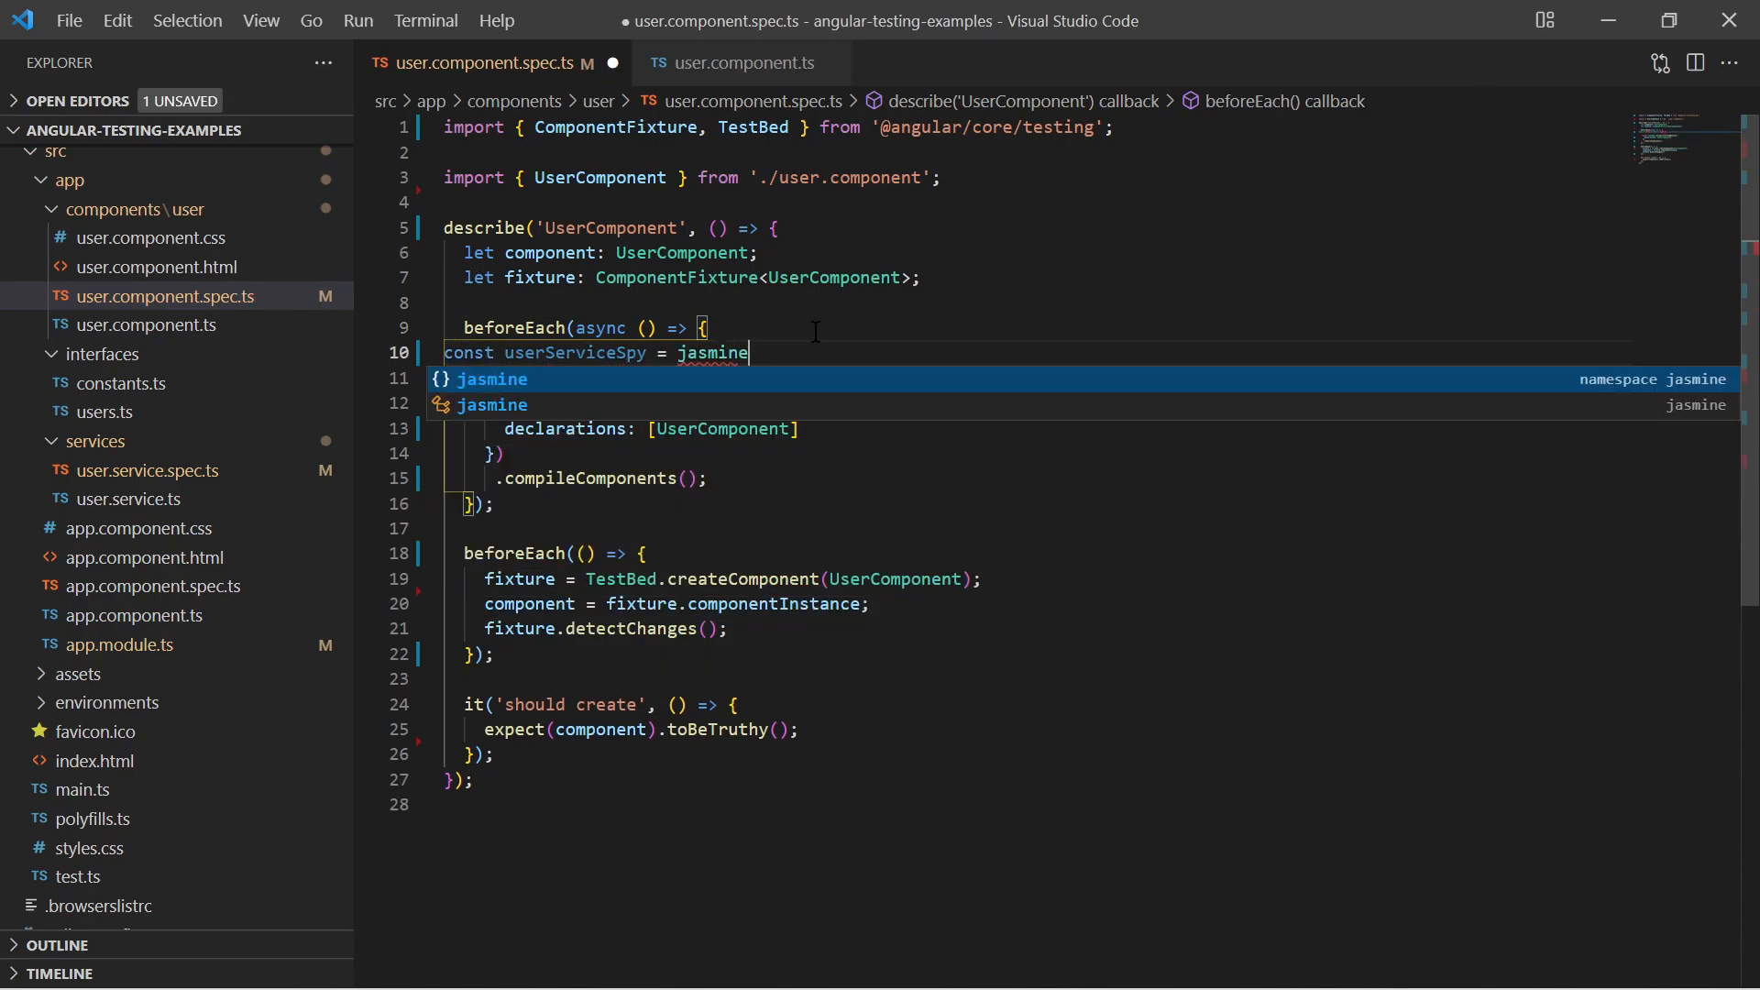
type(".createSpy")
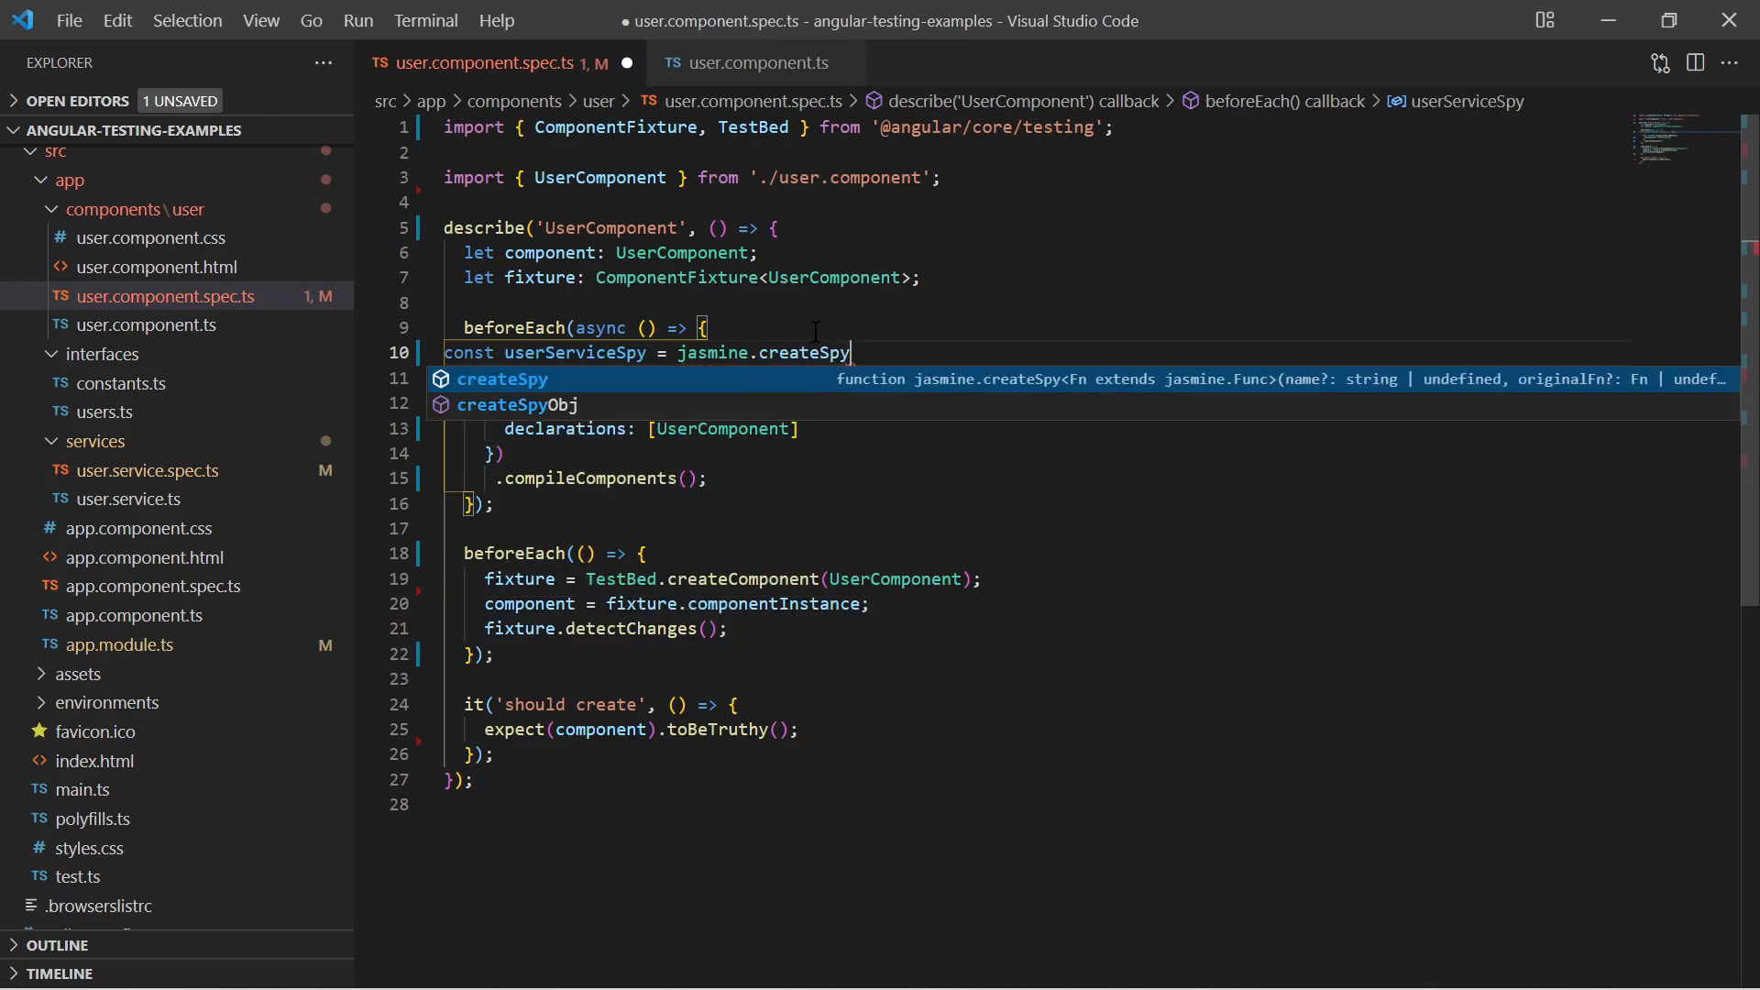
type("Obj<UserService>();")
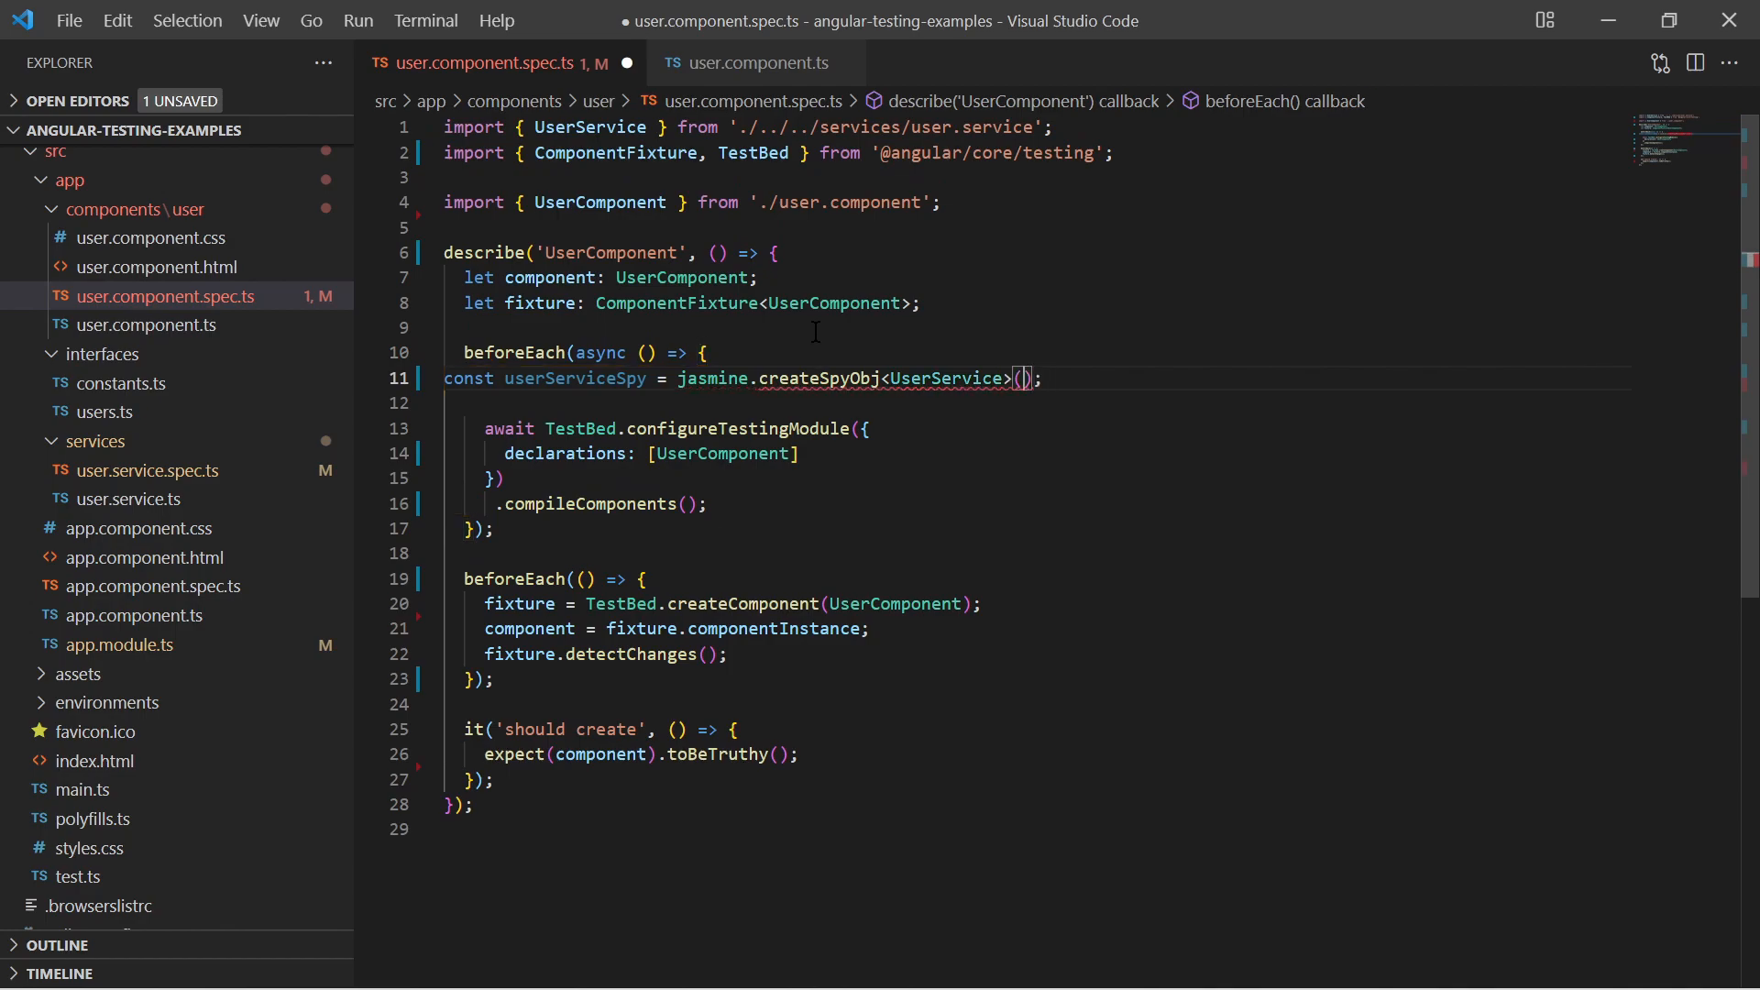
type("['getUser']")
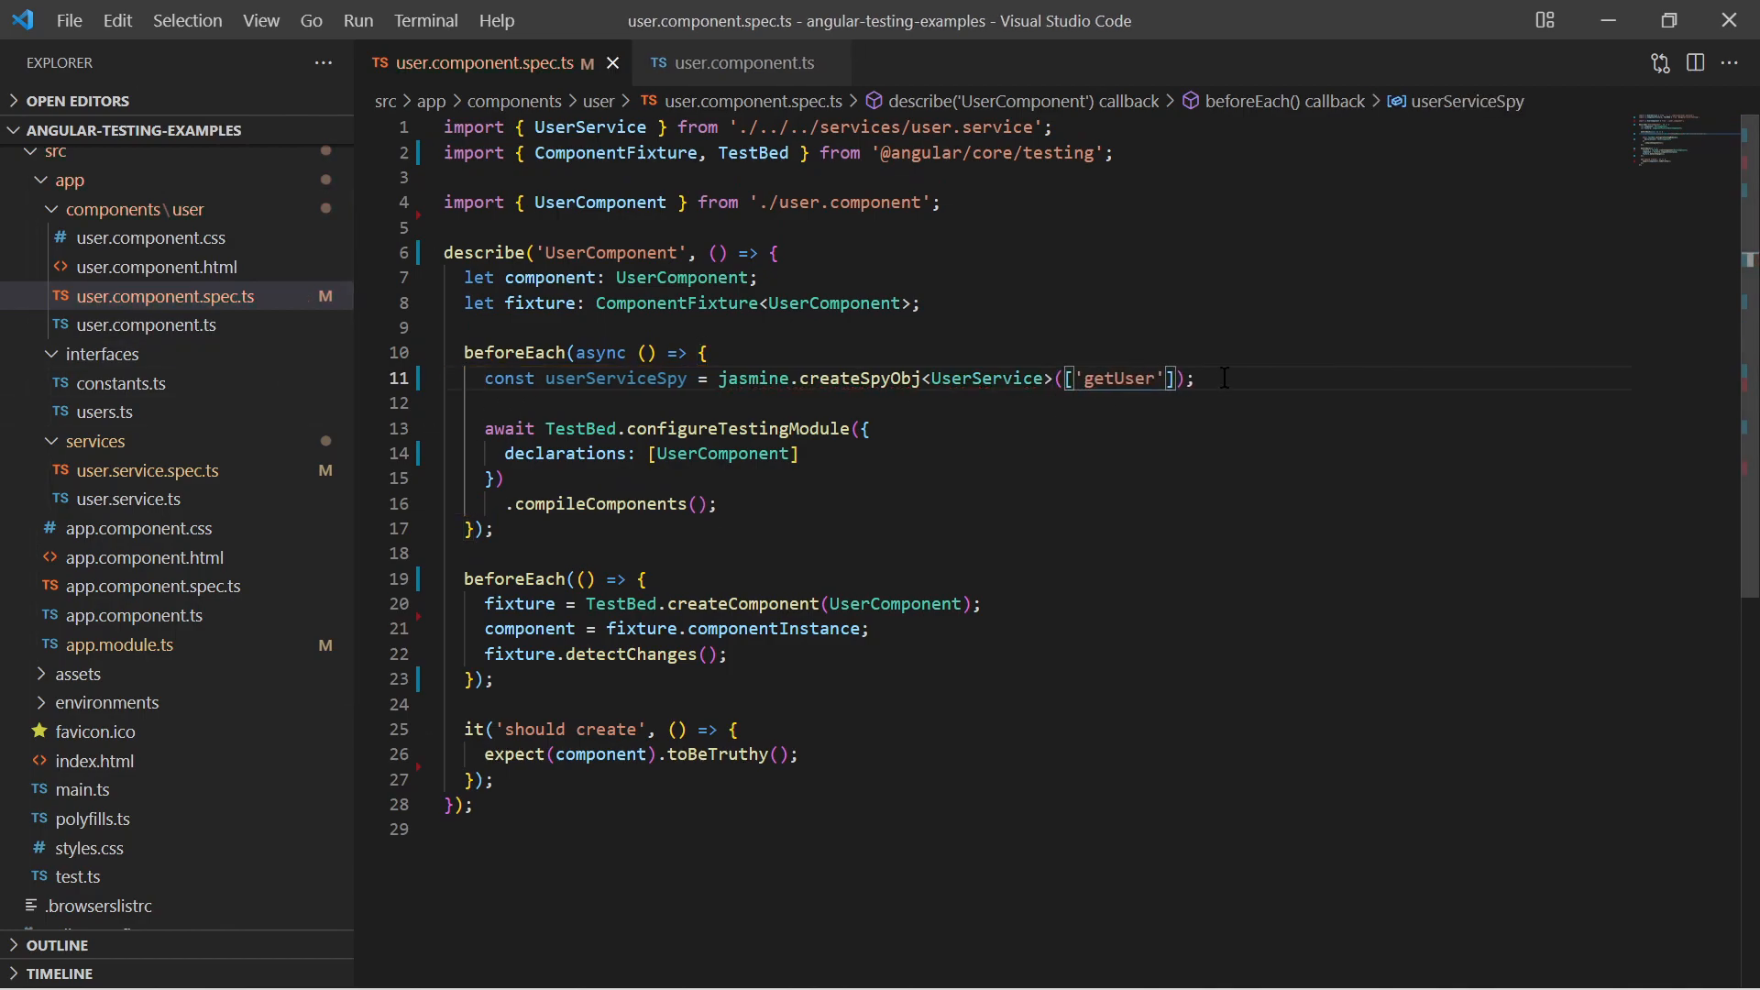
- Begin stubbing userServiceSpy.getUser with .and.callFake()
type("userServiceSpy.getUser")
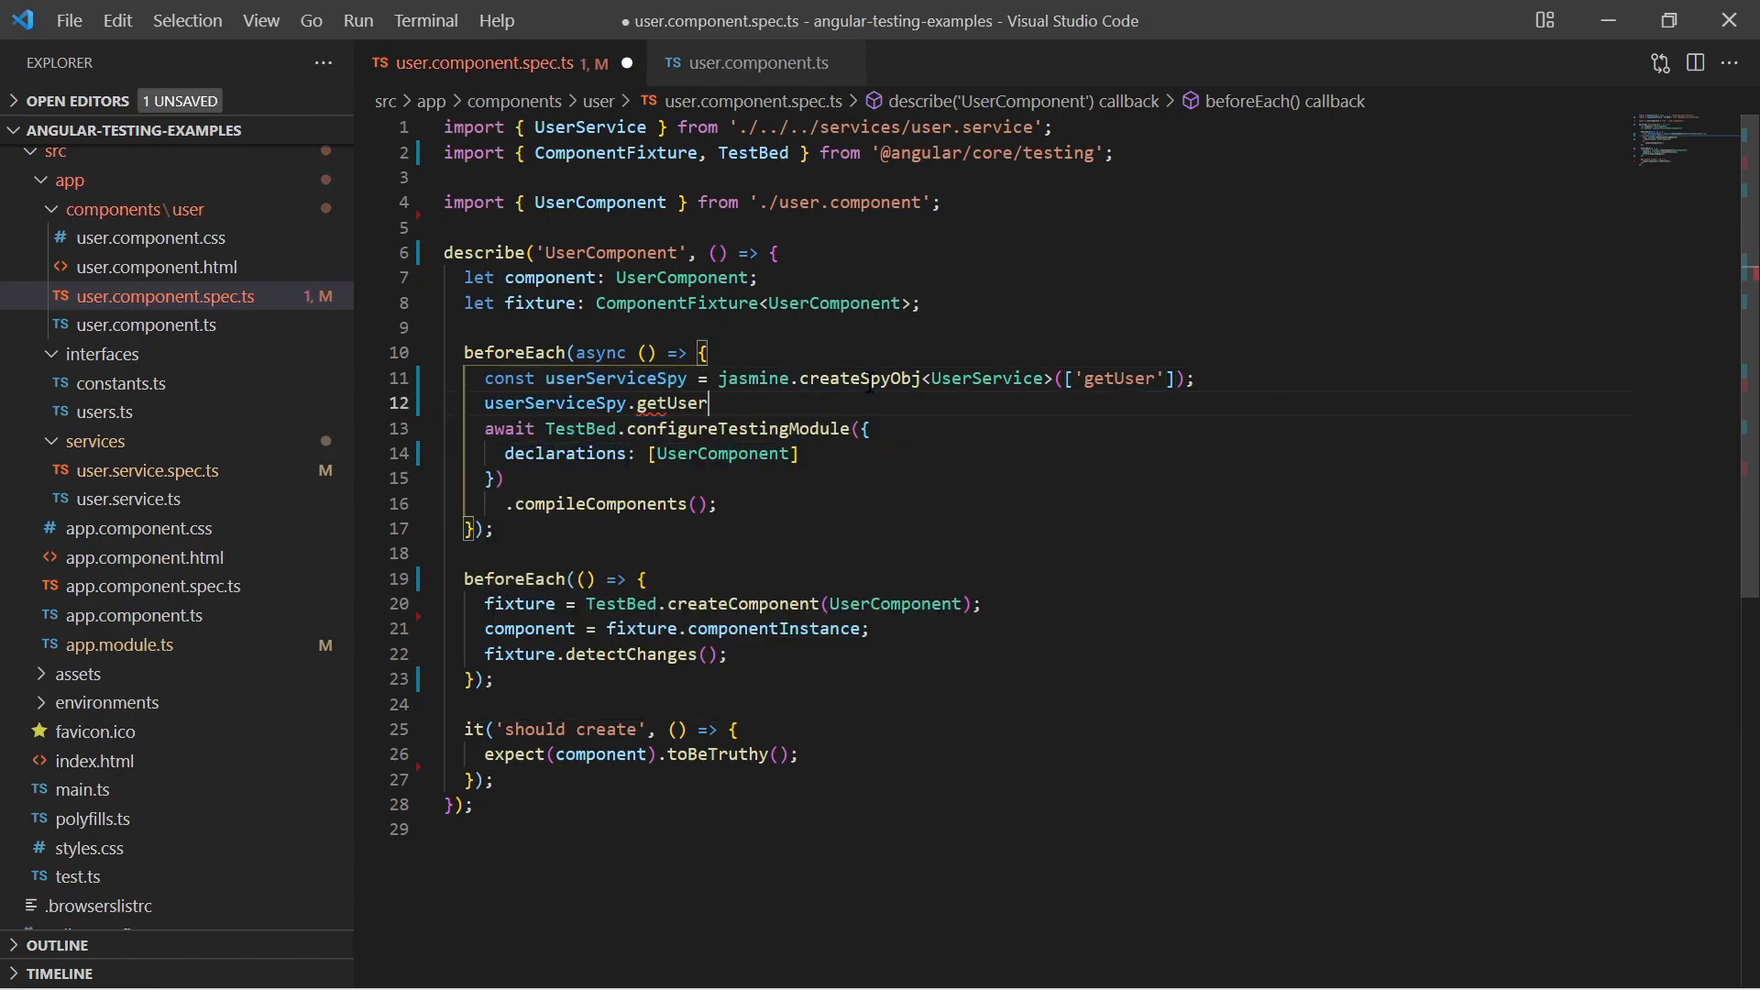
type(".and.callFake")
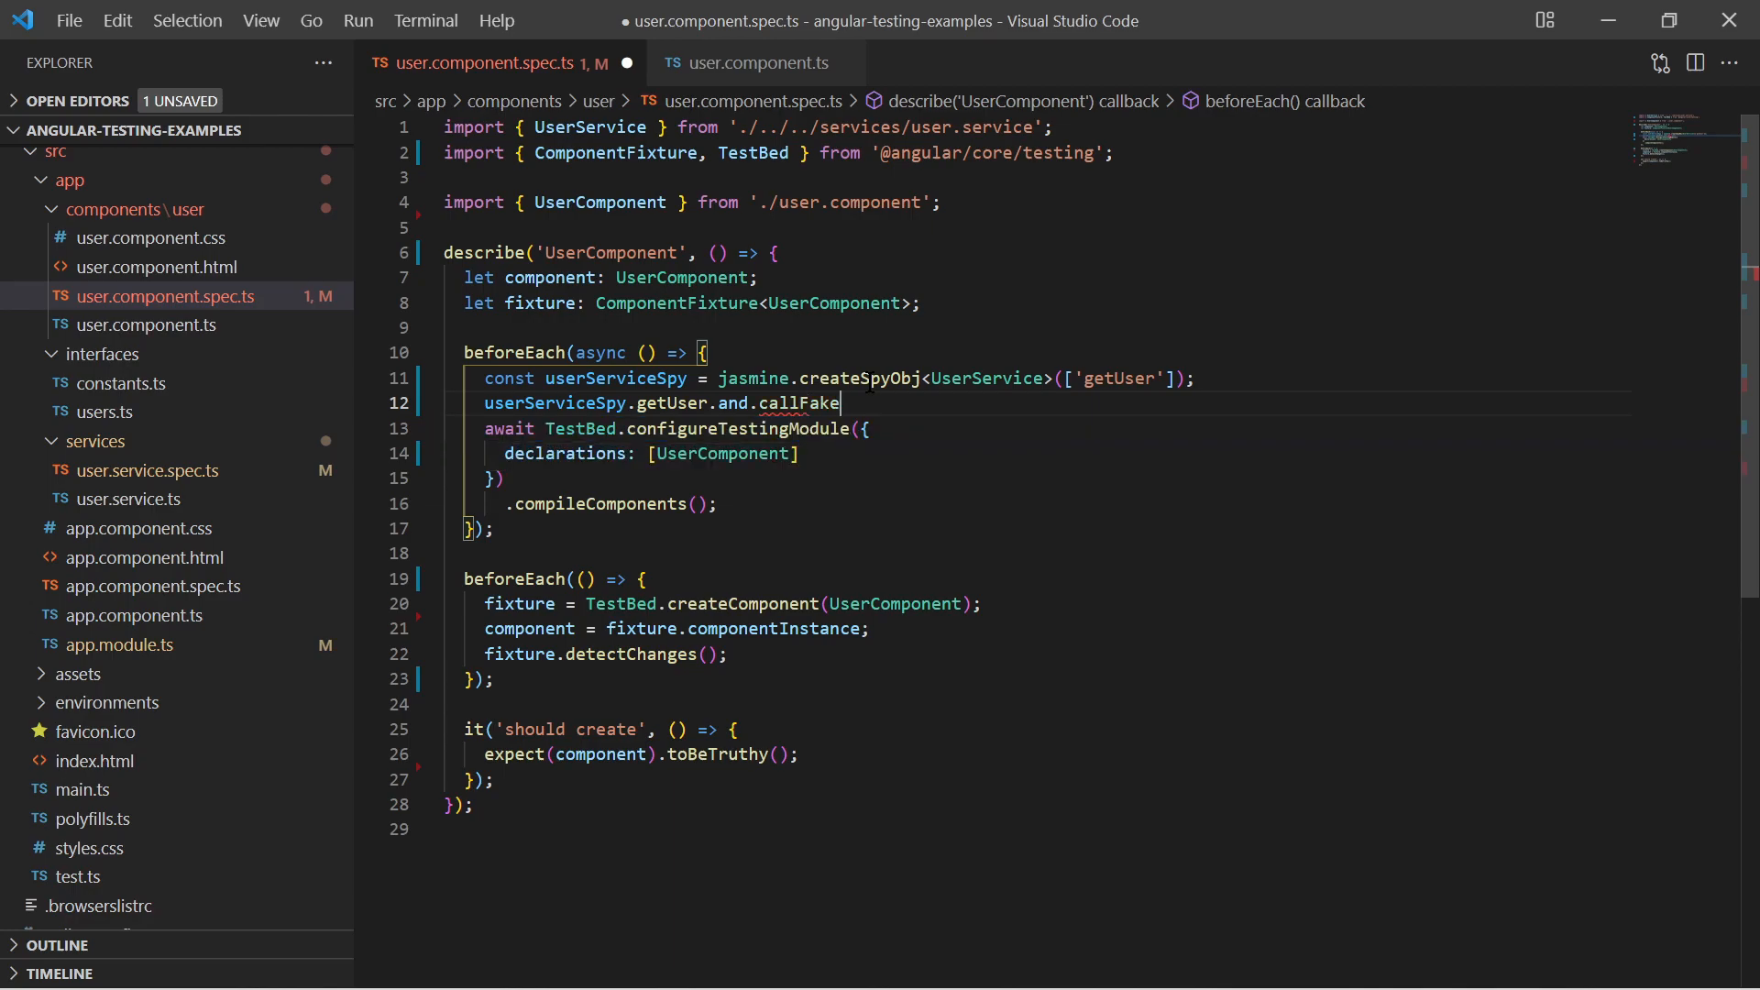
type("();")
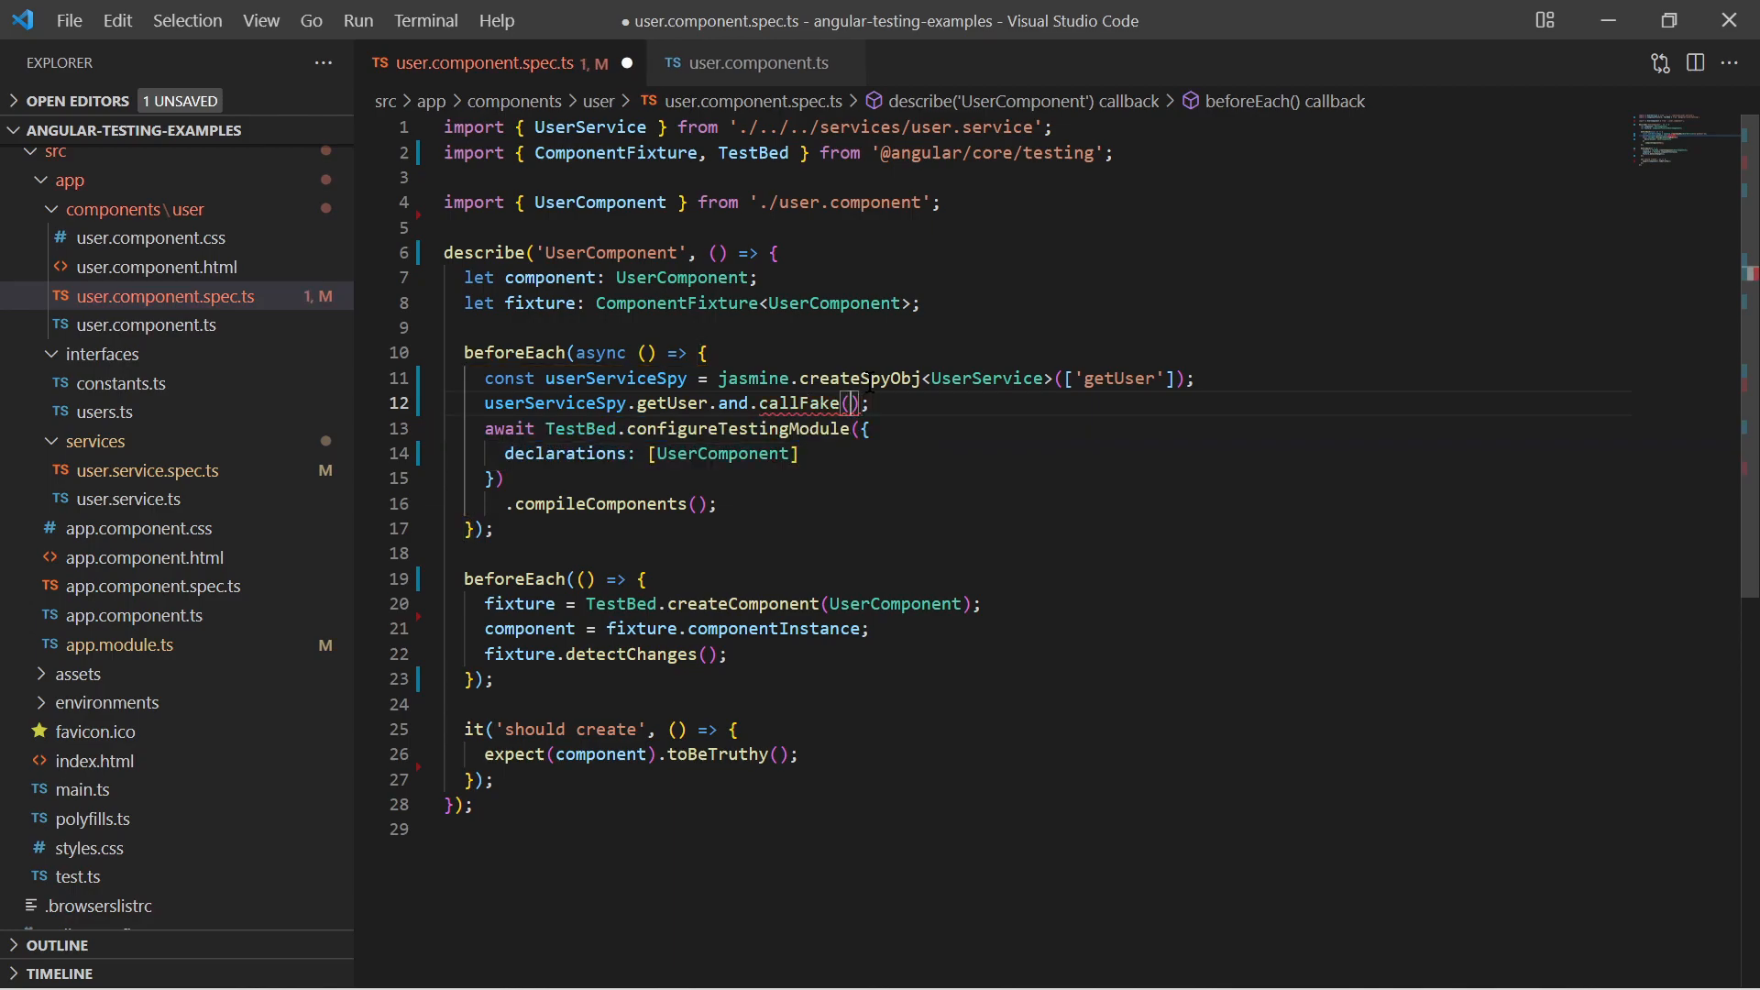
- Write the callFake function returning of({results}) with name title 'Mr' and first 'Peter'
type("function () {")
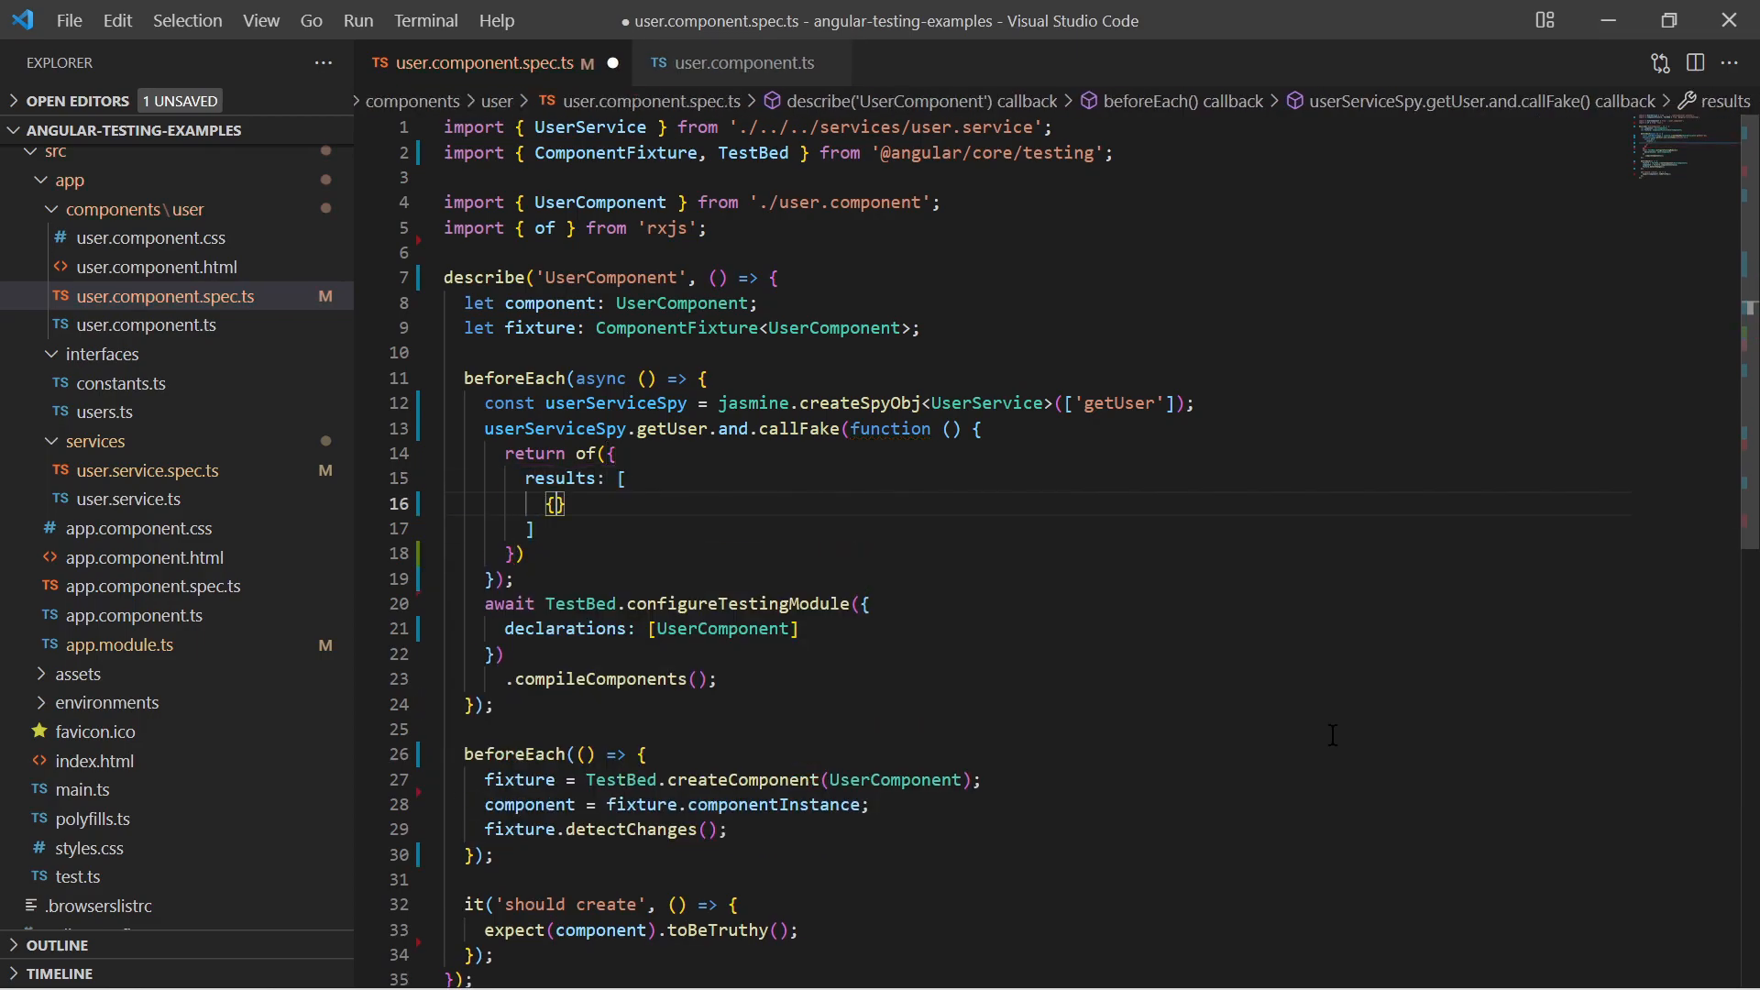
type("name: {")
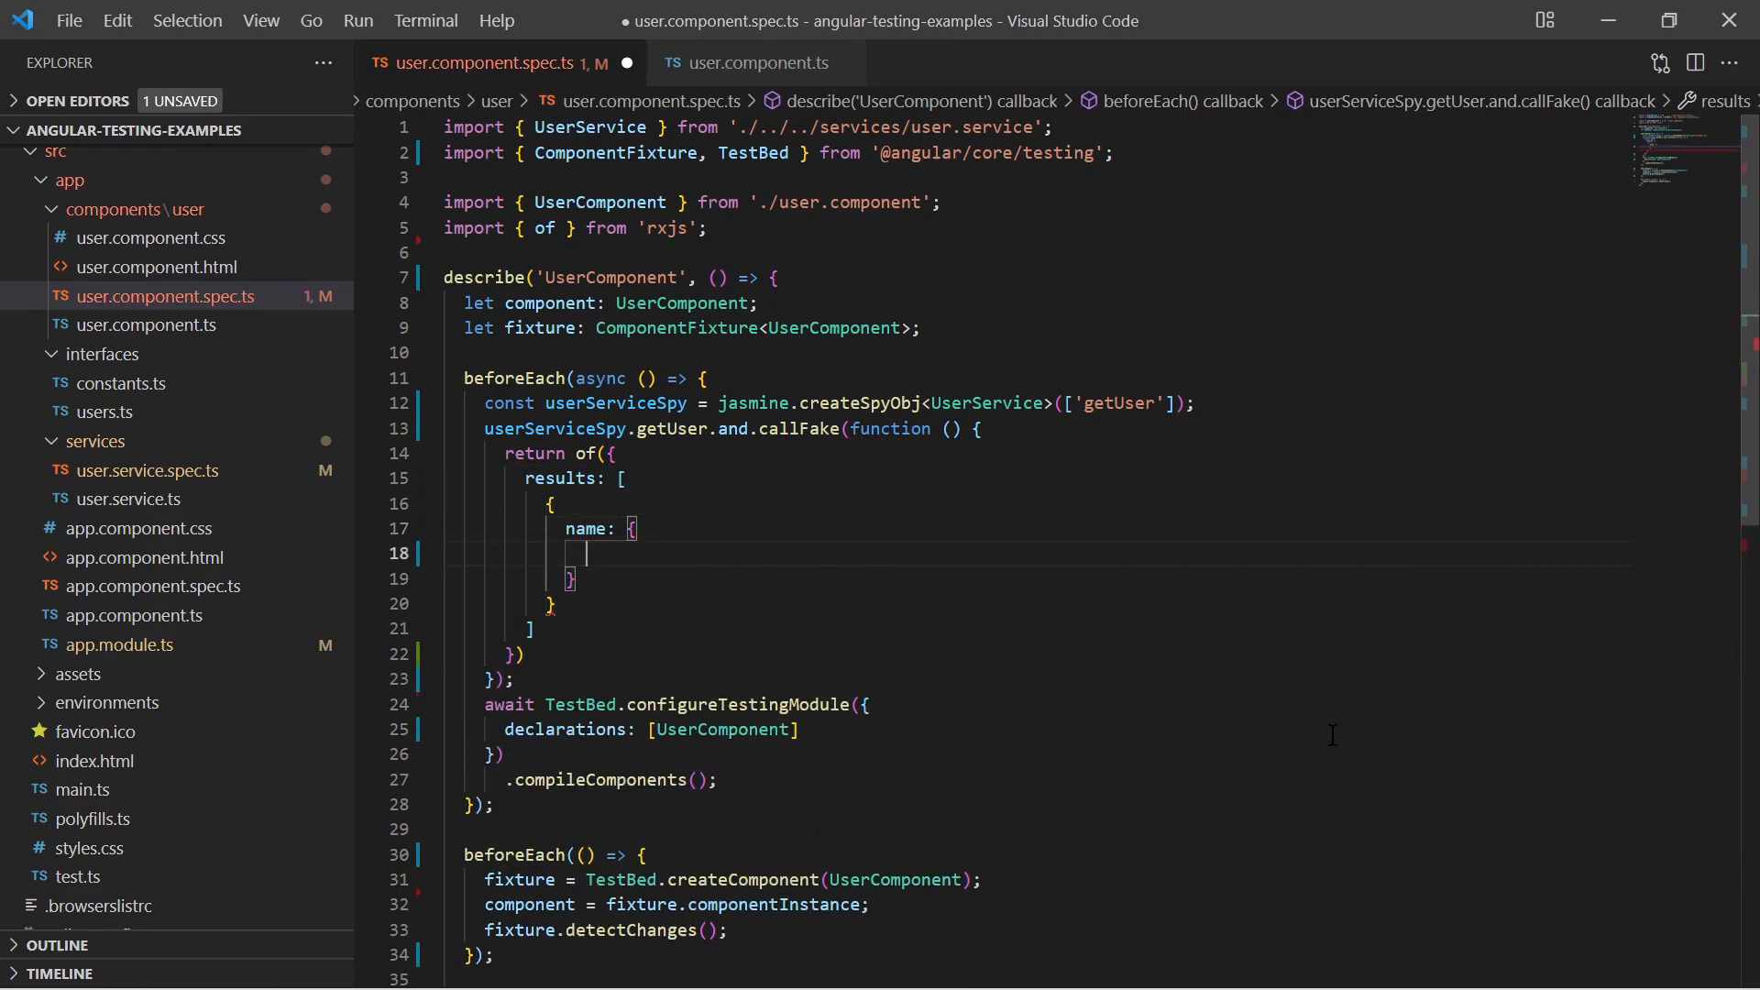
type("title: ''")
type("first")
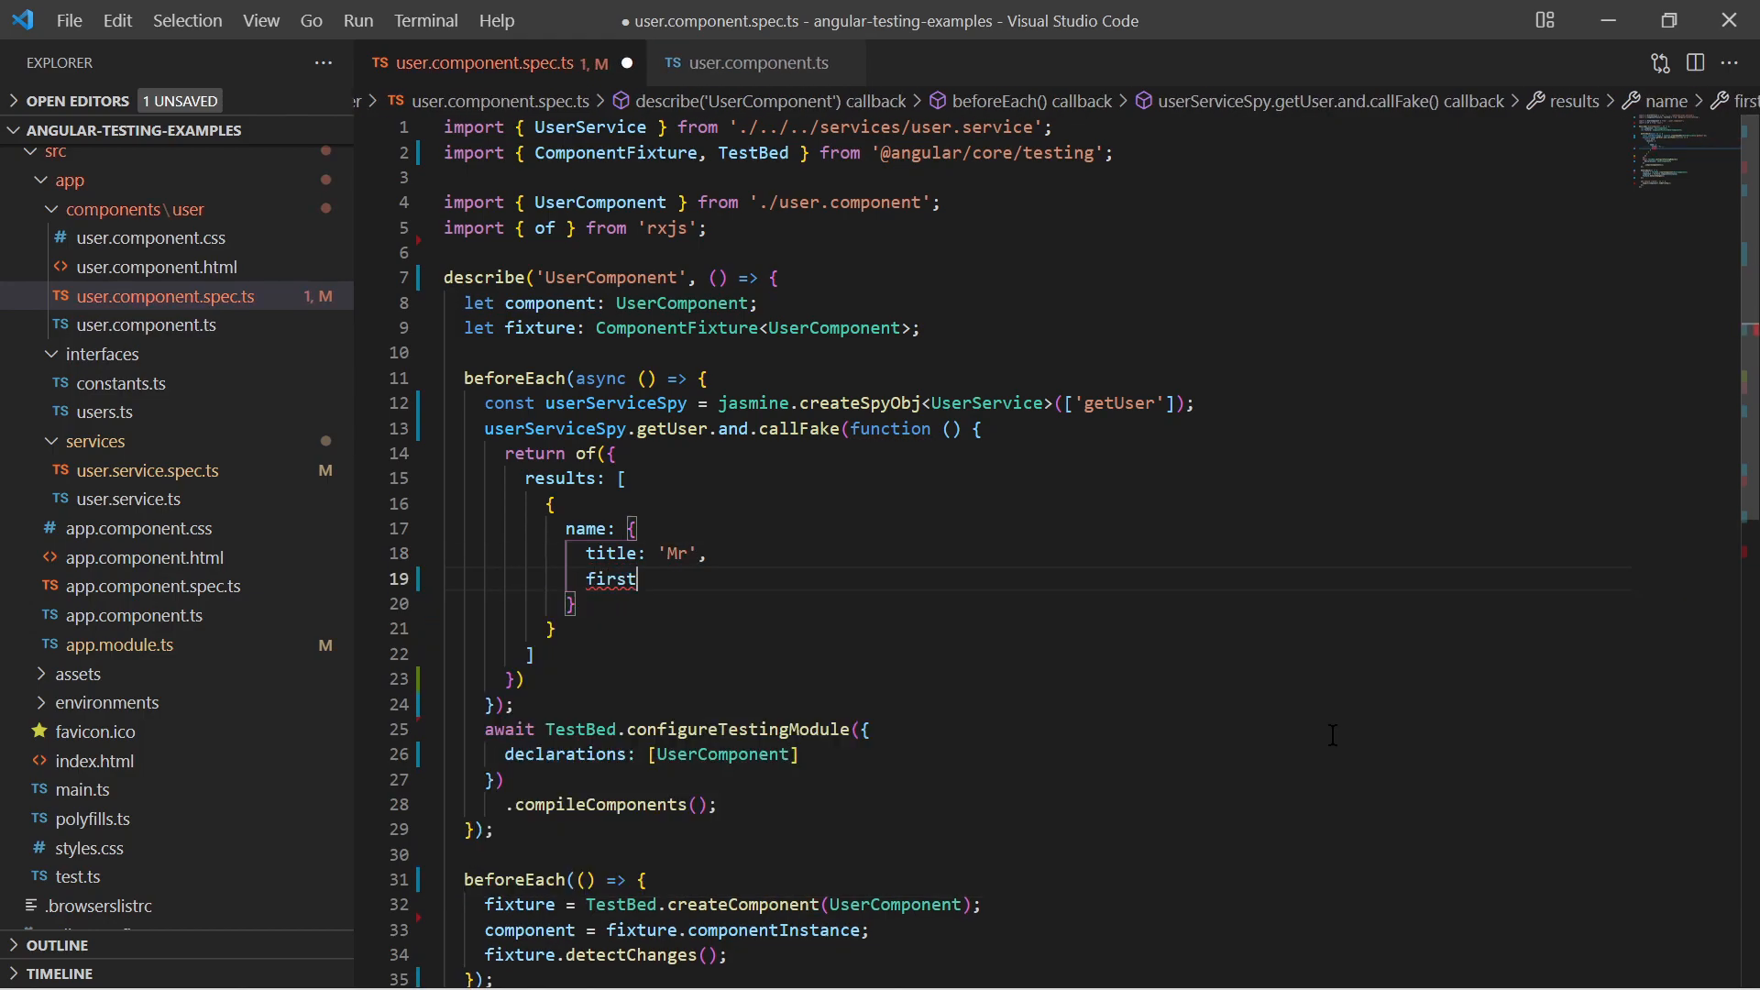
type(": 'Peter',")
type("last: 'Parker")
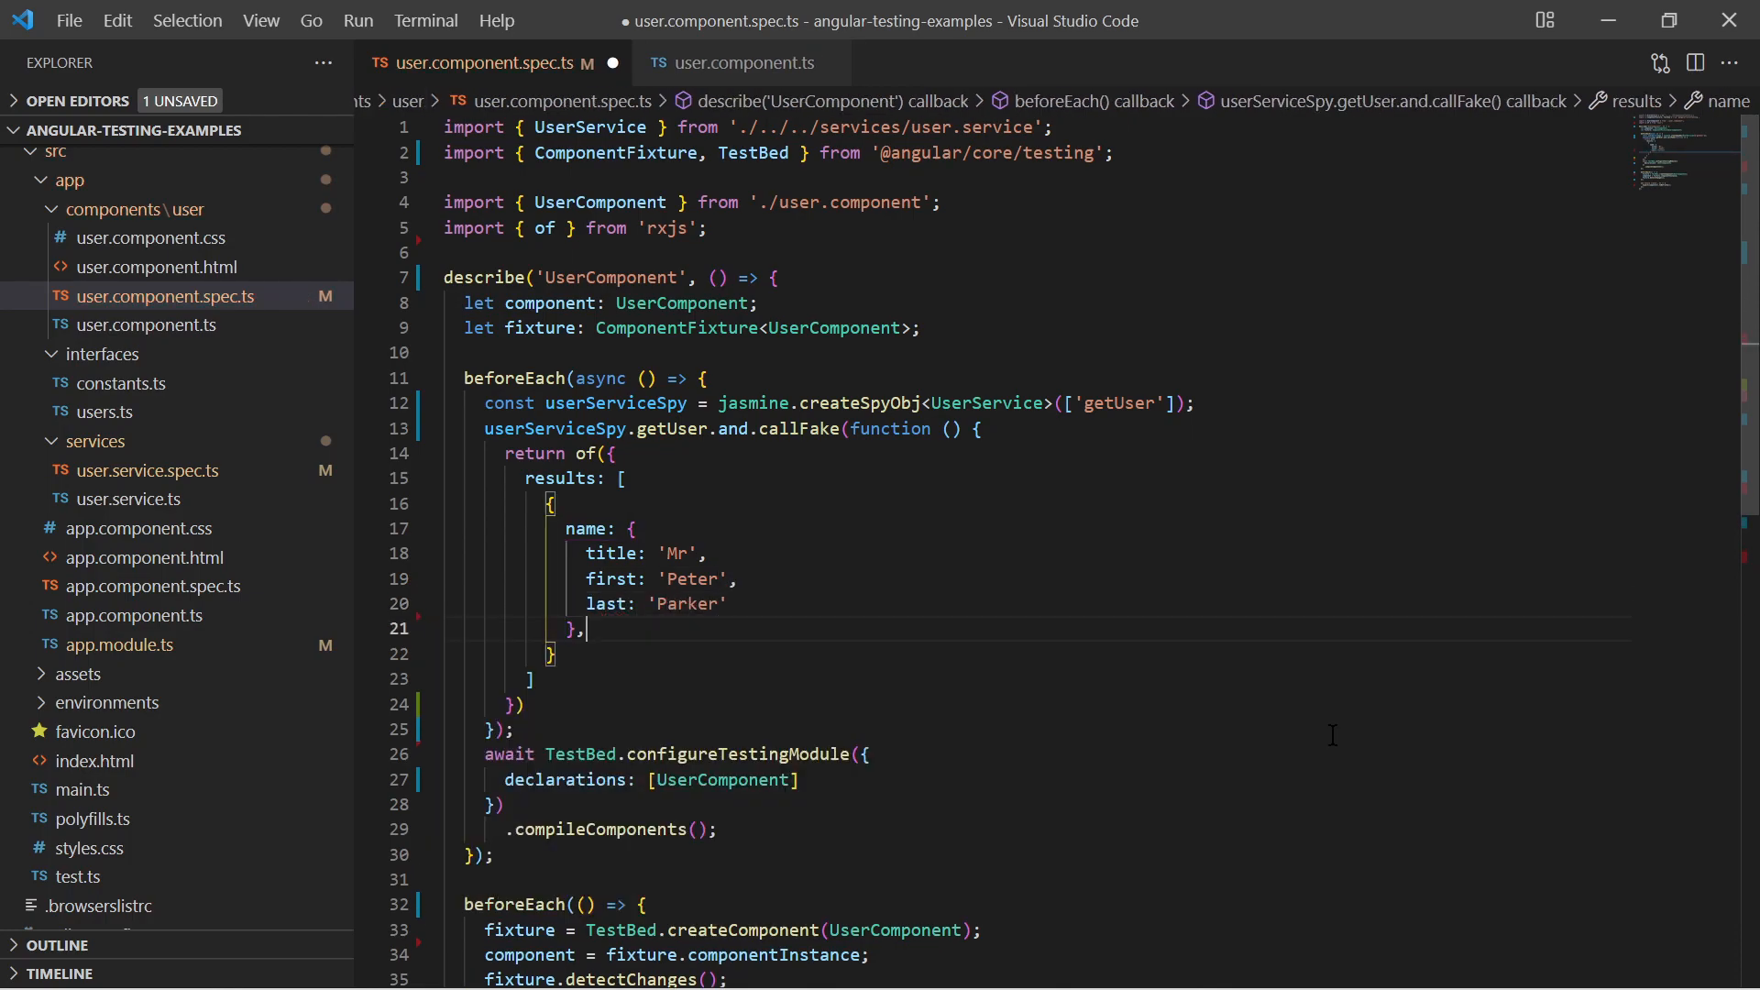
- Add dob age 25 and picture thumbnail 'test' to the fake user result
type("dob: {")
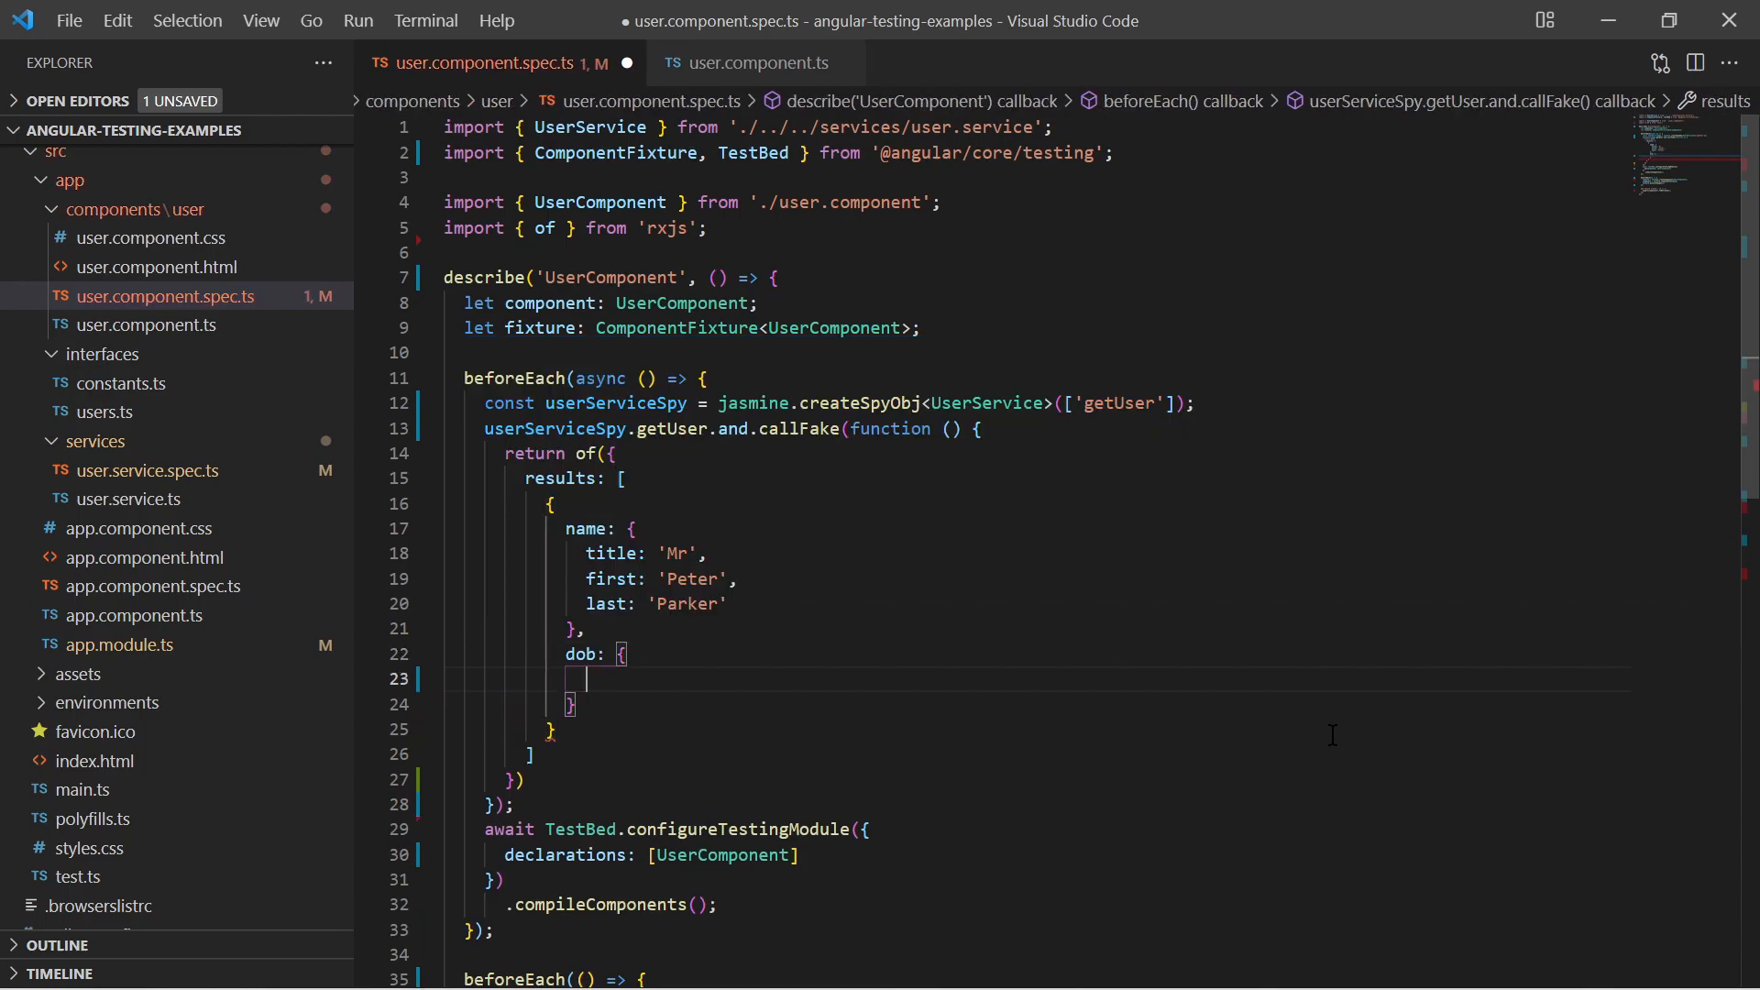
type("age: 25")
type("thumbnail")
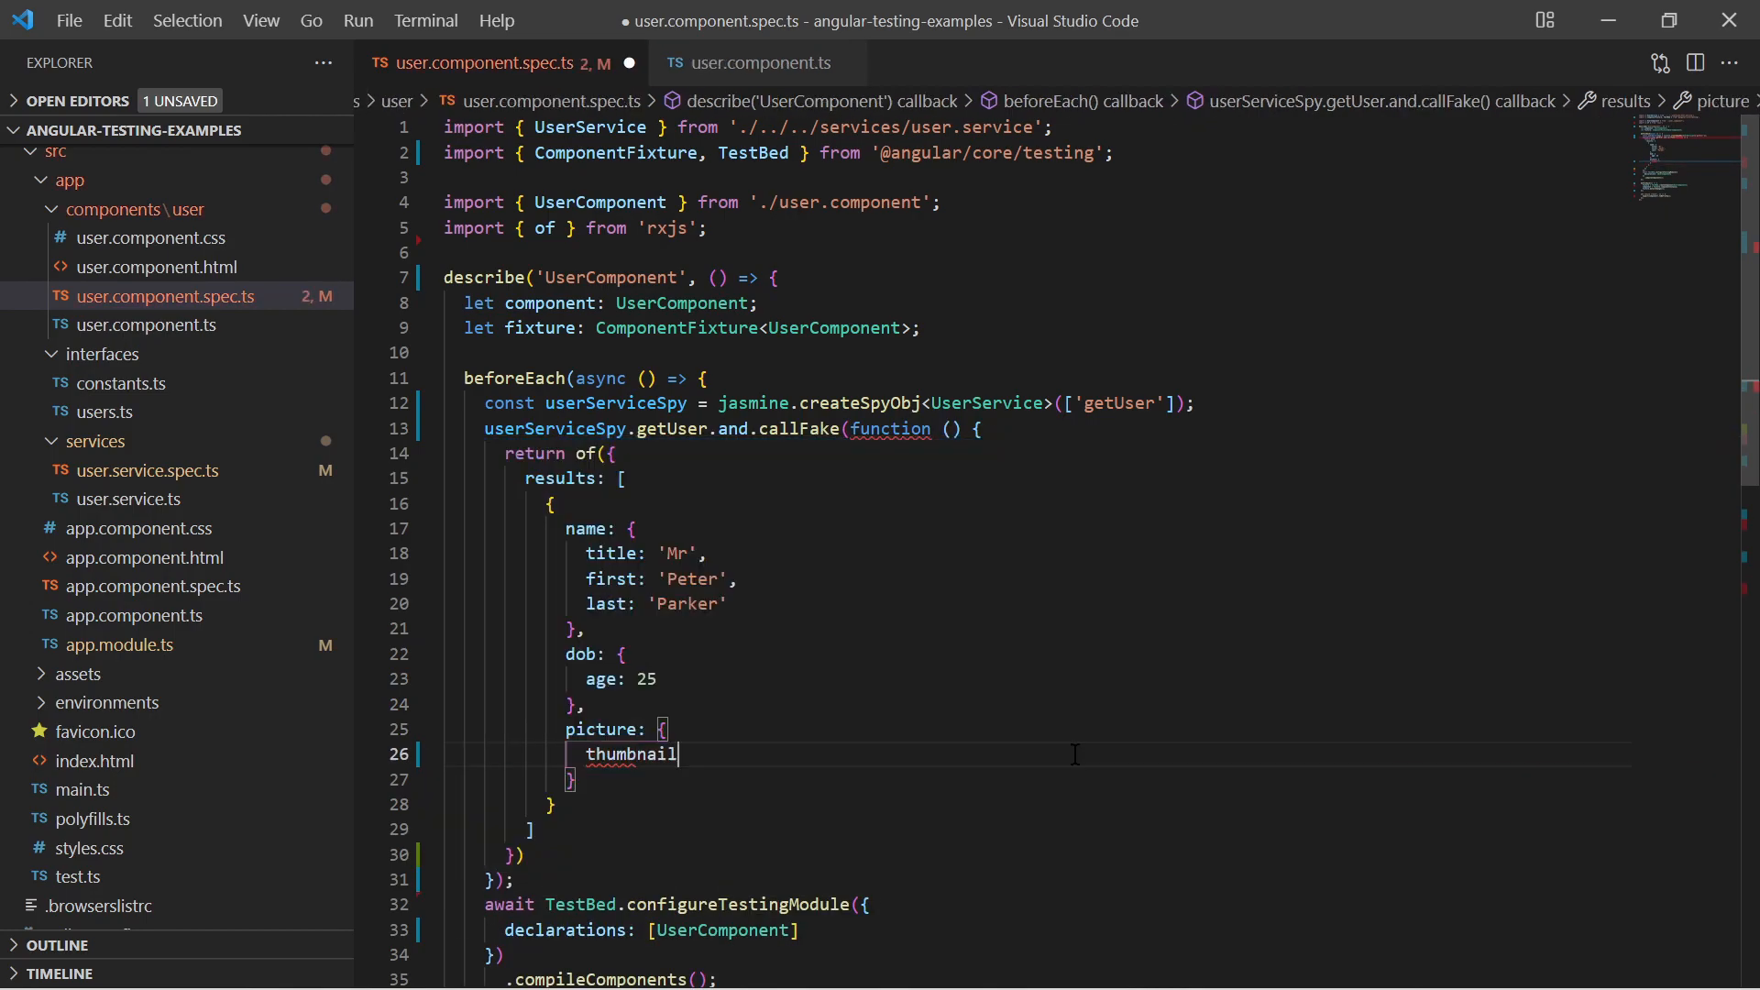
type(": 'test")
type("providers: [")
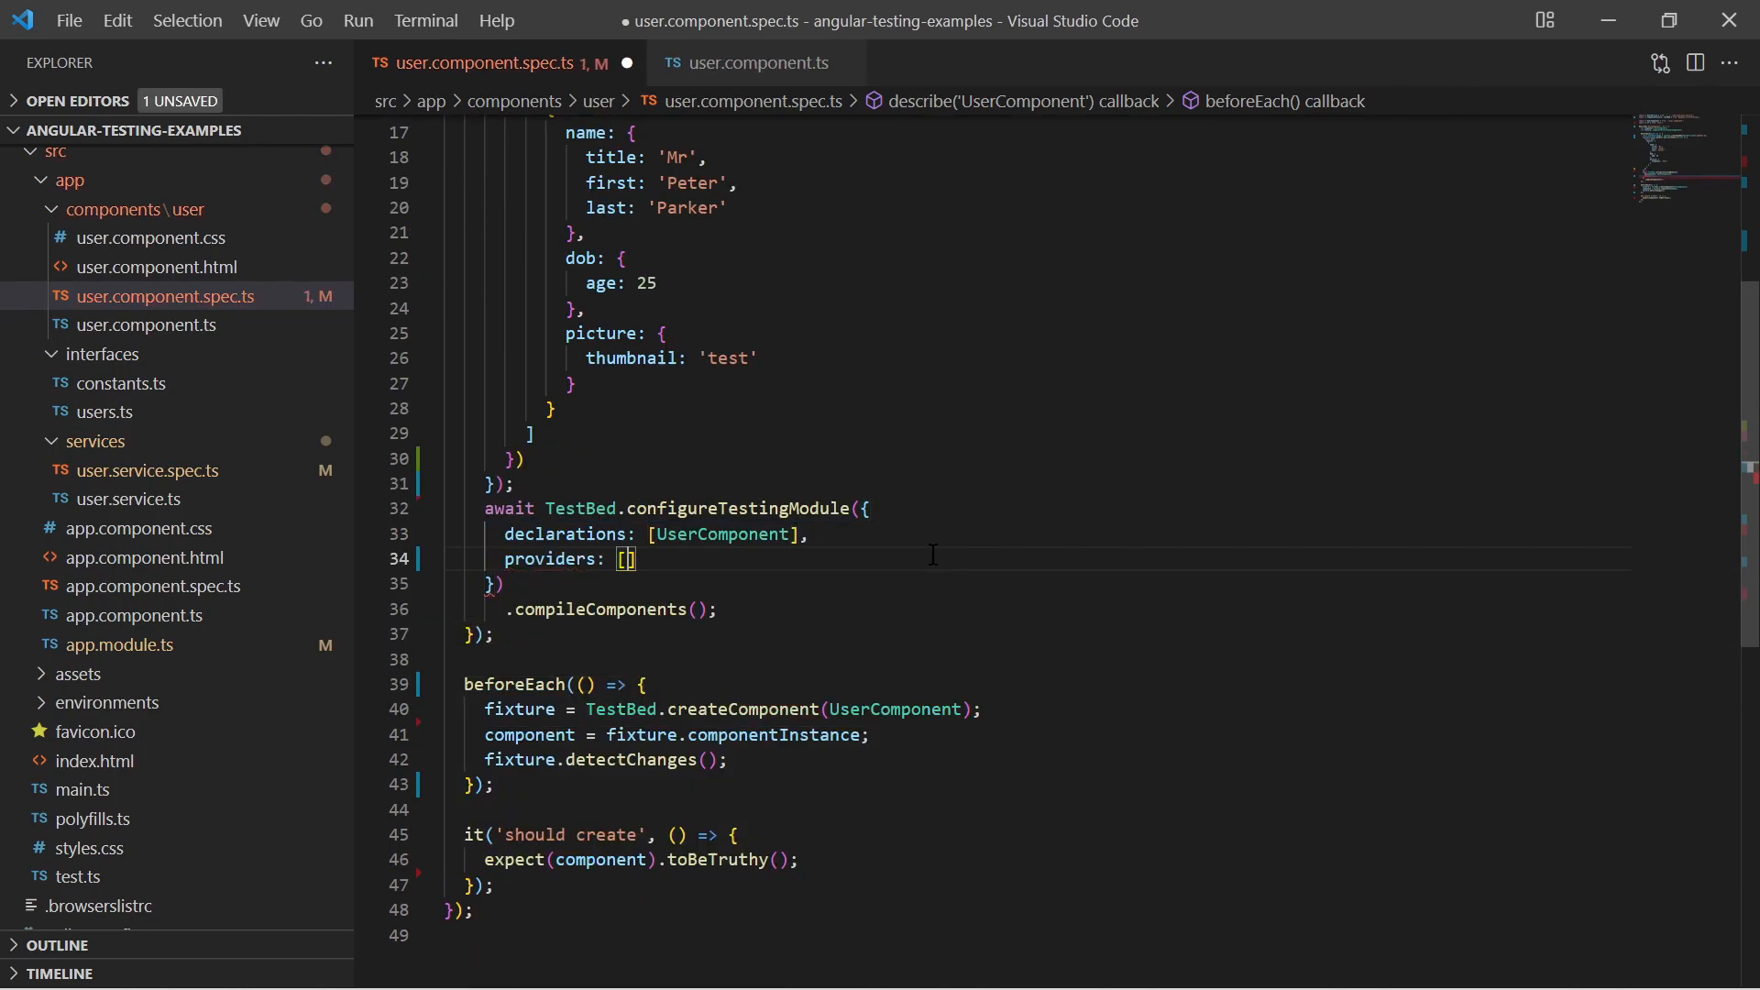
- Add { provide: UserService, useValue: userServiceSpy } to the testing module providers
type("{")
type("provide: UserService,")
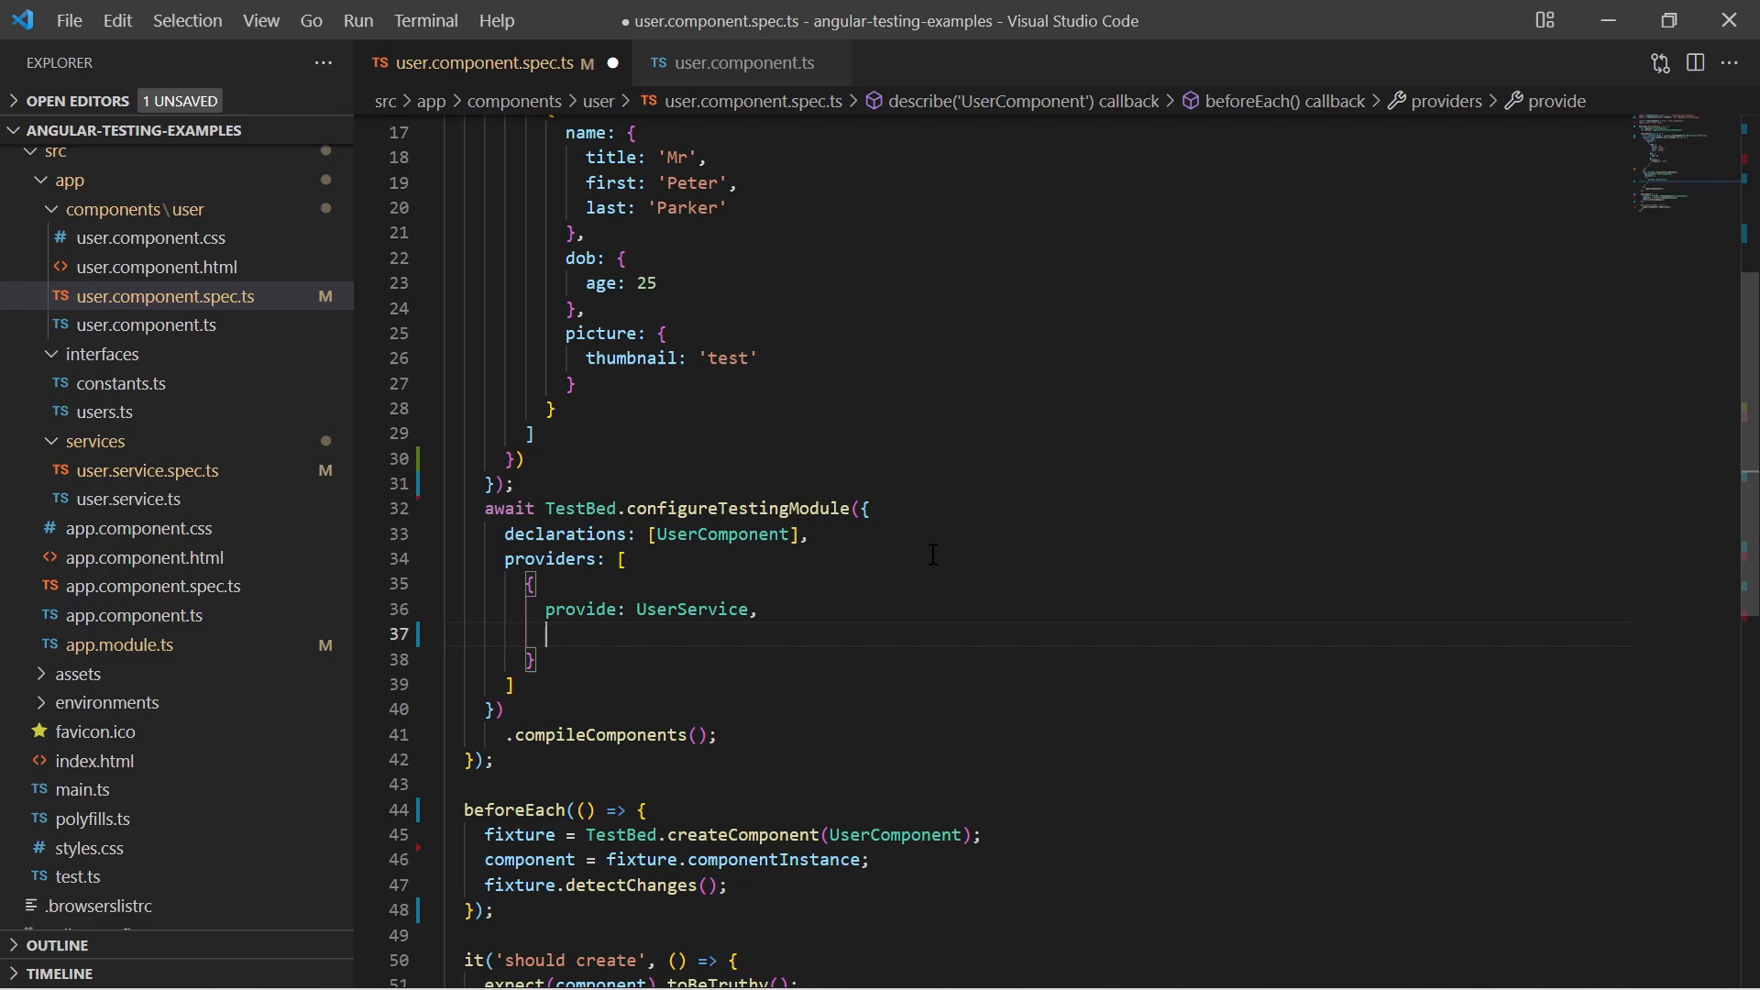
type("useValue:")
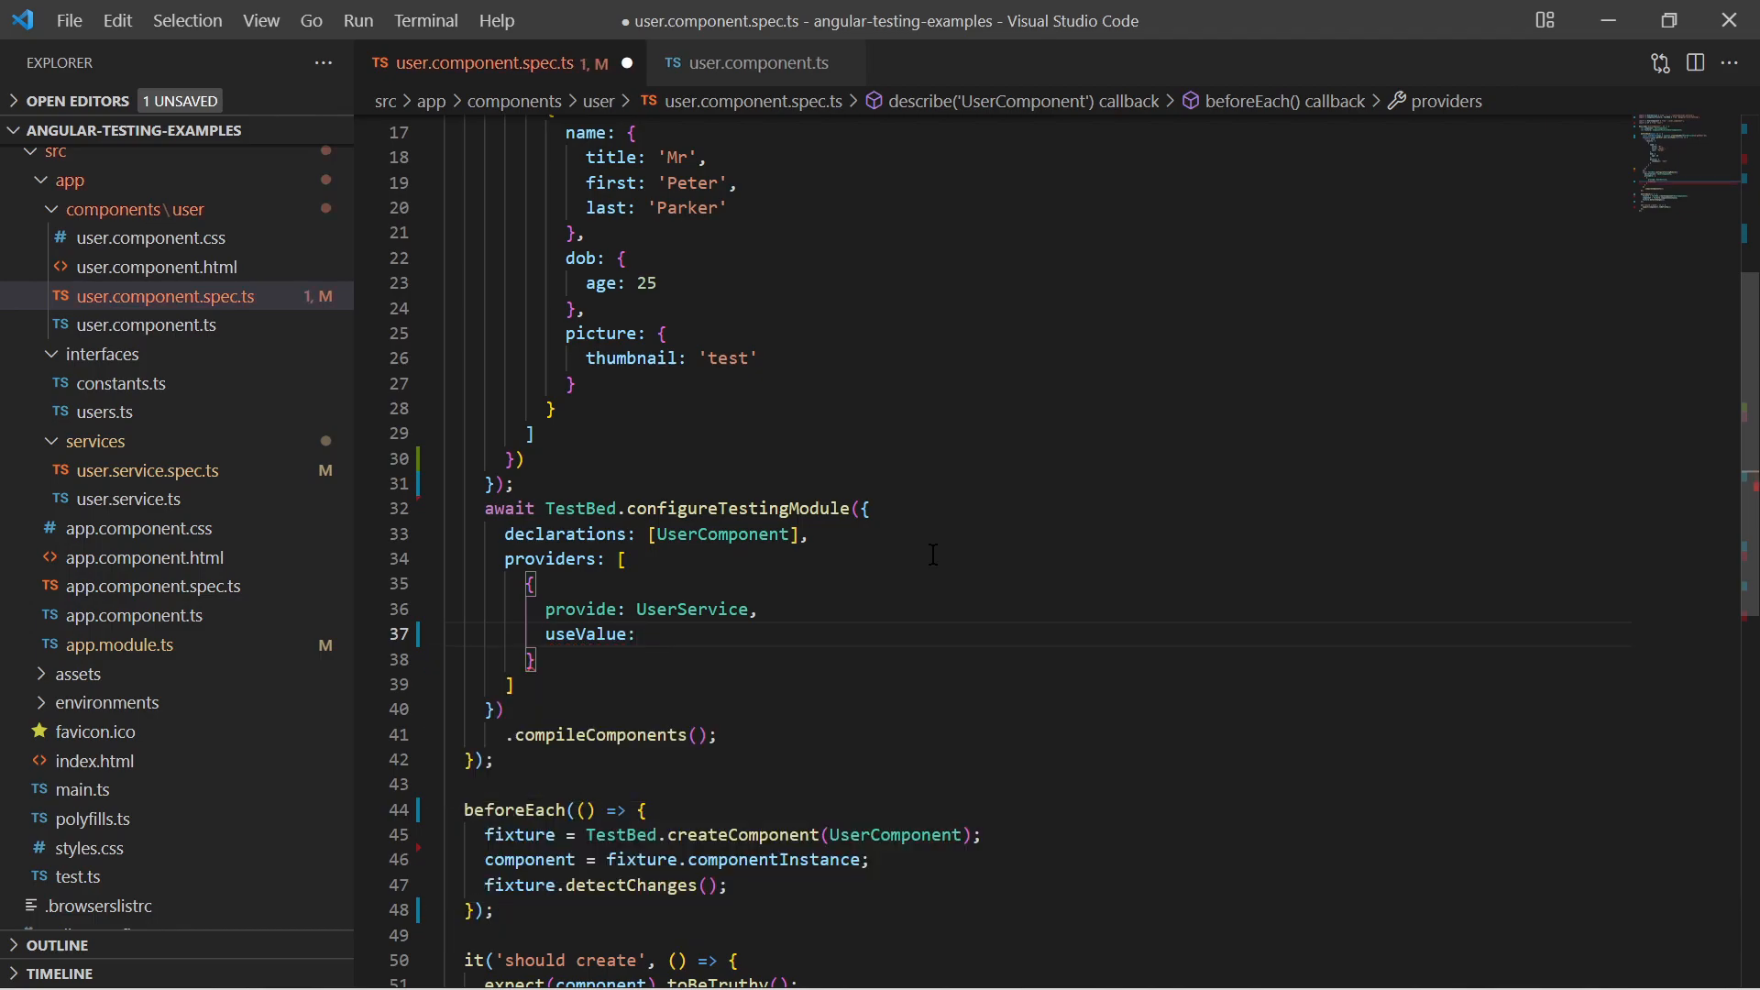
type("userServiceSpy")
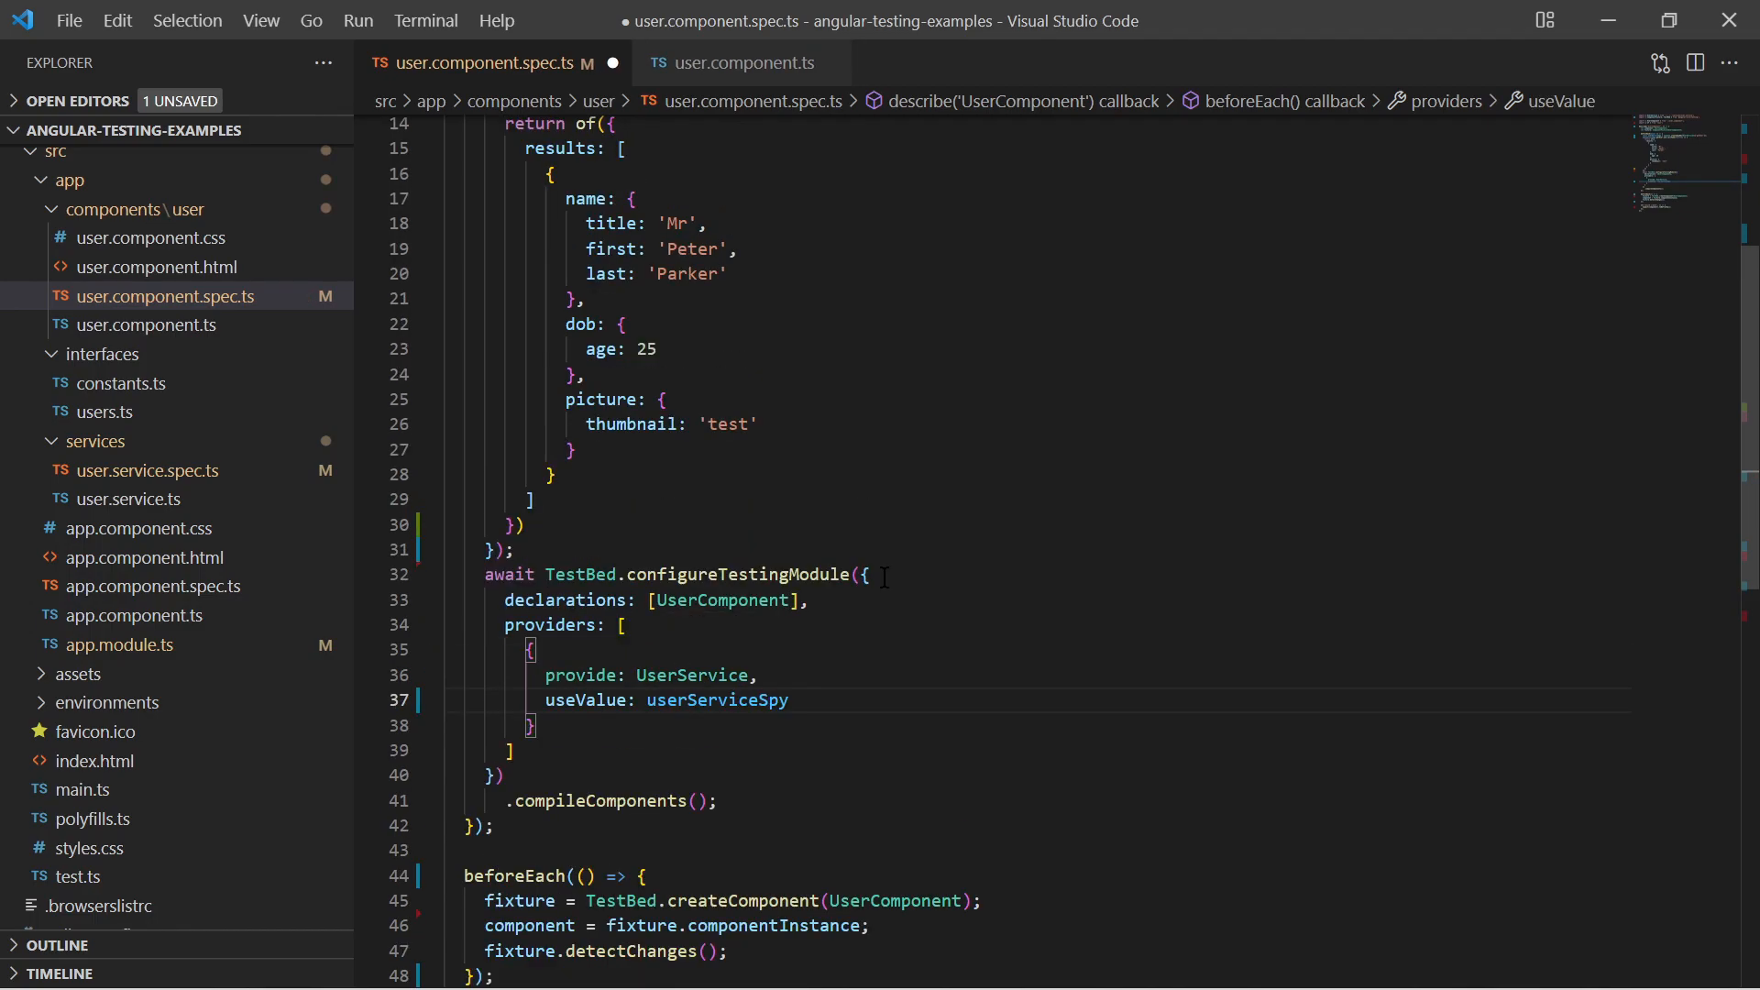
double_click(717, 698)
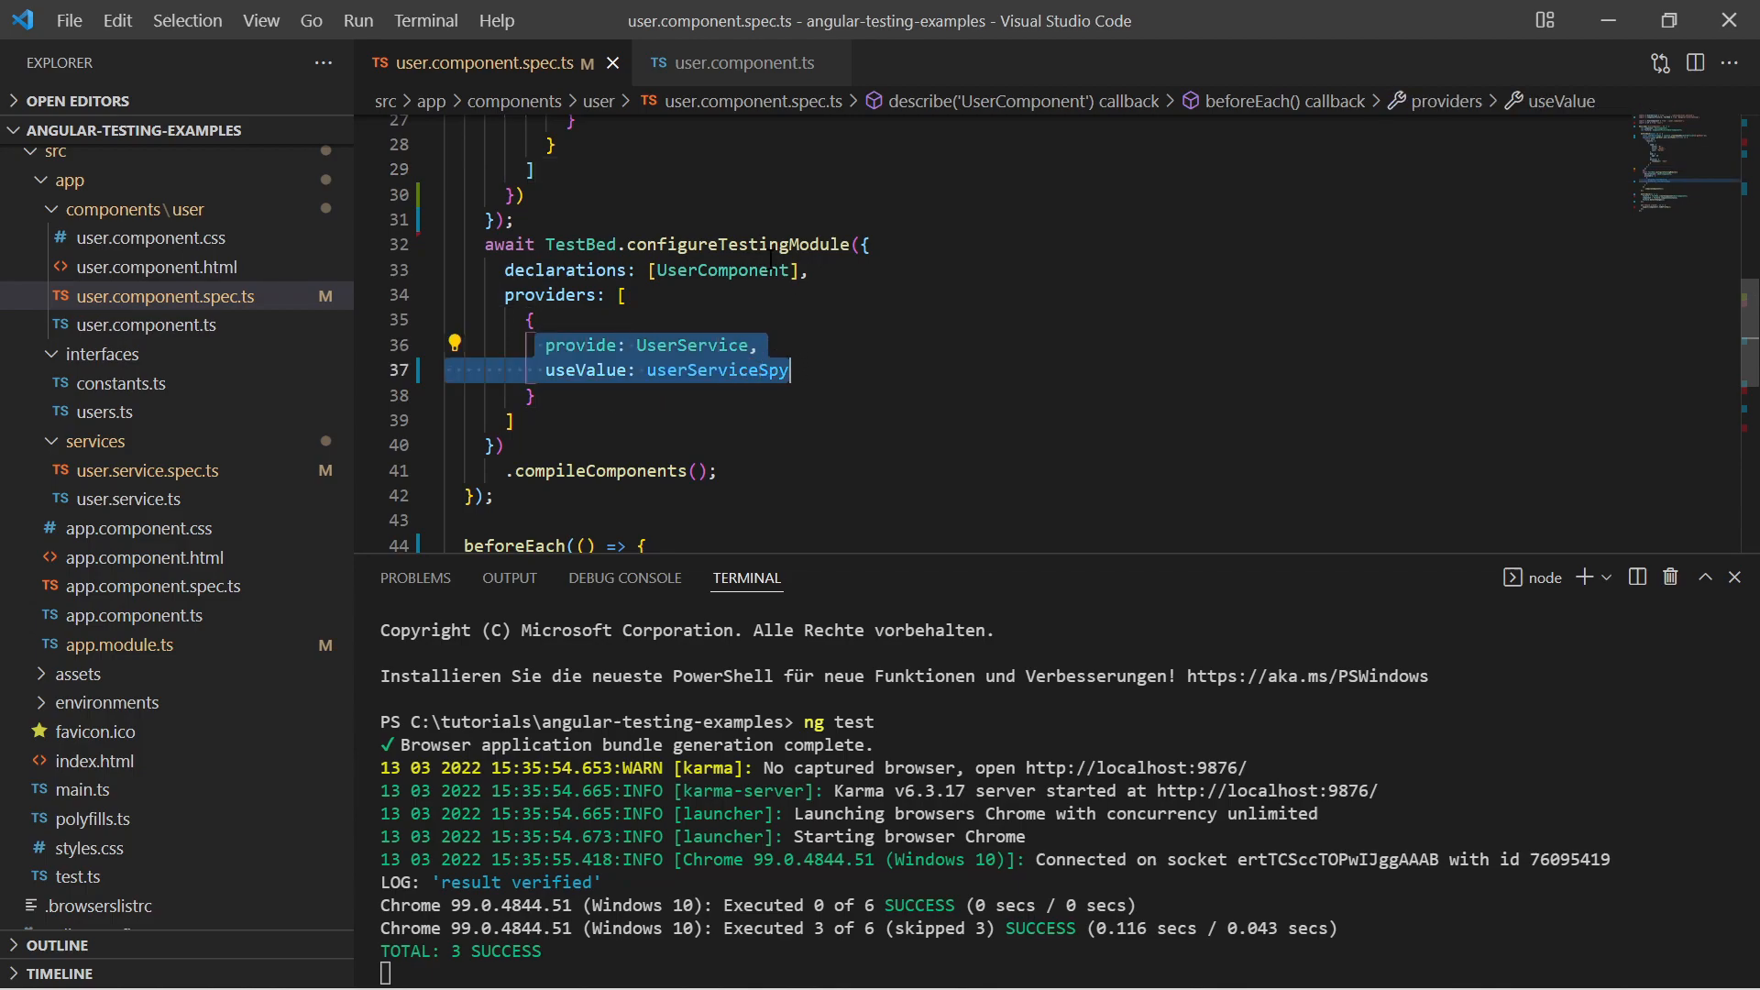
- Switch to user.component.ts to review ngOnInit calling userService.getUser().toPromise()
left_click(736, 62)
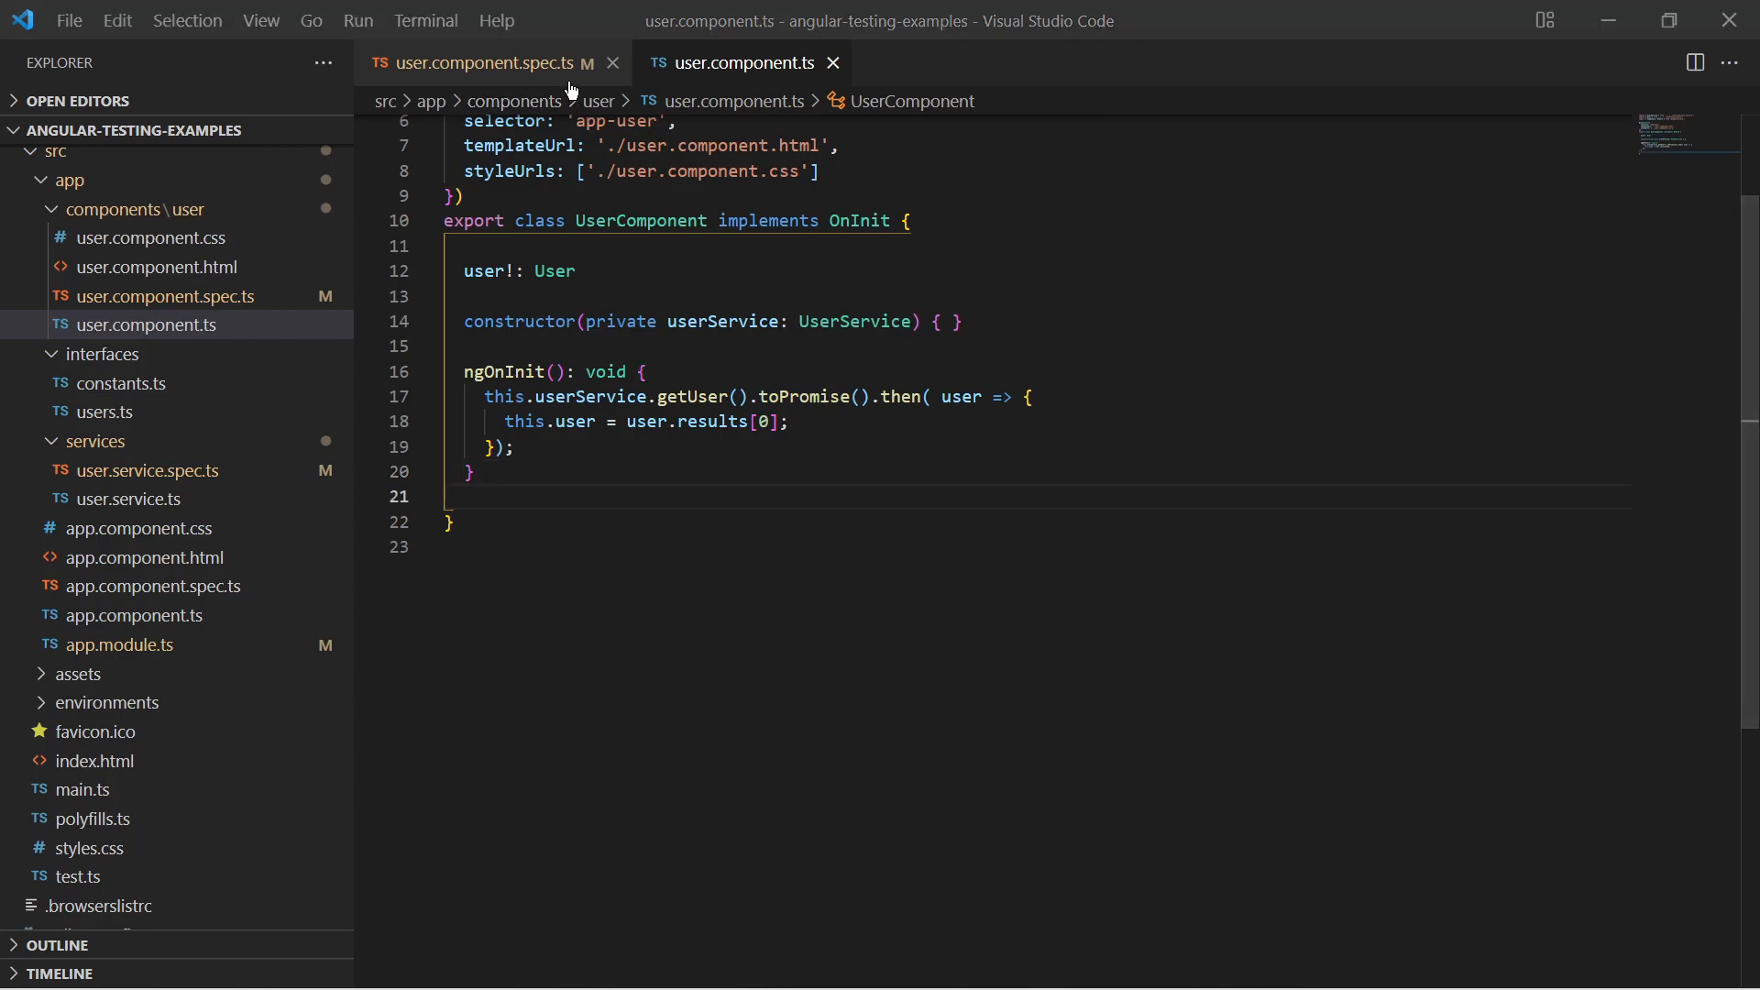
- Call component.ngOnInit() at the start of the 'should create' test and save the spec
left_click(482, 62)
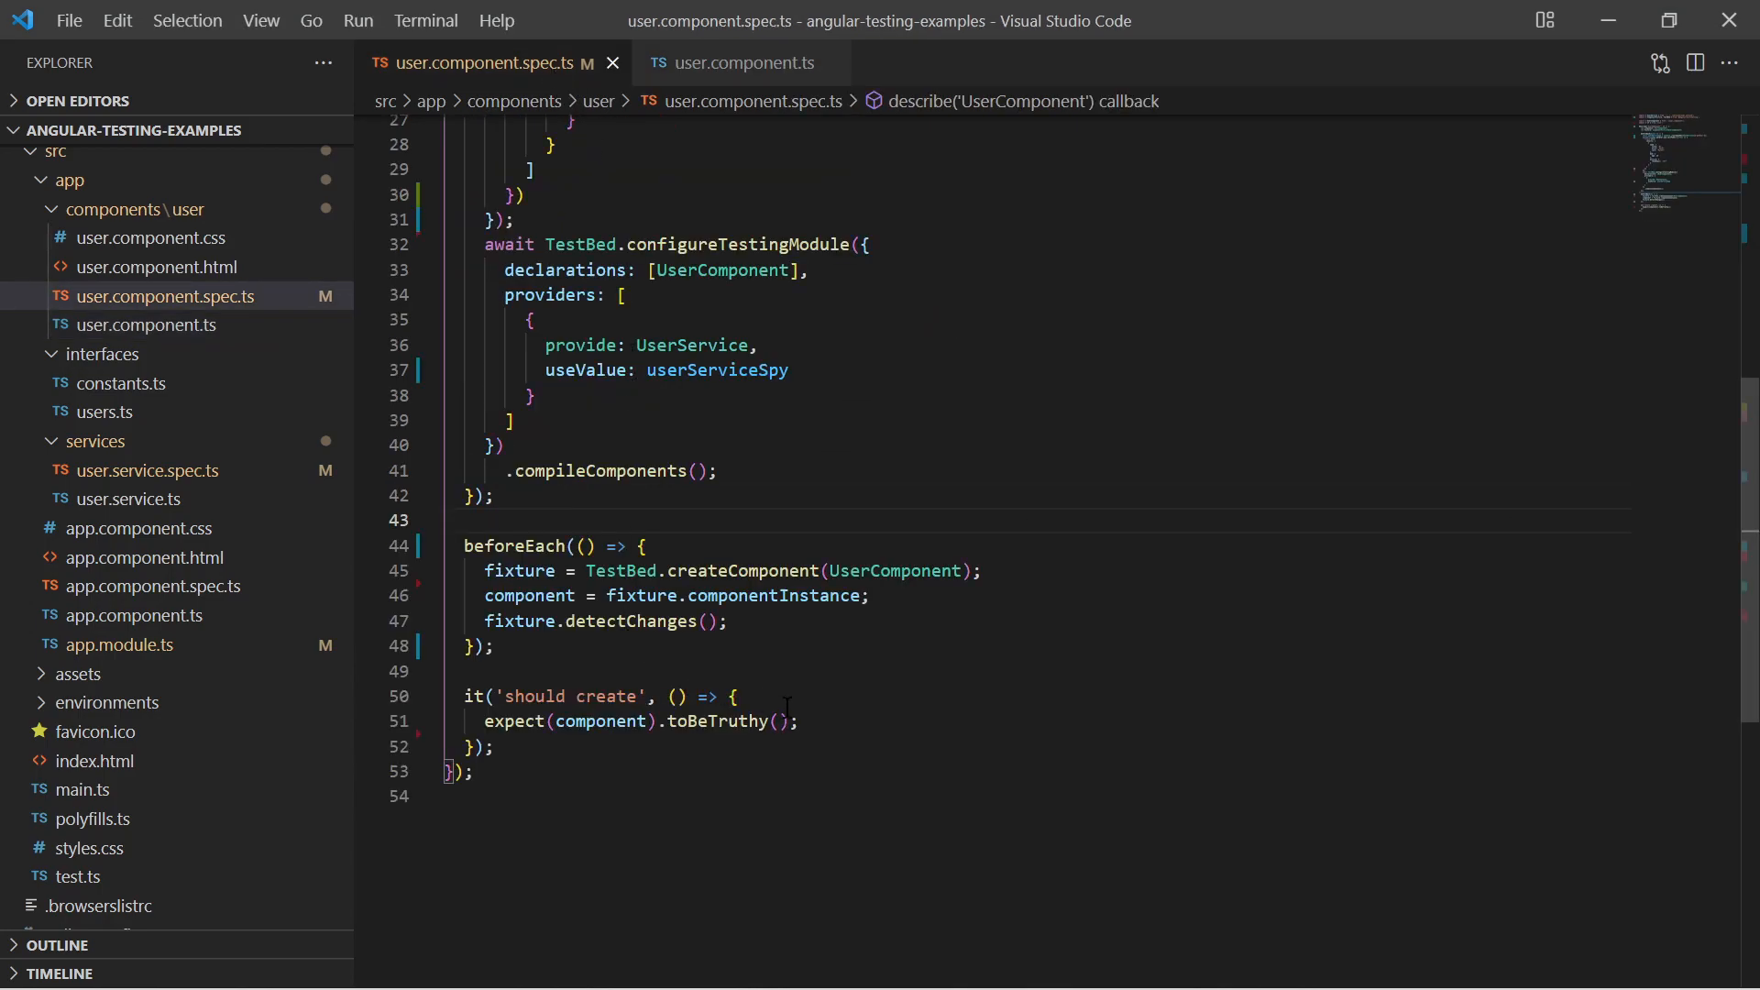
type("component.ngOnInit();")
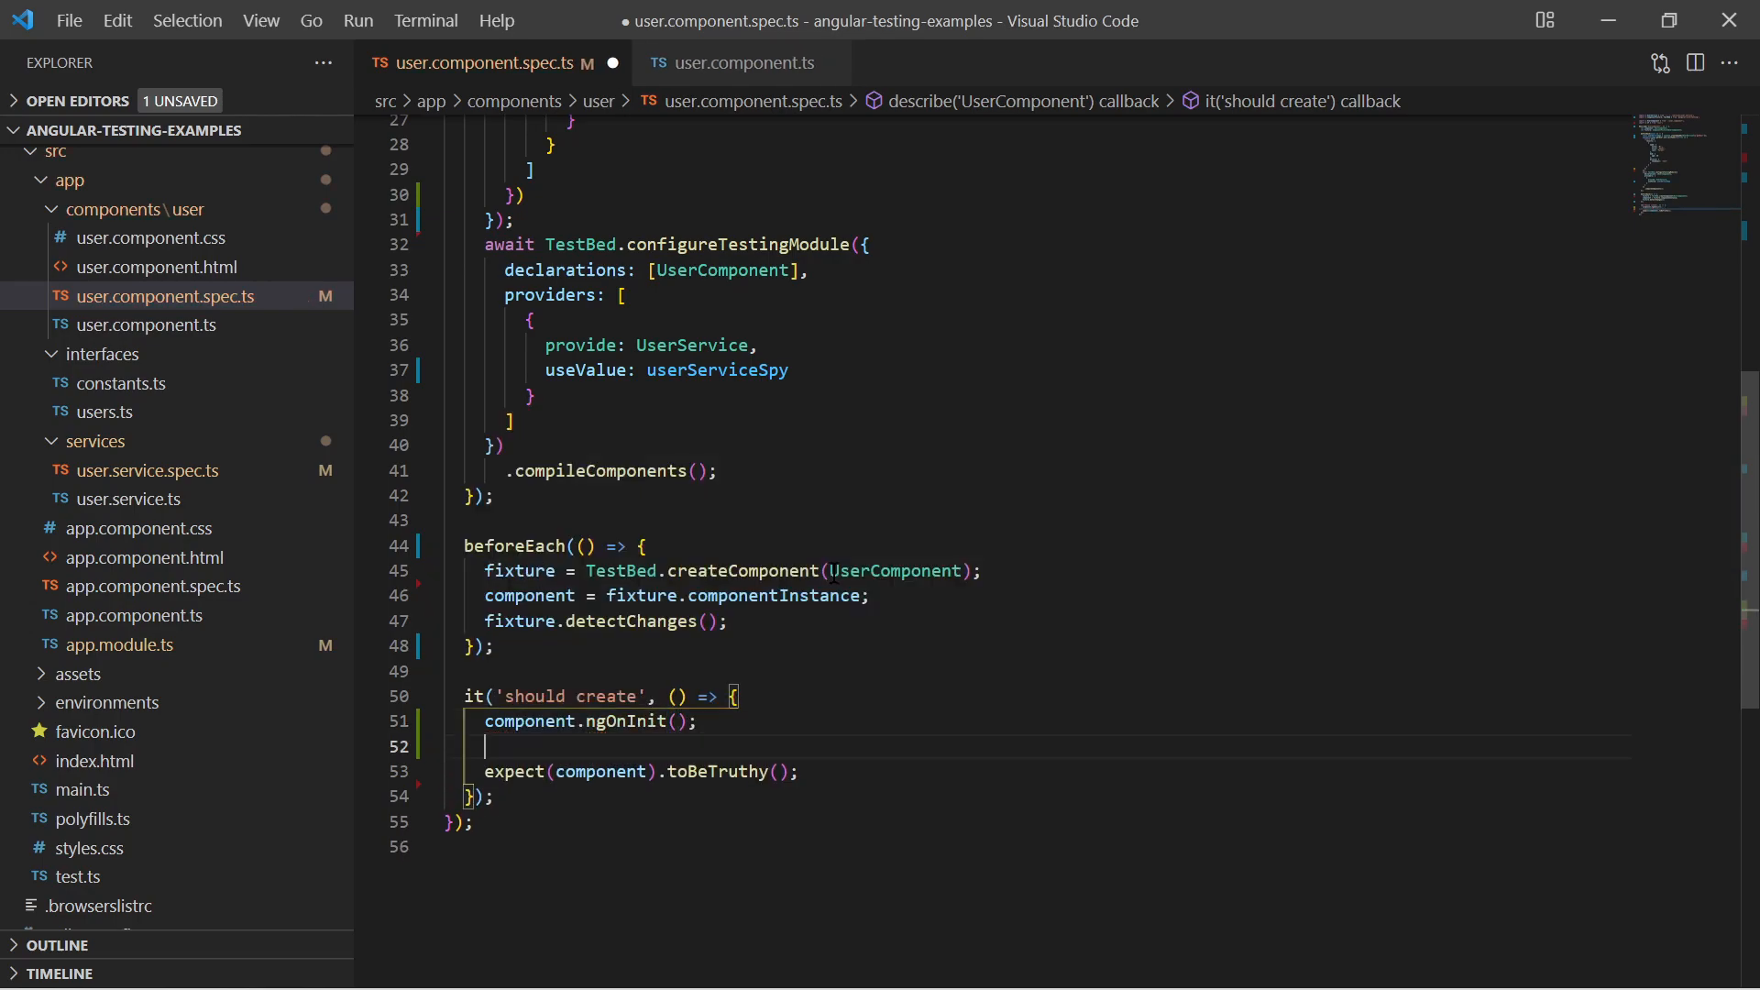
key("ctrl+s")
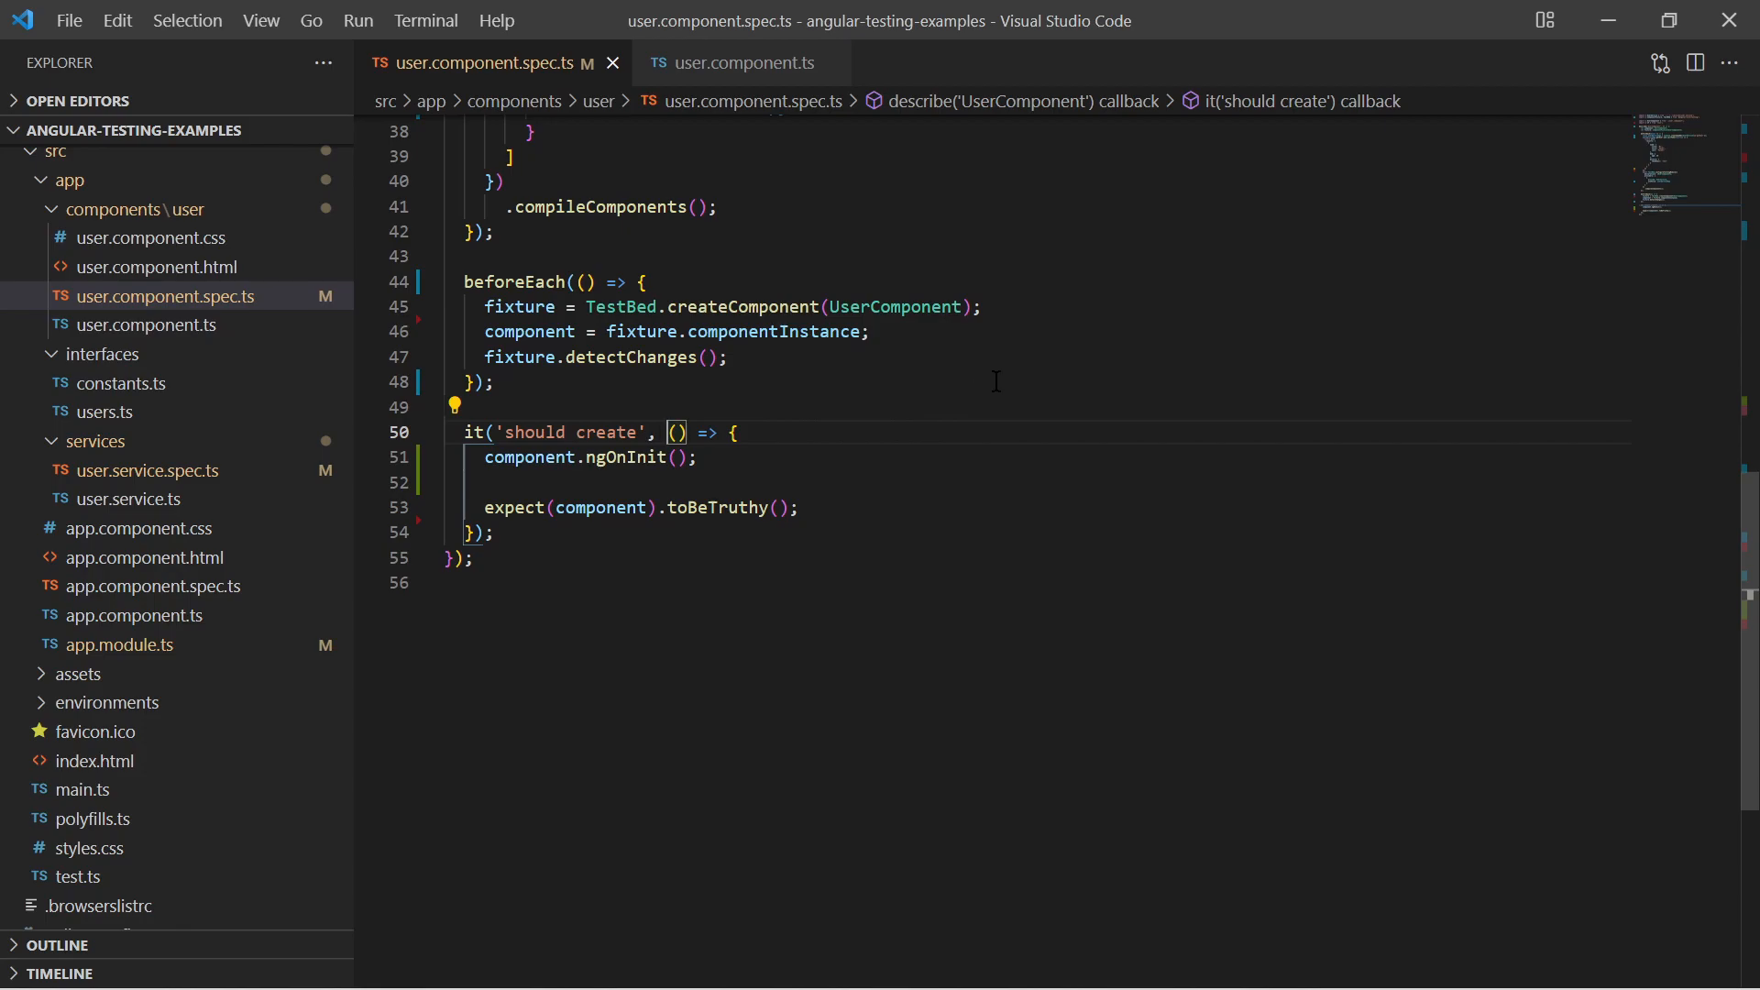
- Wrap the 'should create' callback in fakeAsync and add tick(); after ngOnInit
type("fakeAsync(")
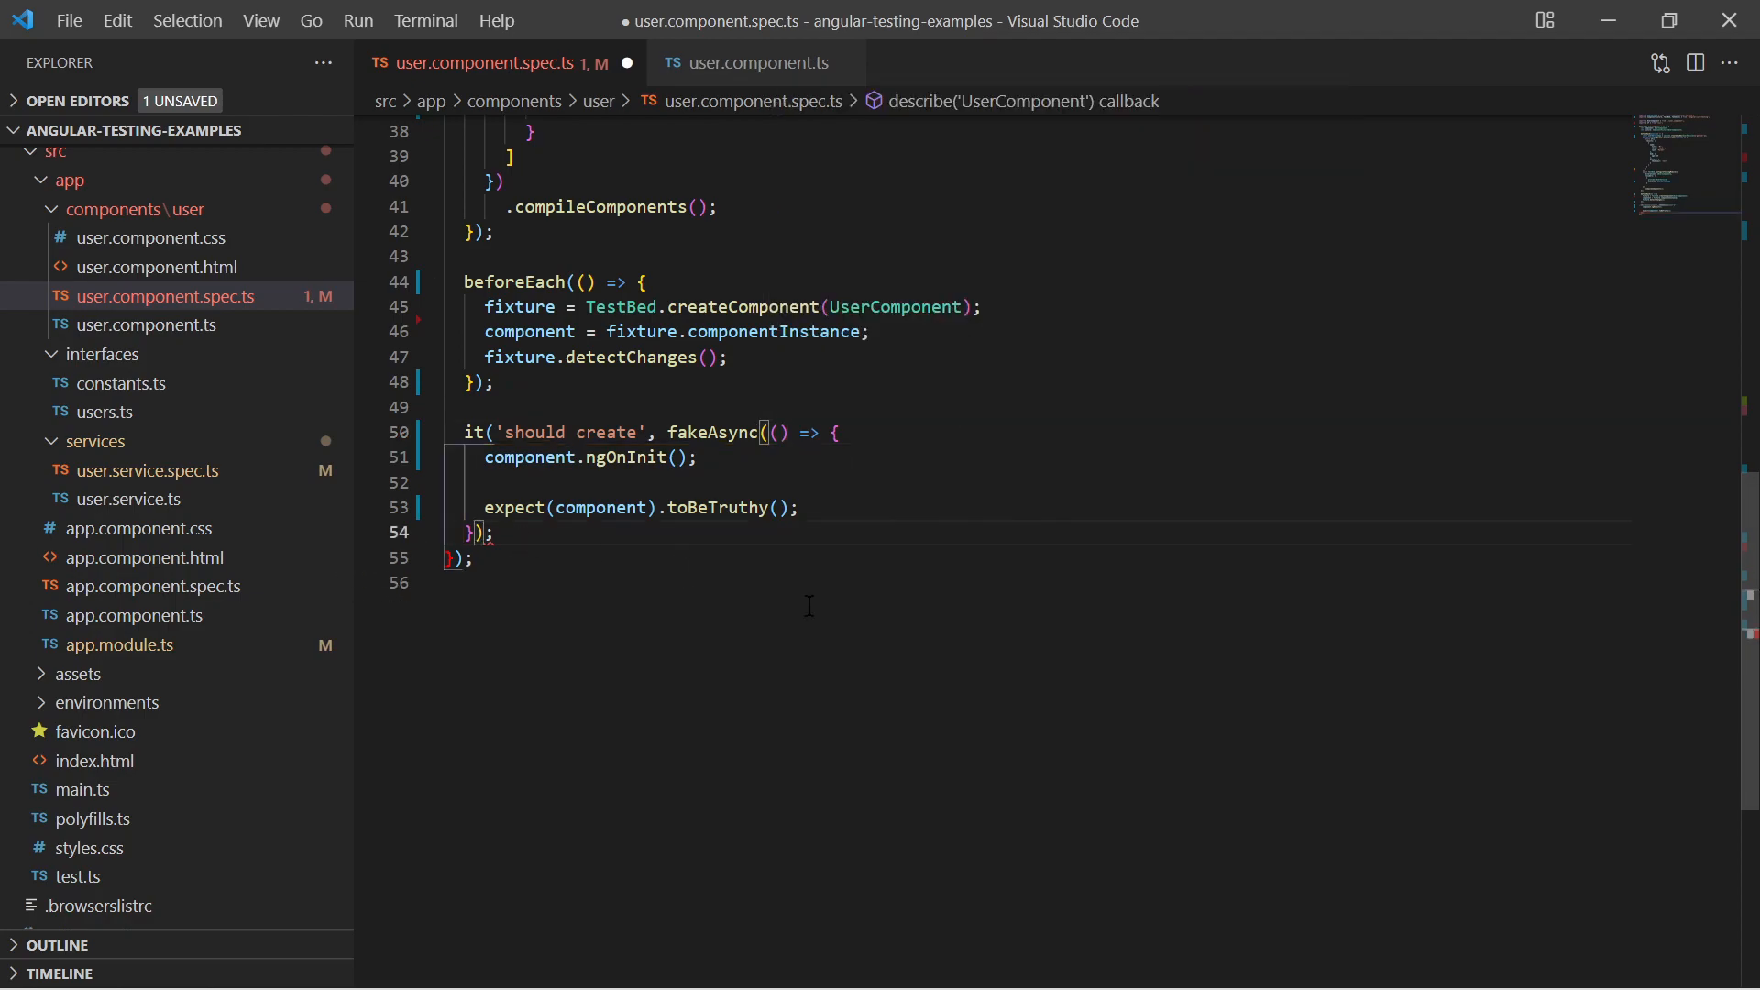
key("ctrl+s")
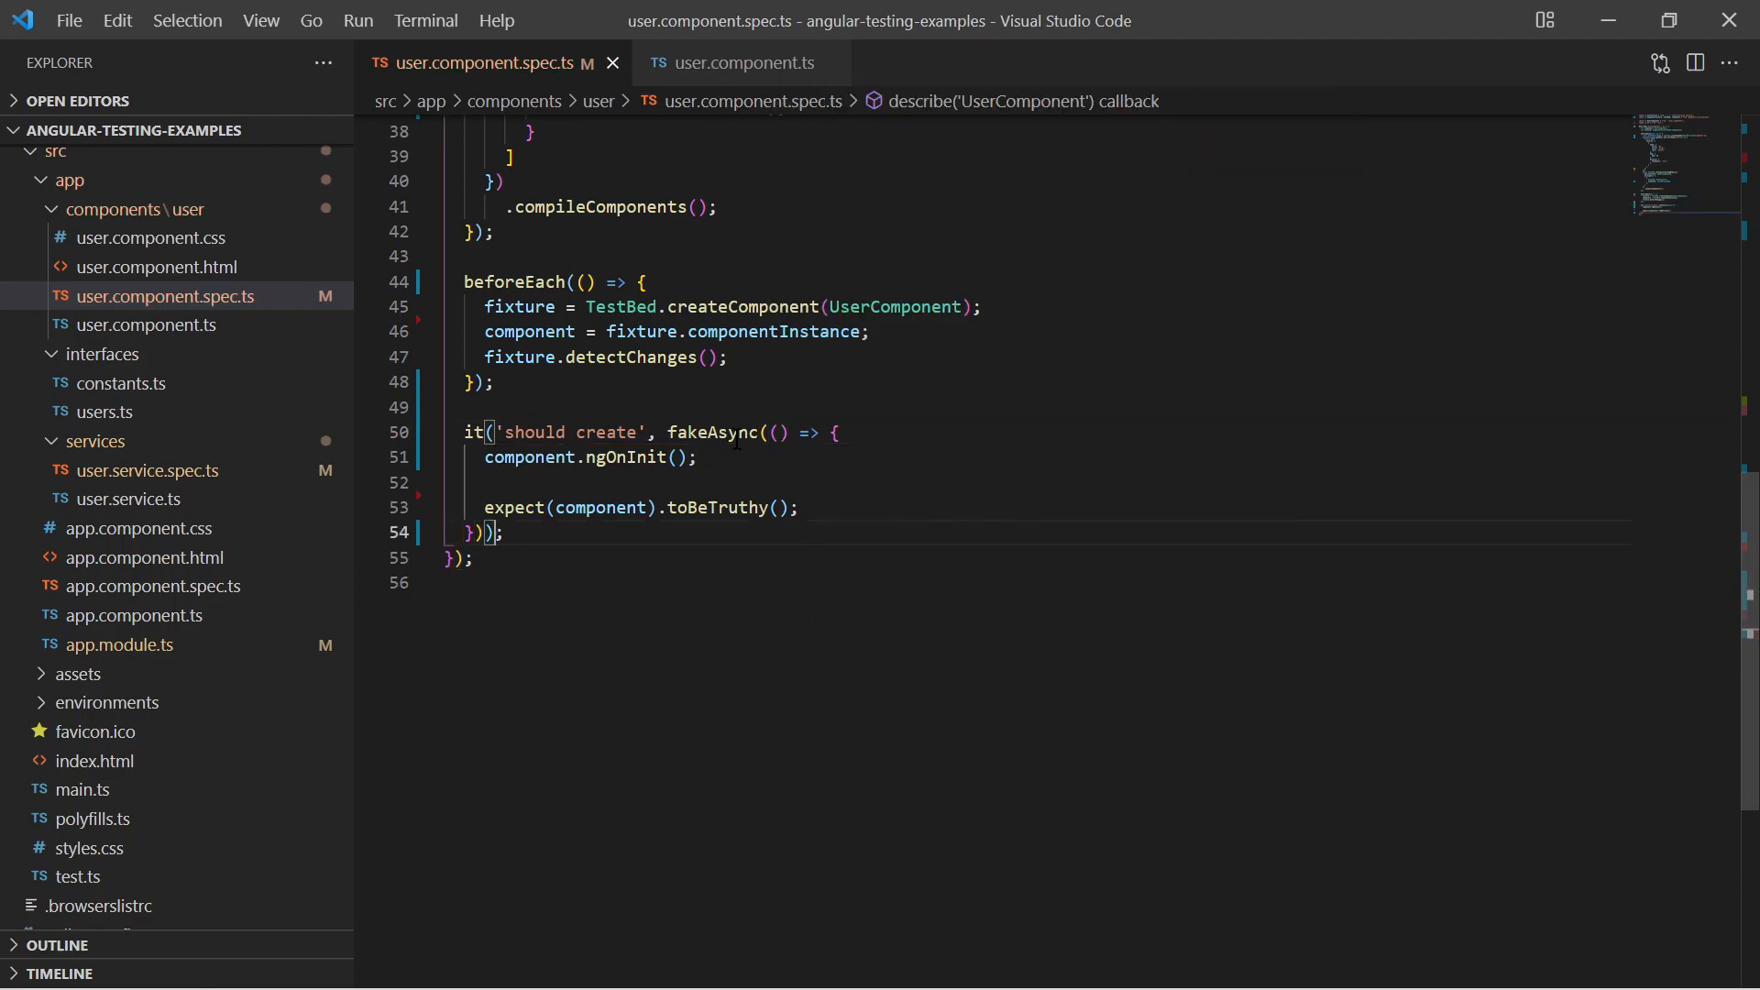
double_click(711, 432)
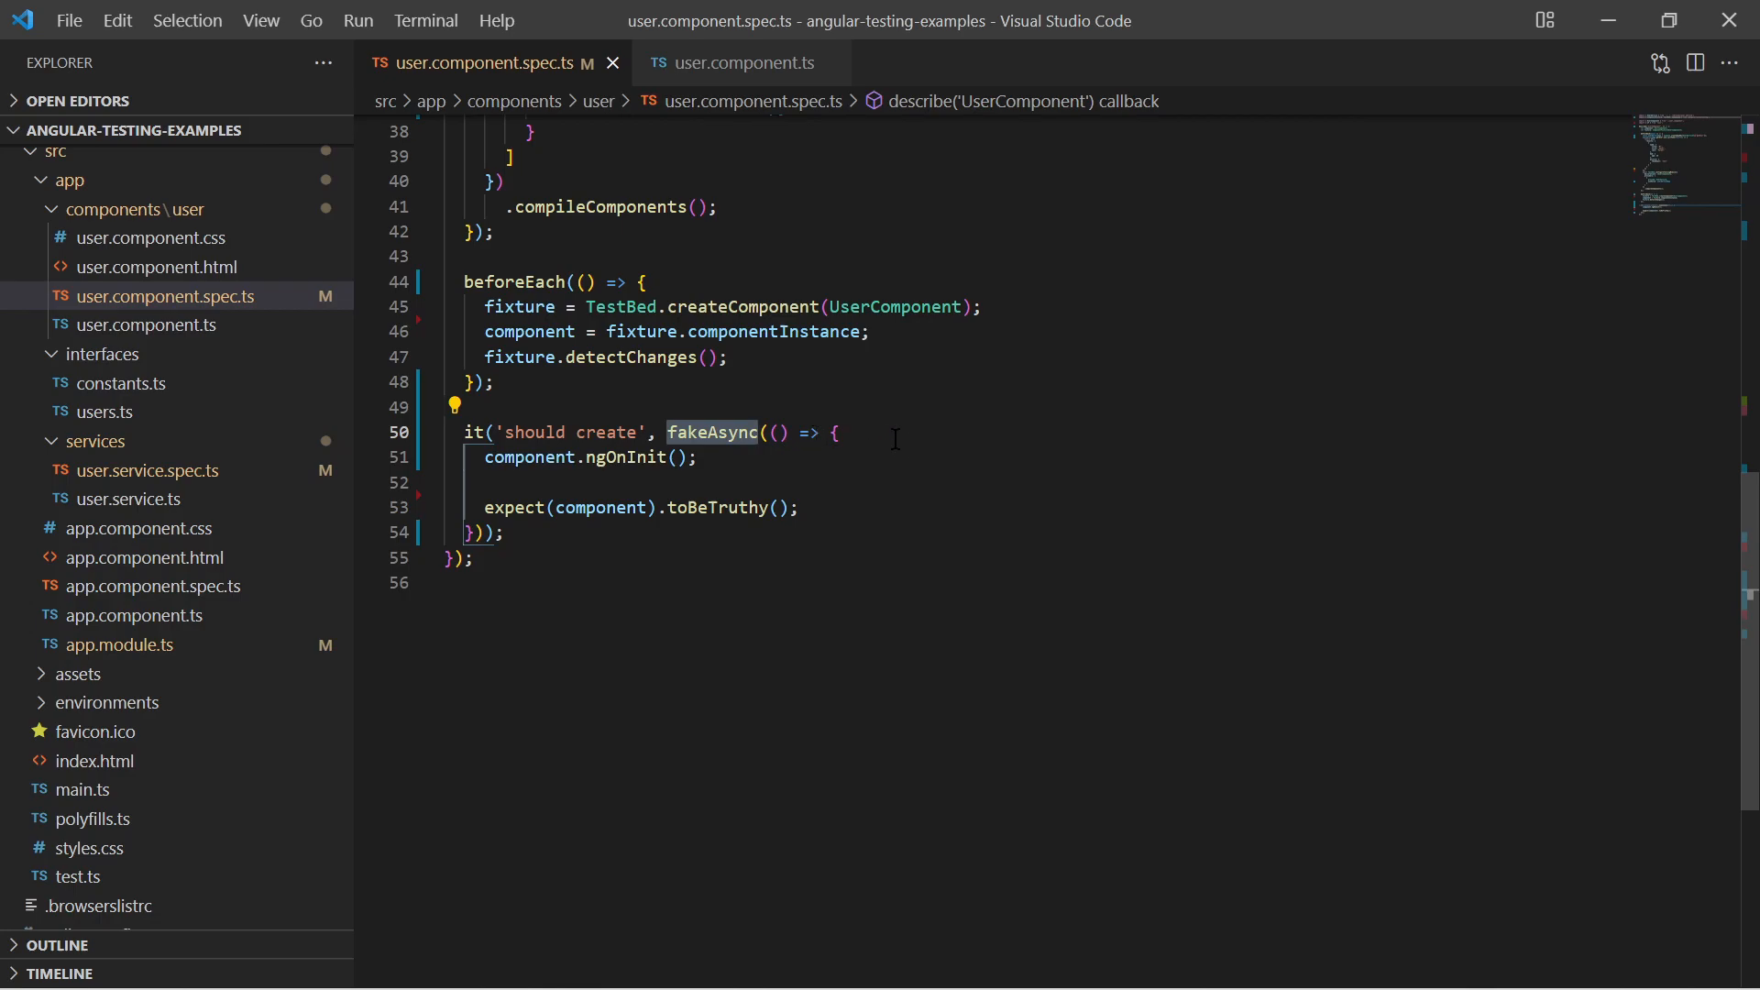
left_click(471, 482)
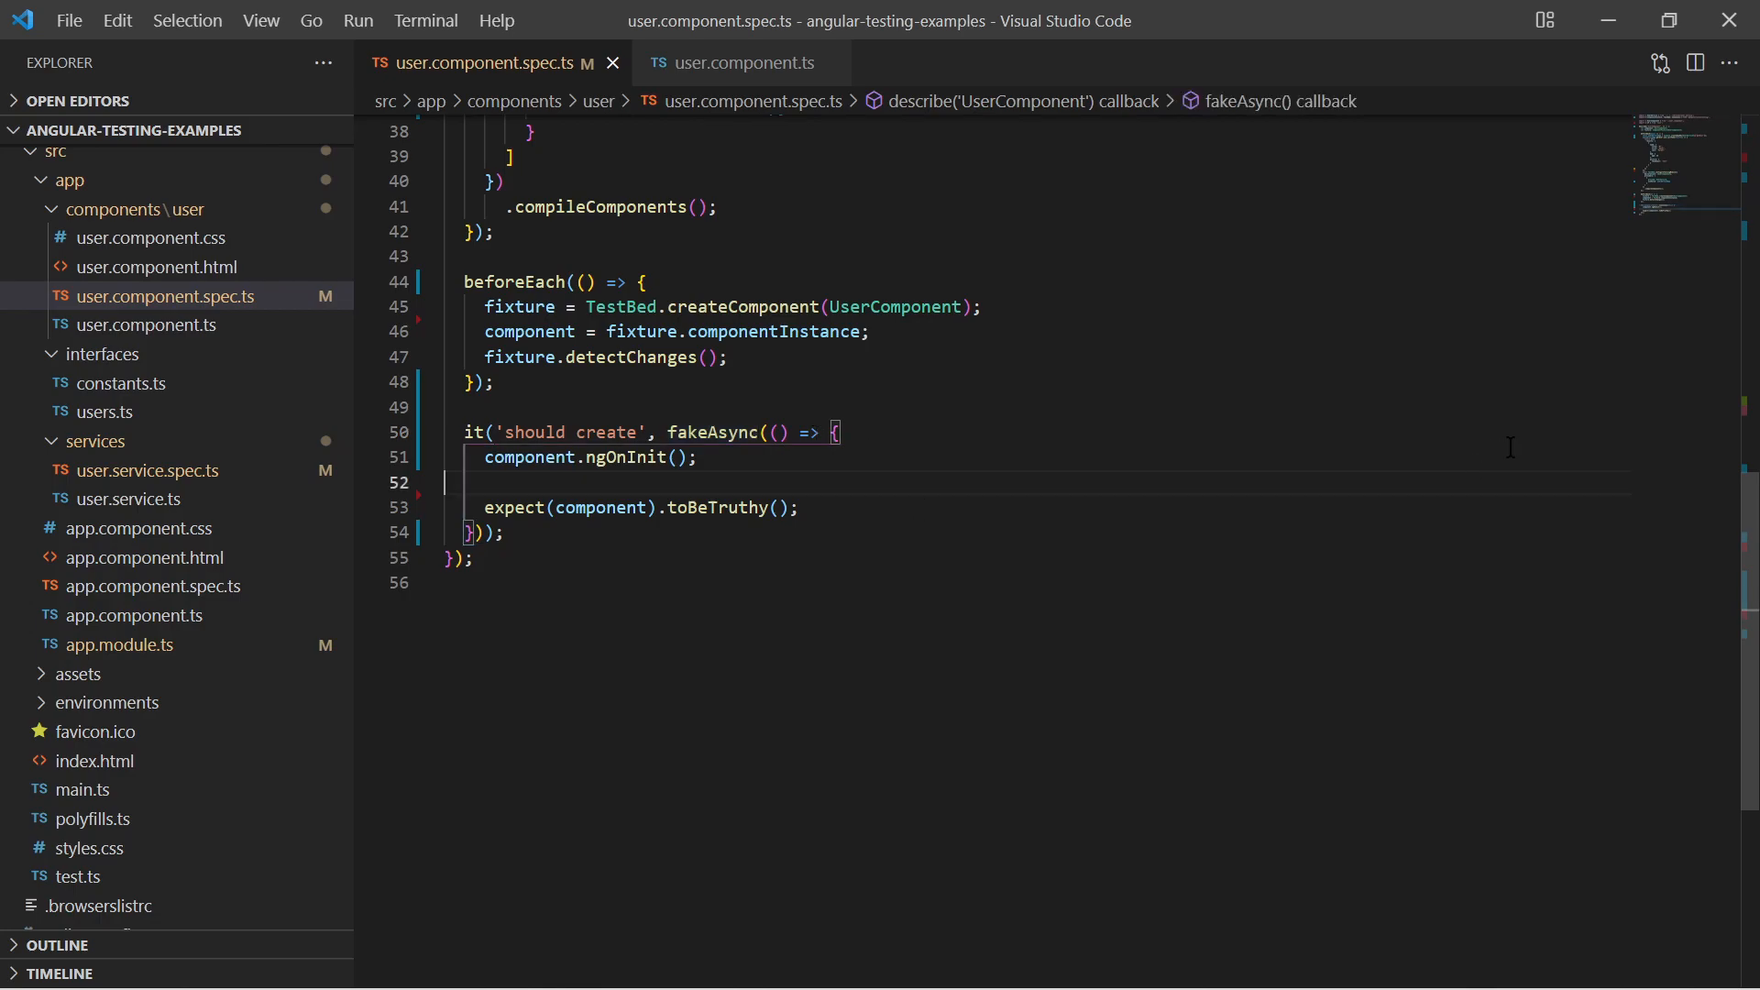
type("tick();")
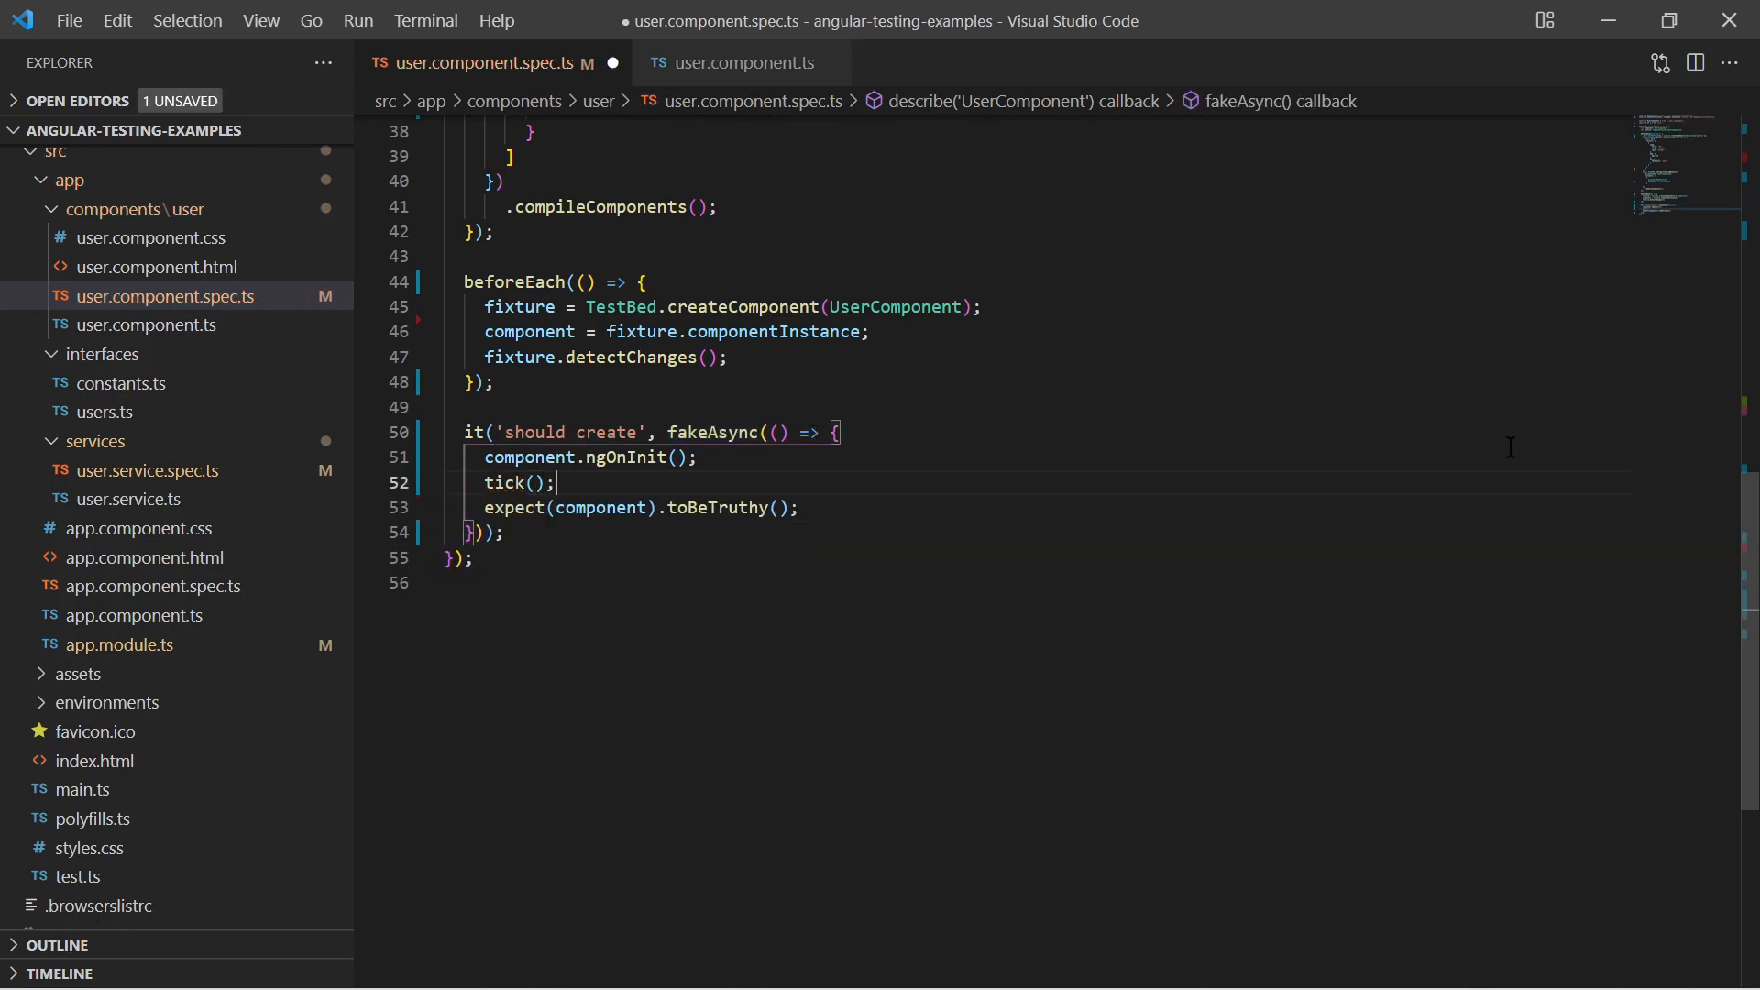
key("Enter")
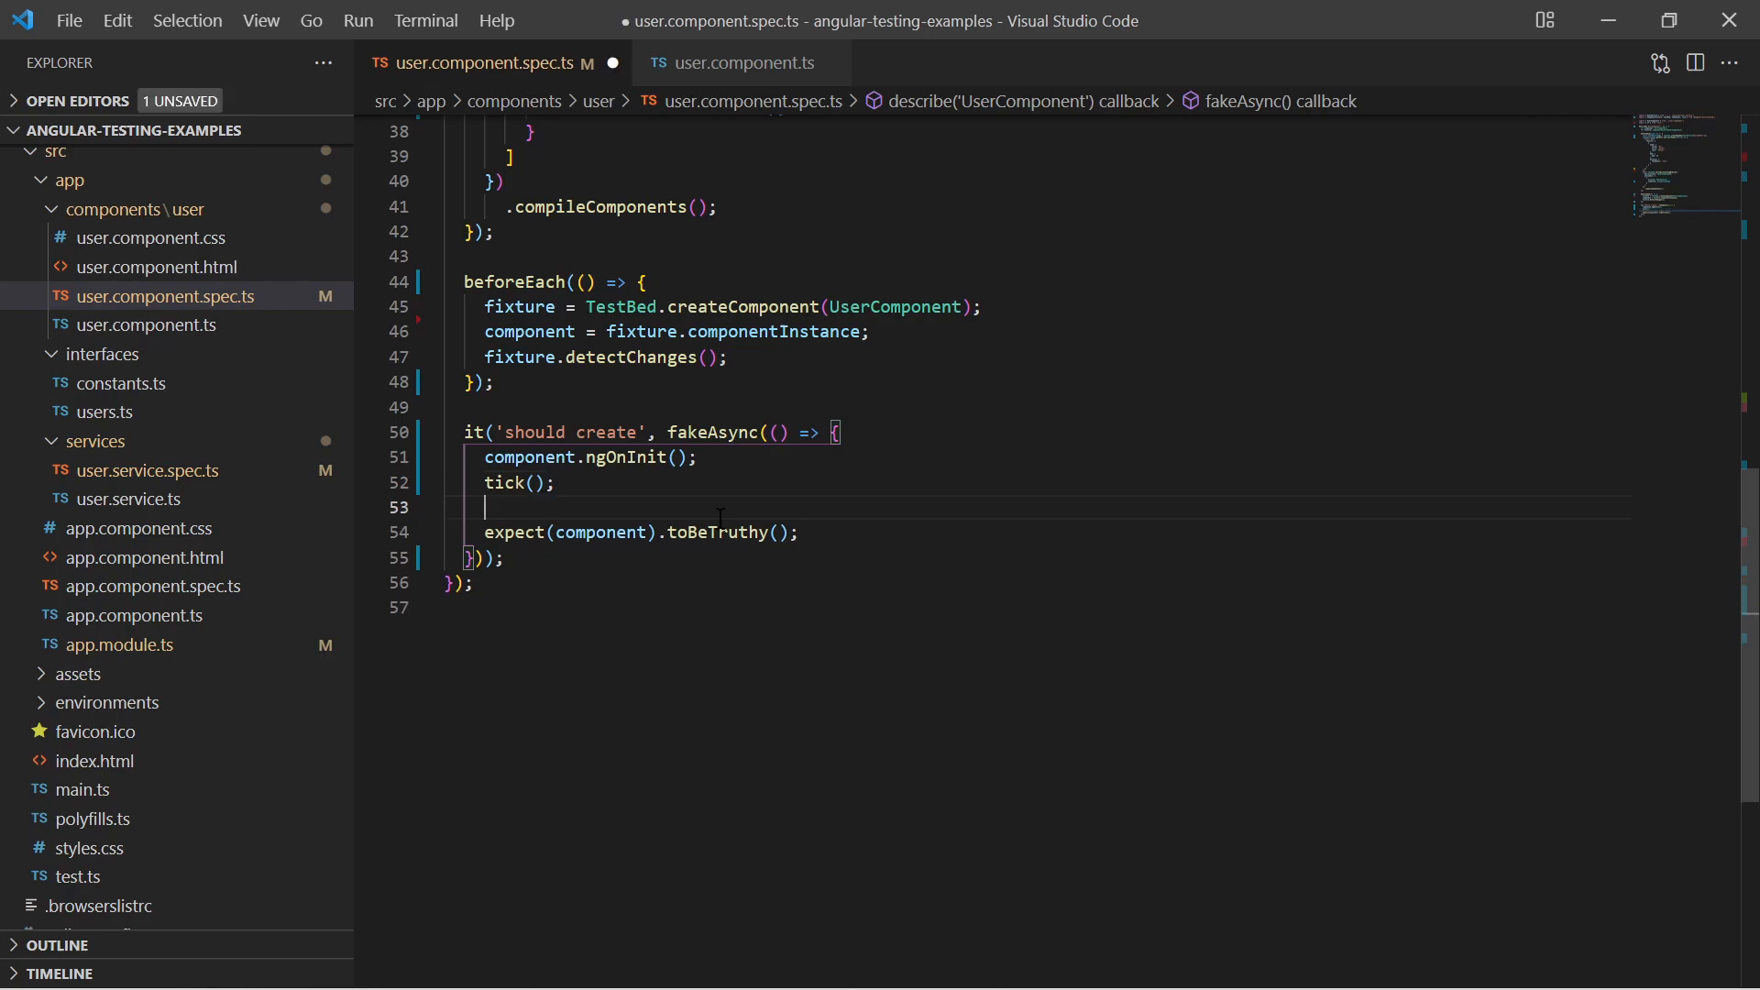
- Try tick(1000), revert it to tick(), and save the spec
double_click(499, 484)
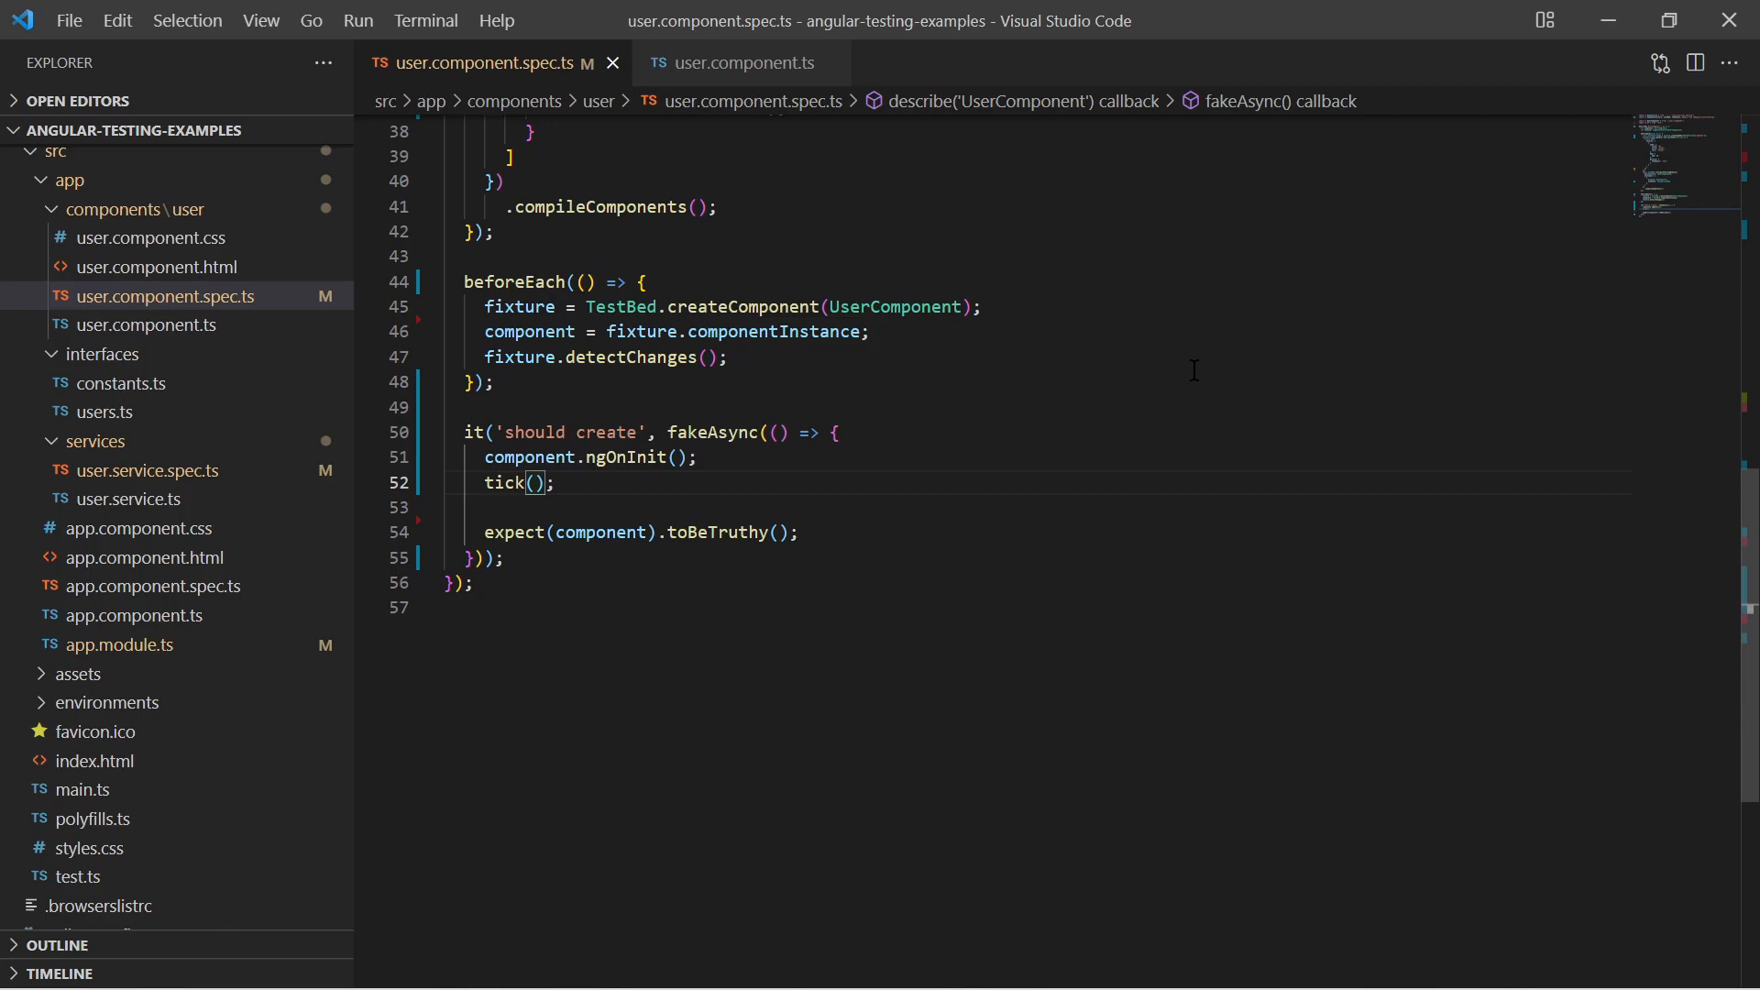
type("1000")
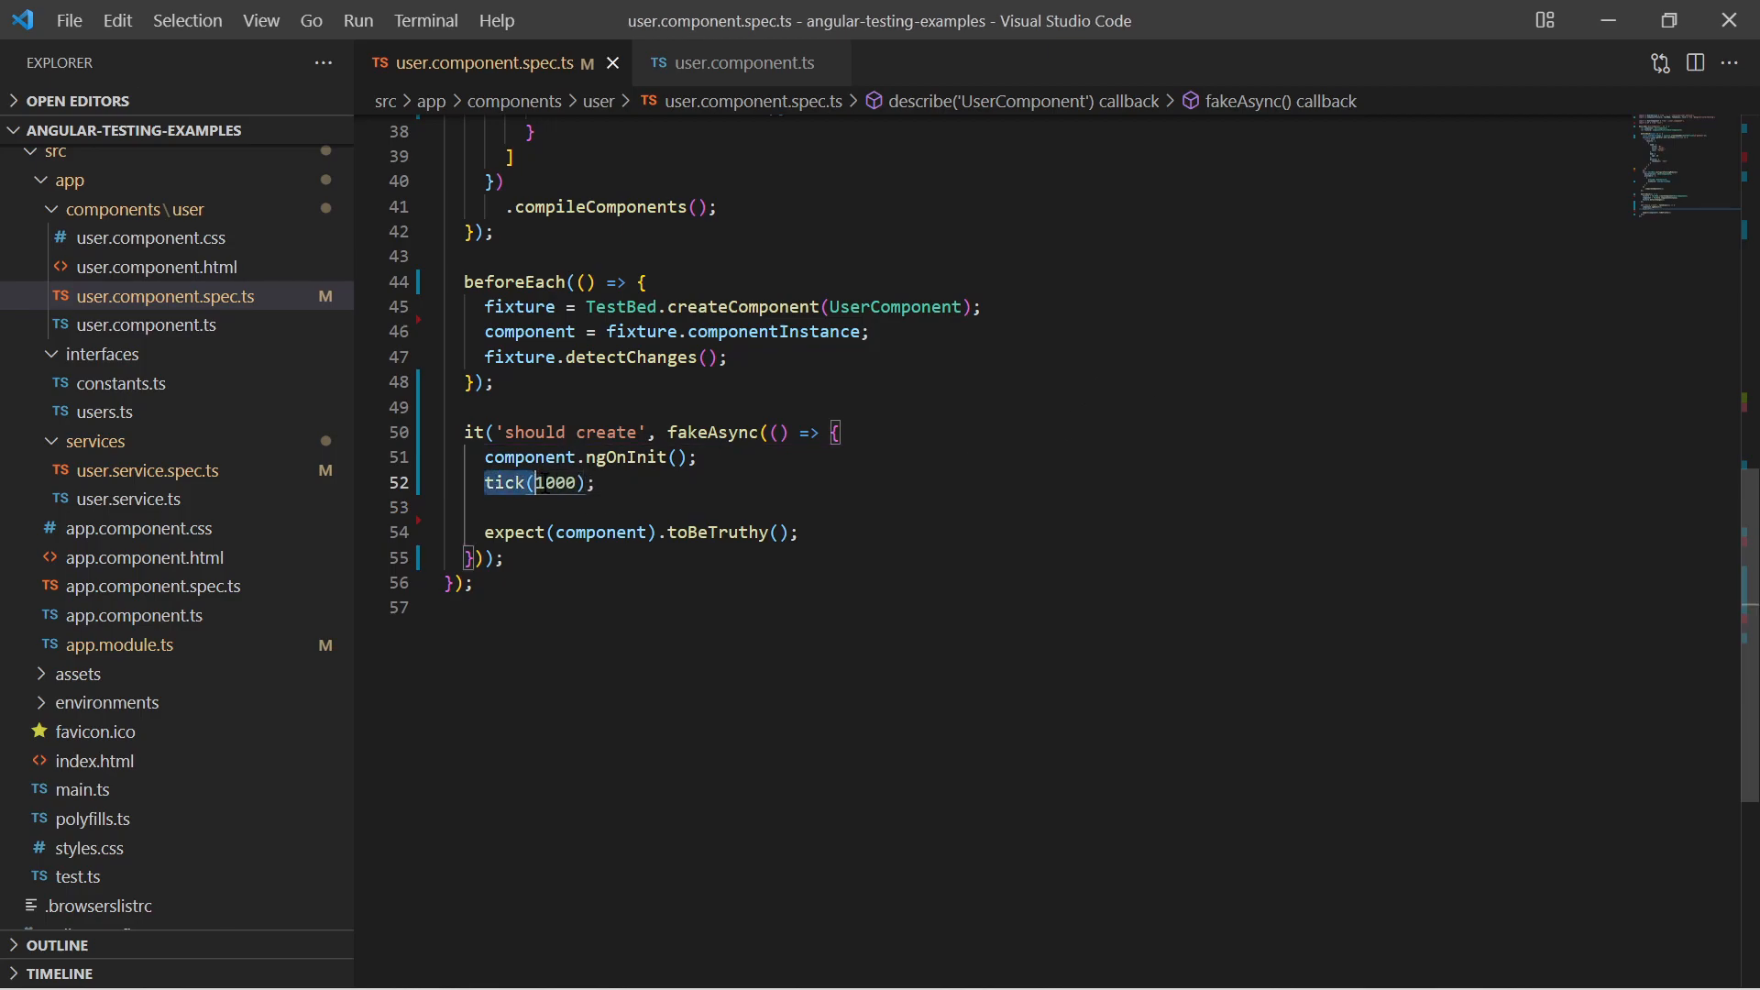
left_click(594, 483)
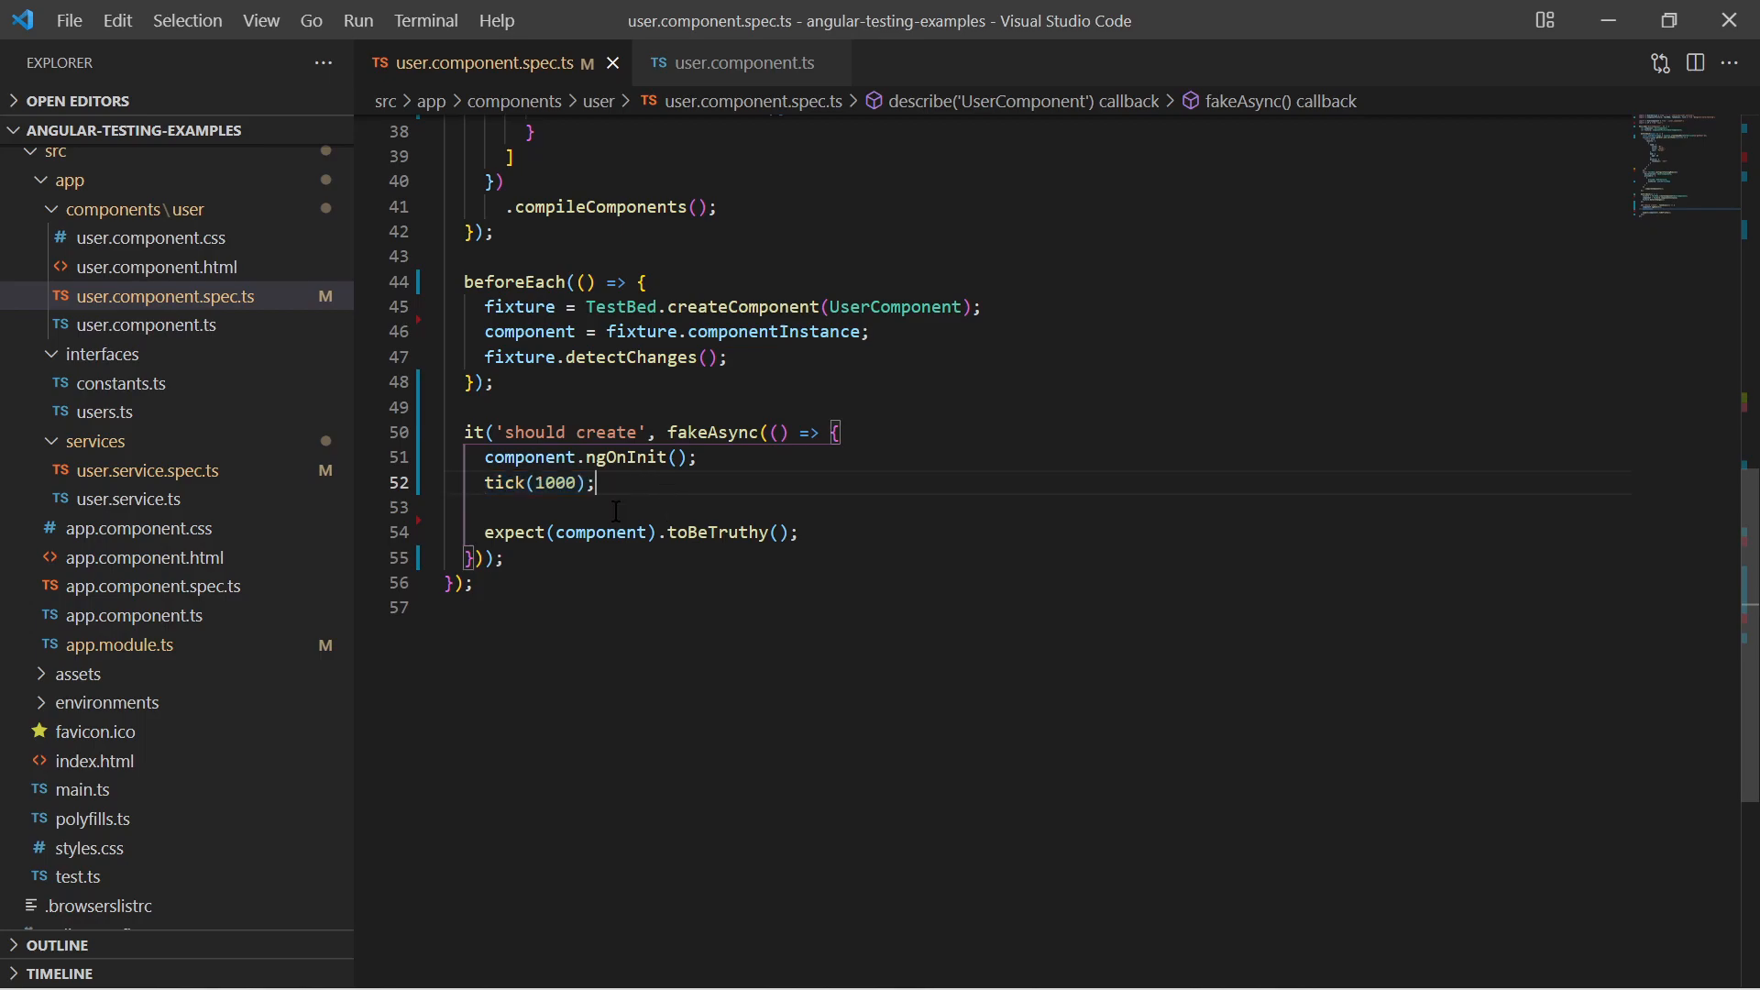
key("Backspace")
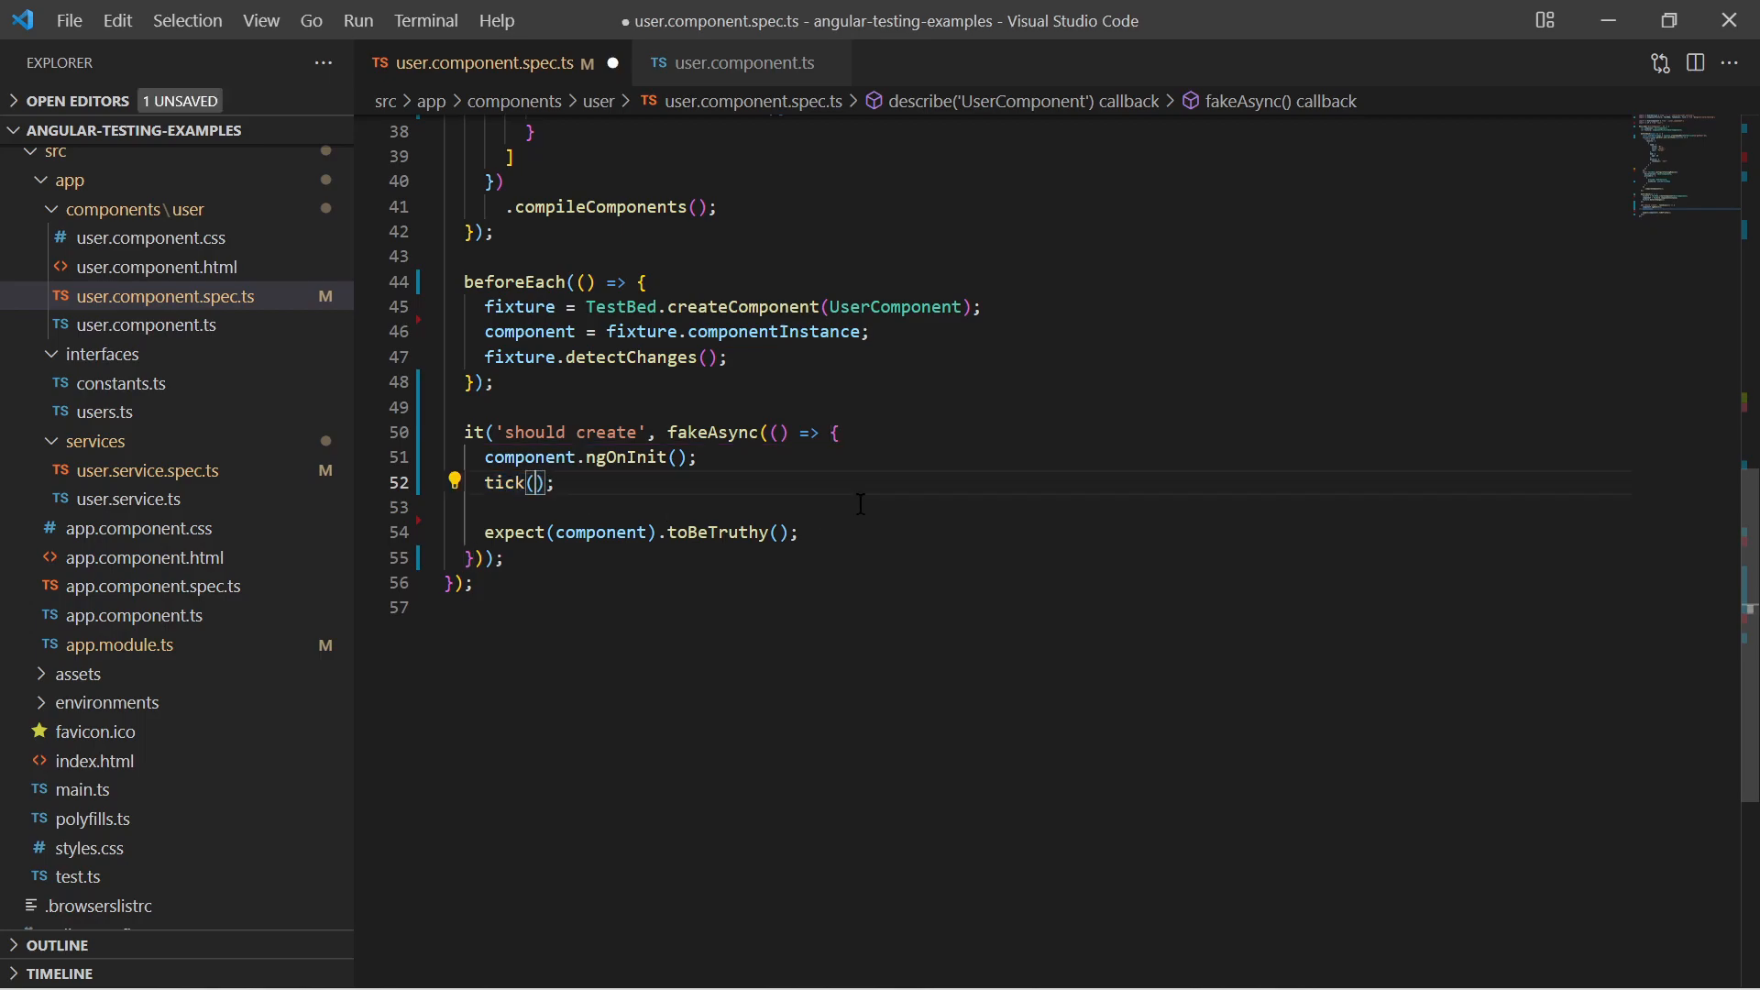
key("ctrl+s")
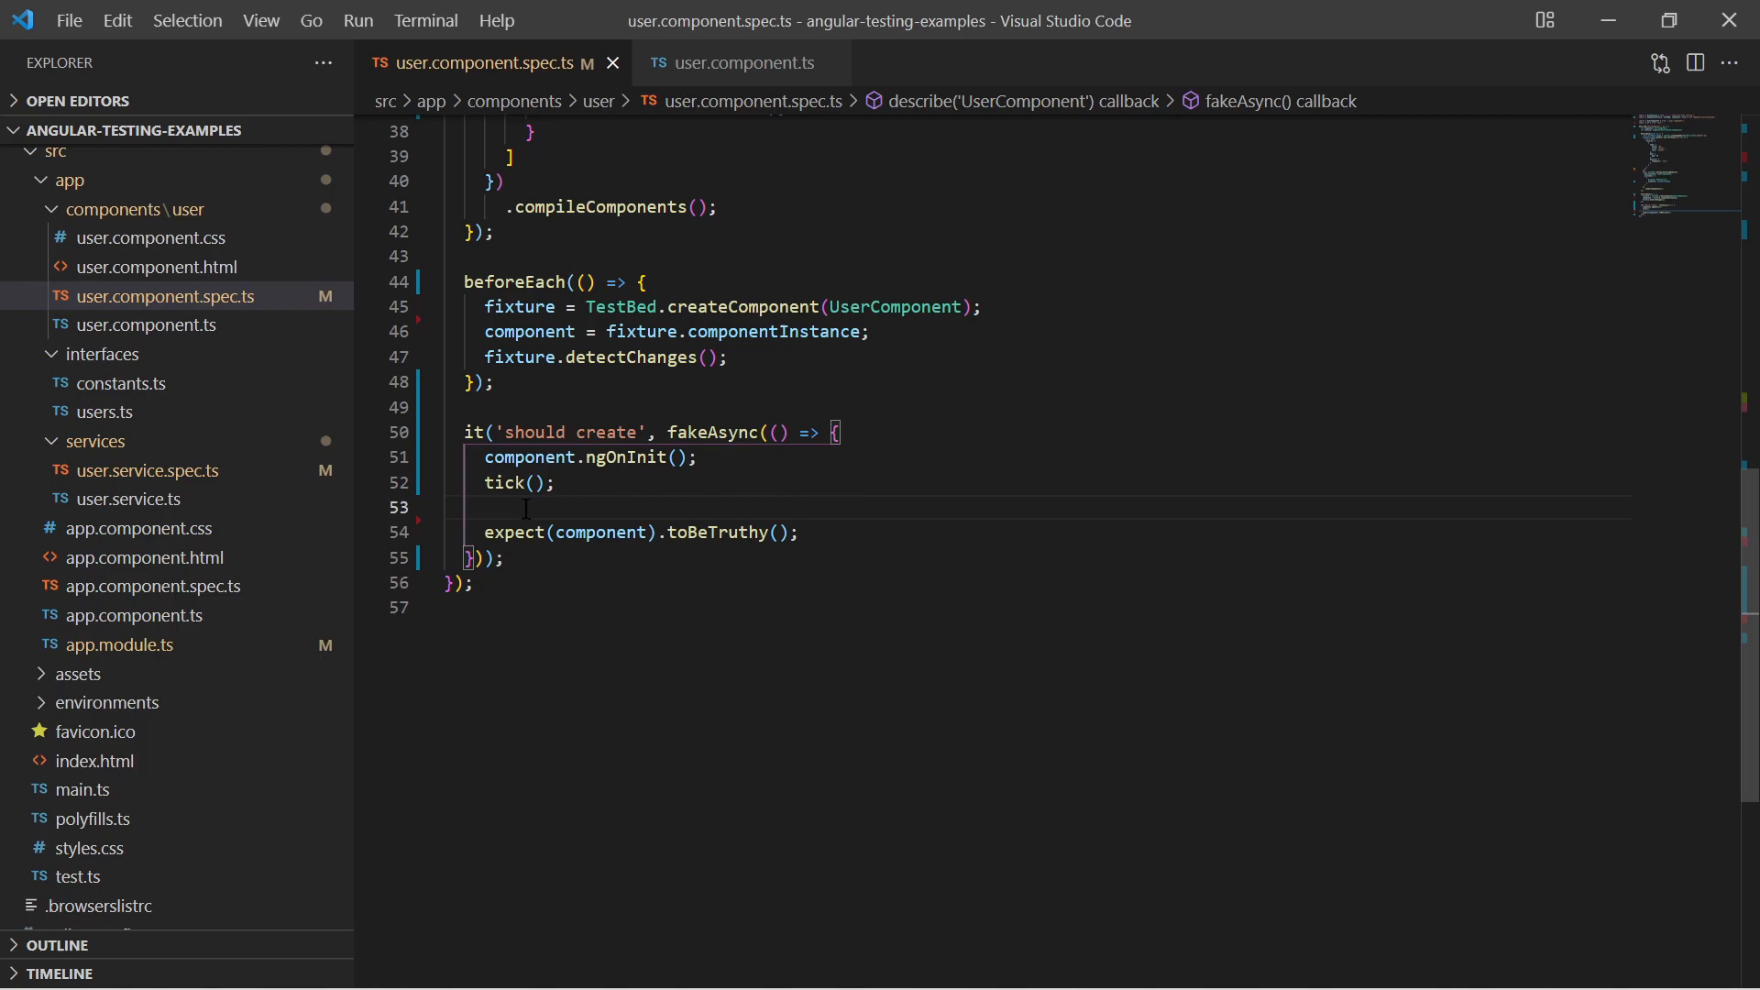
mouse_move(966, 685)
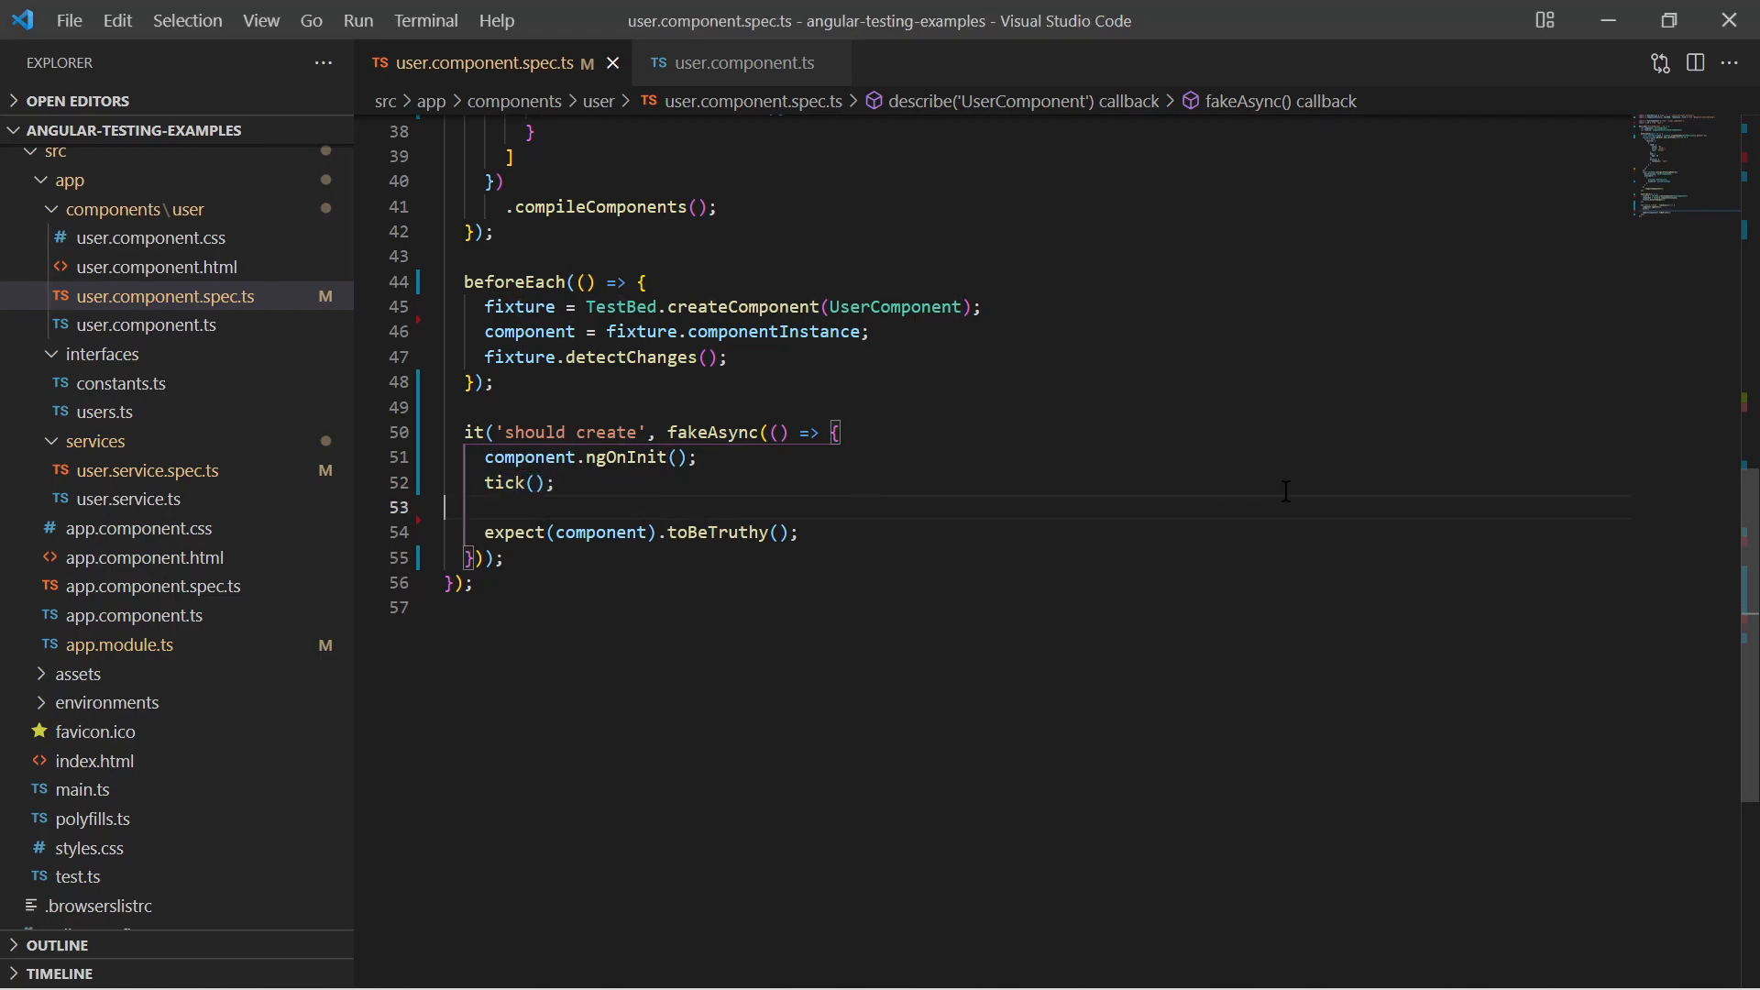
- Add fixture.detectChanges() after tick(), briefly adding and removing a console.log
type("fixture.detectChanges();")
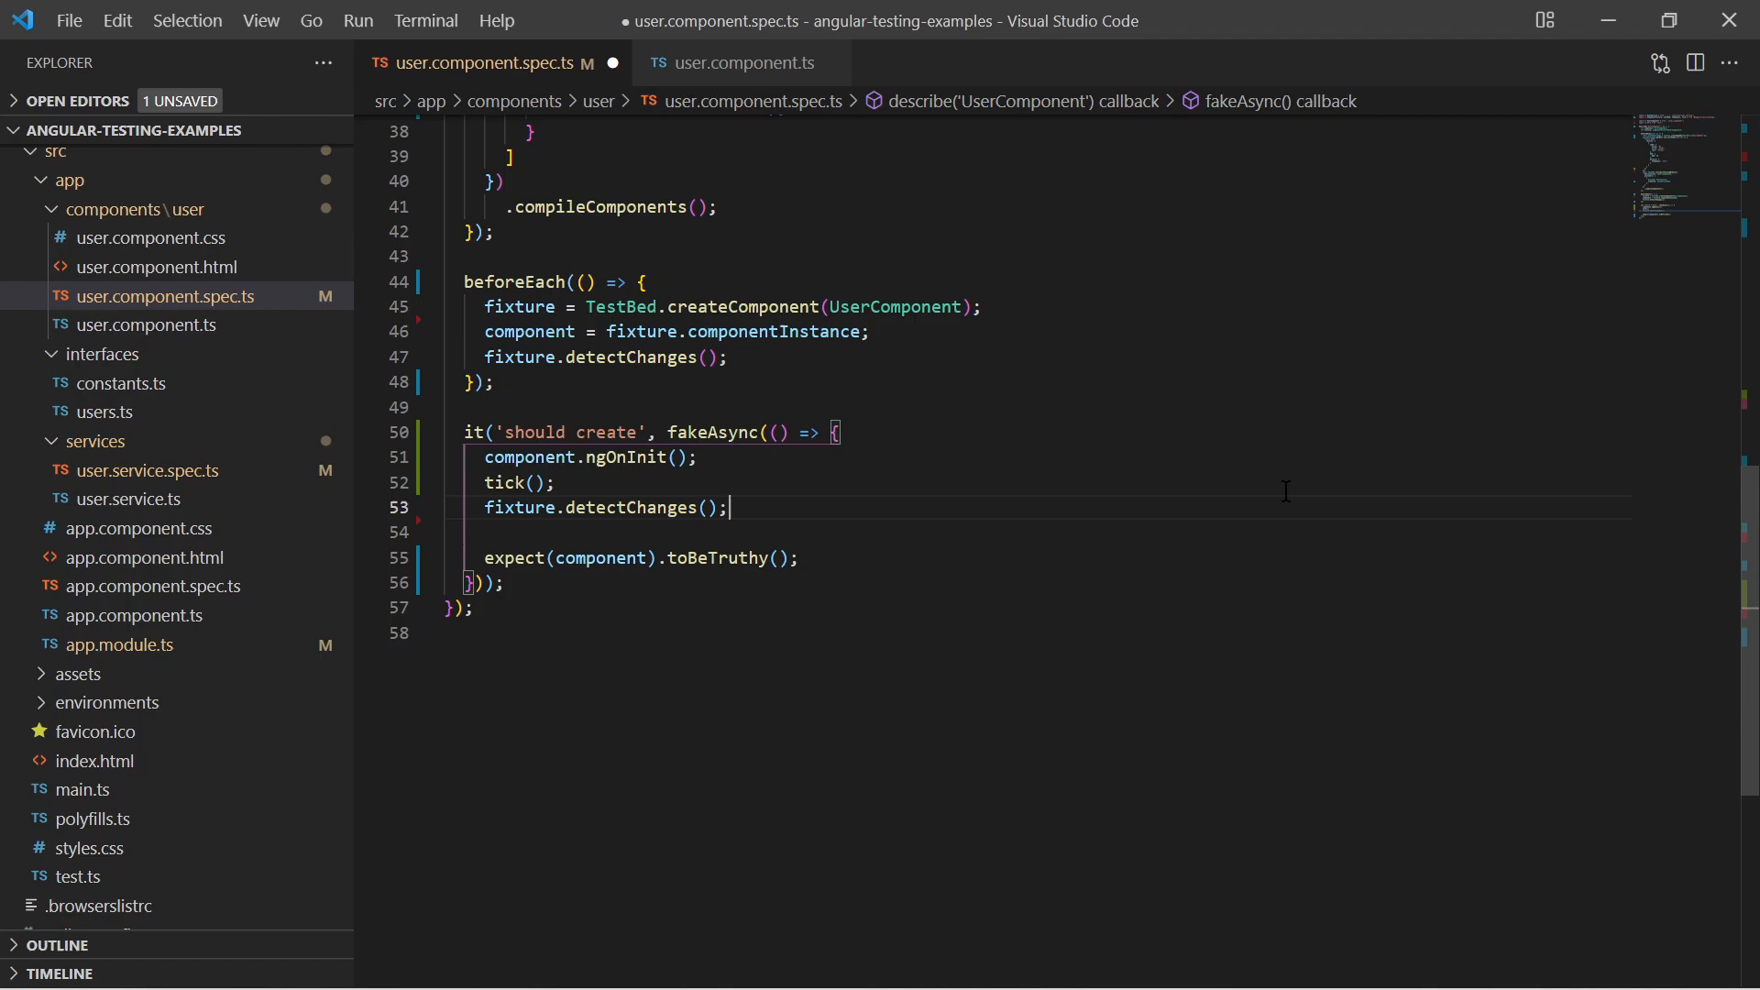
type("console.log(")
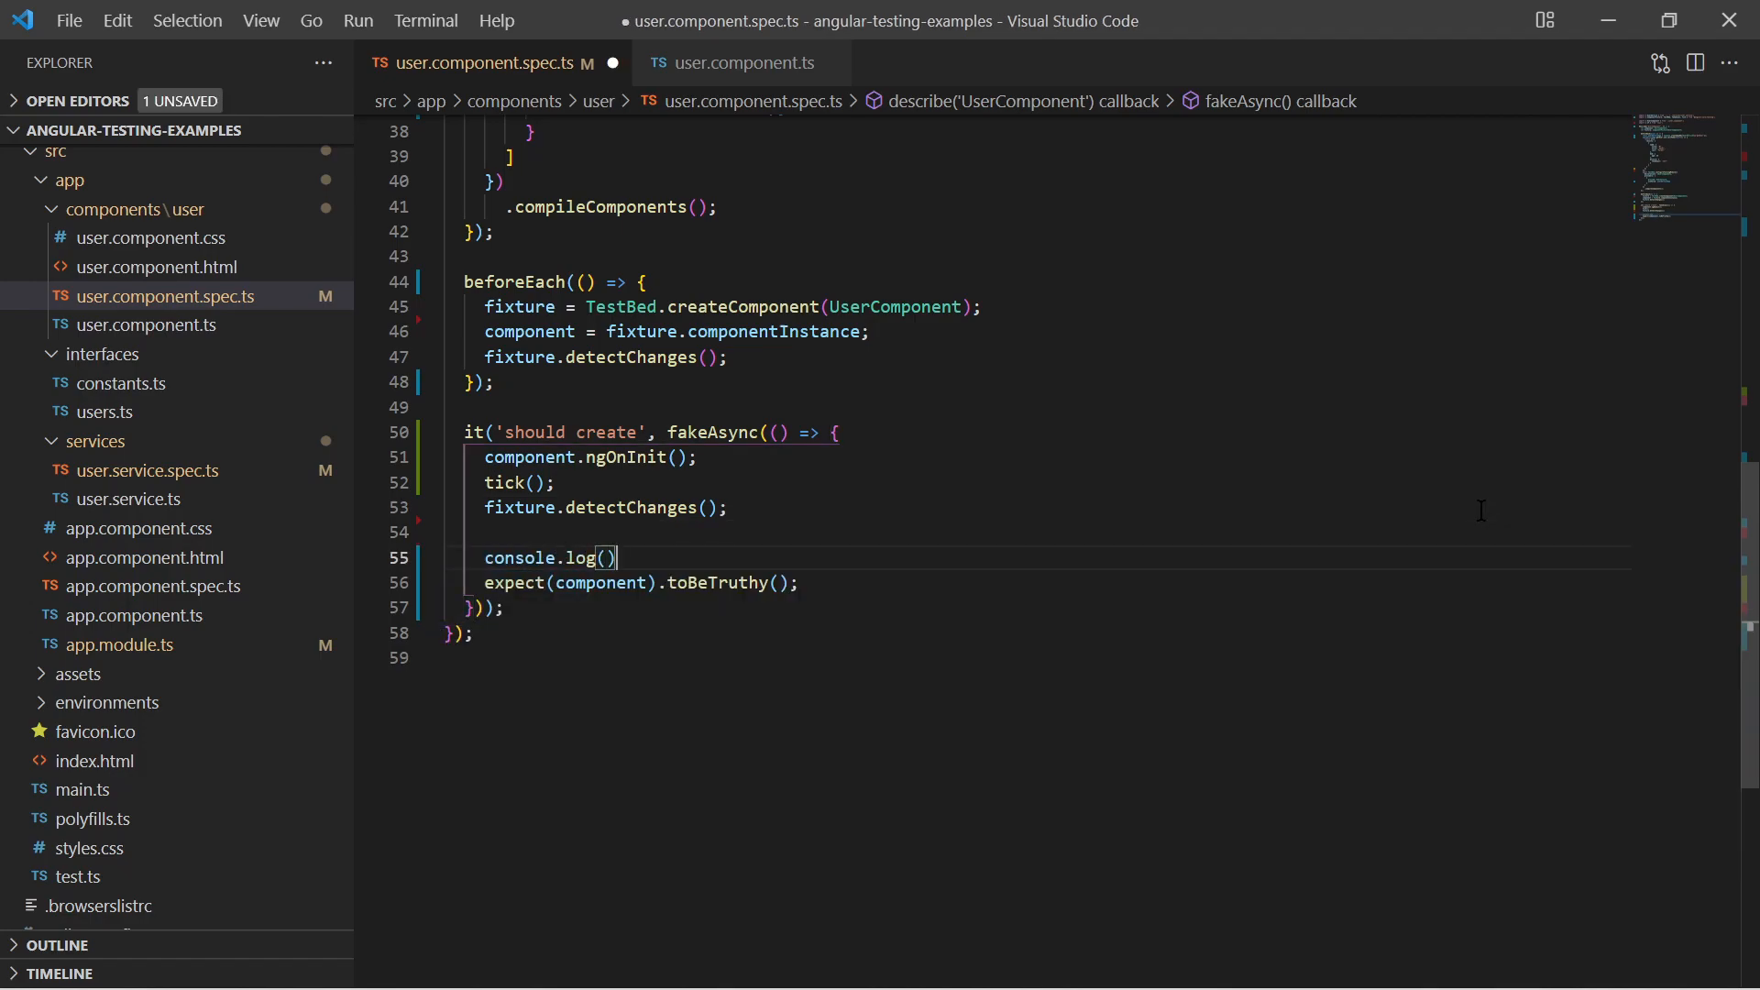
type("fi")
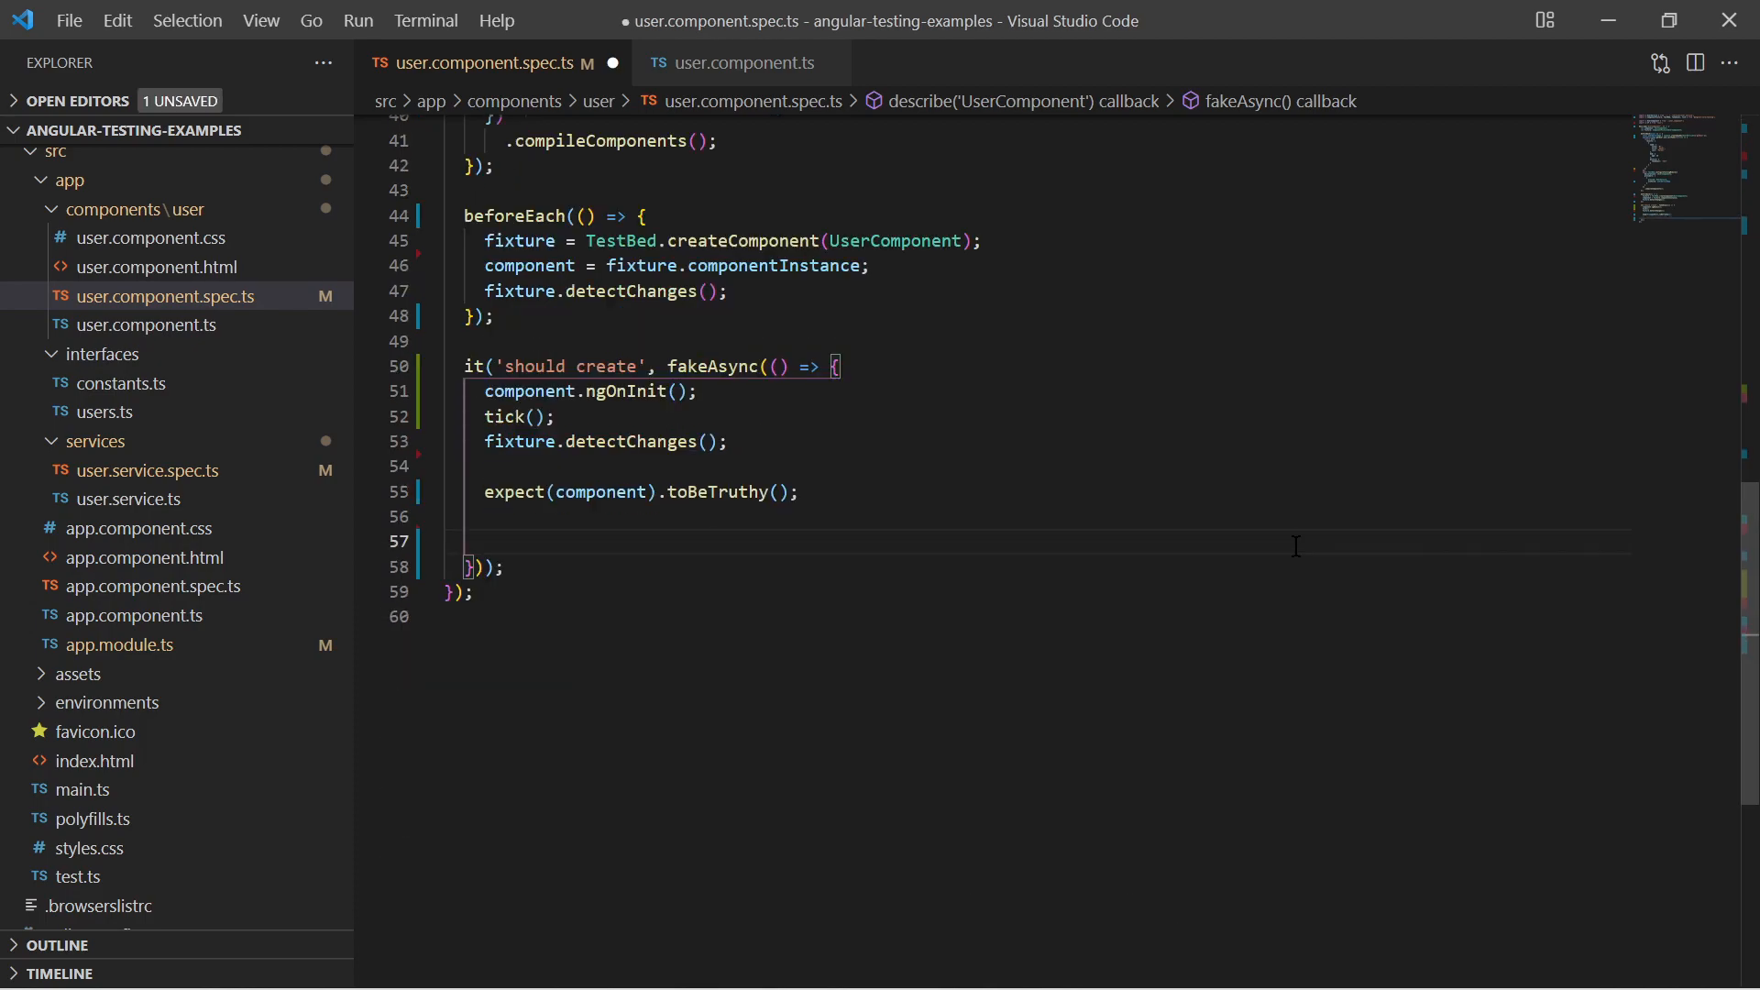
- Assert #wrapper and #userName exist via fixture.debugElement.query(By.css(...)).toBeTruthy()
type("expect(fixture")
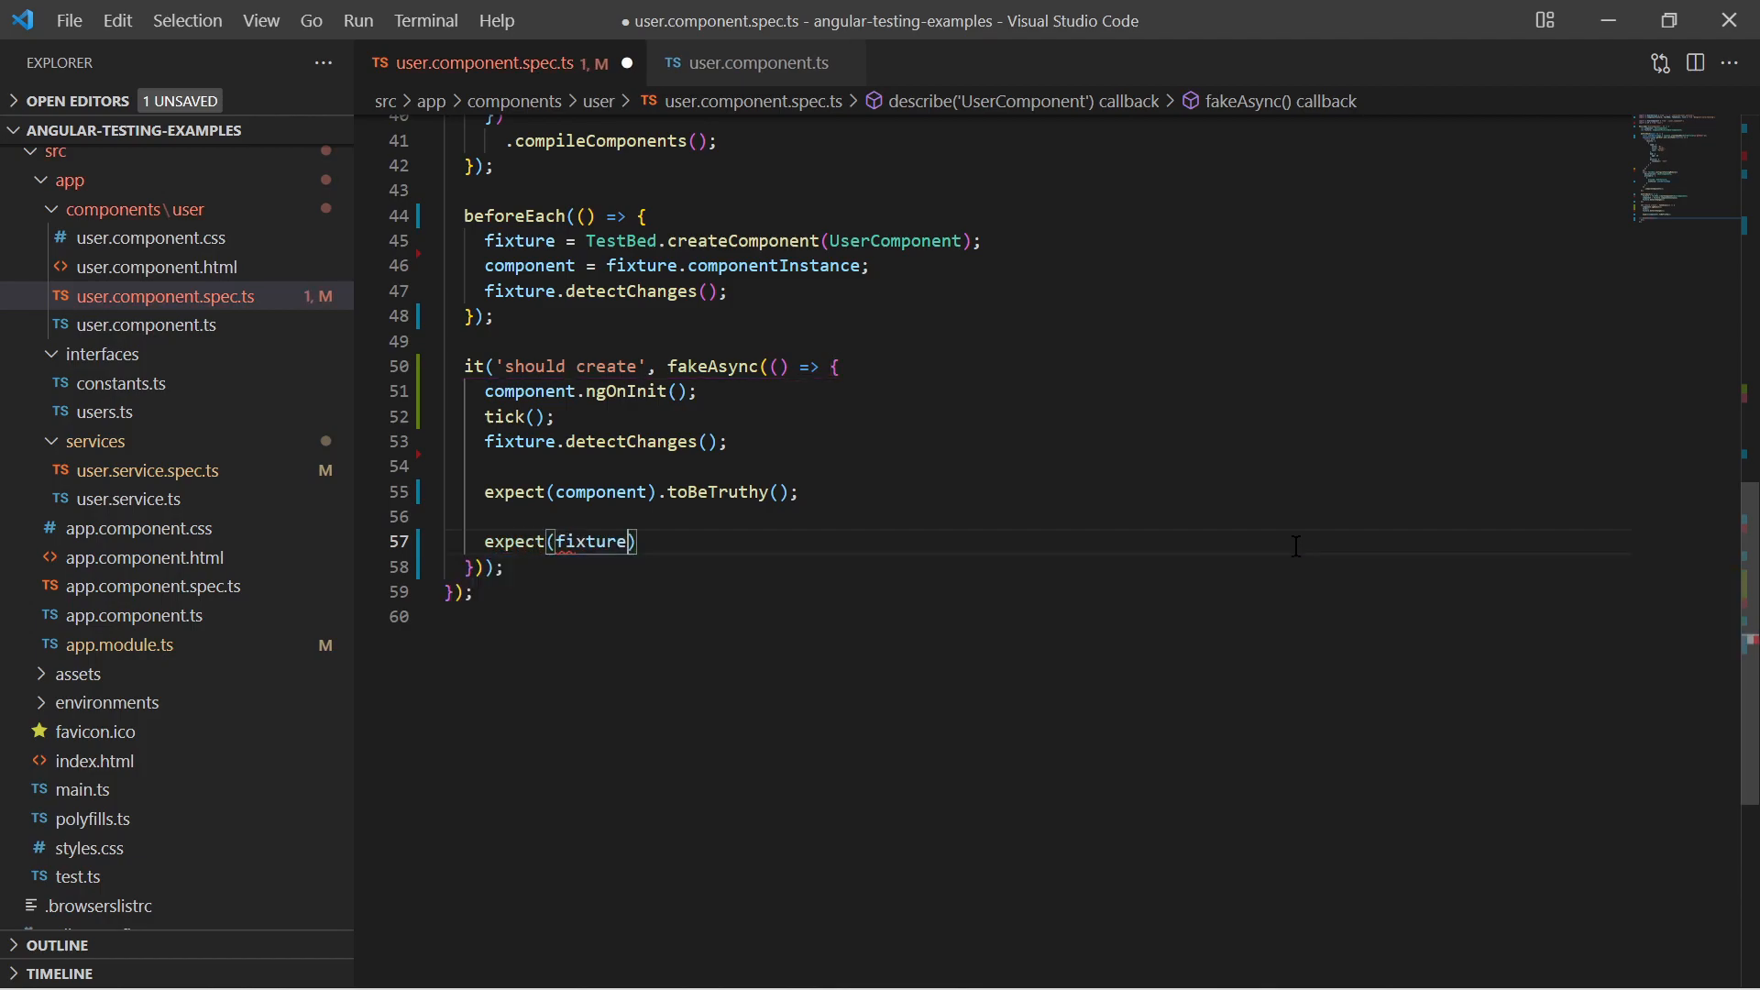
type(".debugElement.")
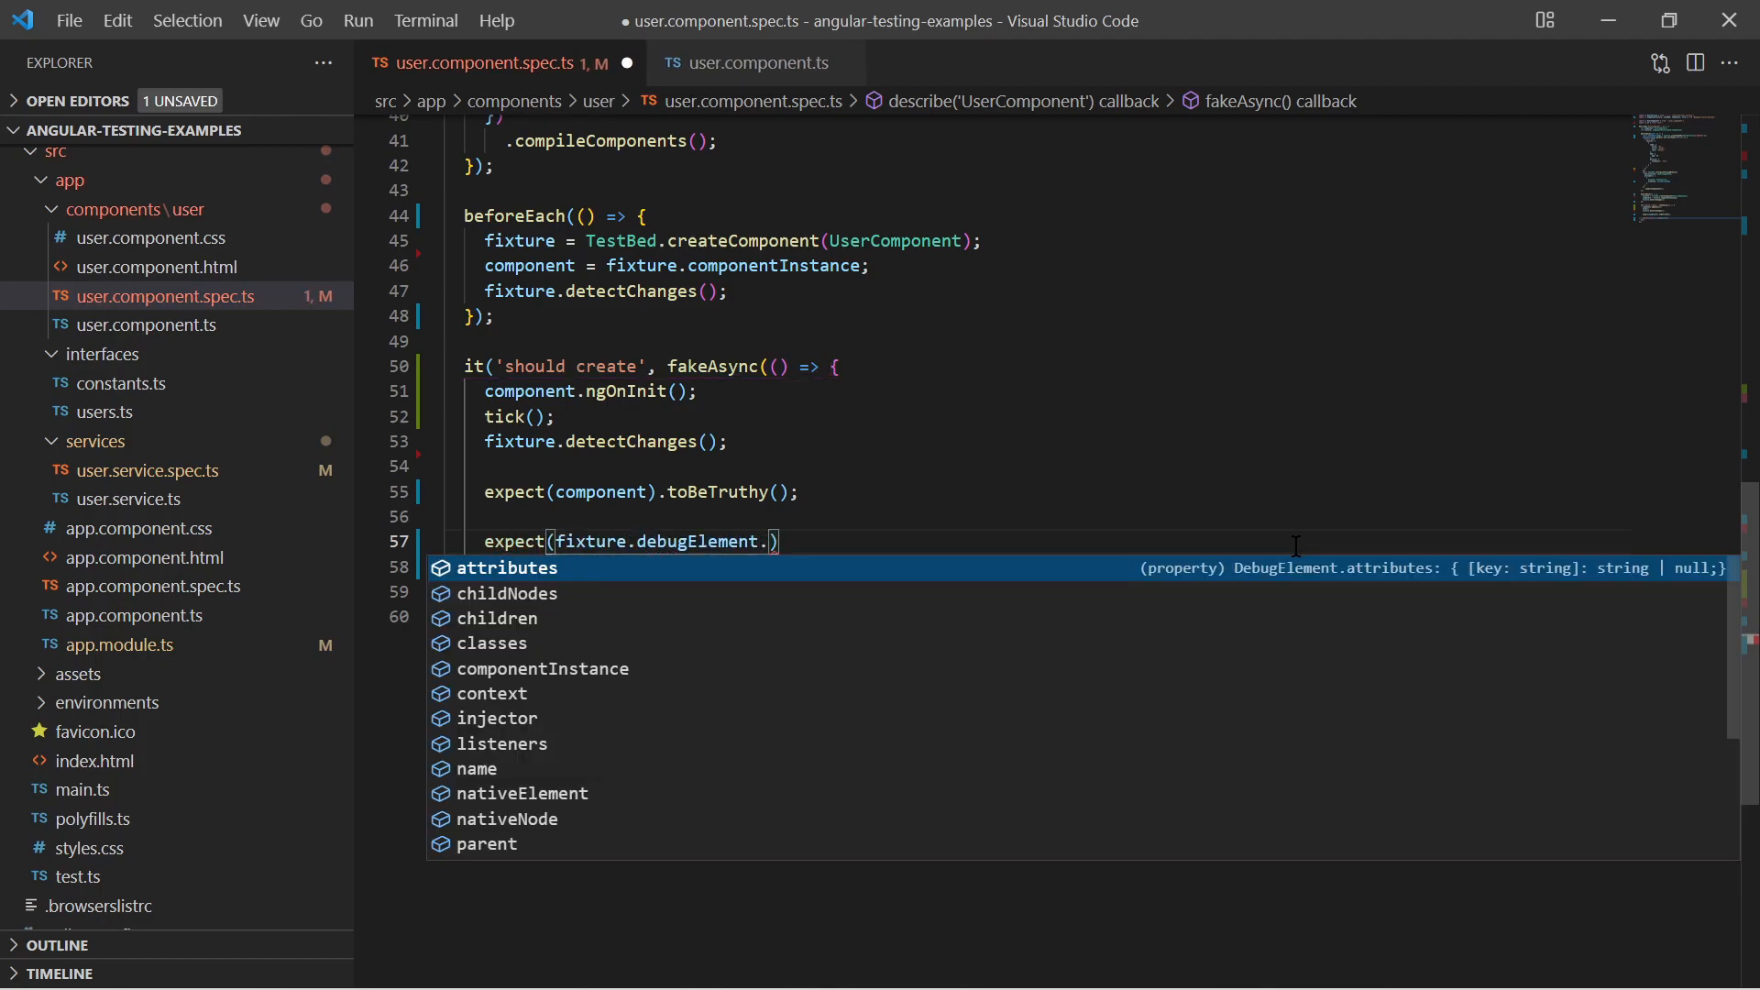
type("query(By.css(")
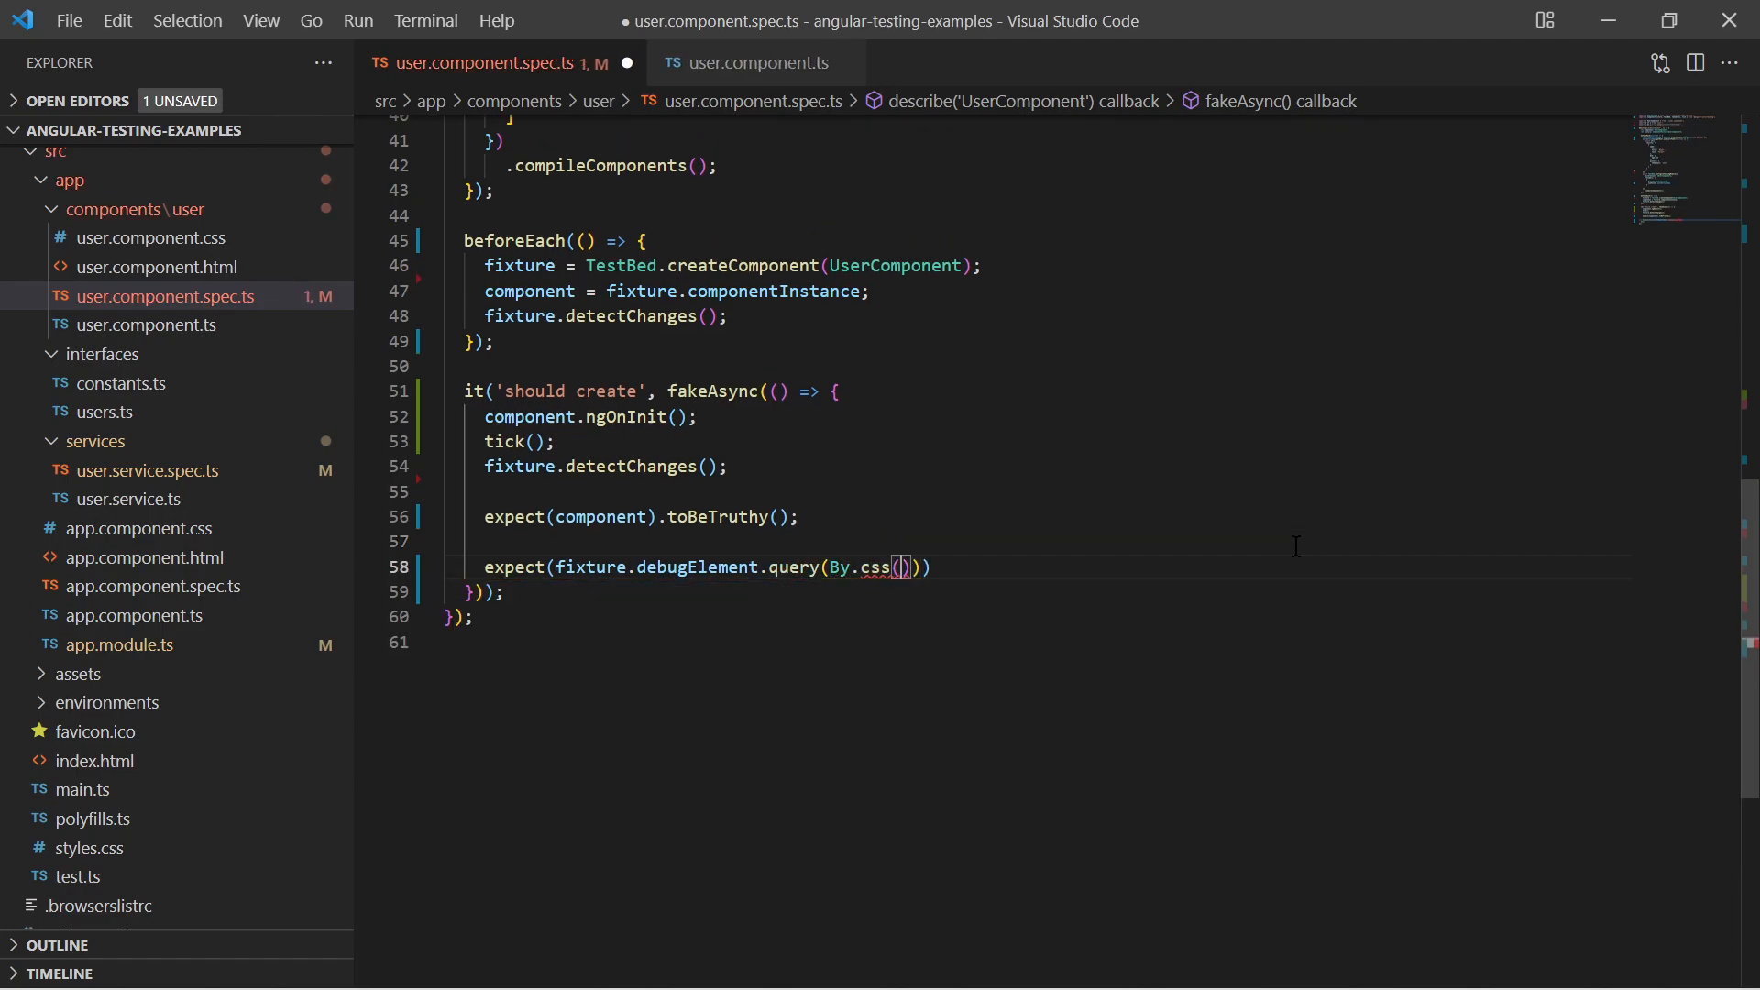
type("'#wrapper'")
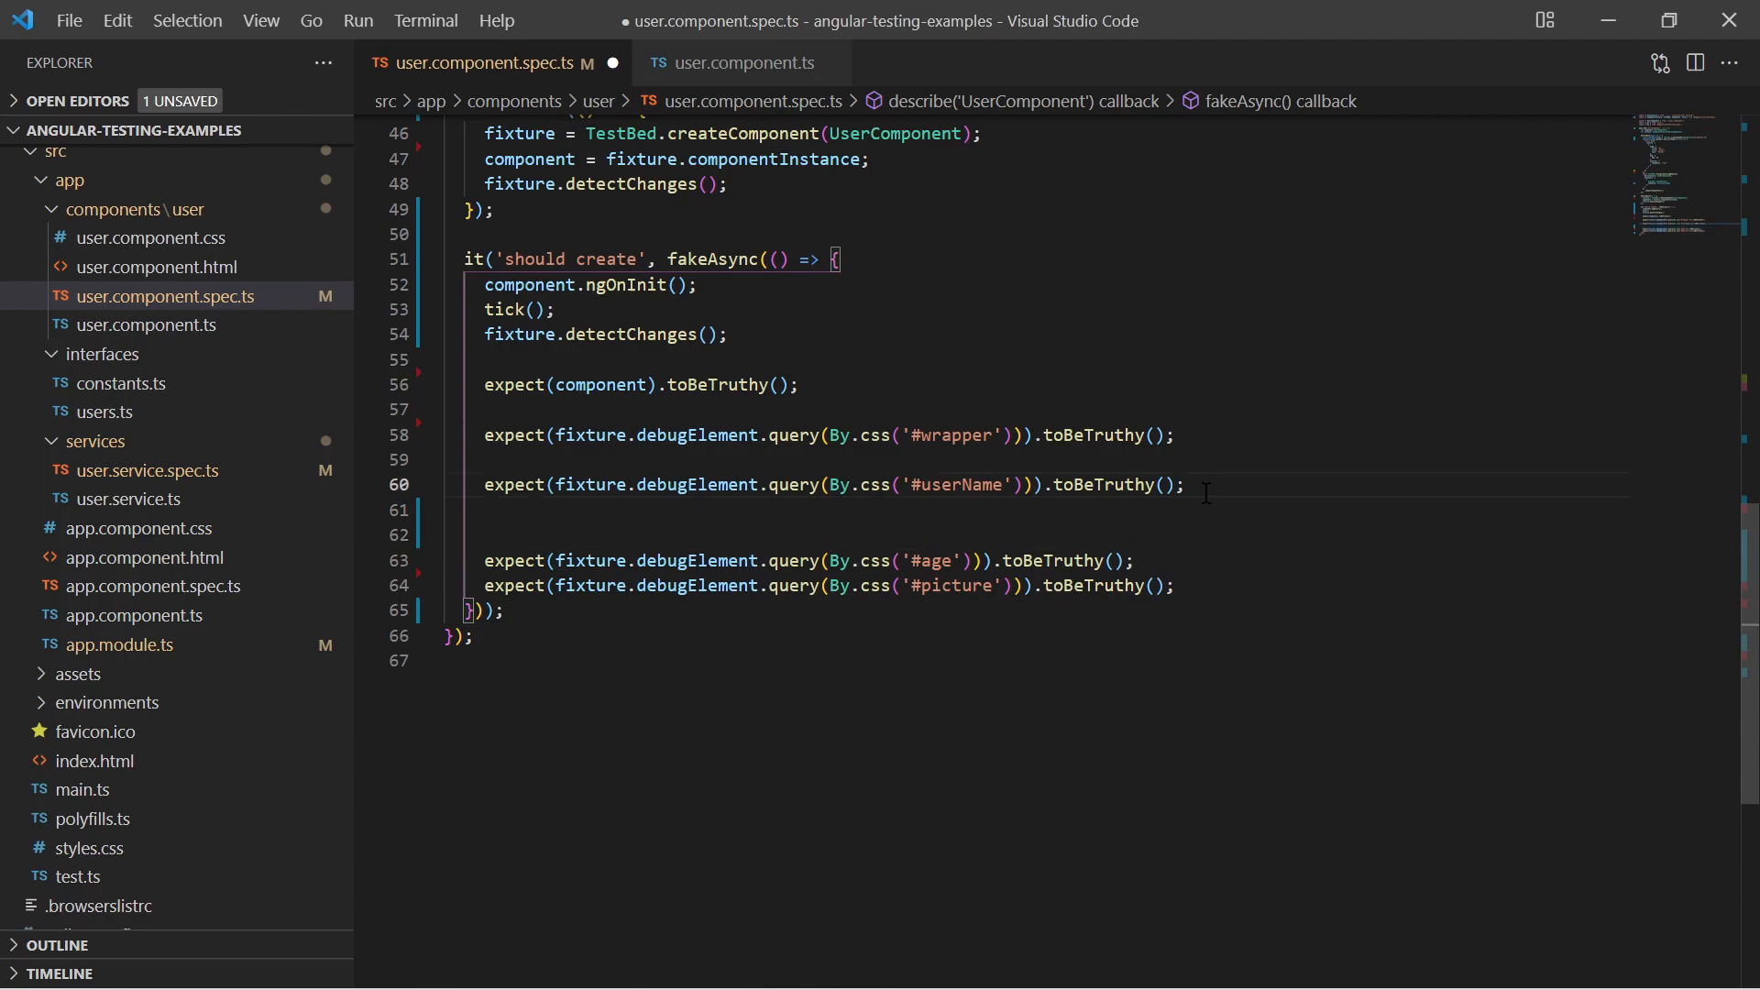
type("expect(fixture.debugElement.query(By.css('#userName'))).toBeTruthy();")
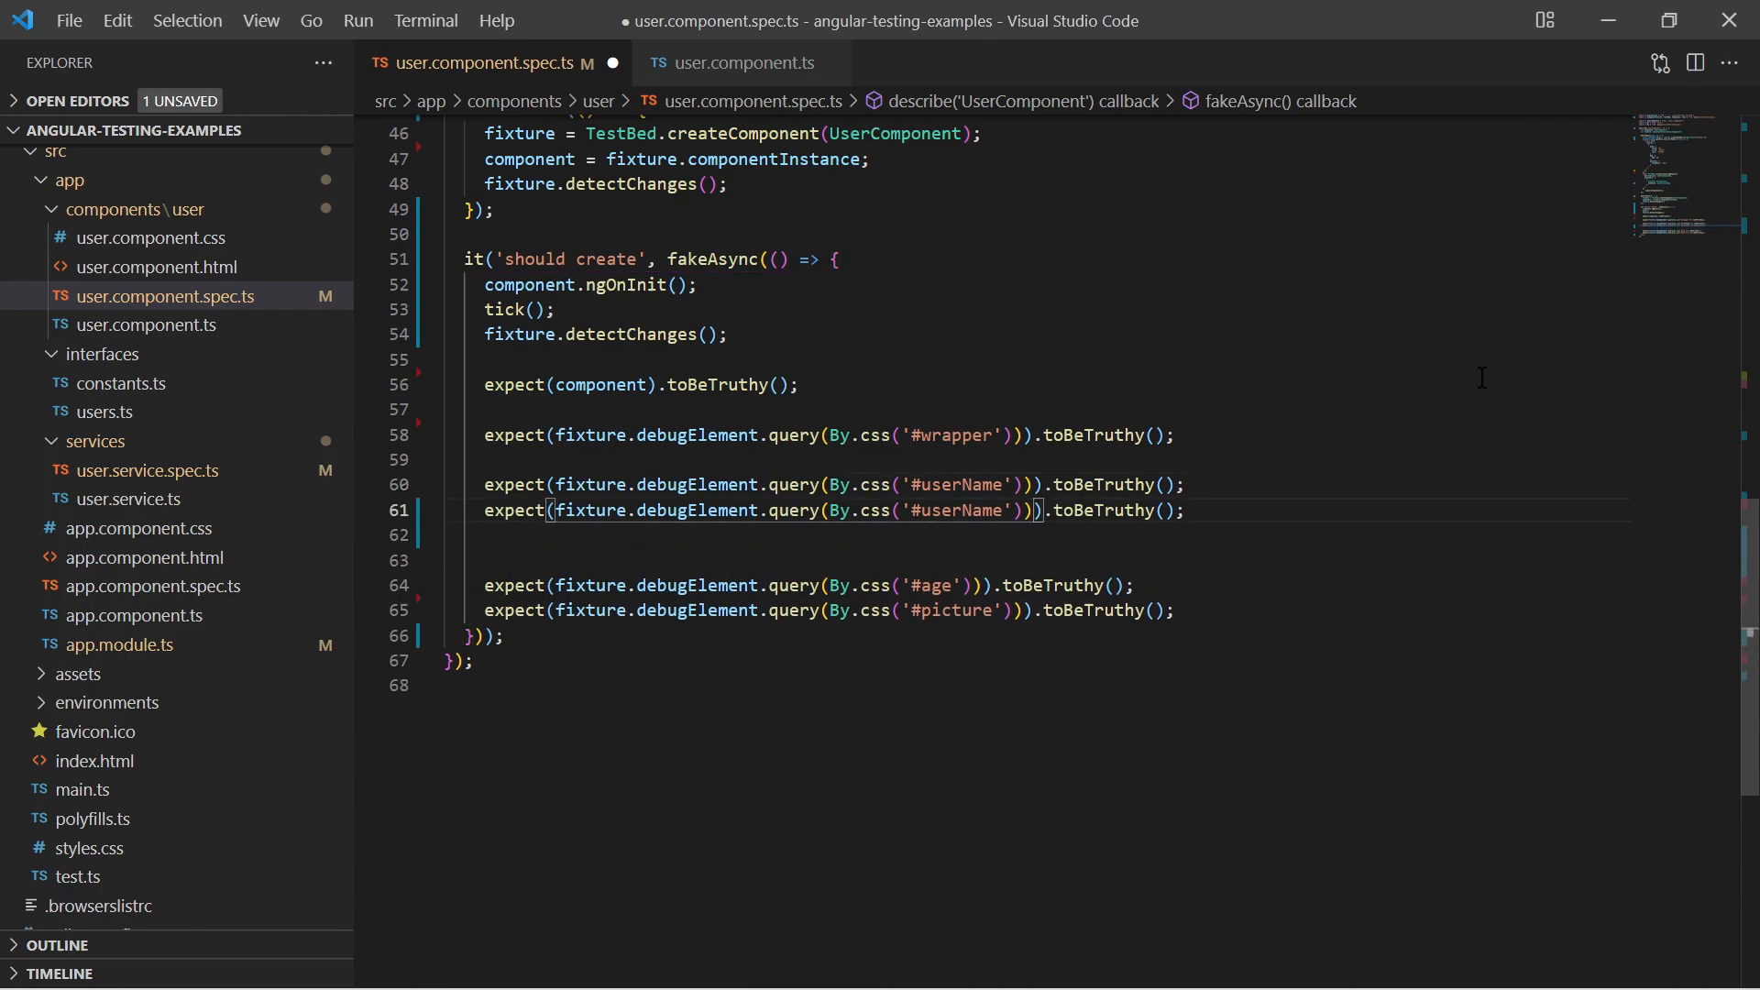
- Assert nativeNode.textContent equals 'Peter Parker' and '25', plus age and picture exist, then save
type(".nativeNode.textContent")
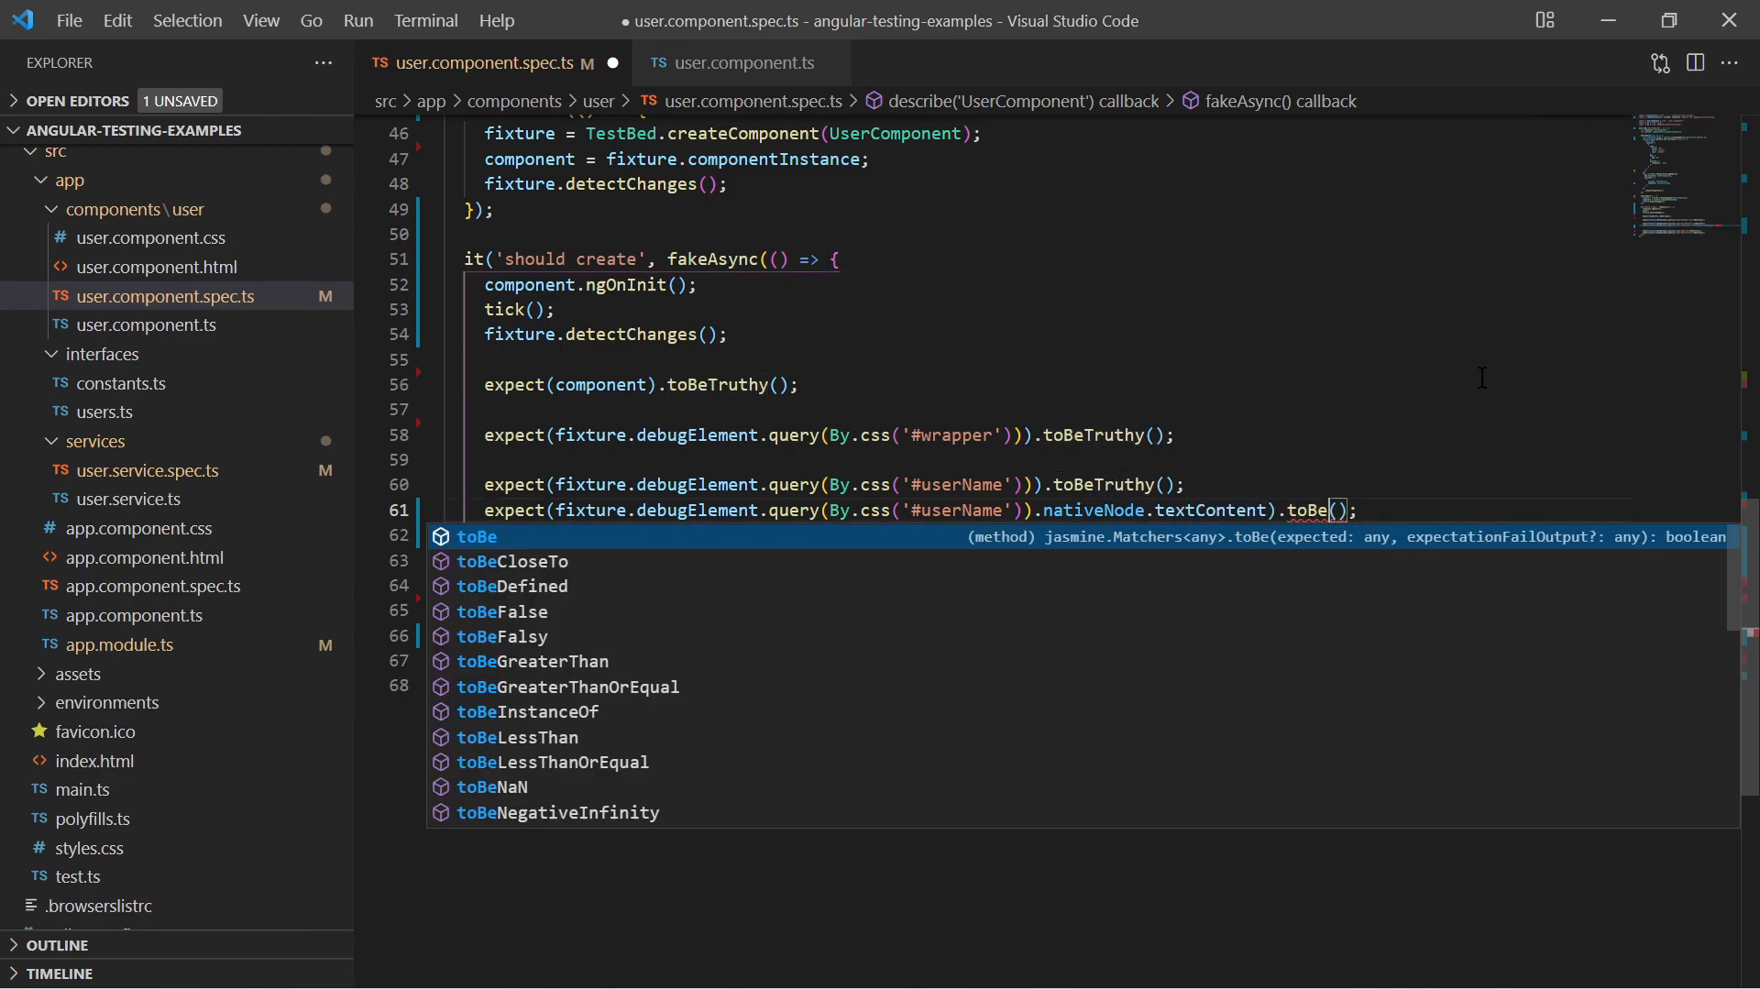
type("'Peter Par'")
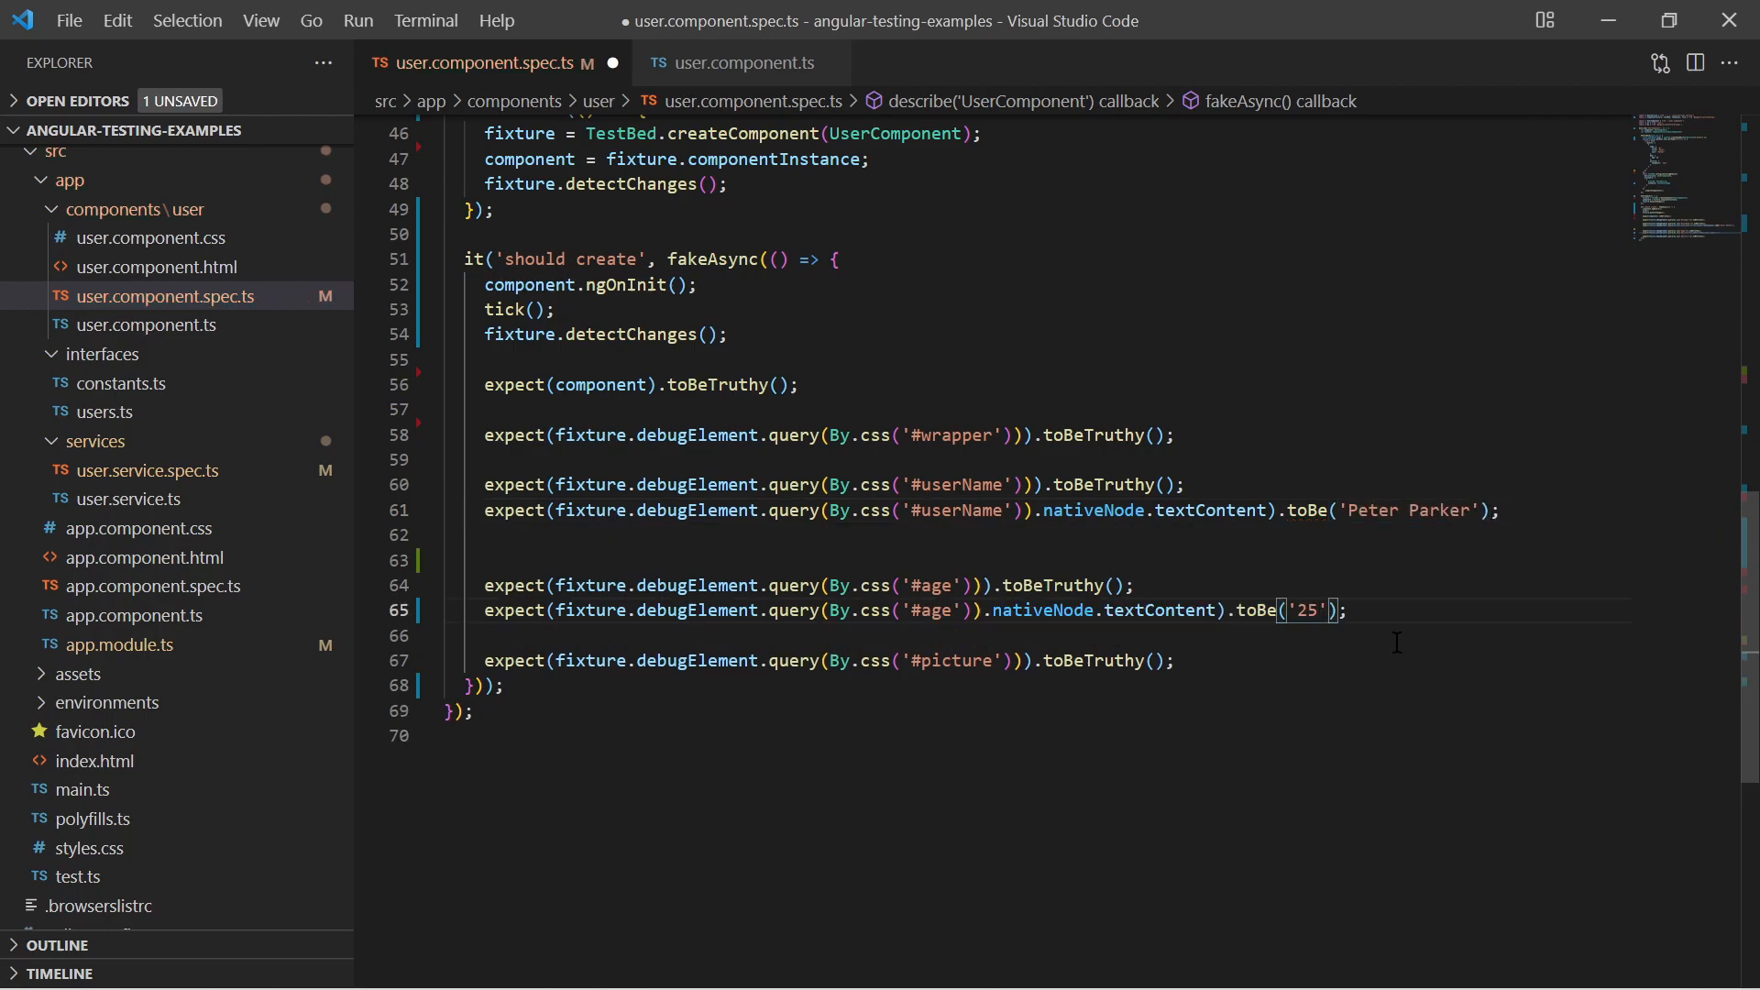
key("ctrl+s")
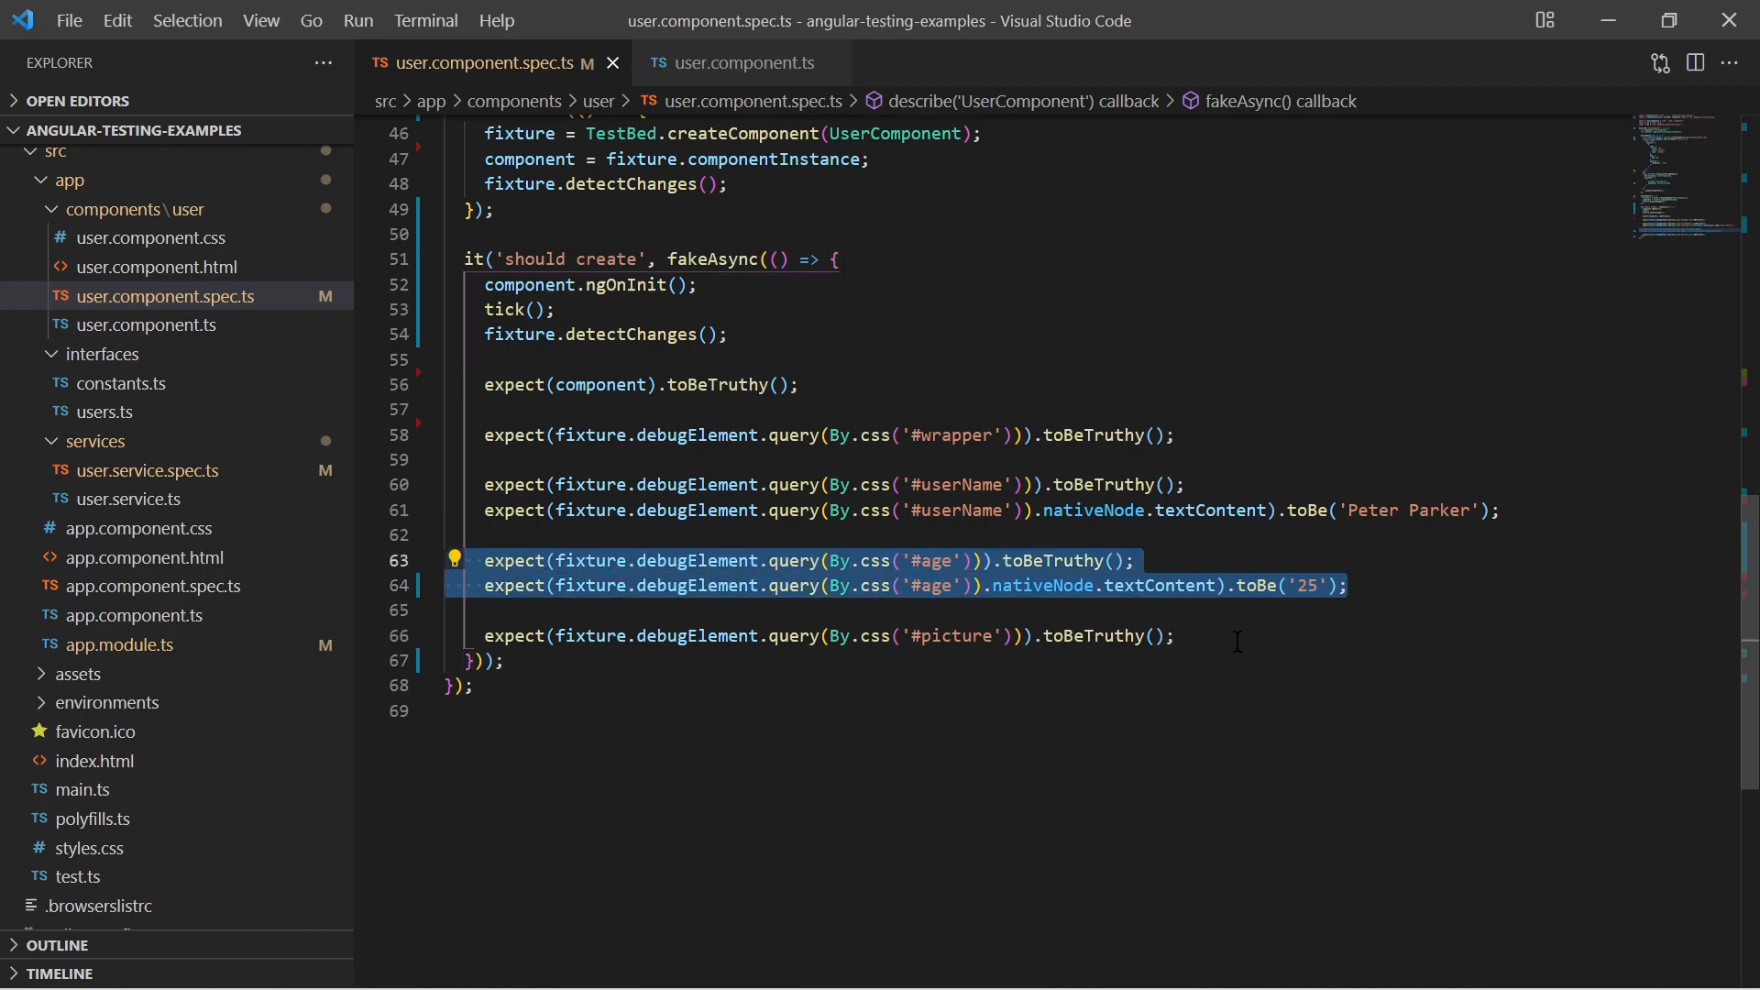
- Run ng test in the integrated terminal
left_click(509, 636)
type("ng test")
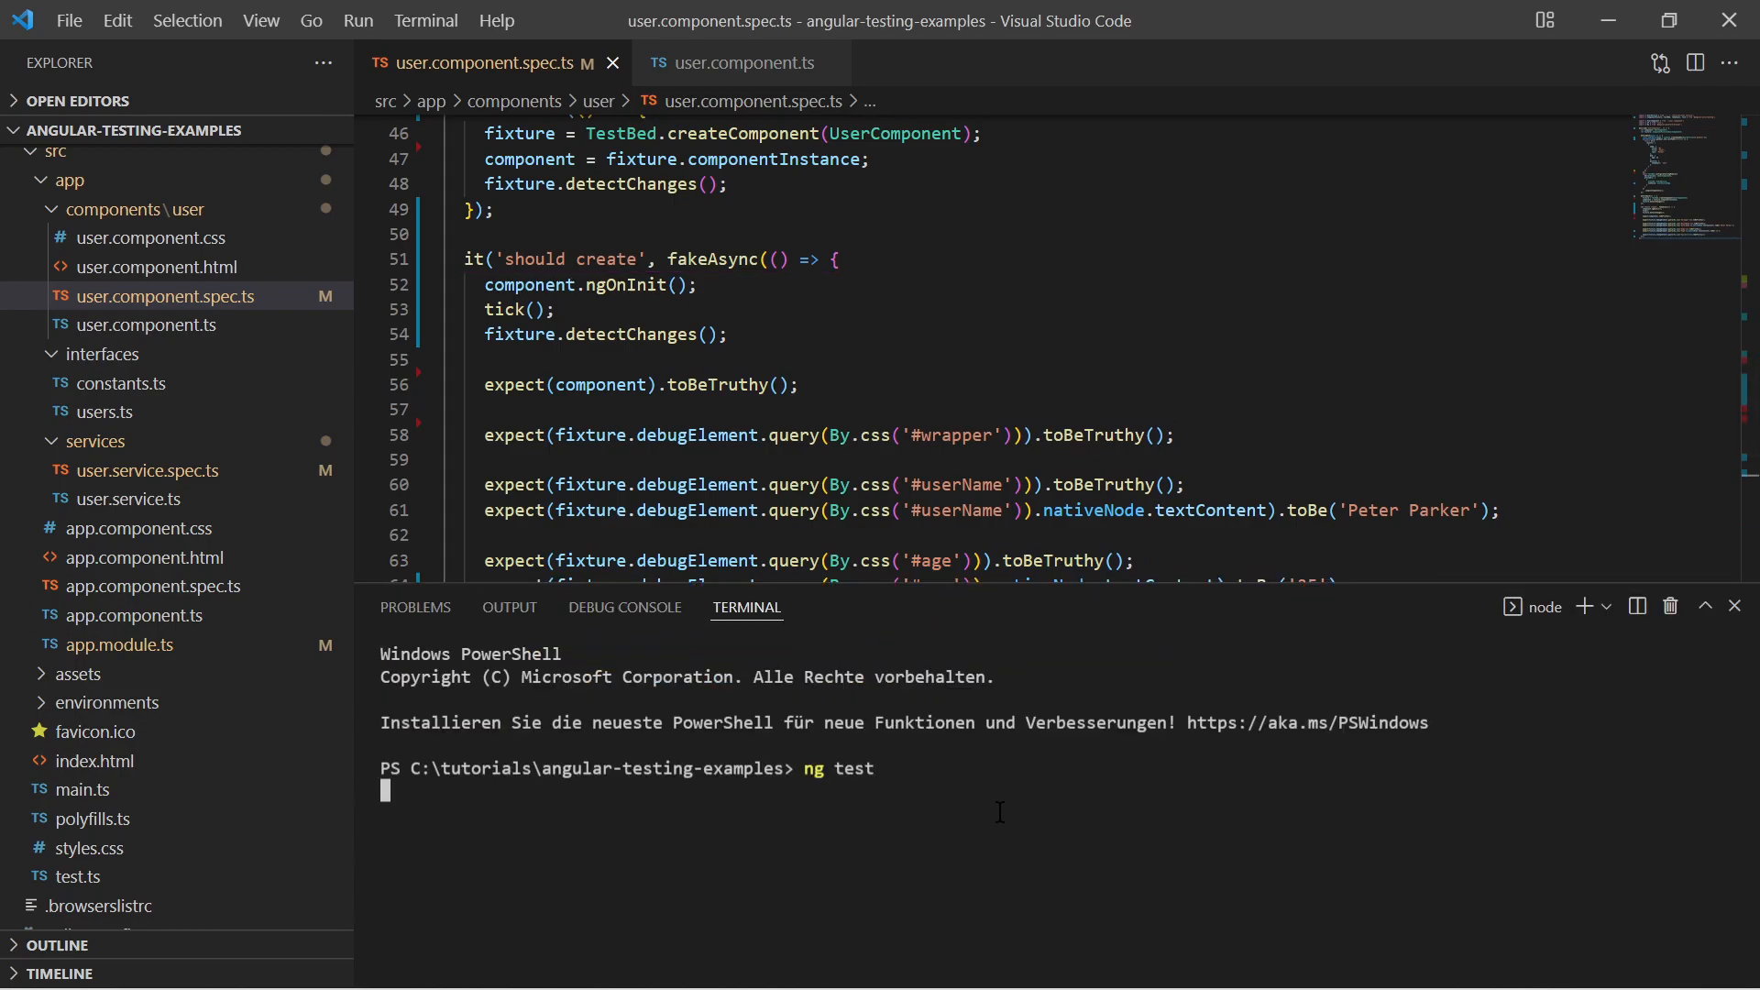
key("Return")
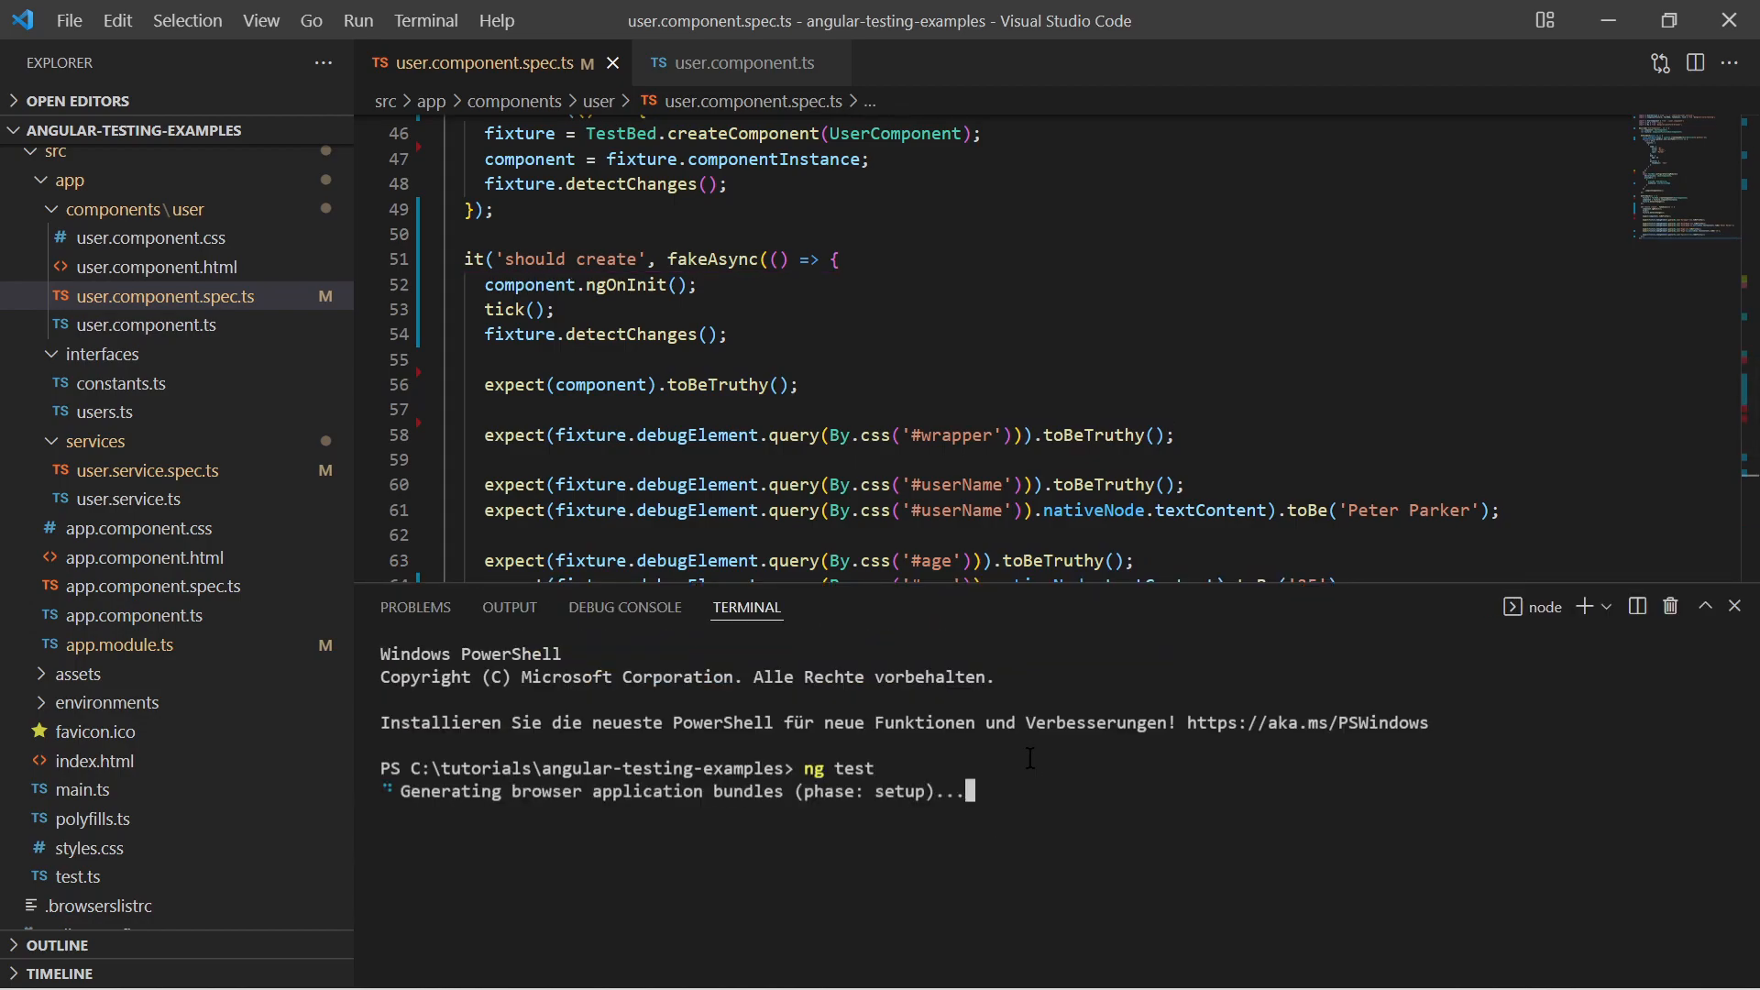